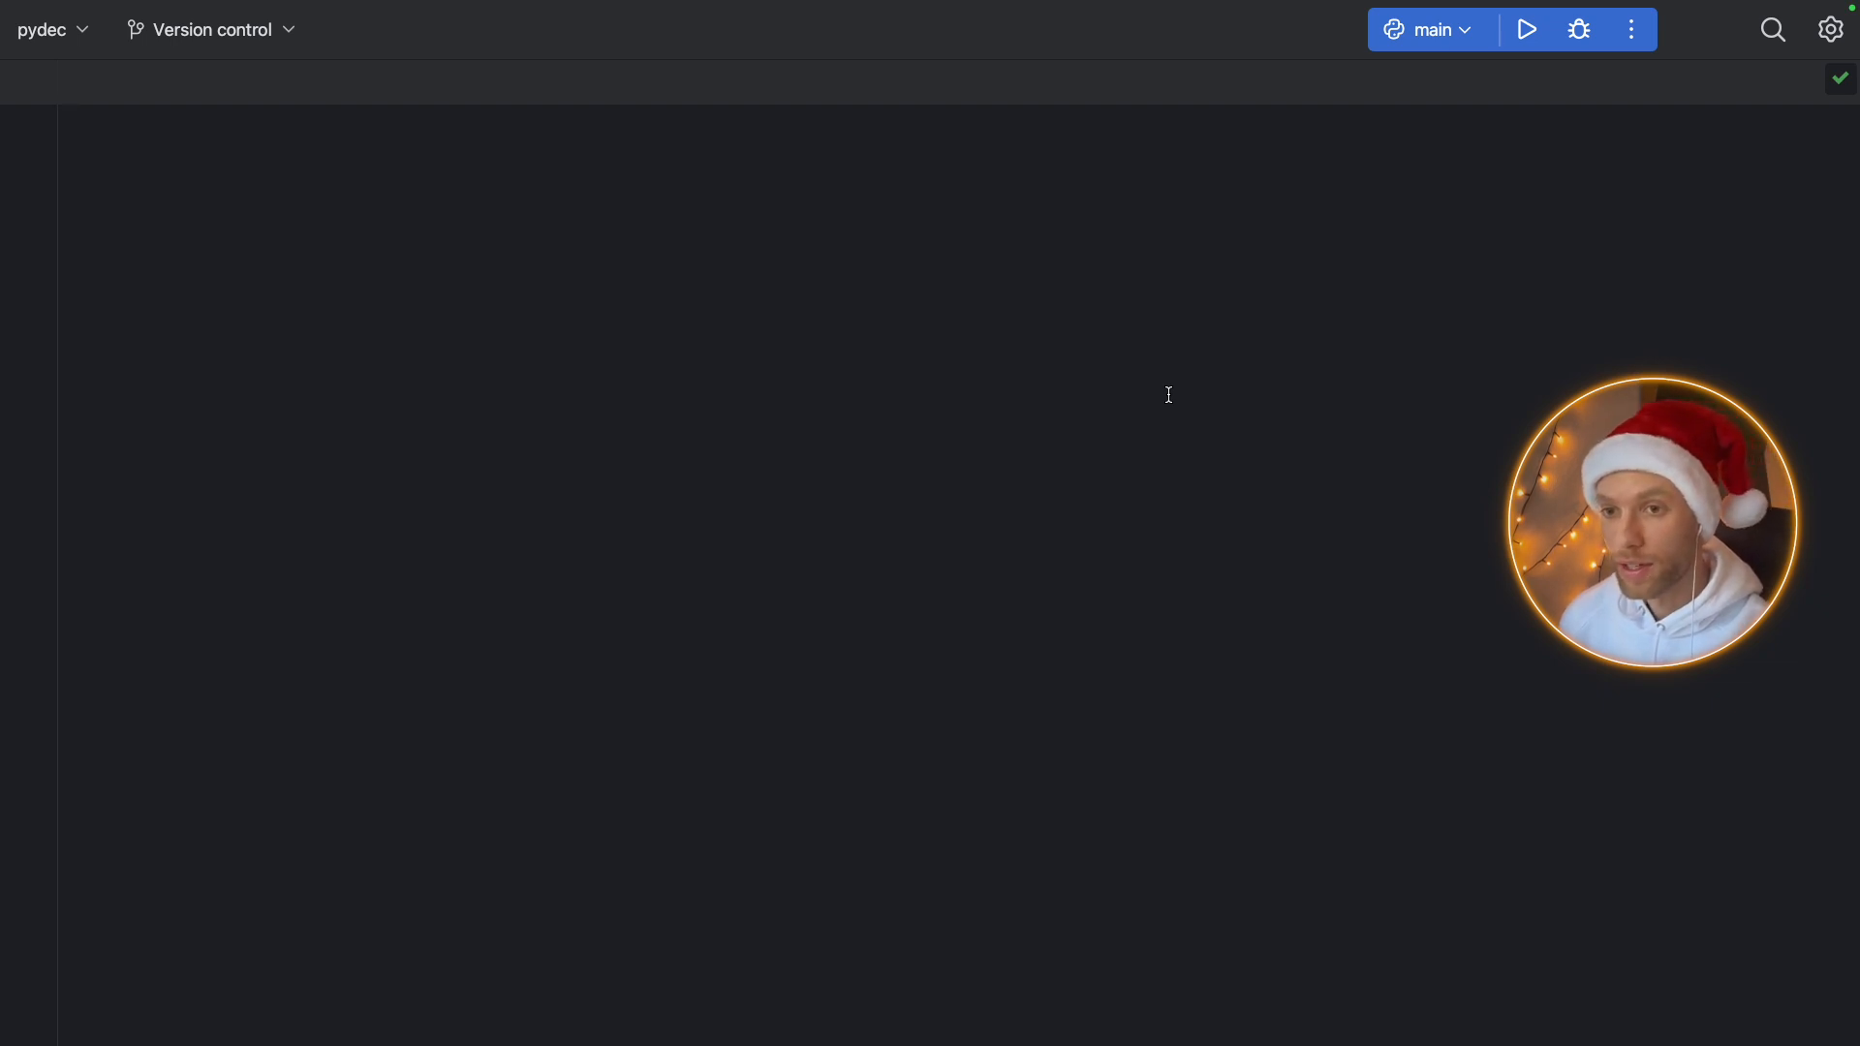
Step: Add 'from typing import Self' and 'from datetime import date' at the top of the file
{"action": "type", "text": "from"}
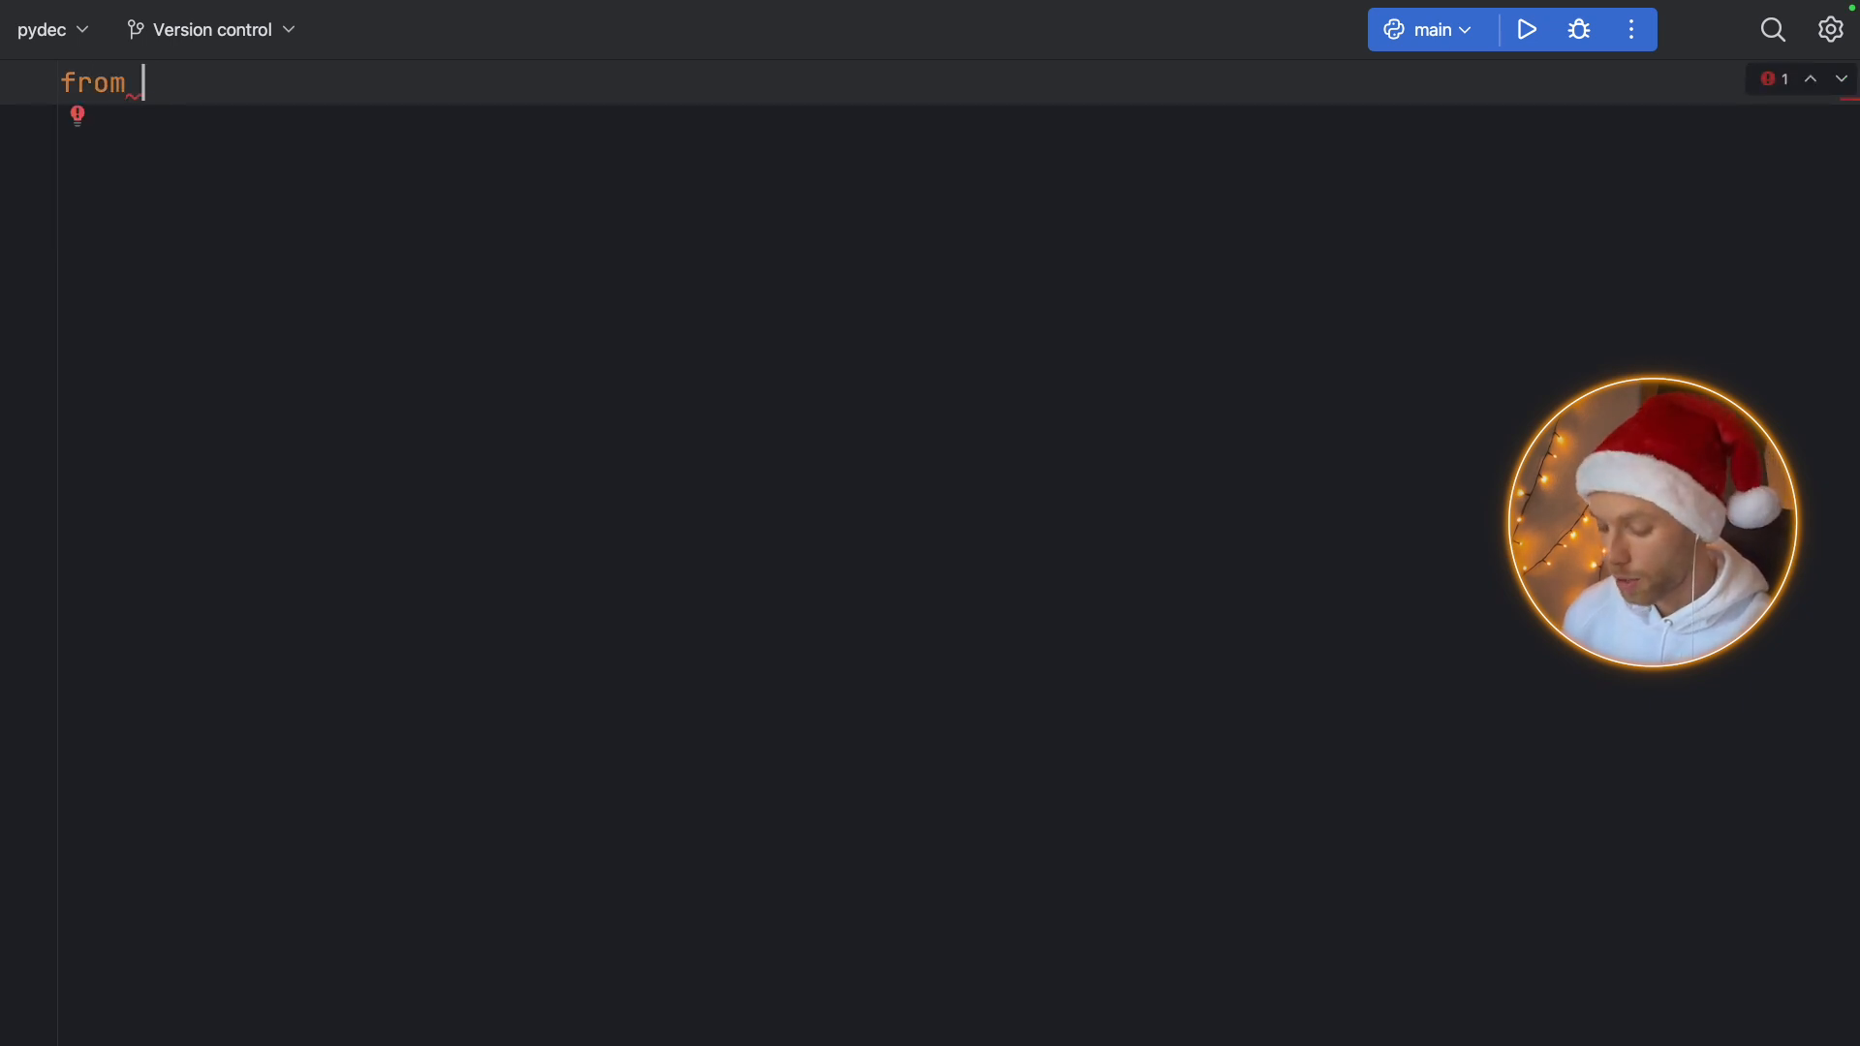
{"action": "type", "text": "typing import Sel"}
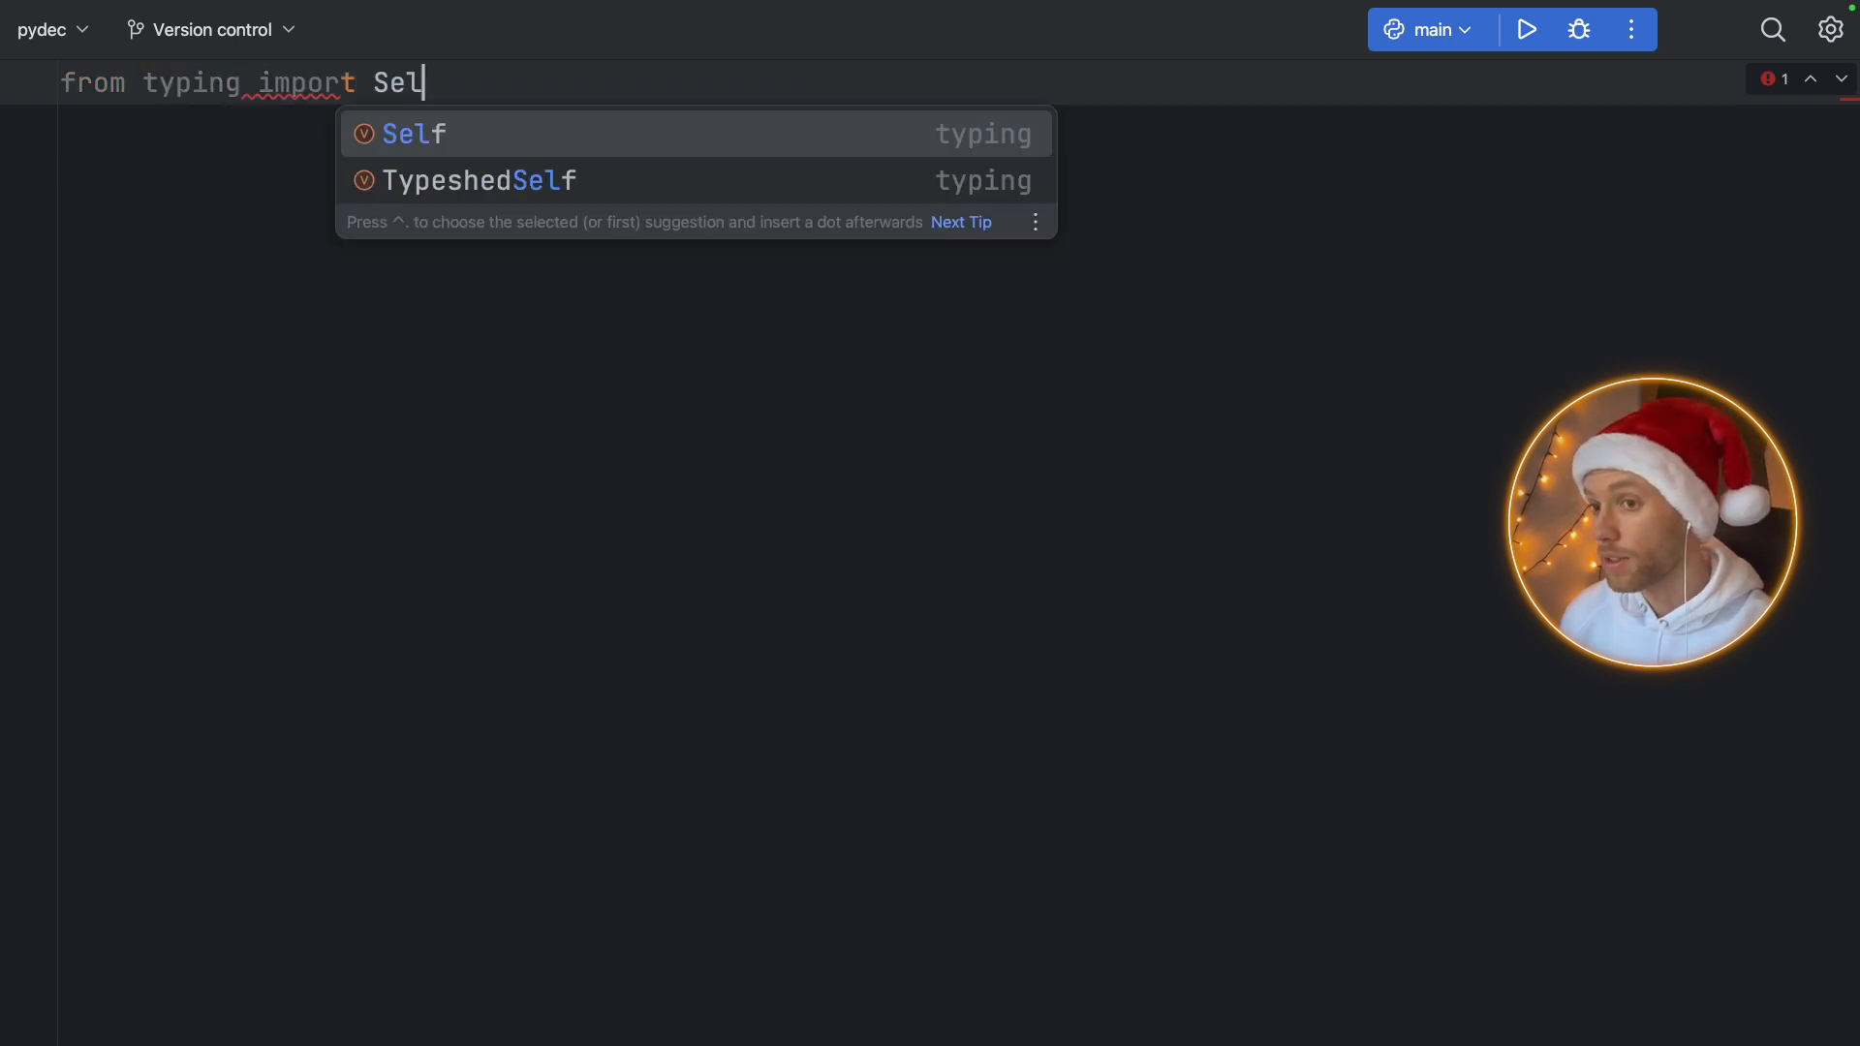
{"action": "key", "text": "enter"}
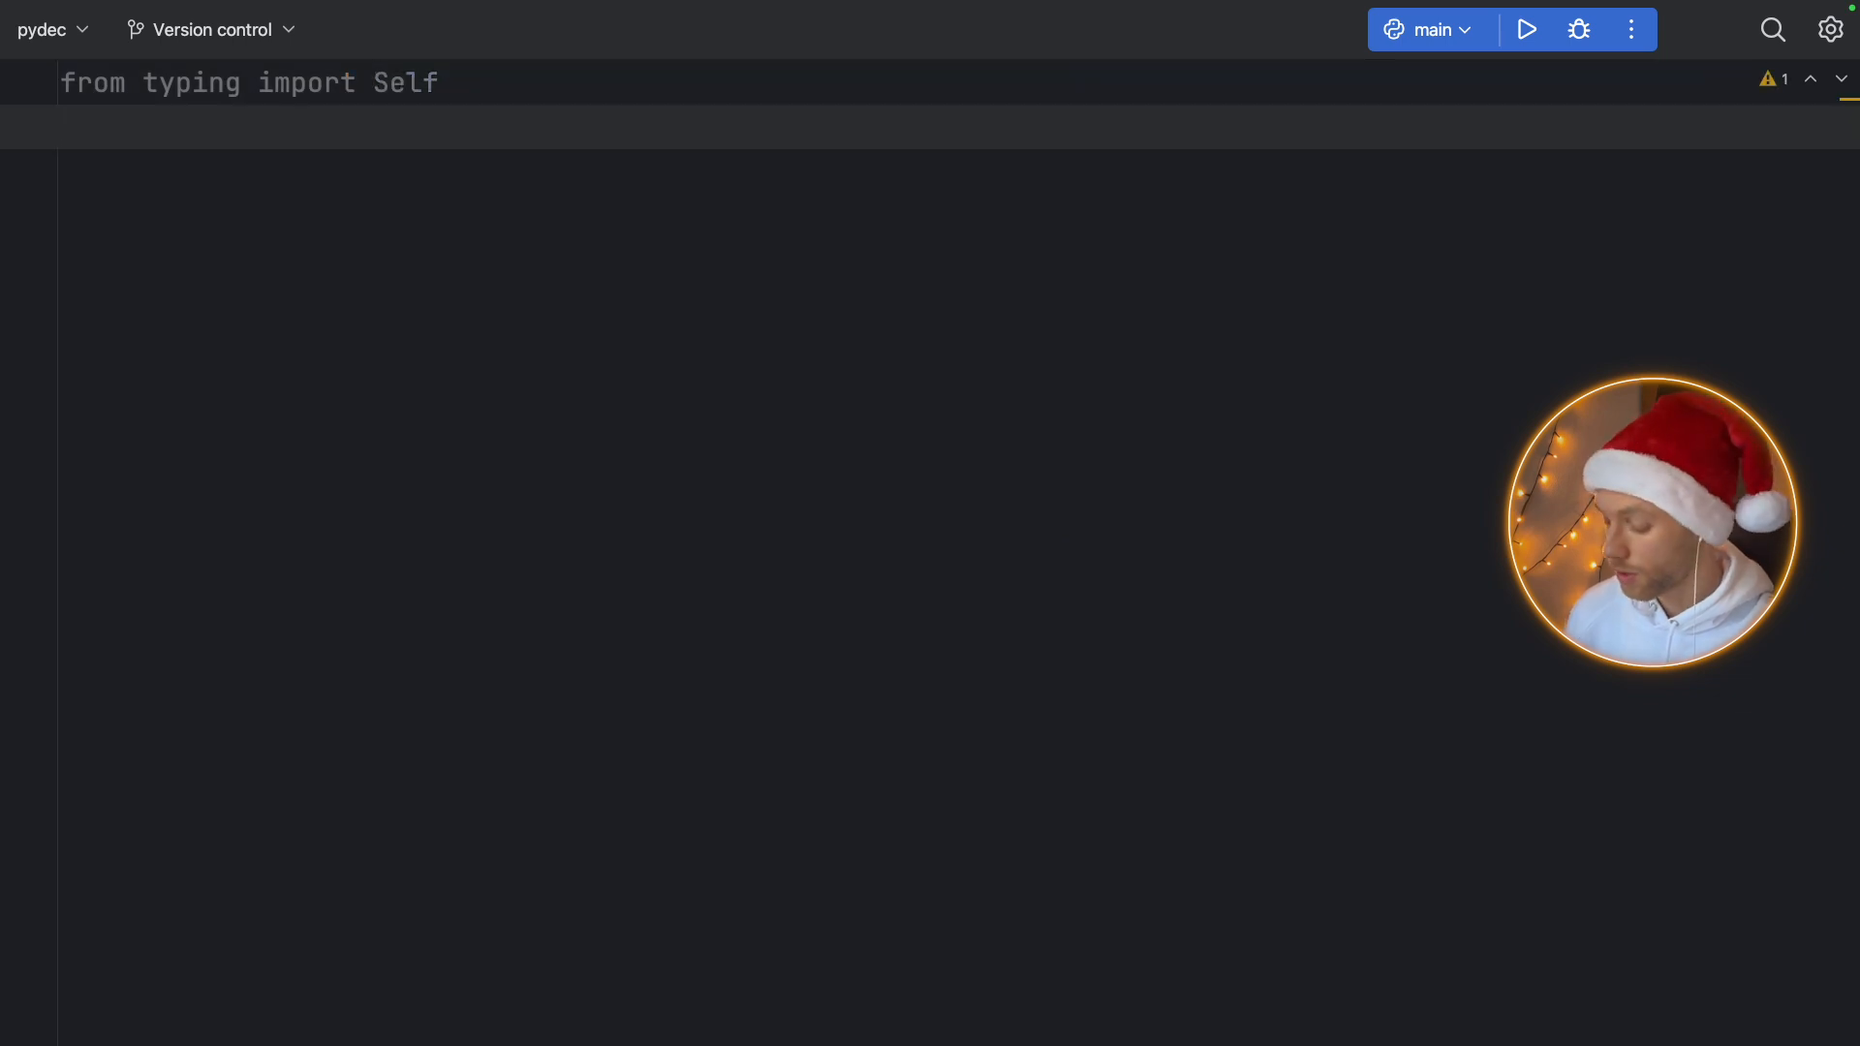
{"action": "type", "text": "from datetime"}
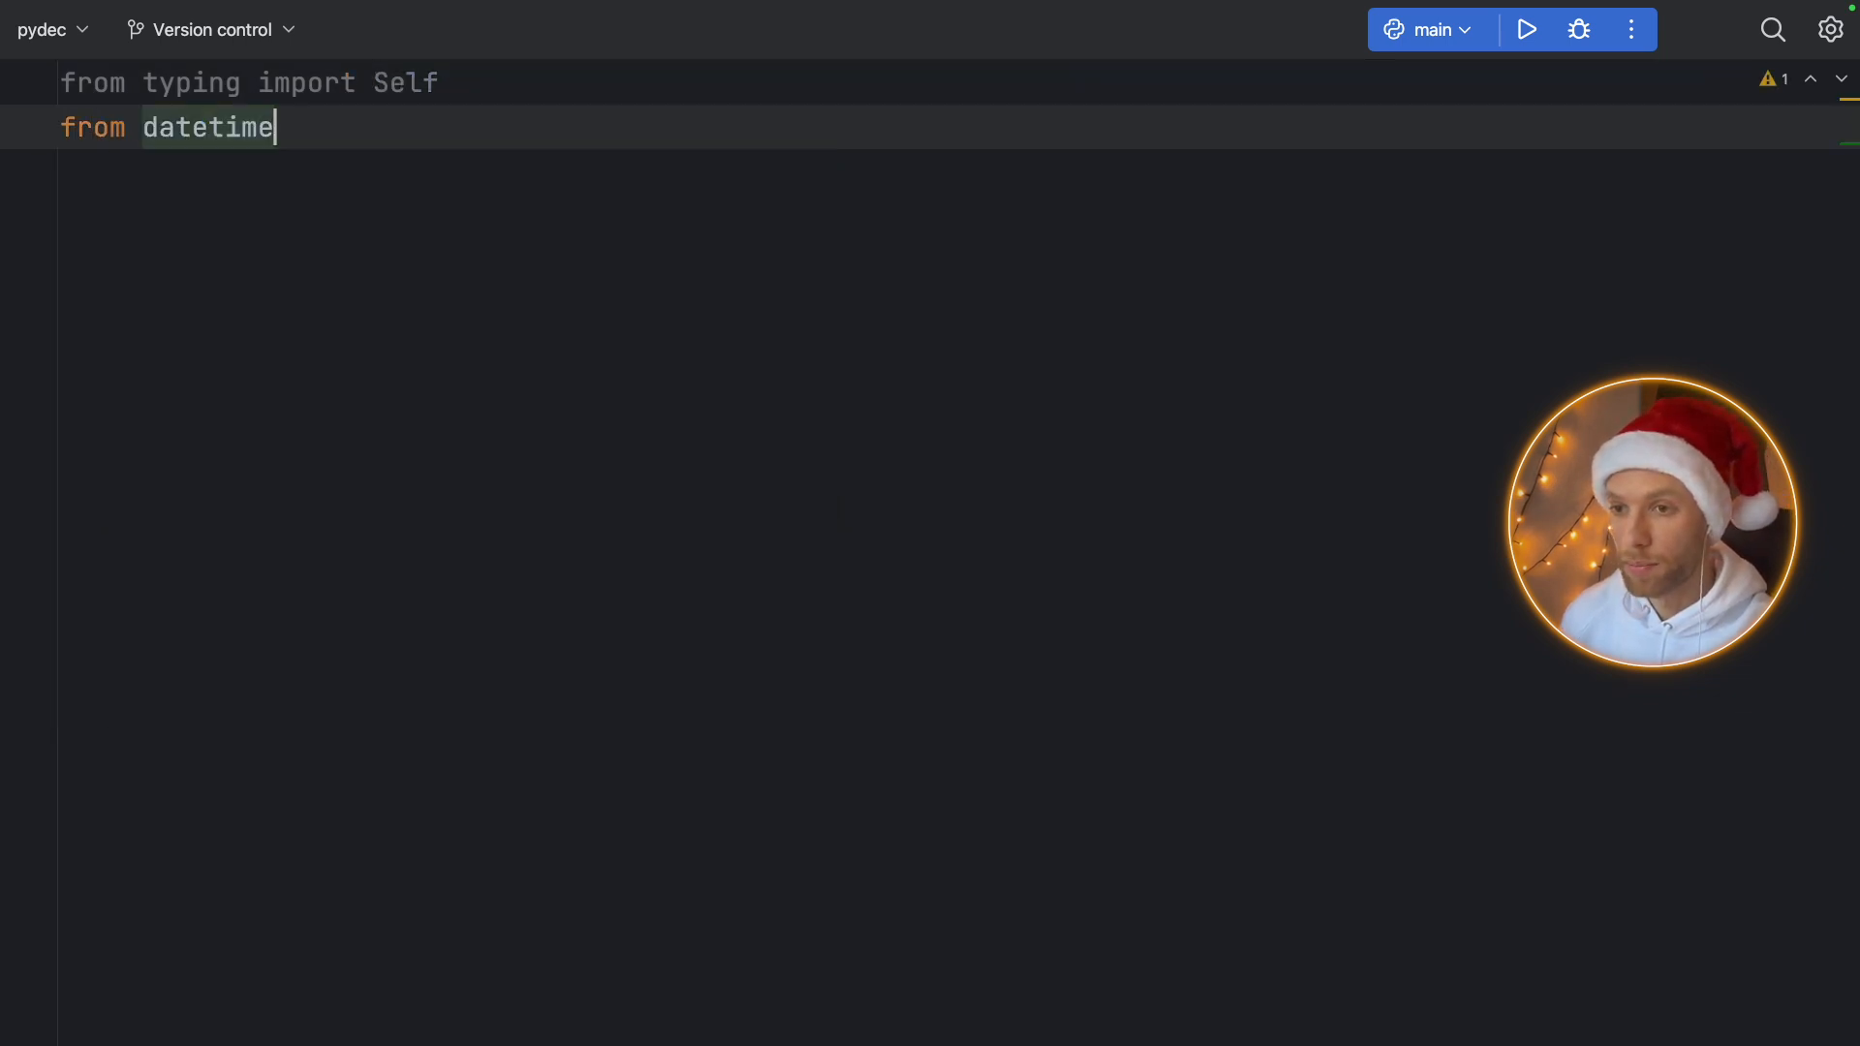
{"action": "type", "text": "import date"}
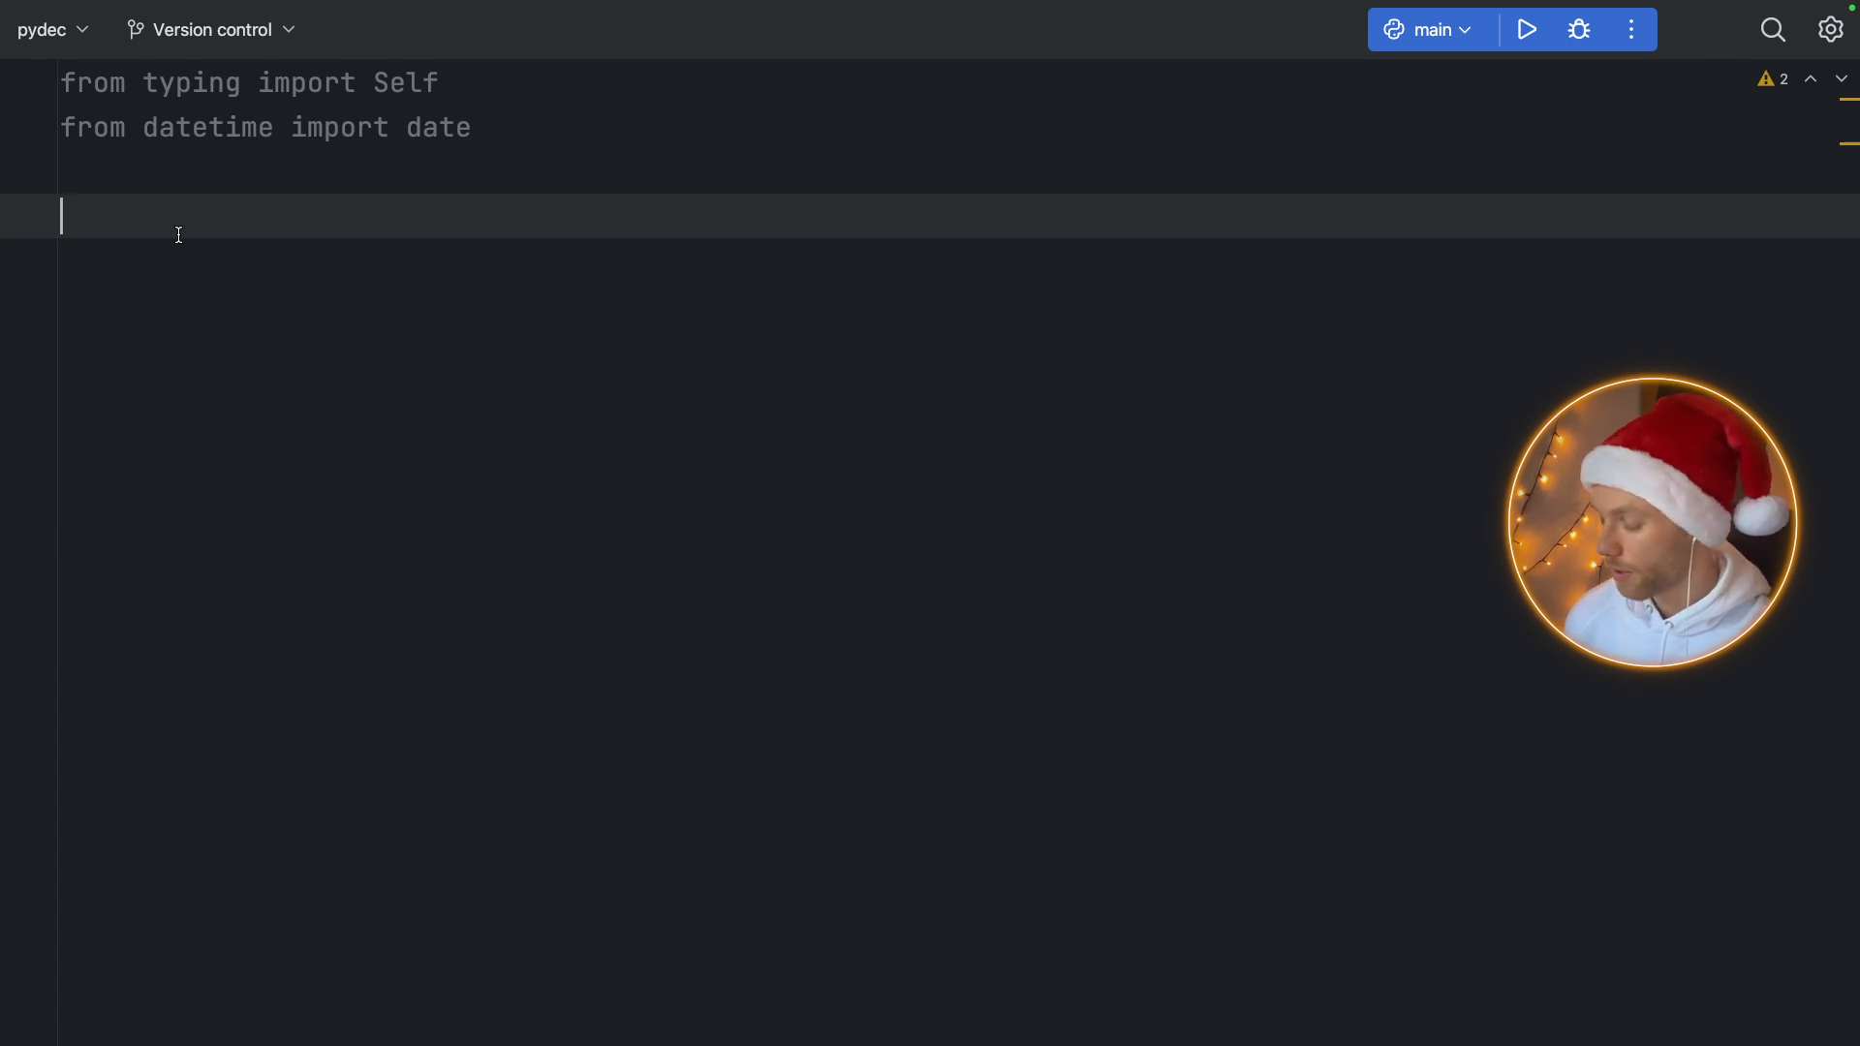
Step: Define class Calculator with __init__(self, version: int) storing self.version
{"action": "type", "text": "class C"}
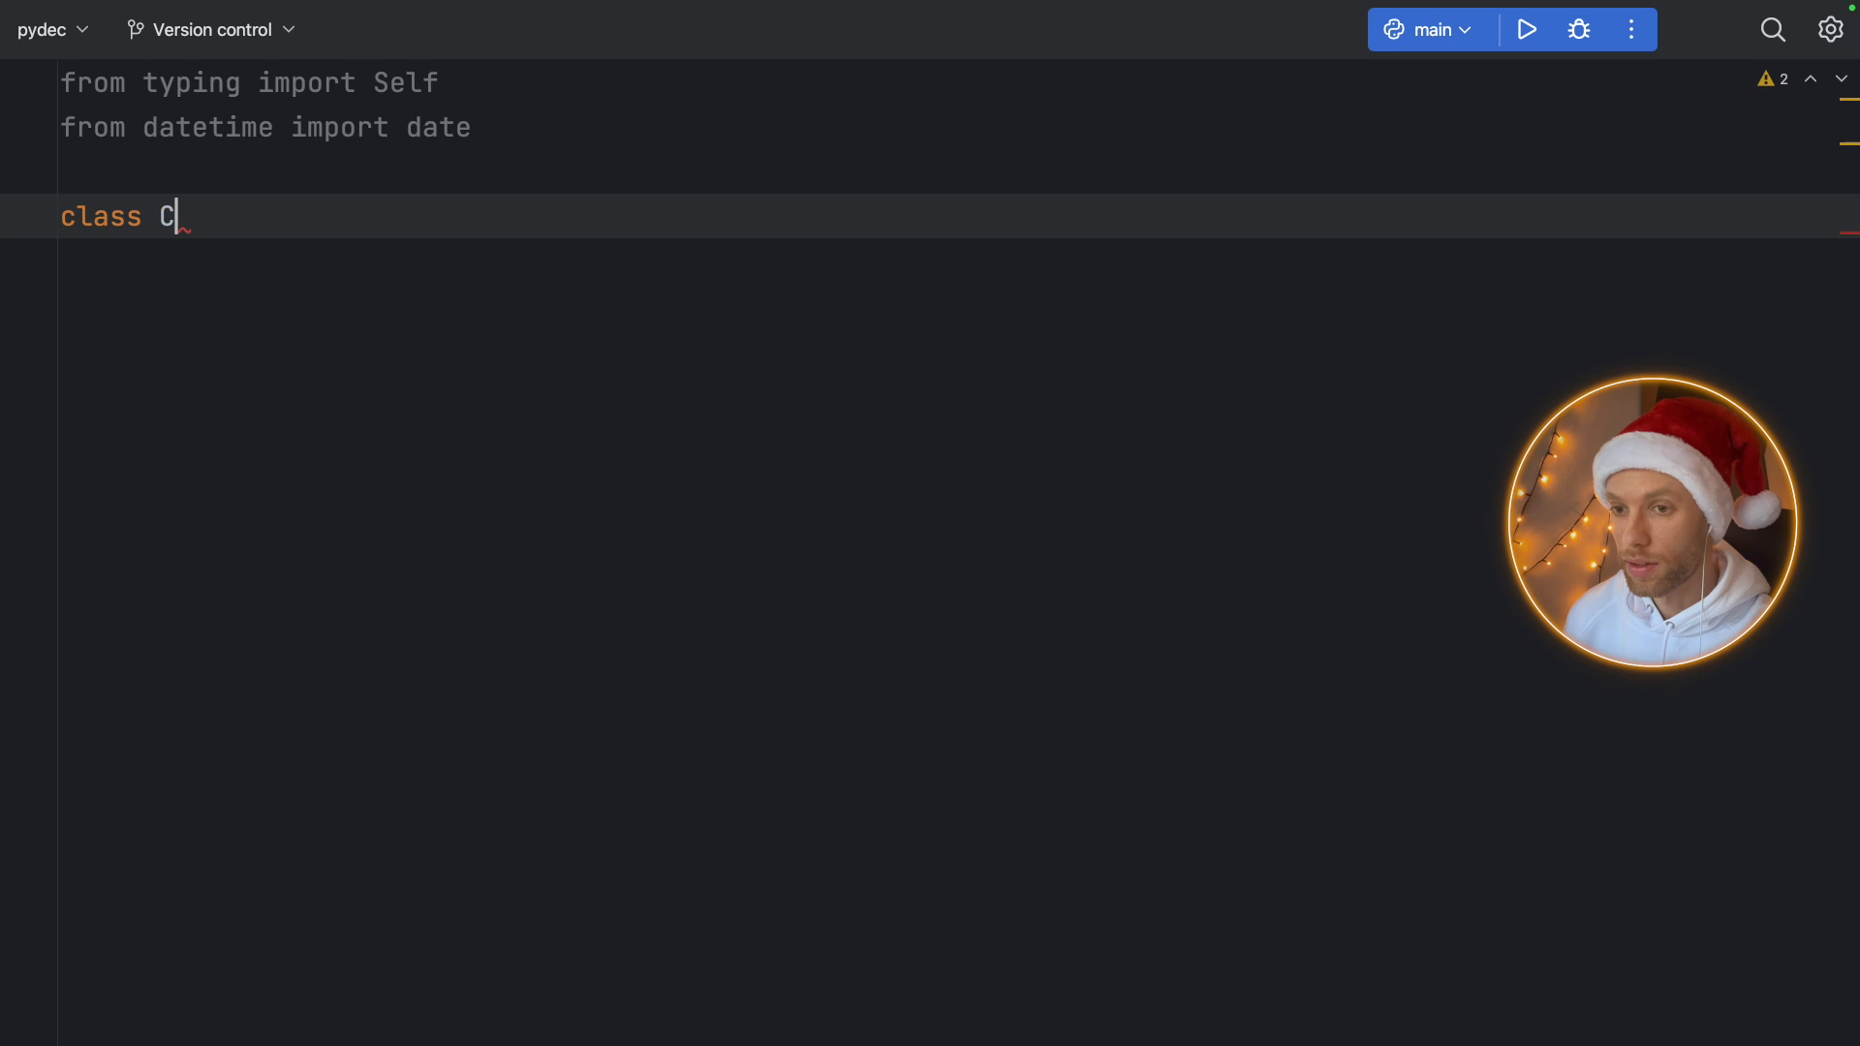
{"action": "type", "text": "alculat"}
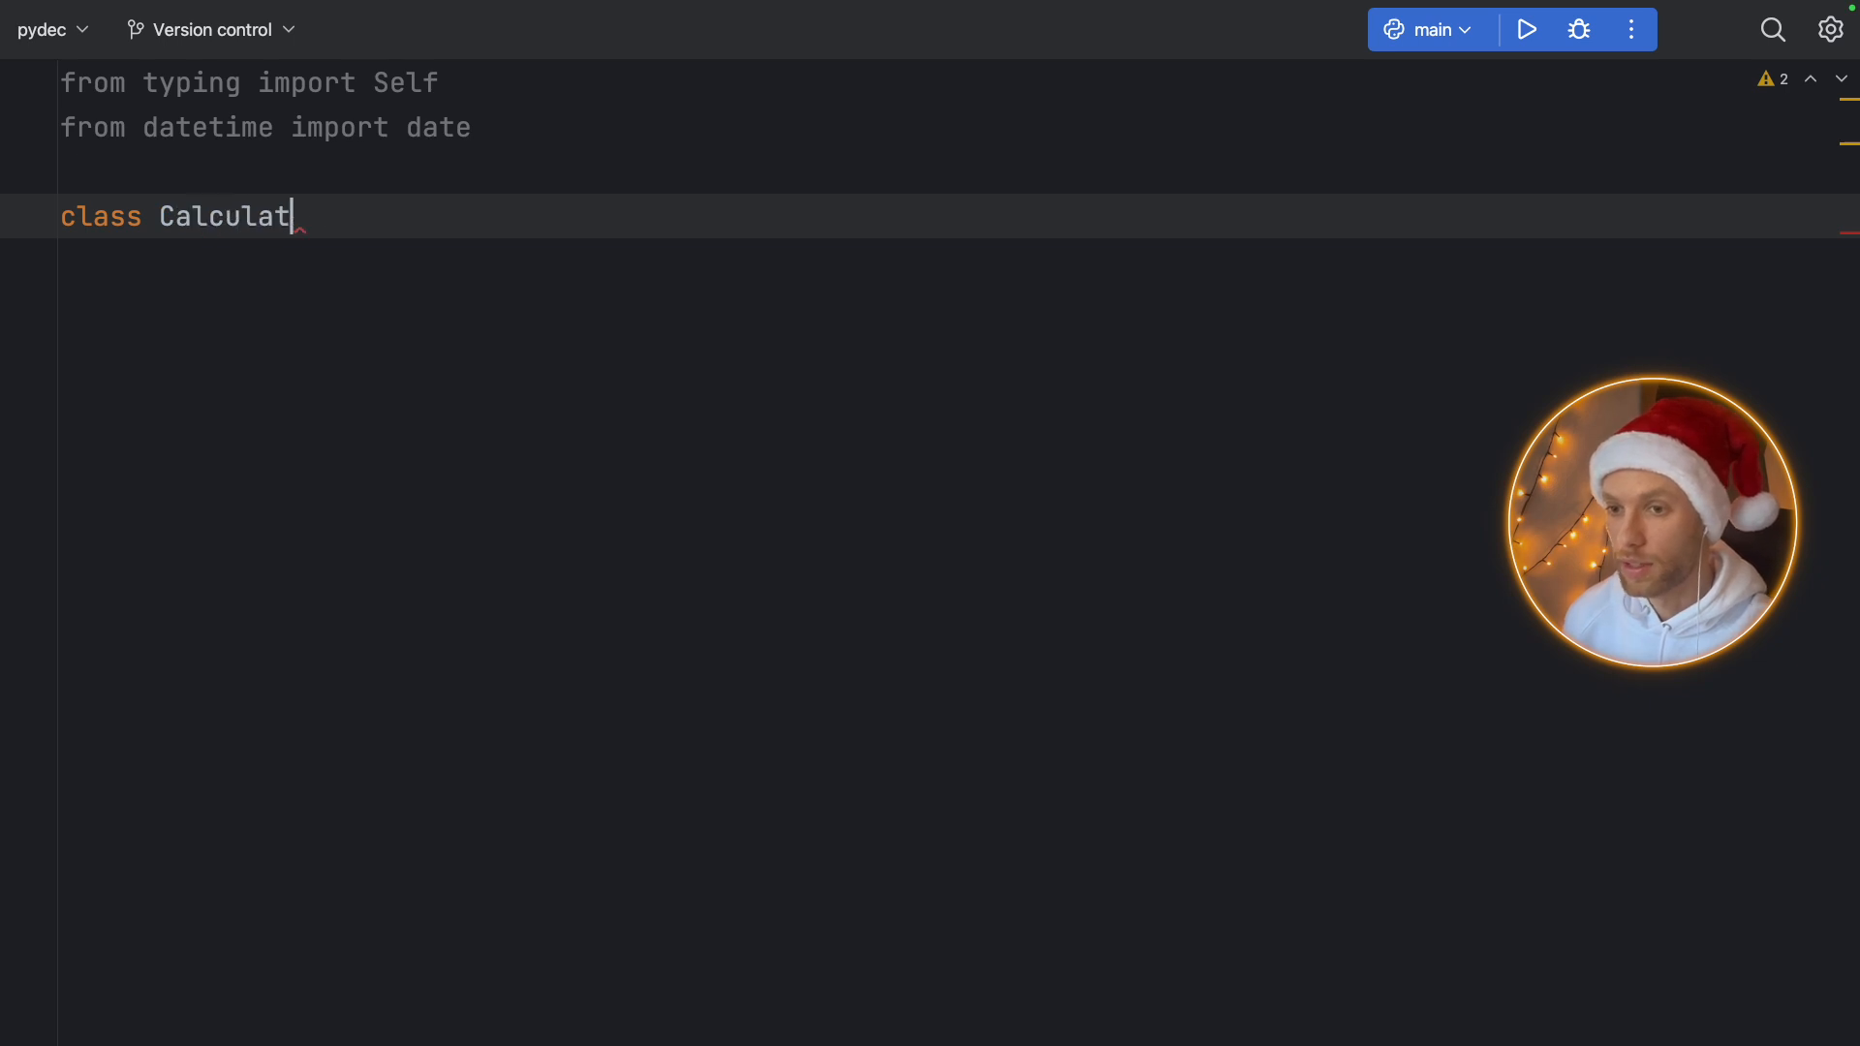
{"action": "type", "text": "or:"}
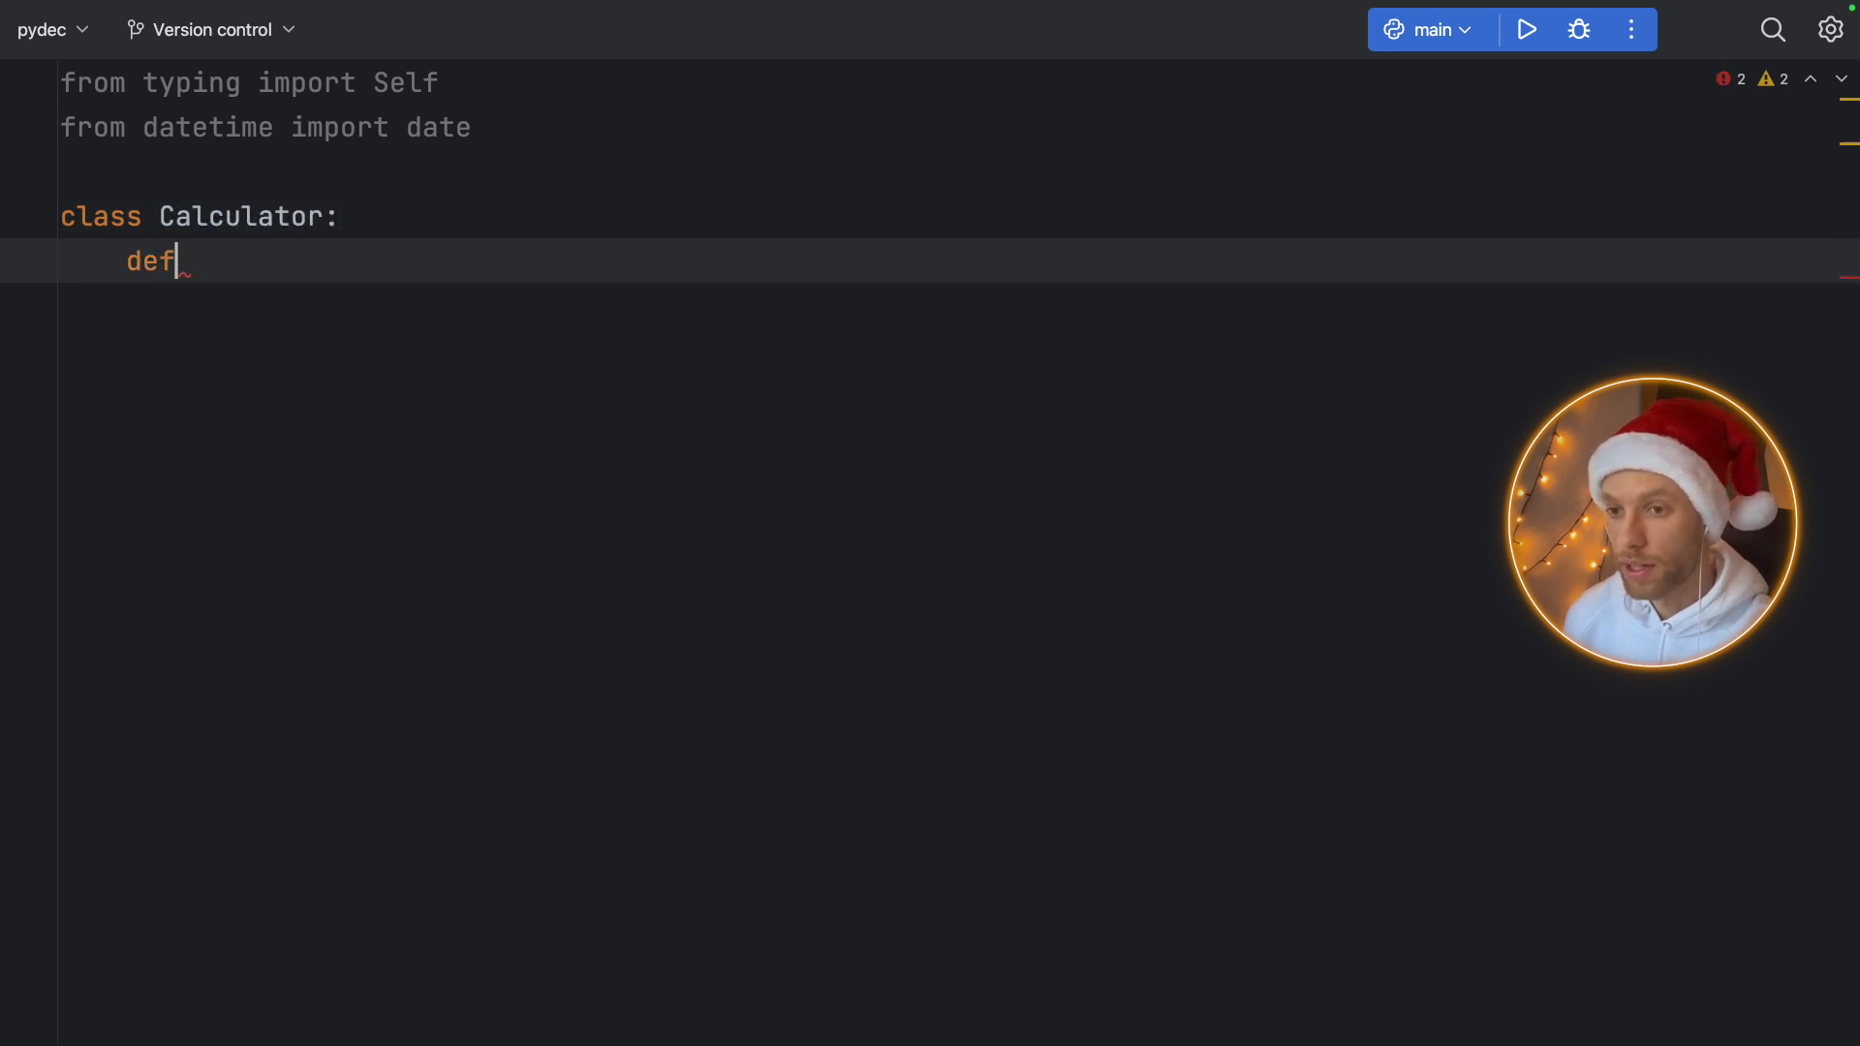
{"action": "type", "text": "__init__(self):"}
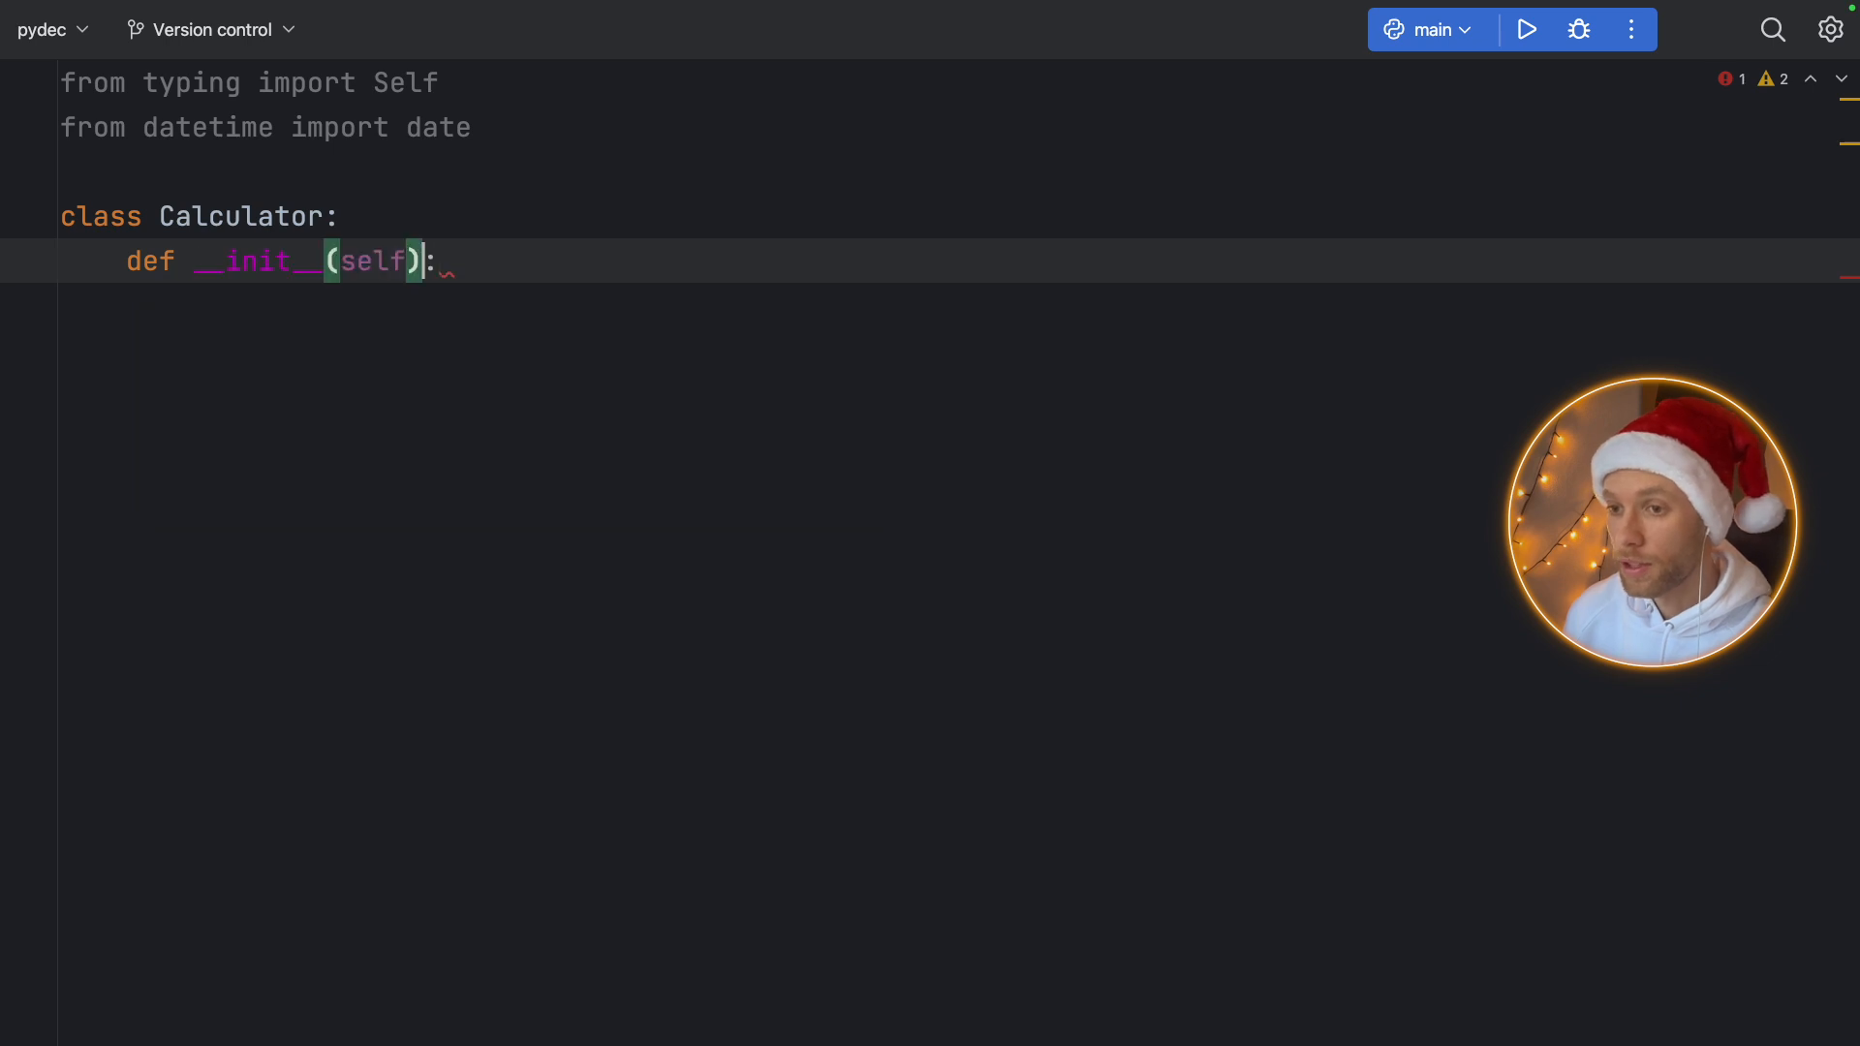
{"action": "type", "text": ", version: int"}
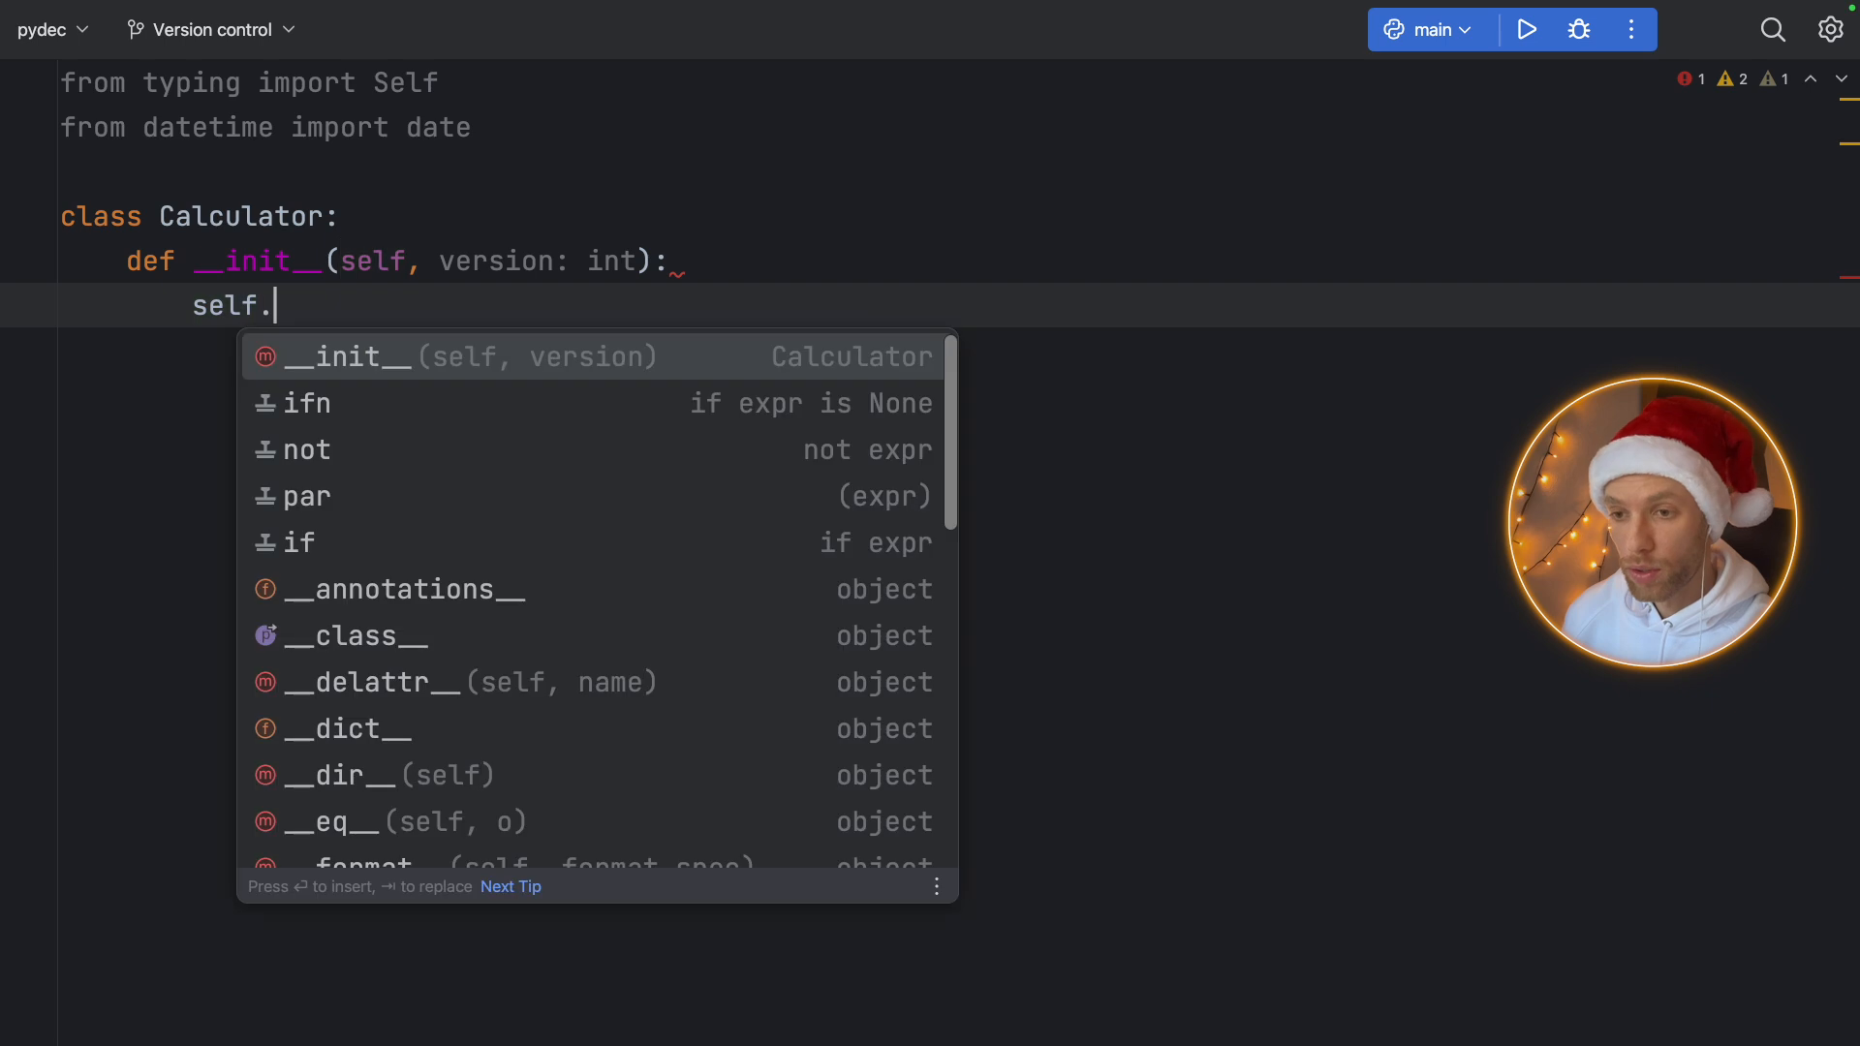
{"action": "type", "text": "version"}
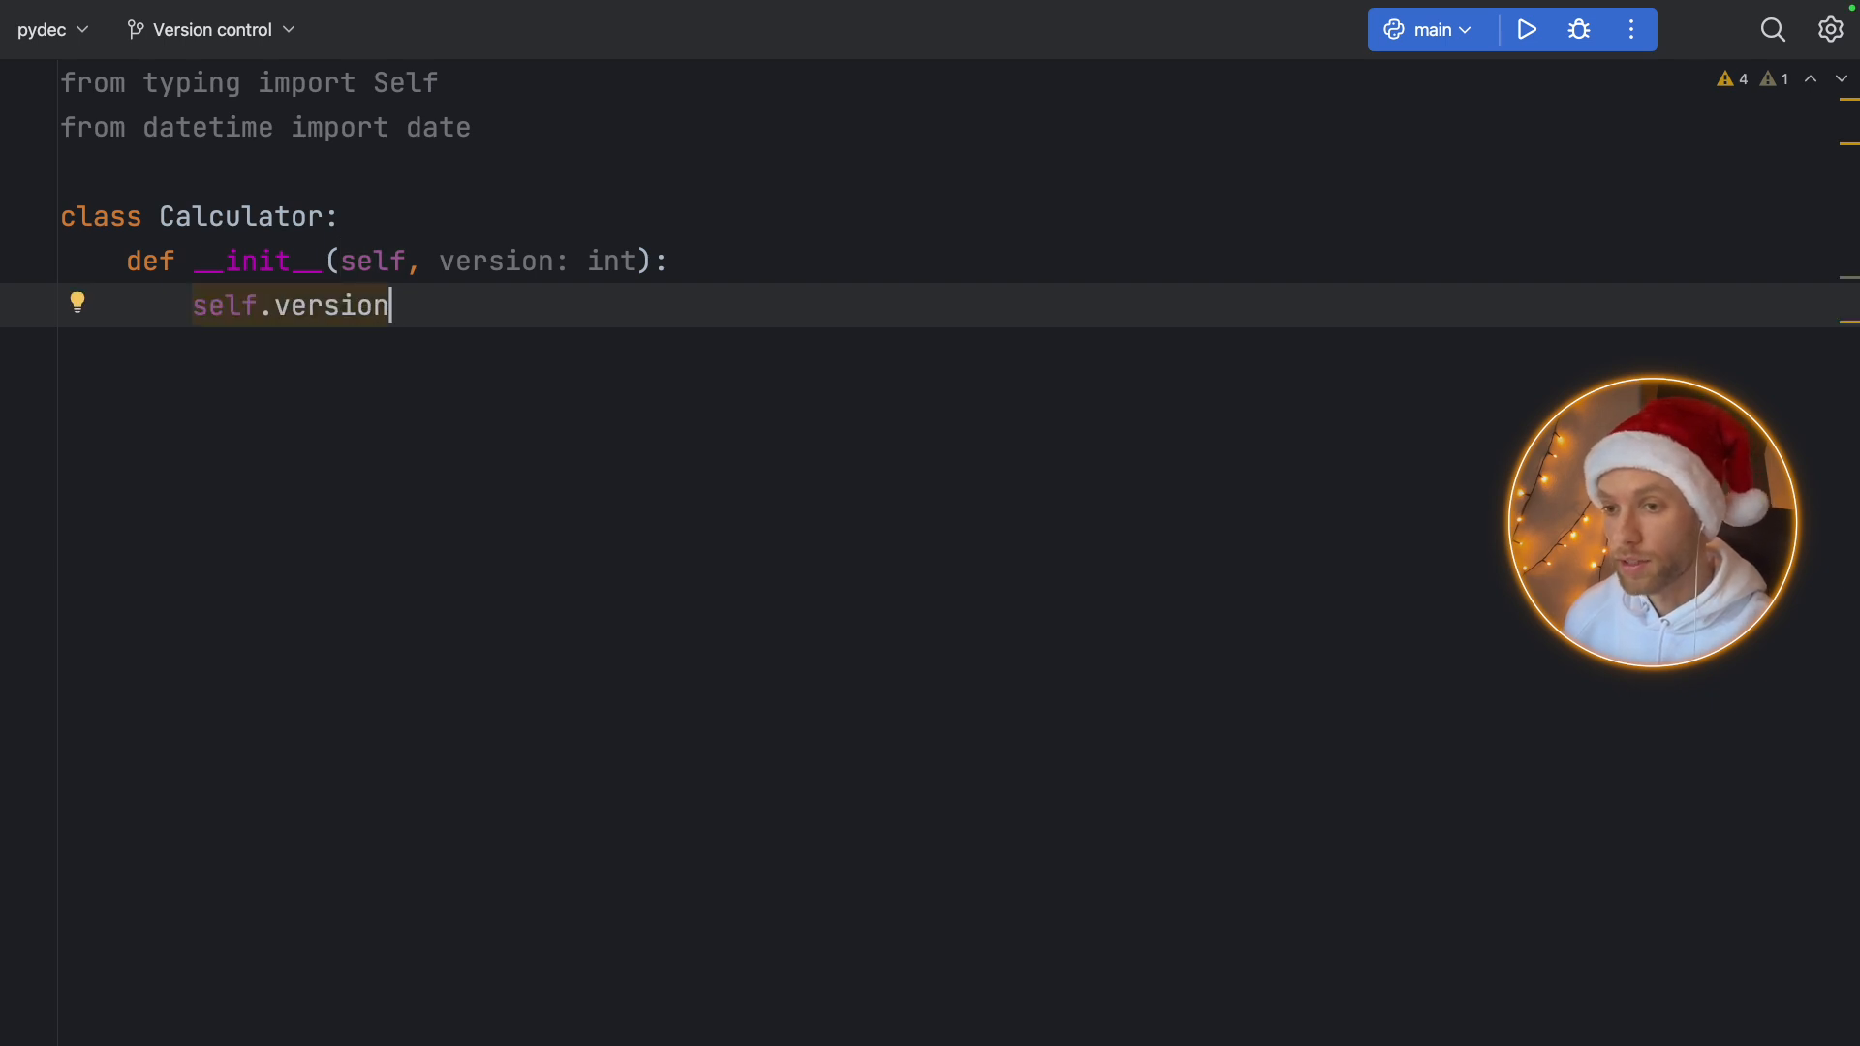
{"action": "type", "text": "= version"}
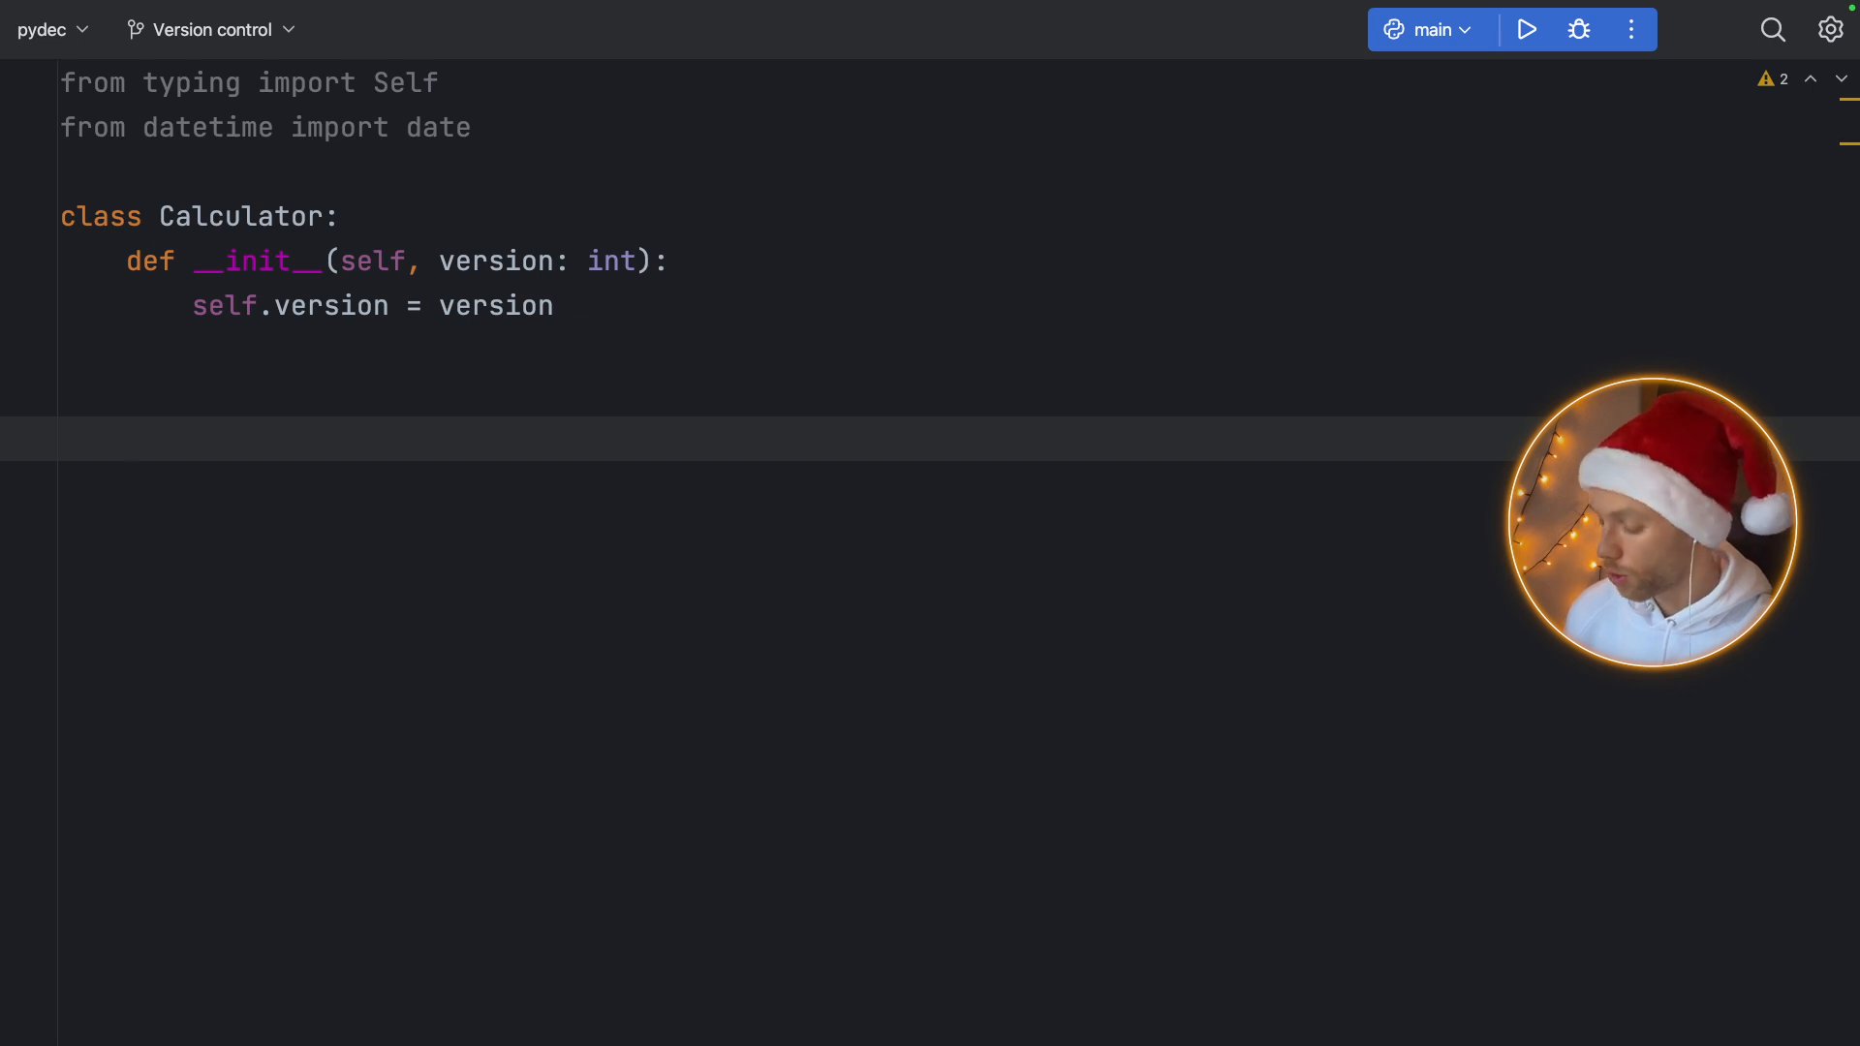
Step: Add a description method printing f'Currently running Calculator on version: {self.version}'
{"action": "type", "text": "def descript"}
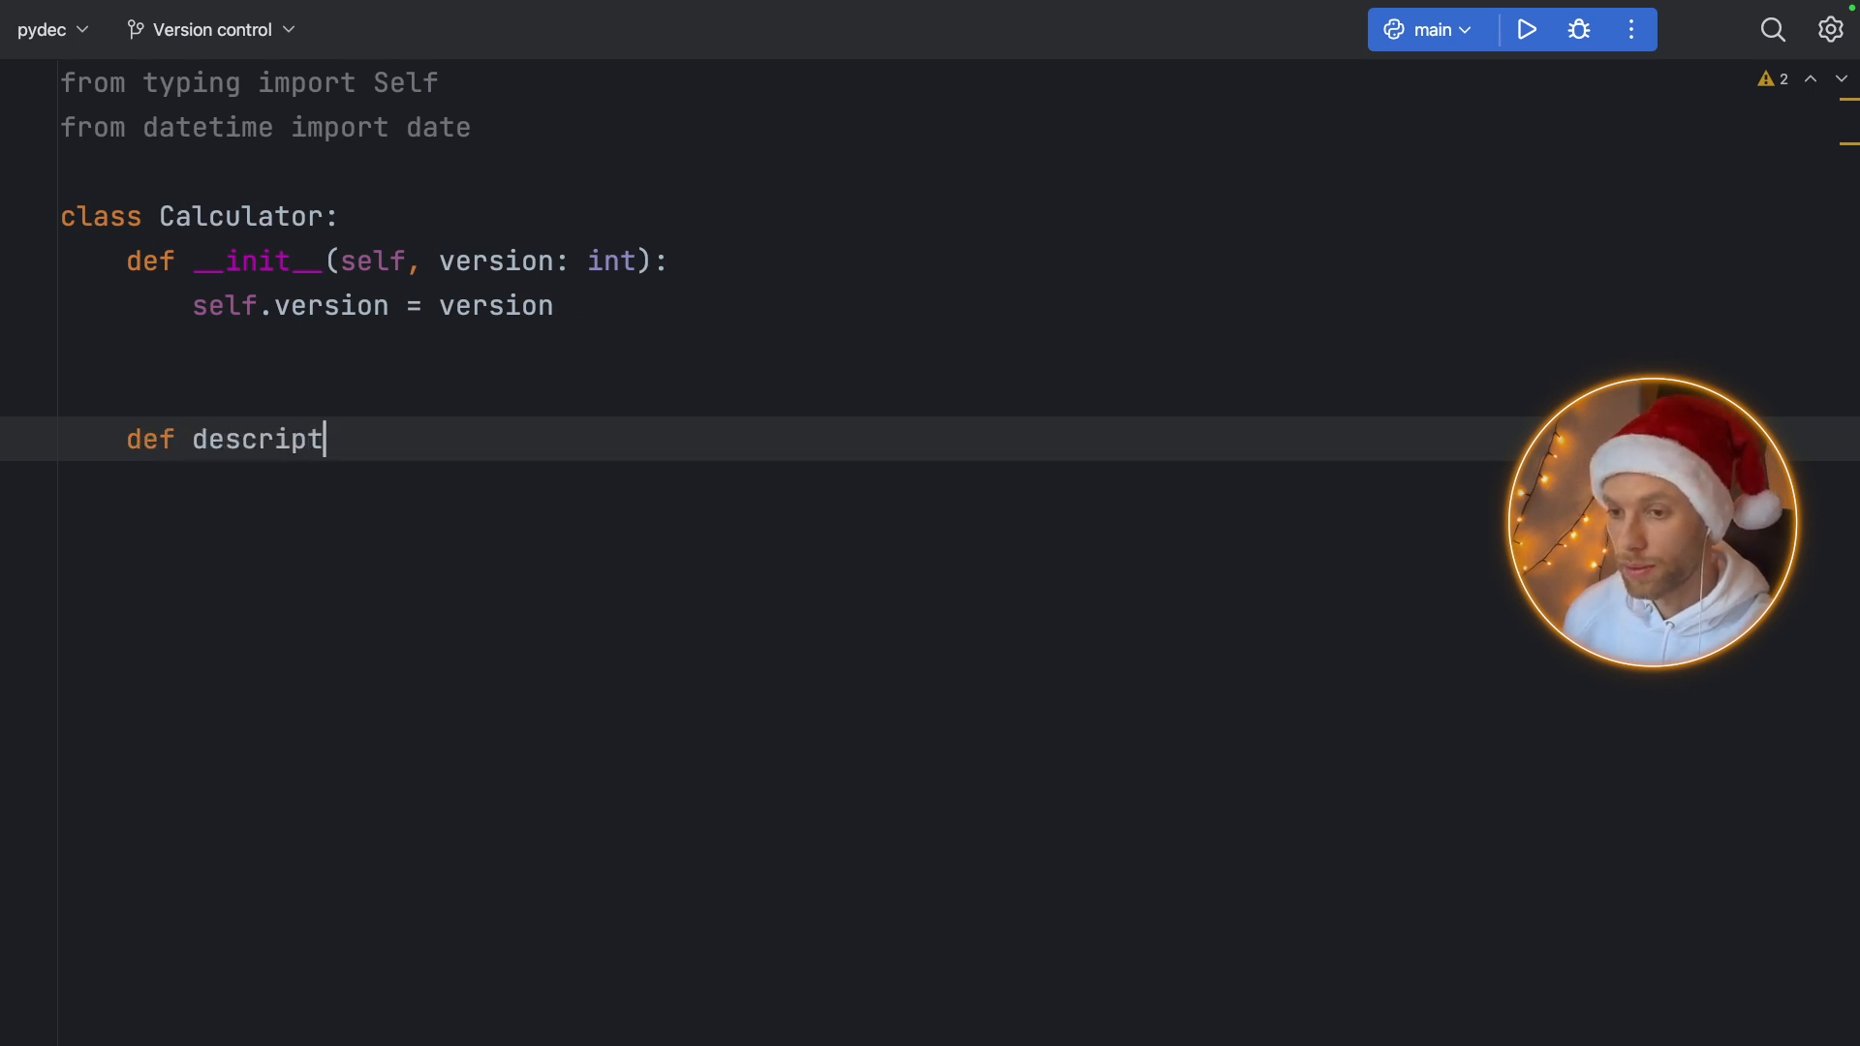
{"action": "type", "text": "ion(self):"}
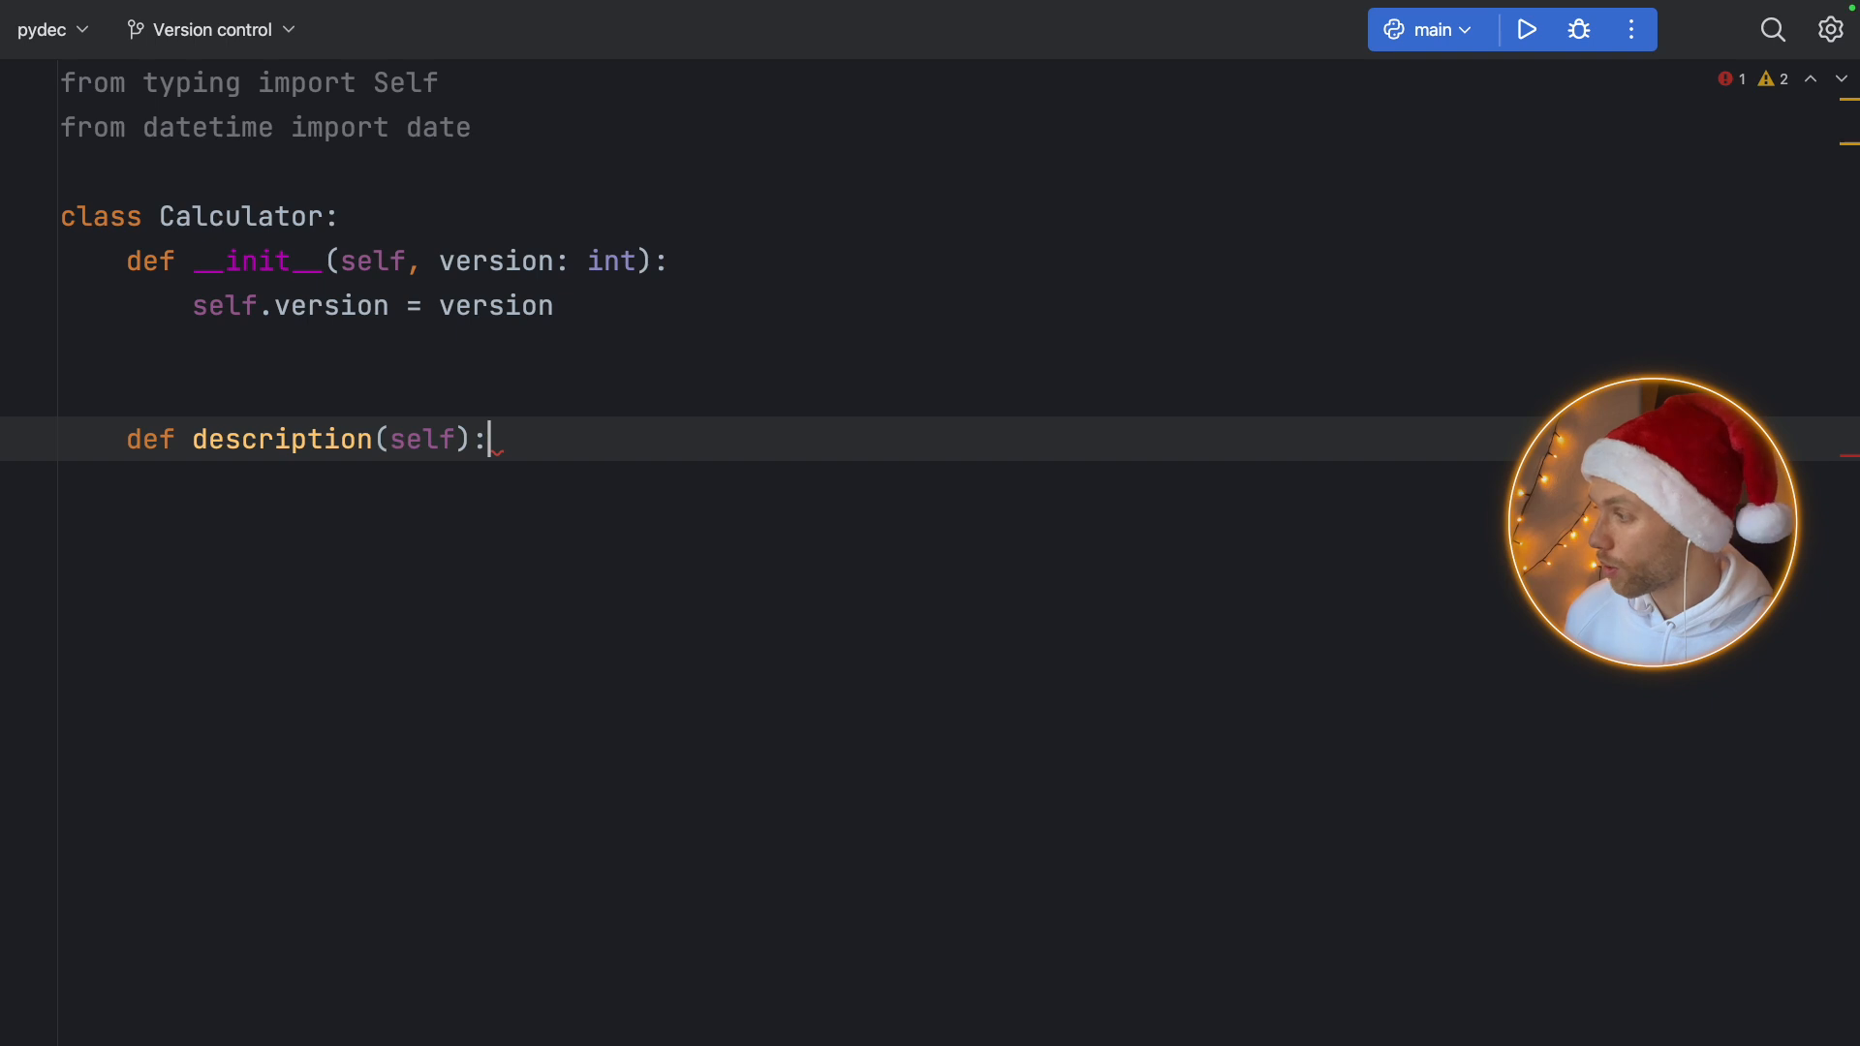
{"action": "type", "text": "pr"}
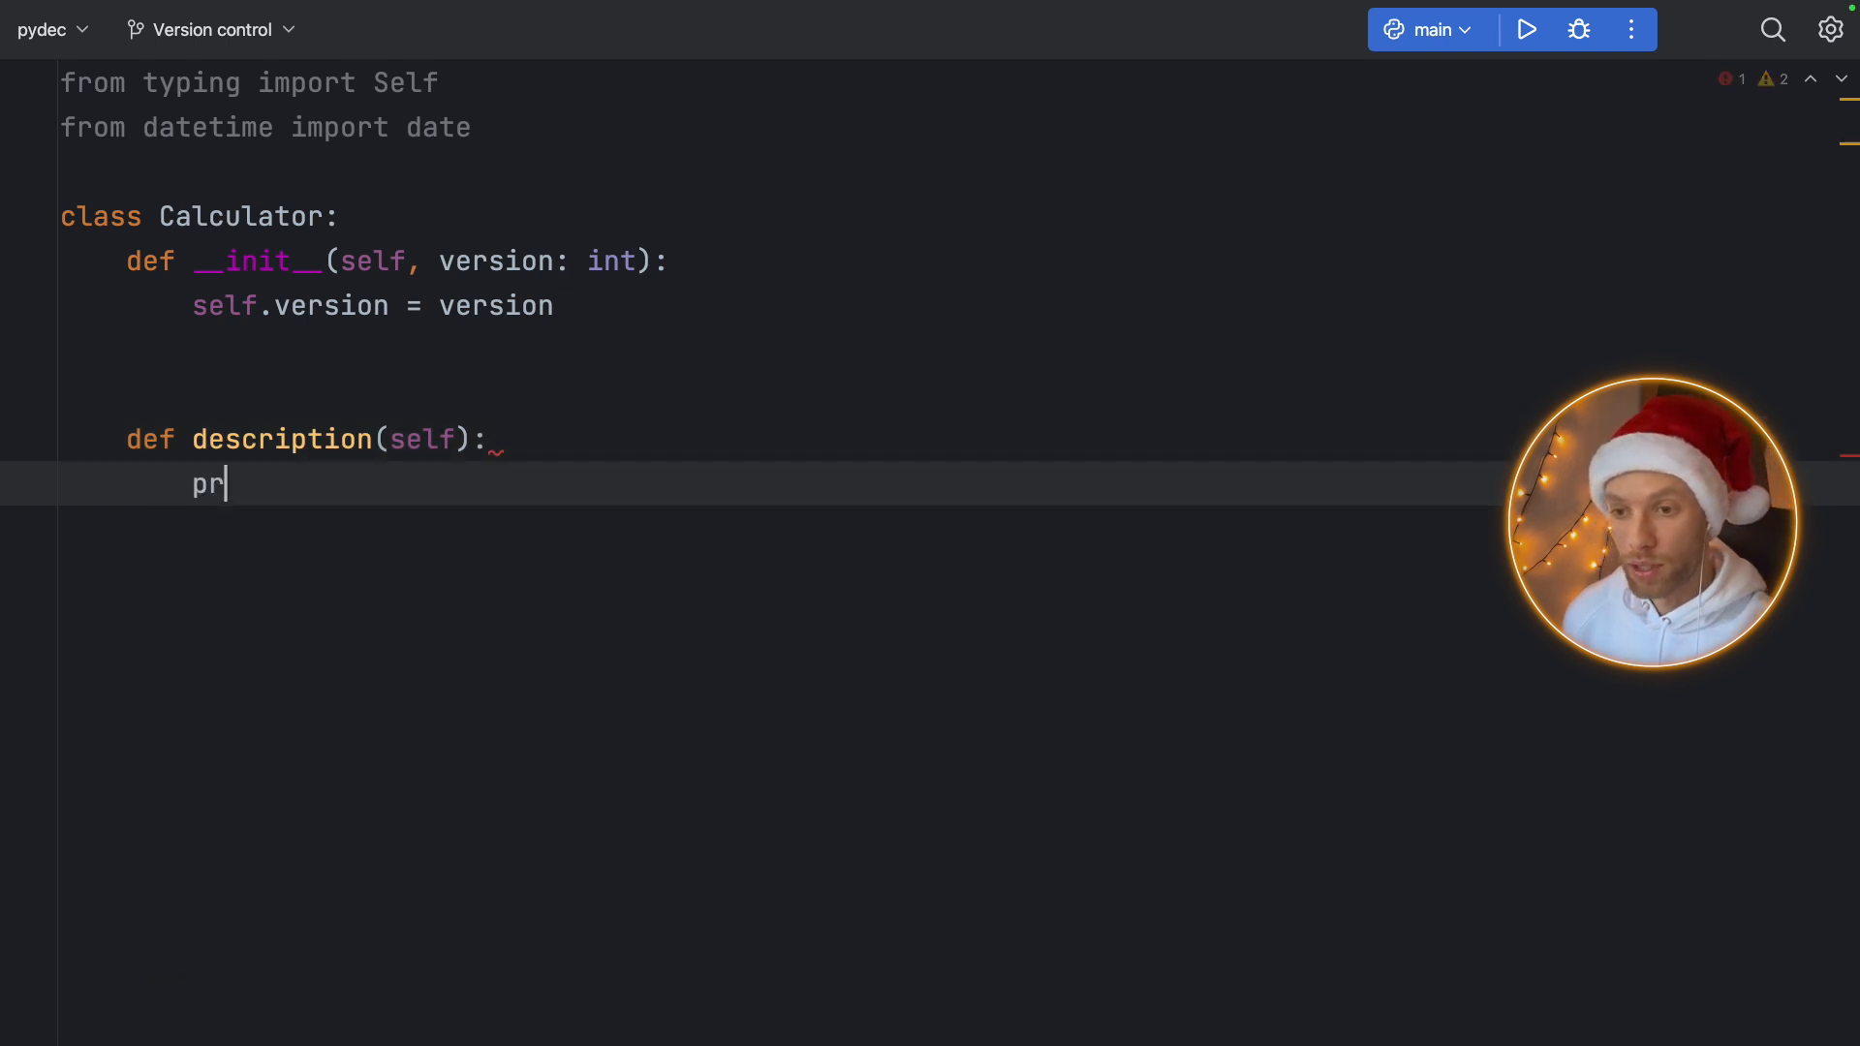
{"action": "type", "text": "int()"}
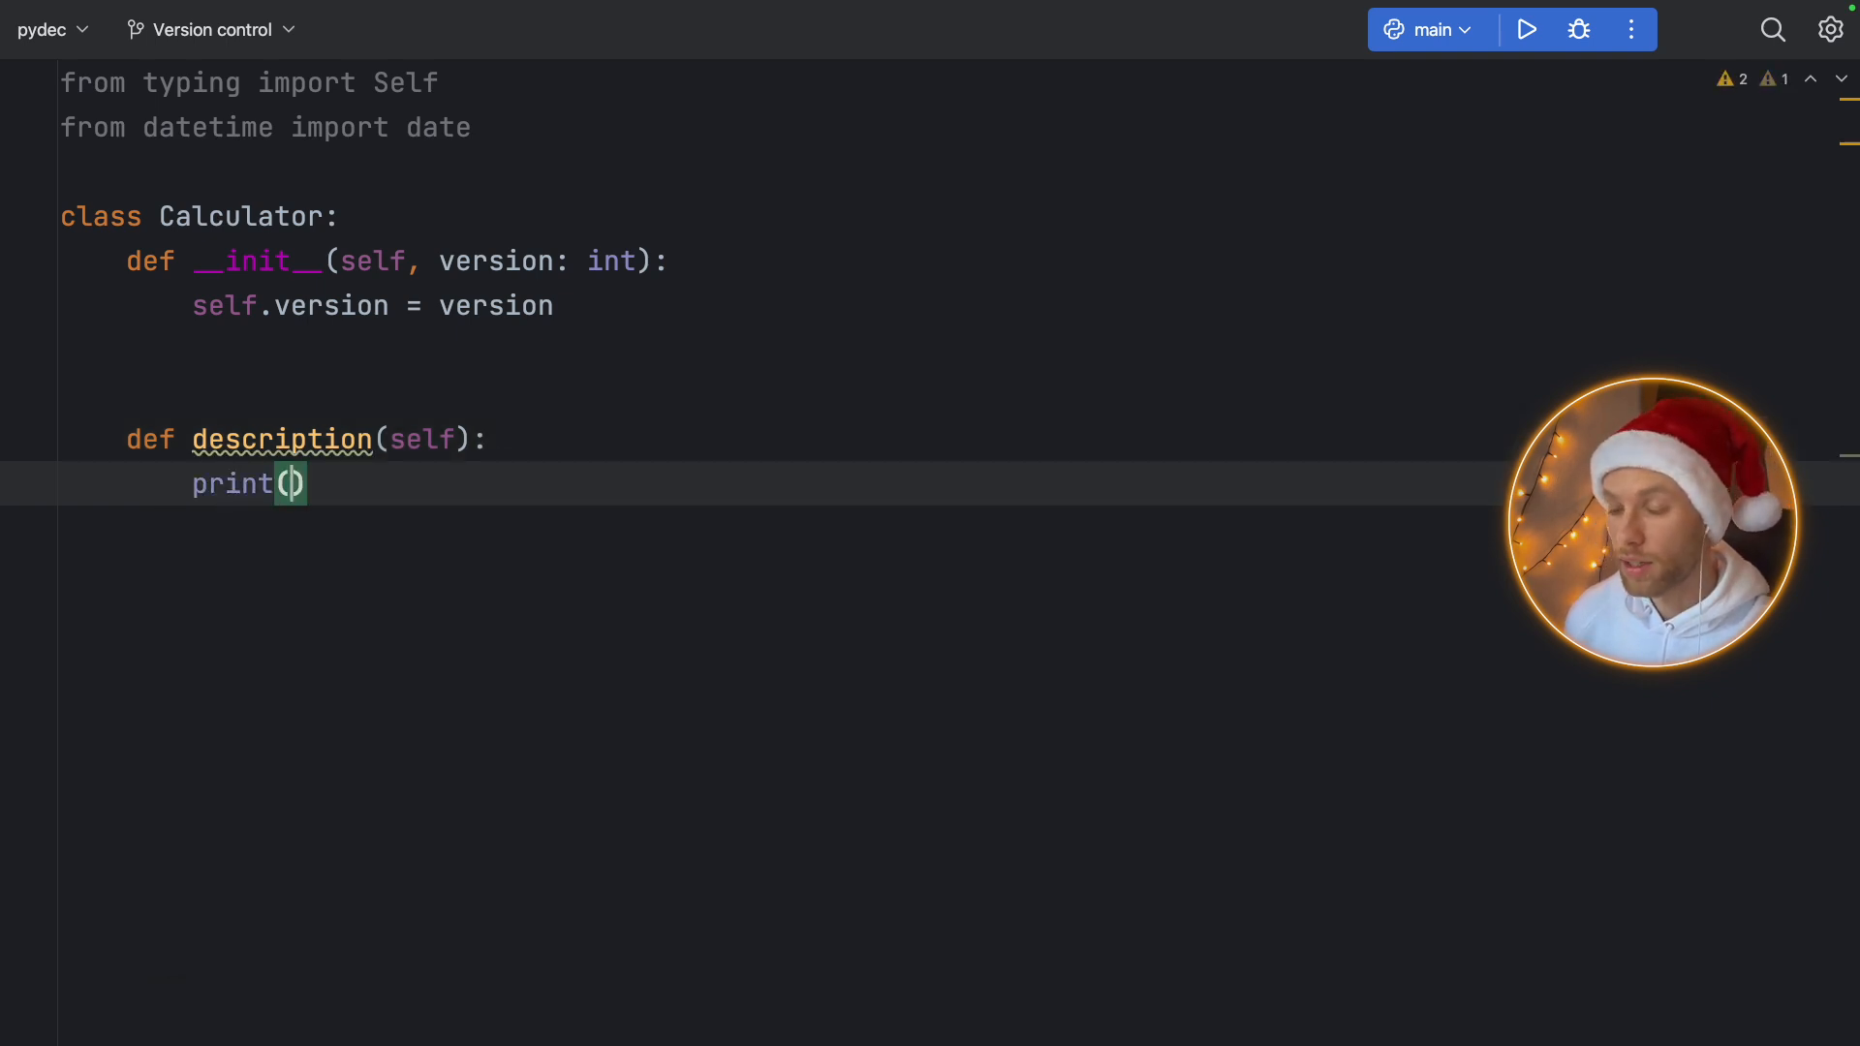
{"action": "type", "text": "f"}
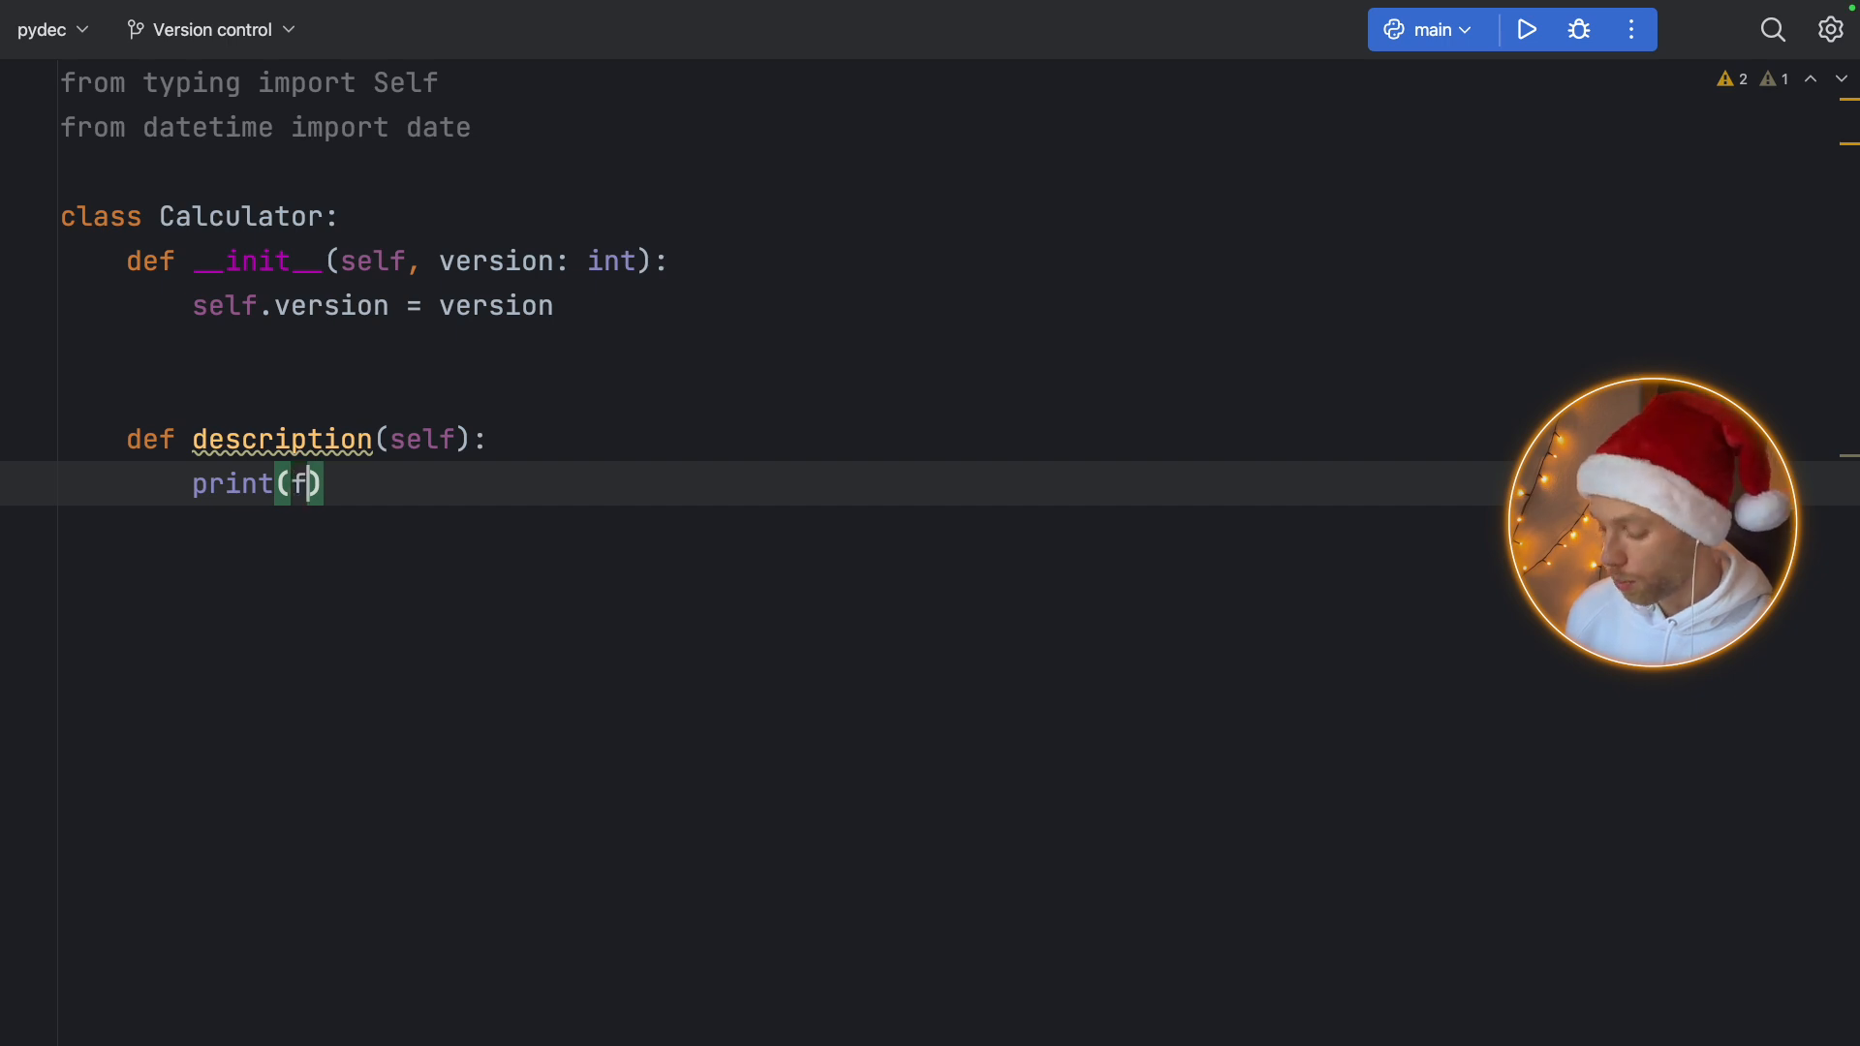
{"action": "type", "text": "''"}
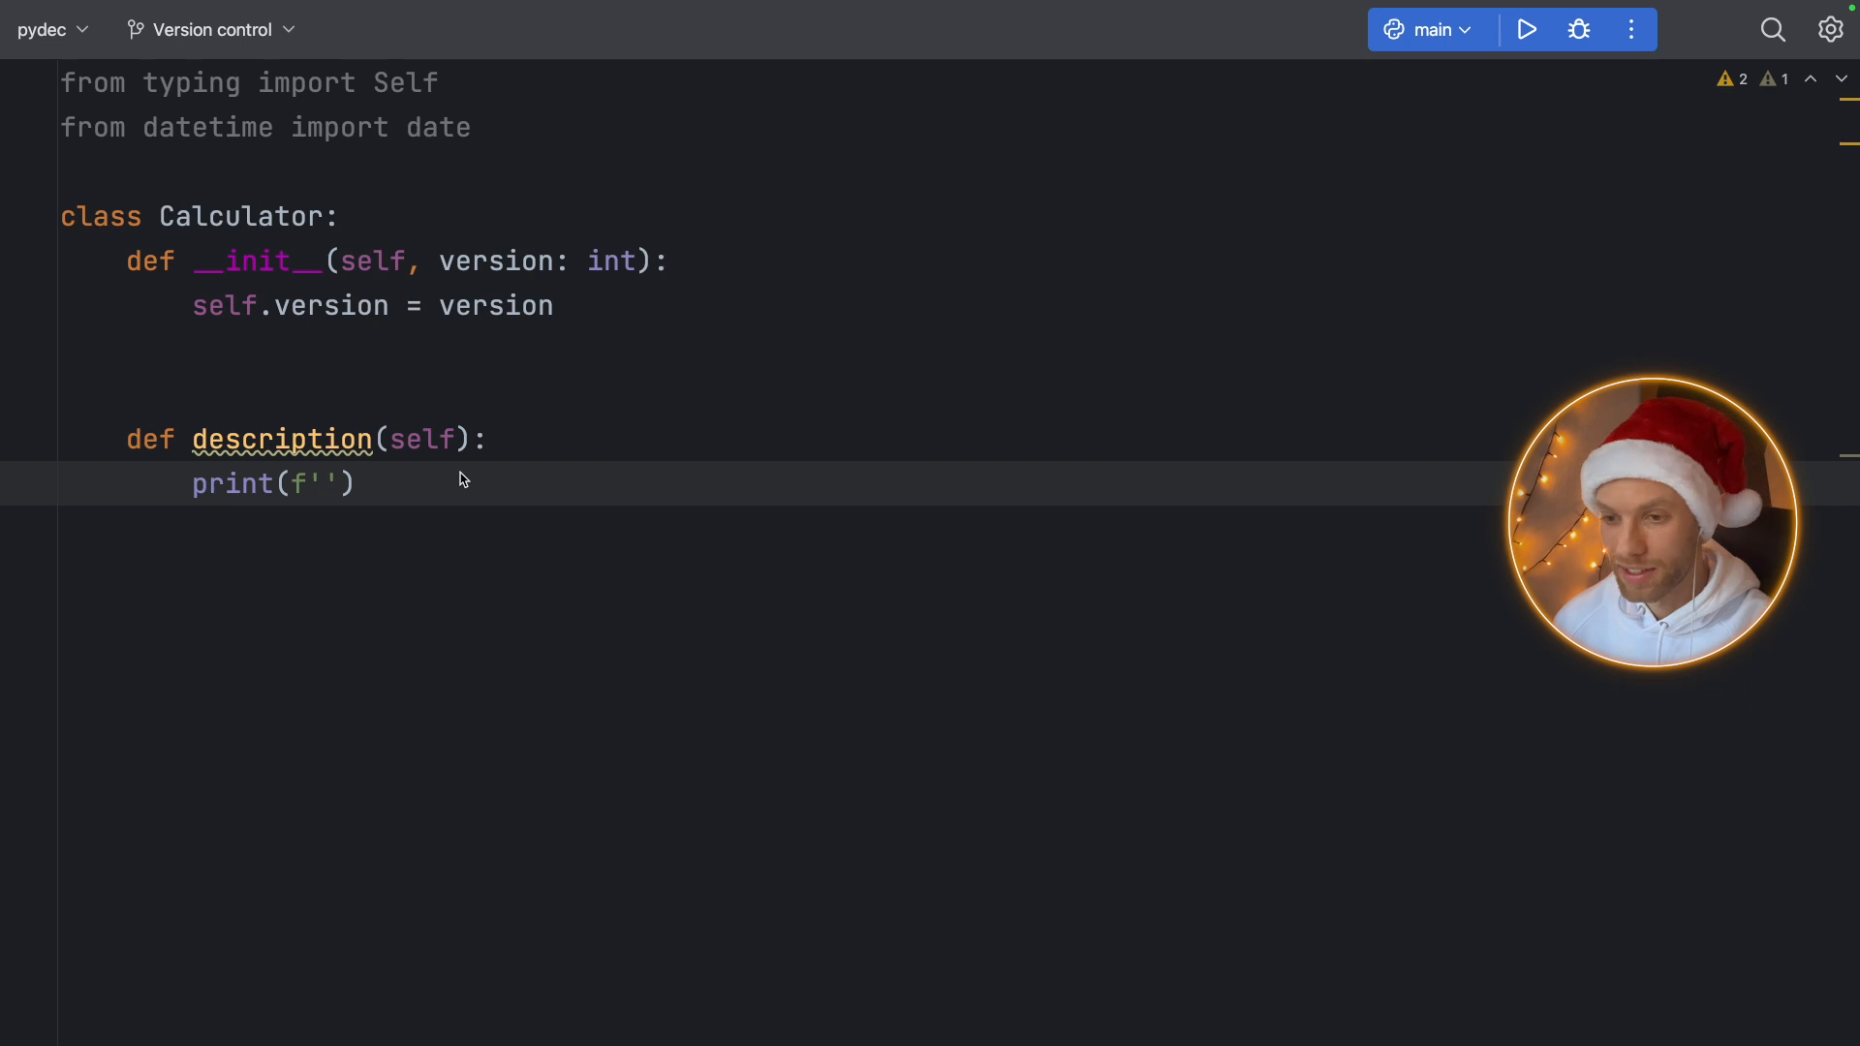
{"action": "type", "text": "Currently running Calculator on version: {self.version}"}
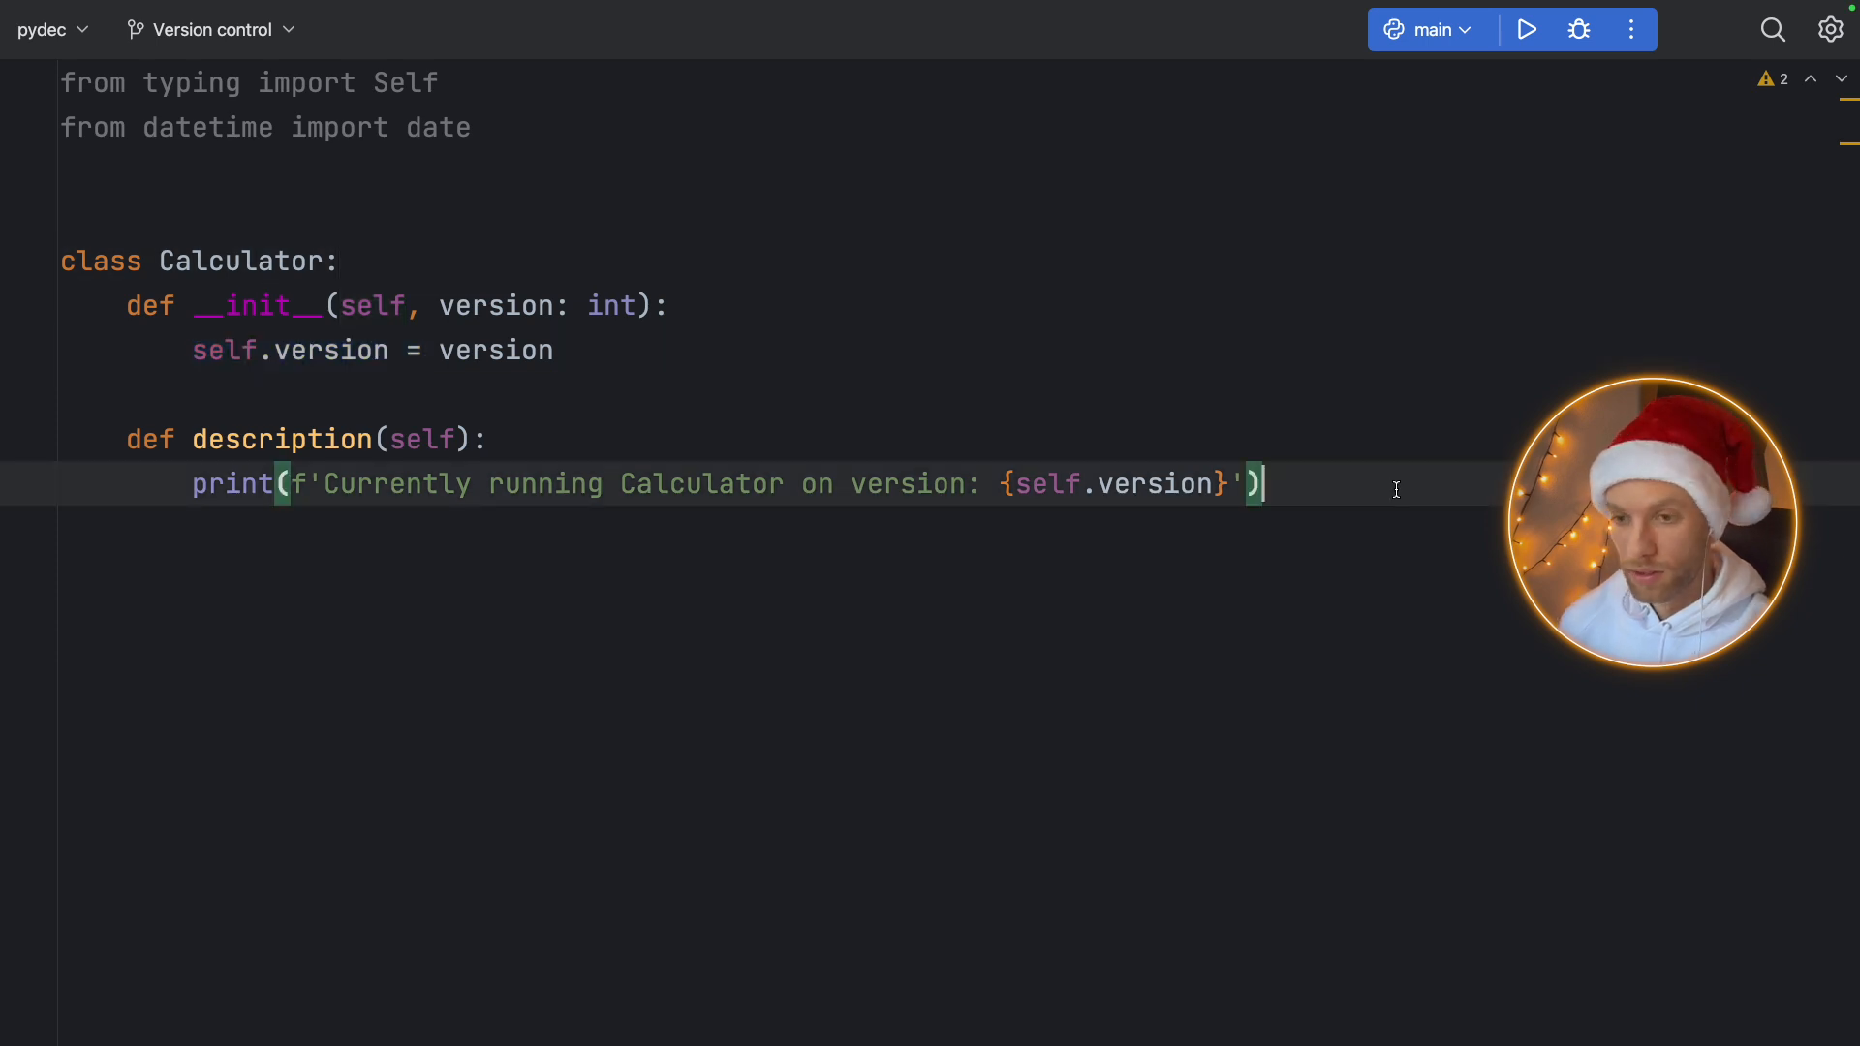
Step: Under if __name__ == '__main__':, create Calculator(10) and Calculator(200) and call description on each
{"action": "type", "text": "calc1"}
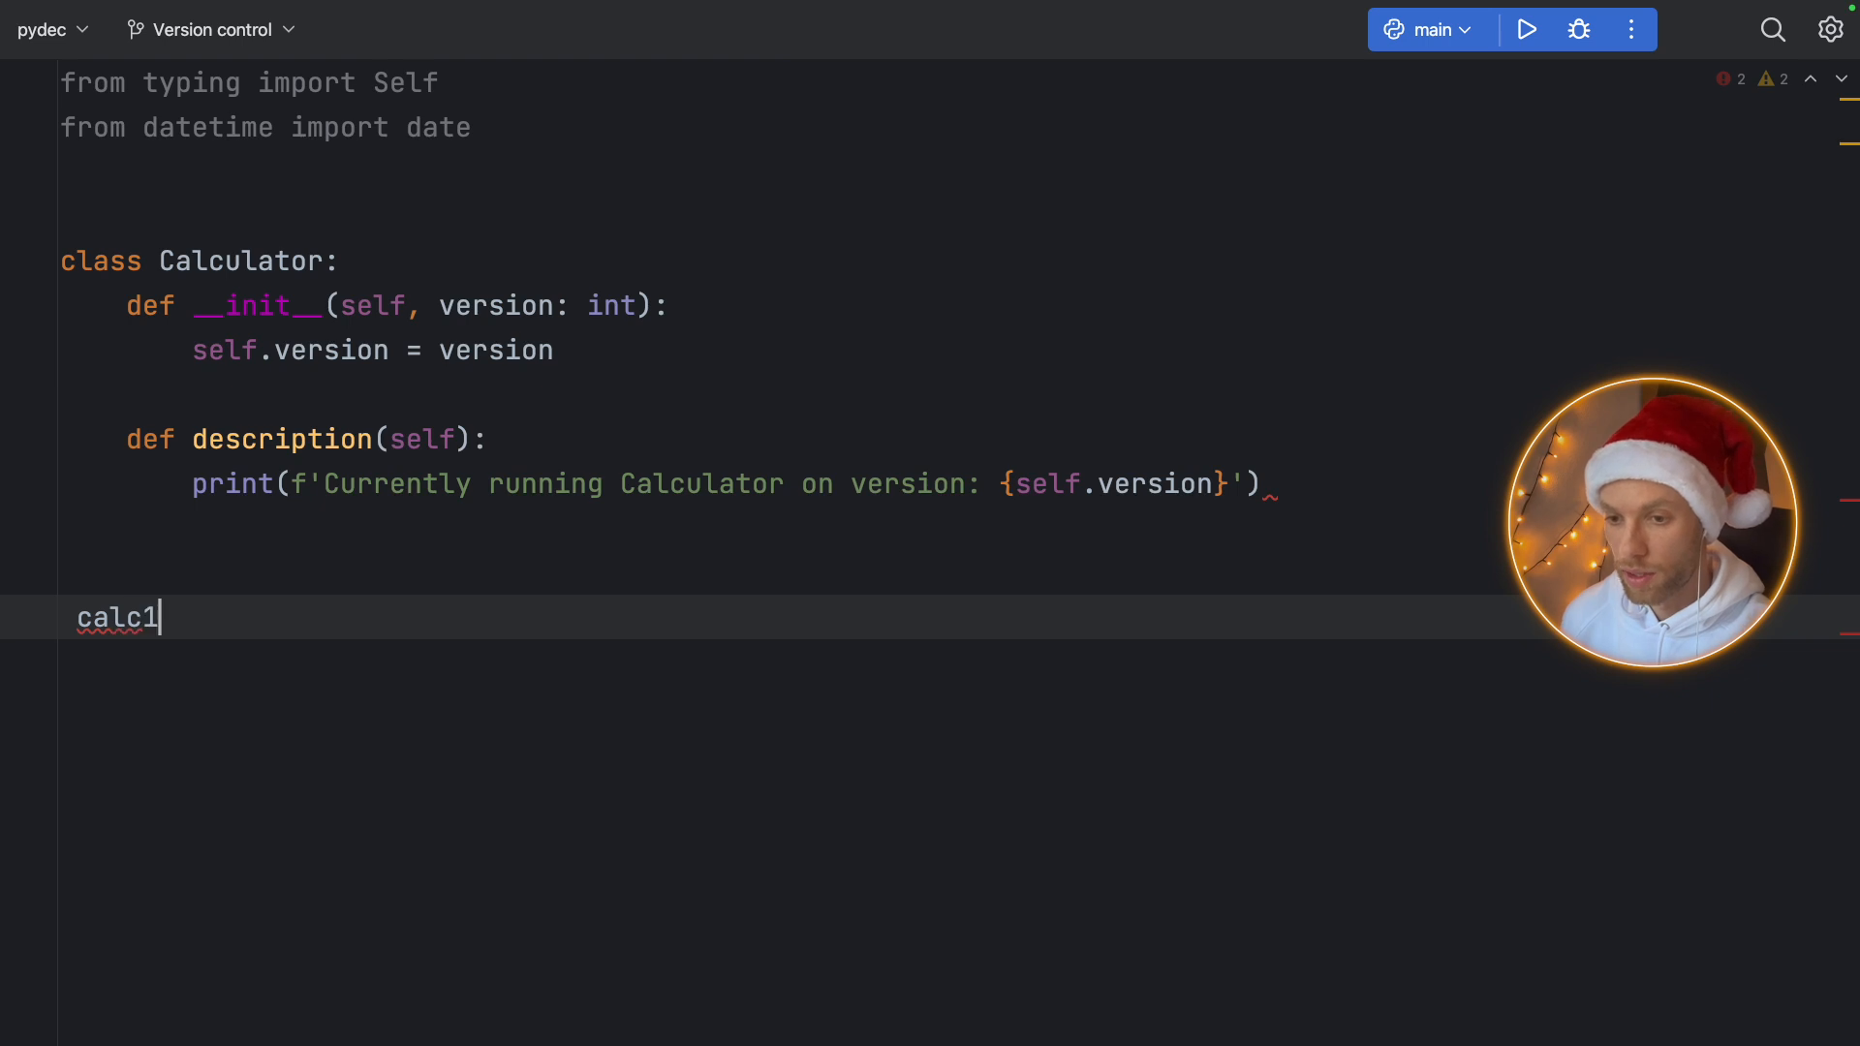
{"action": "type", "text": "= Calculator(10"}
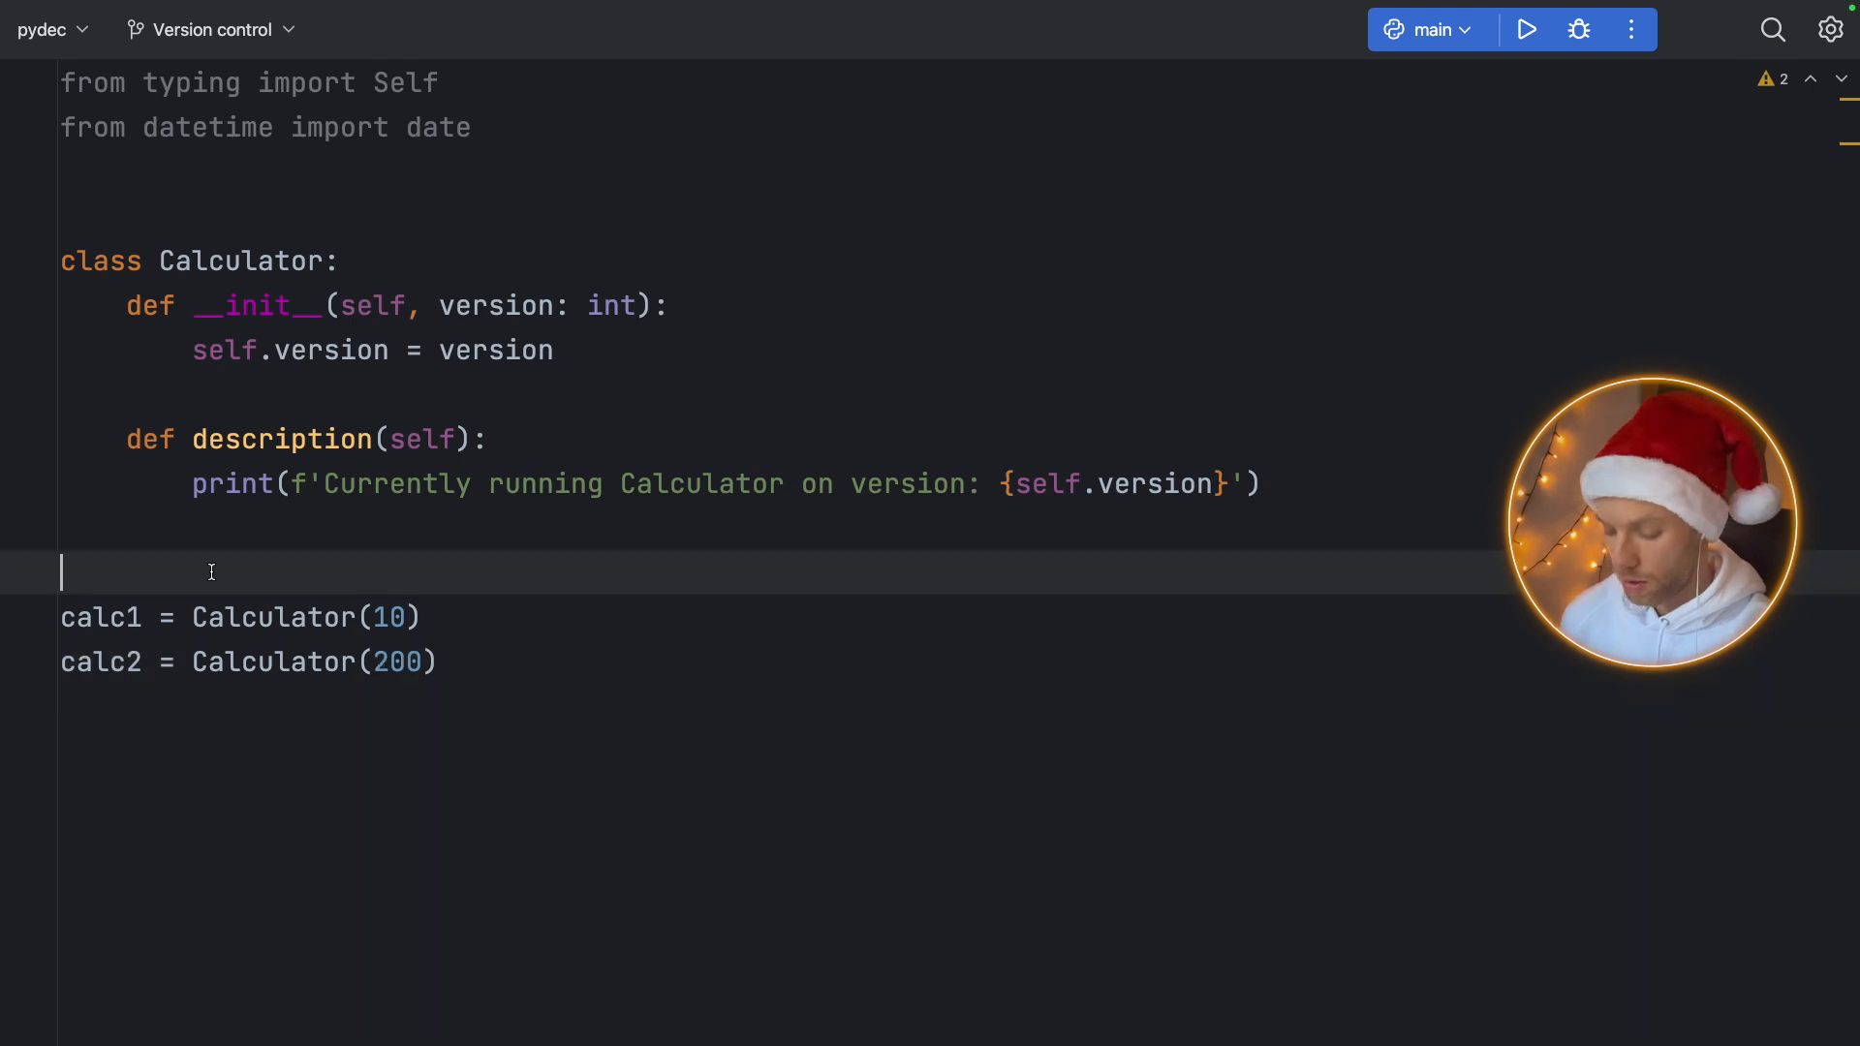
{"action": "type", "text": "if __name__ == '__main__':"}
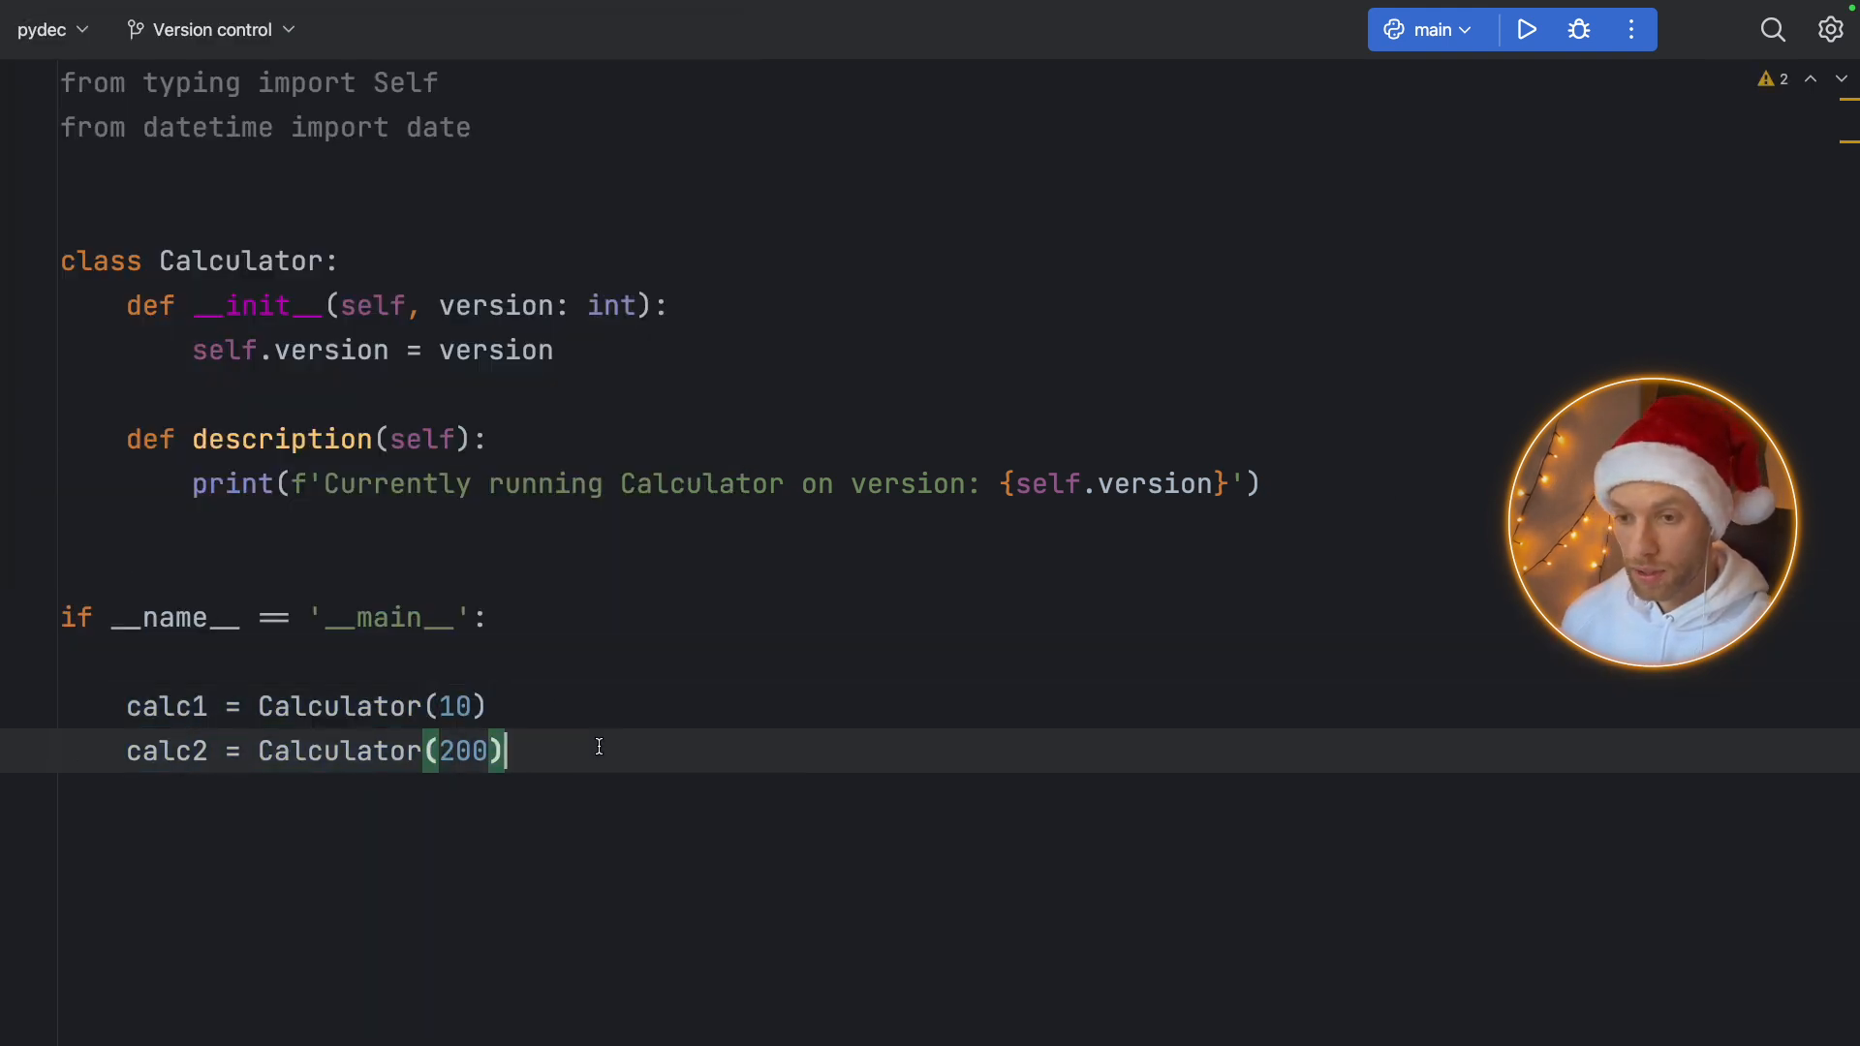
{"action": "type", "text": "calc1.d"}
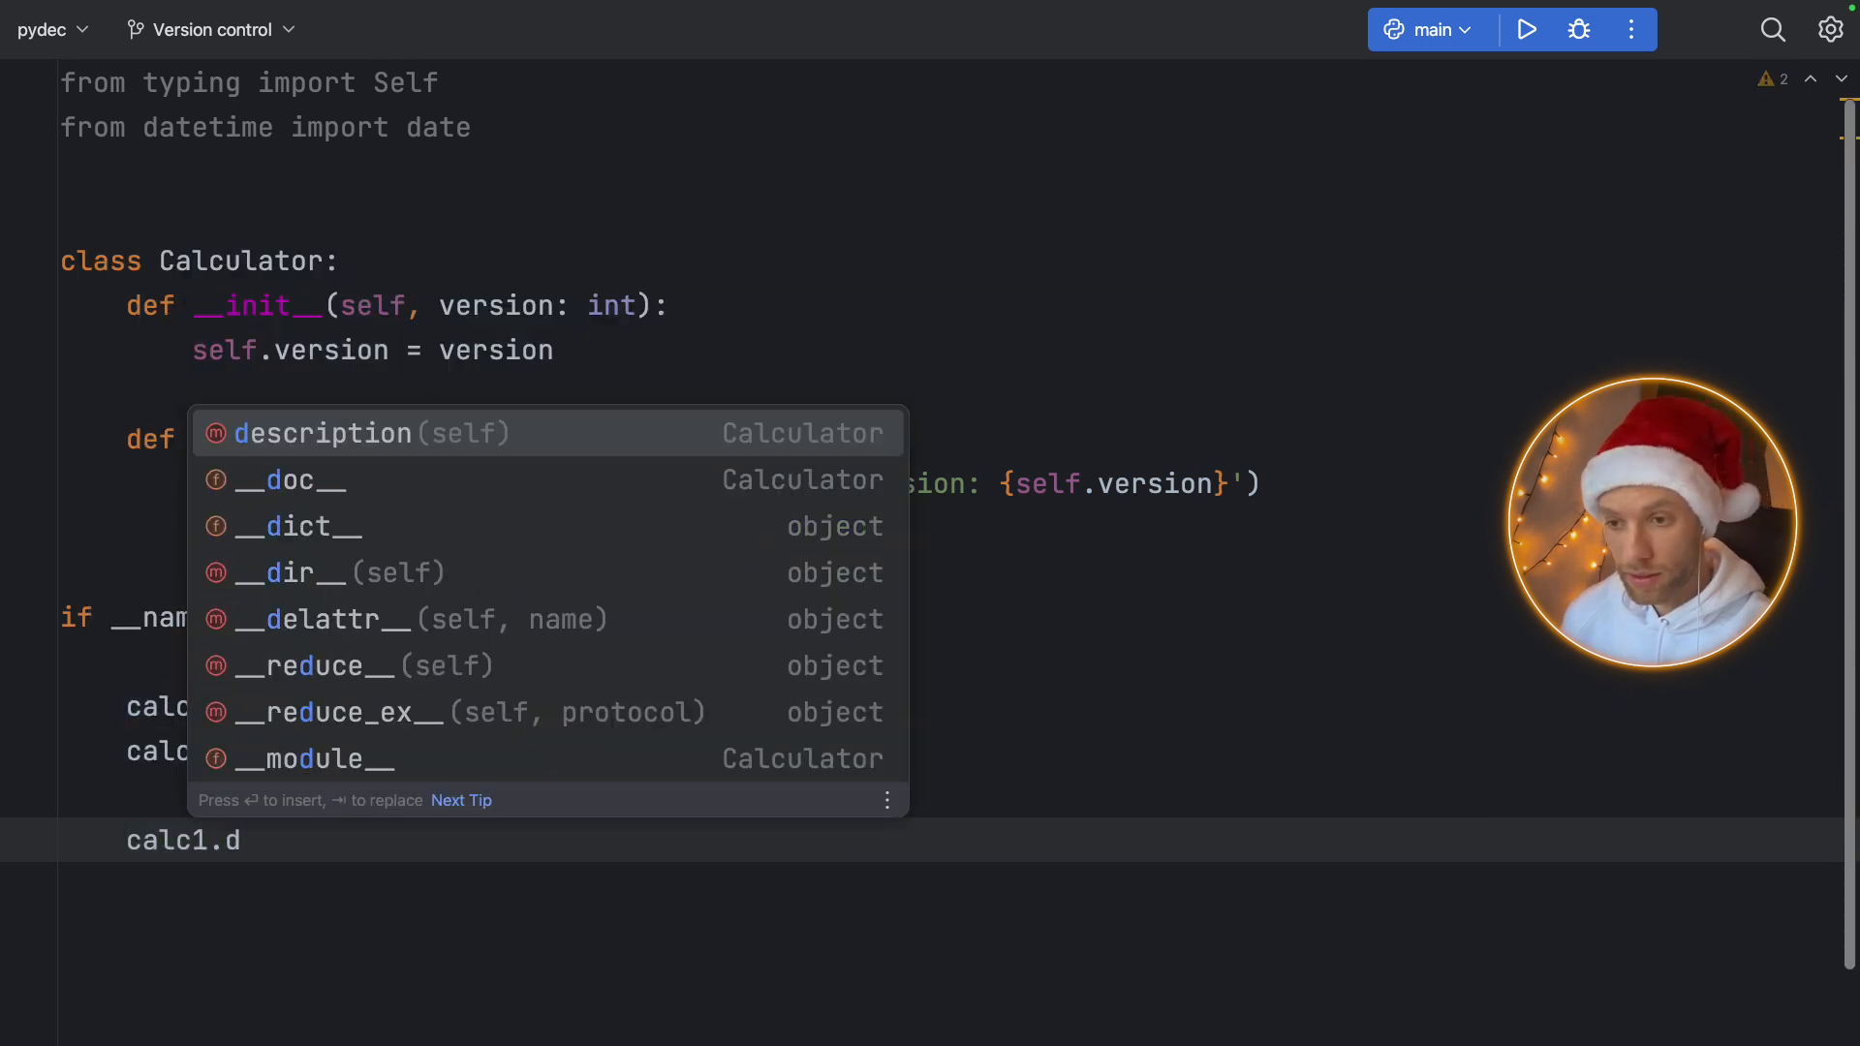
{"action": "key", "text": "enter"}
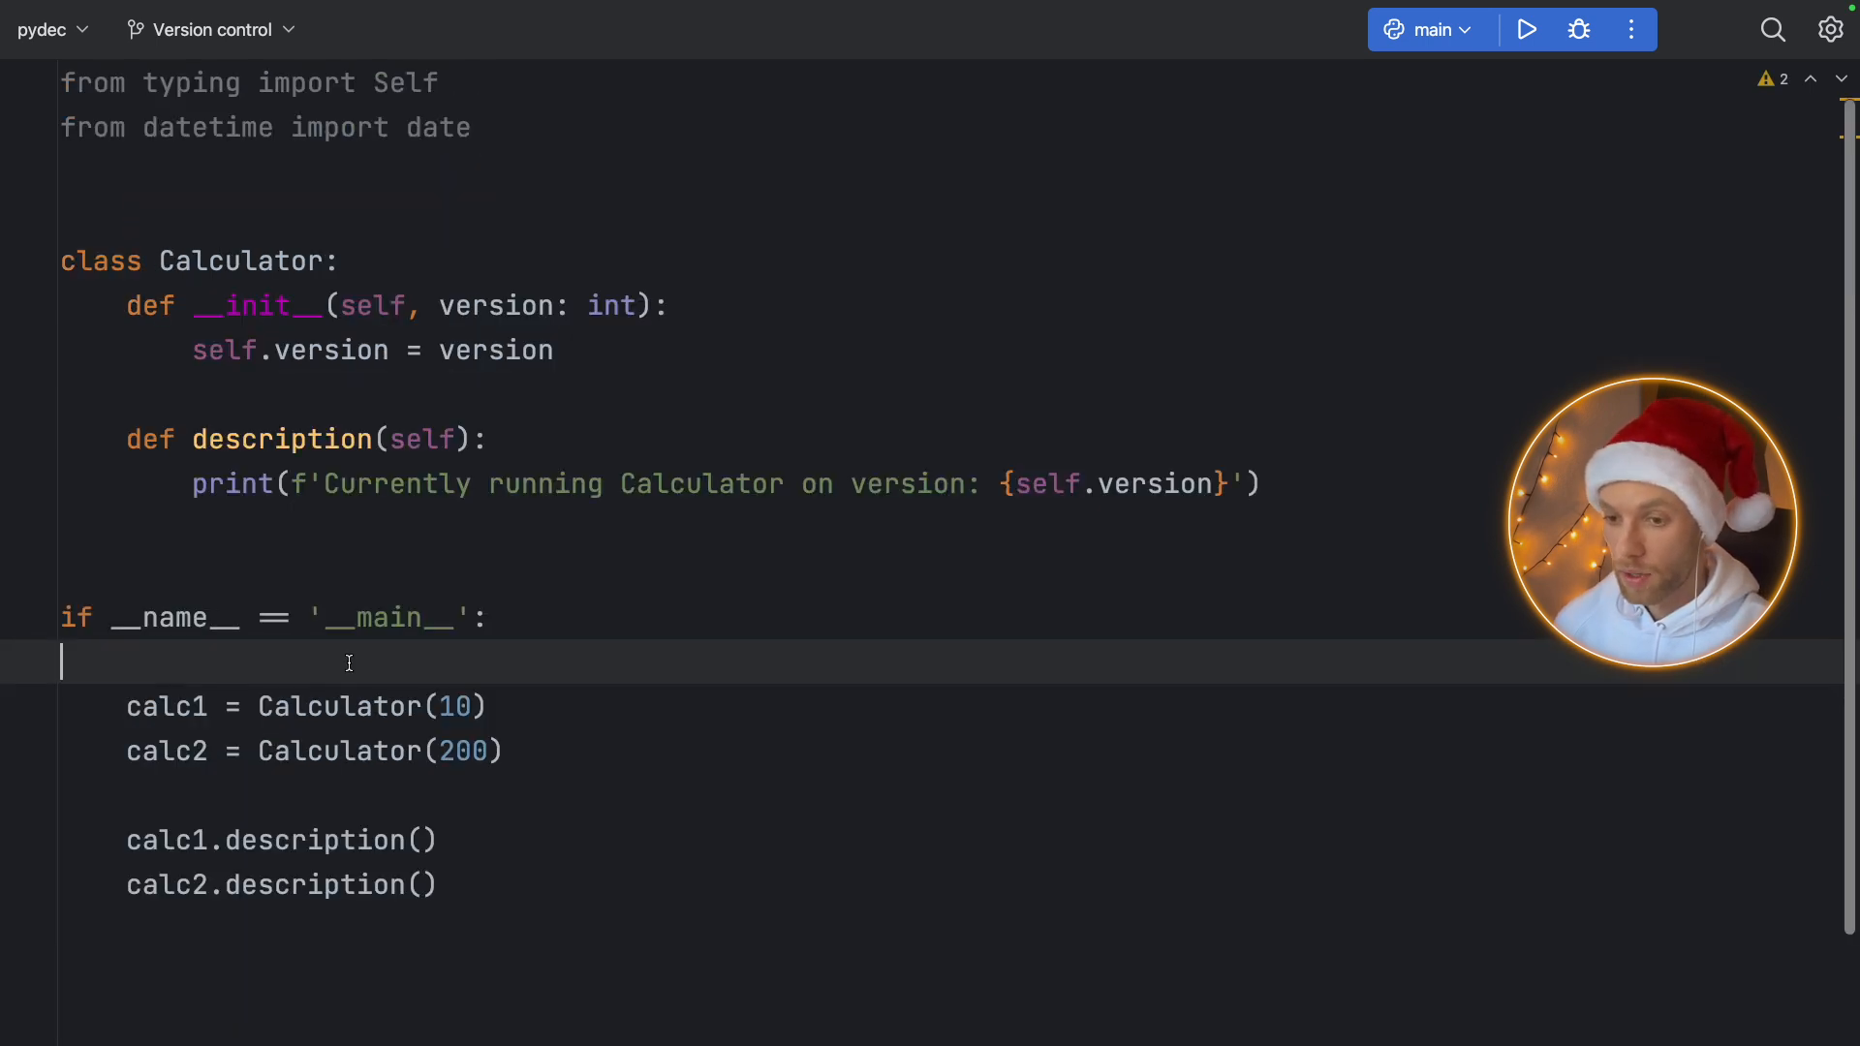
Step: Run the script to print the version 10 and 200 messages, then start a new line in the class
{"action": "left_click", "coordinate": [1526, 30]}
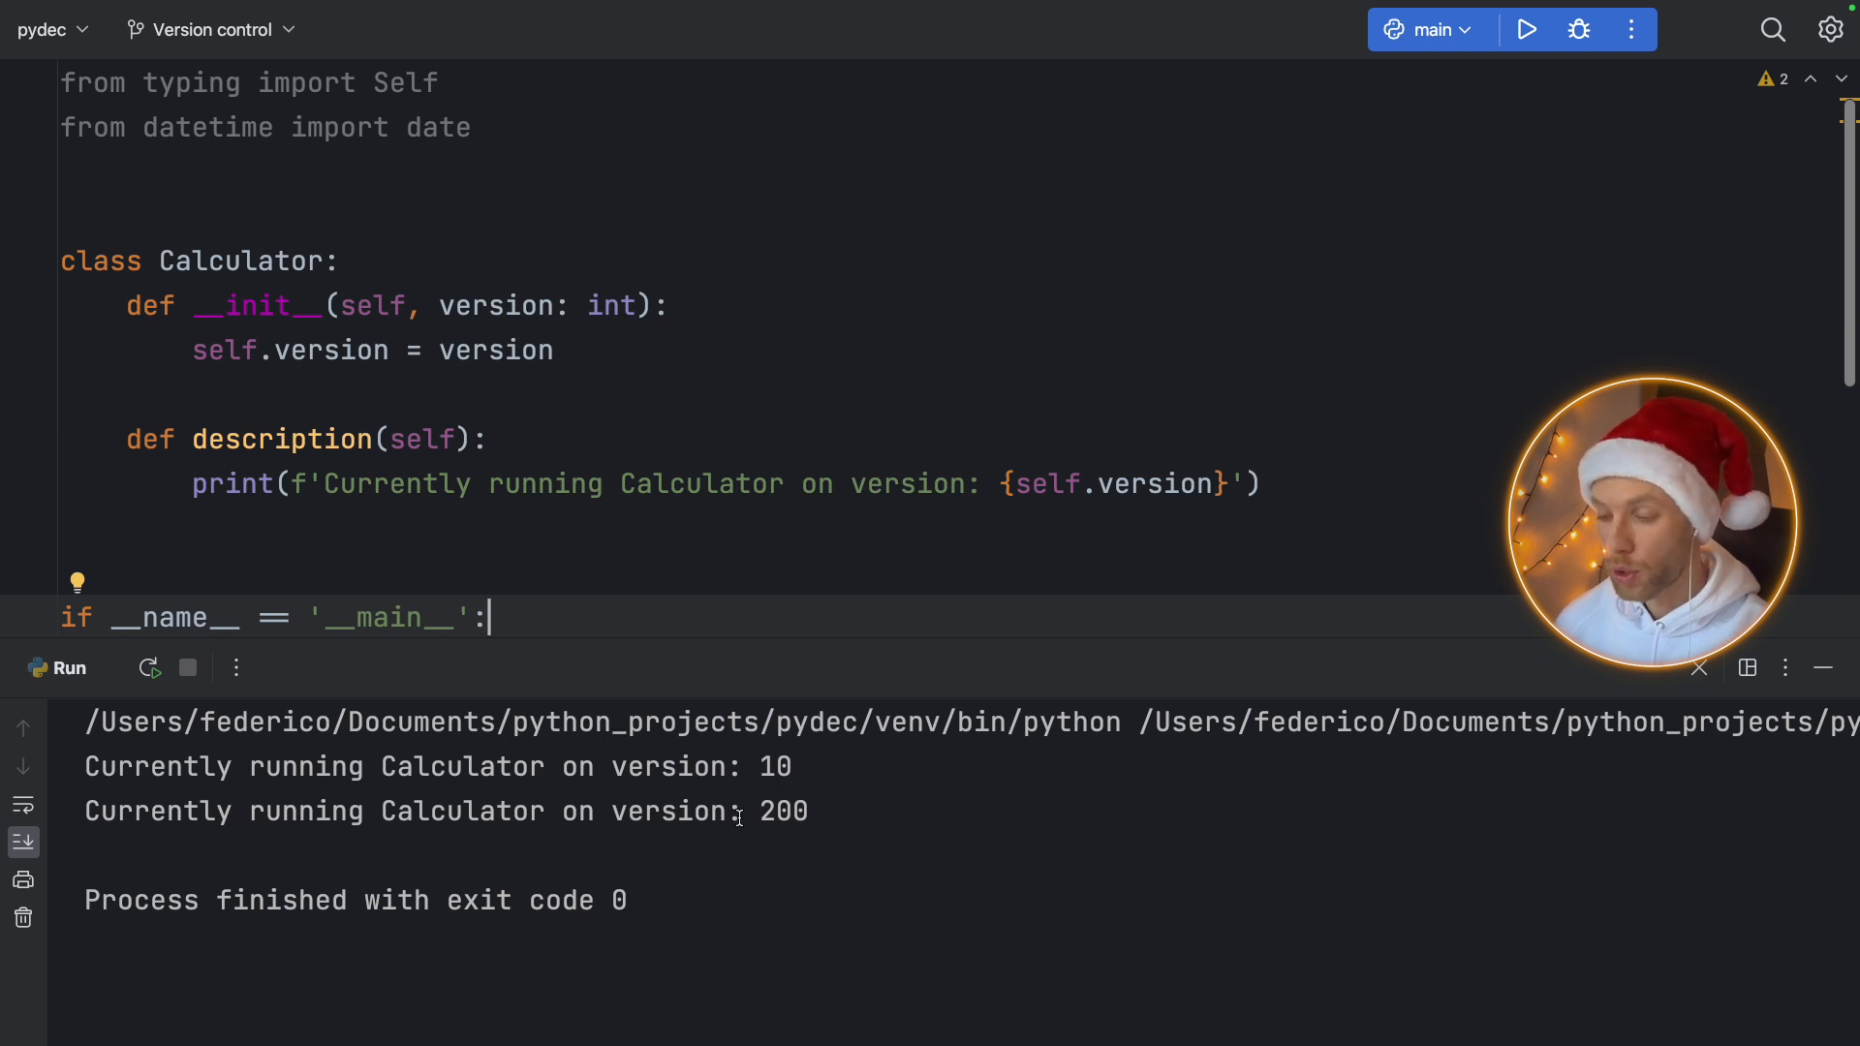
{"action": "type", "text": "calc1 = Calculator(10)"}
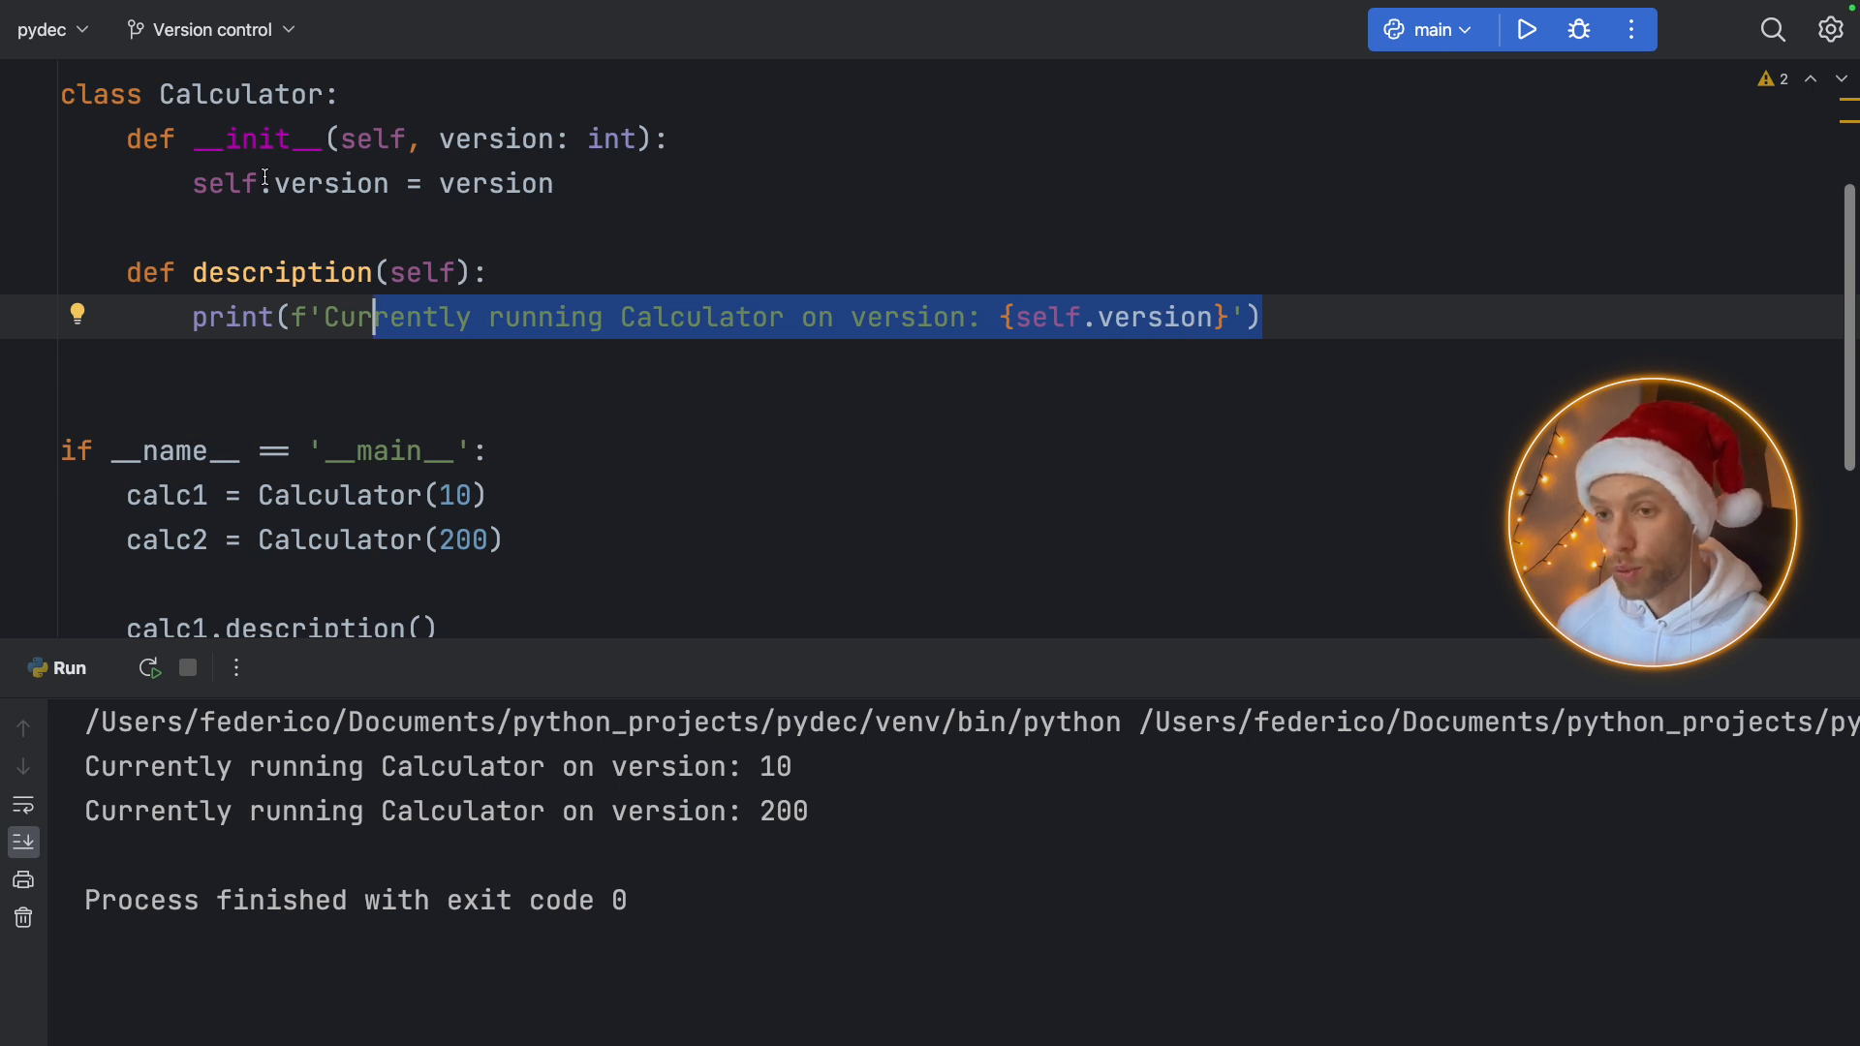
{"action": "left_click", "coordinate": [419, 273]}
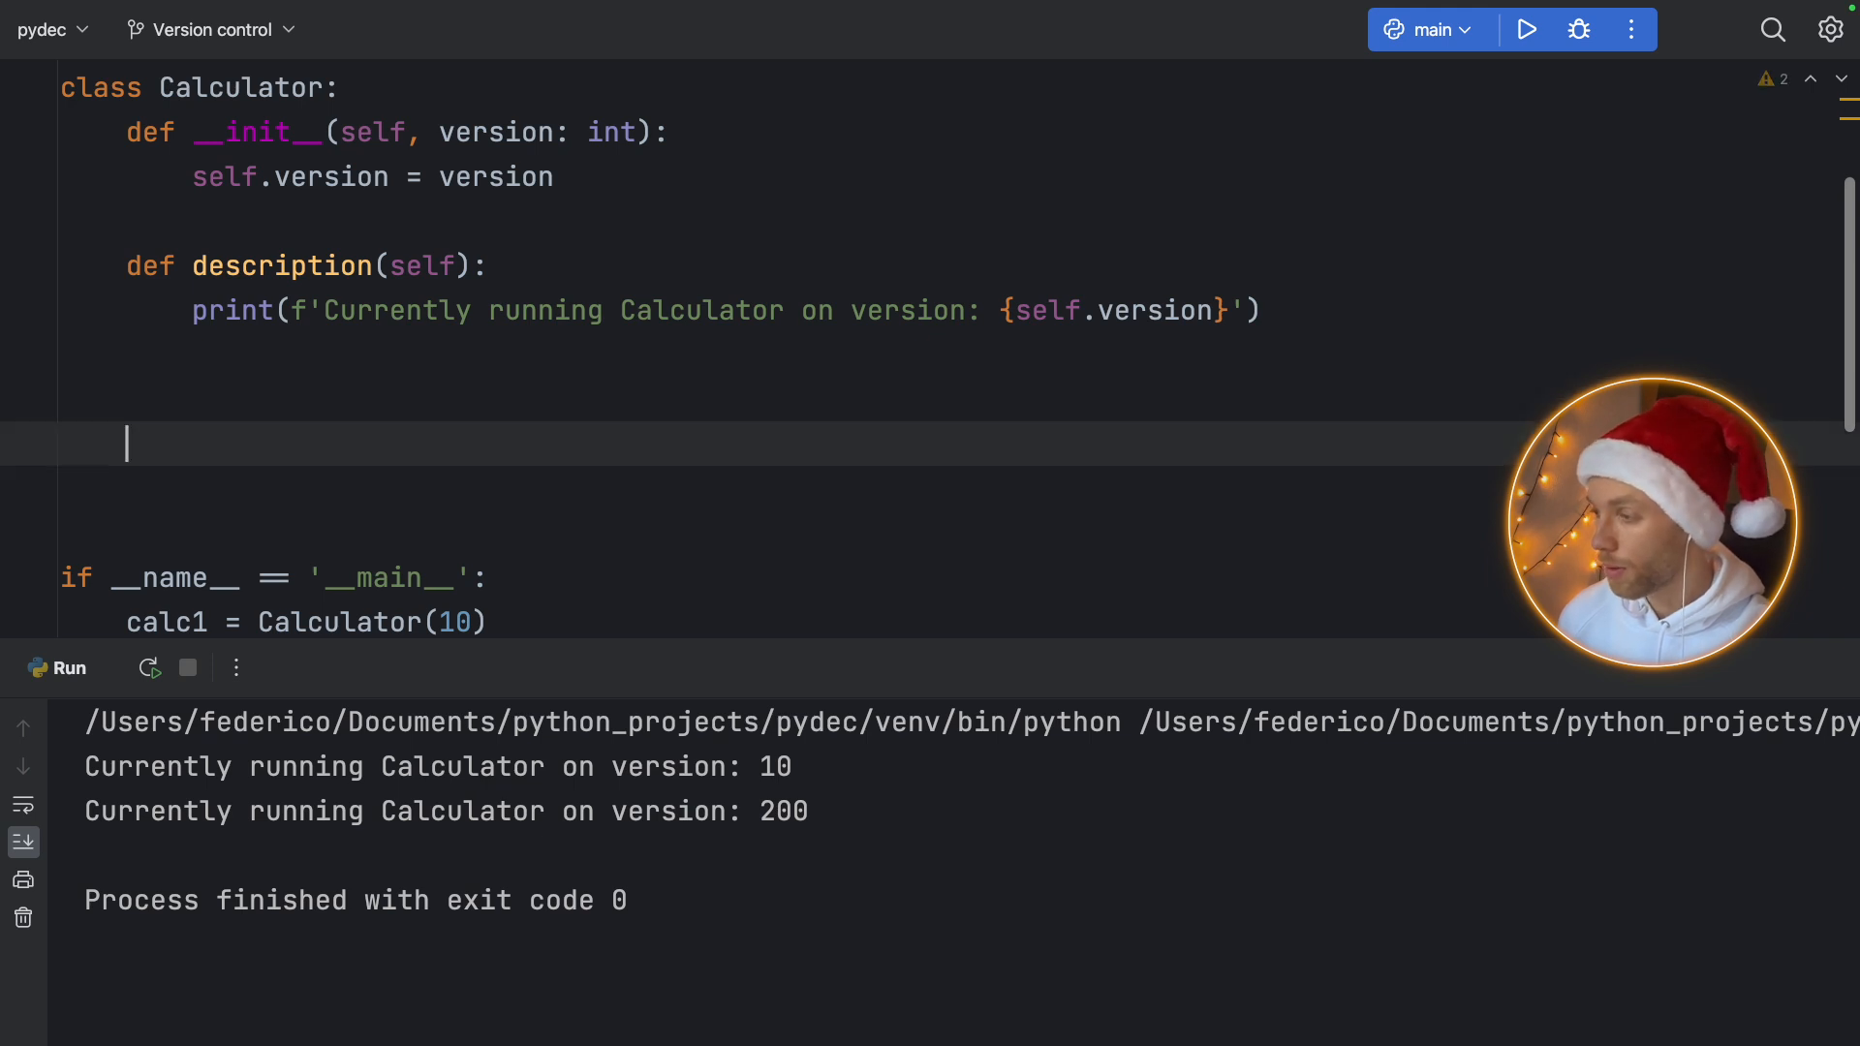
Step: Write def add_numbers(self, *numbers: float) -> float returning sum(numbers)
{"action": "type", "text": "def add"}
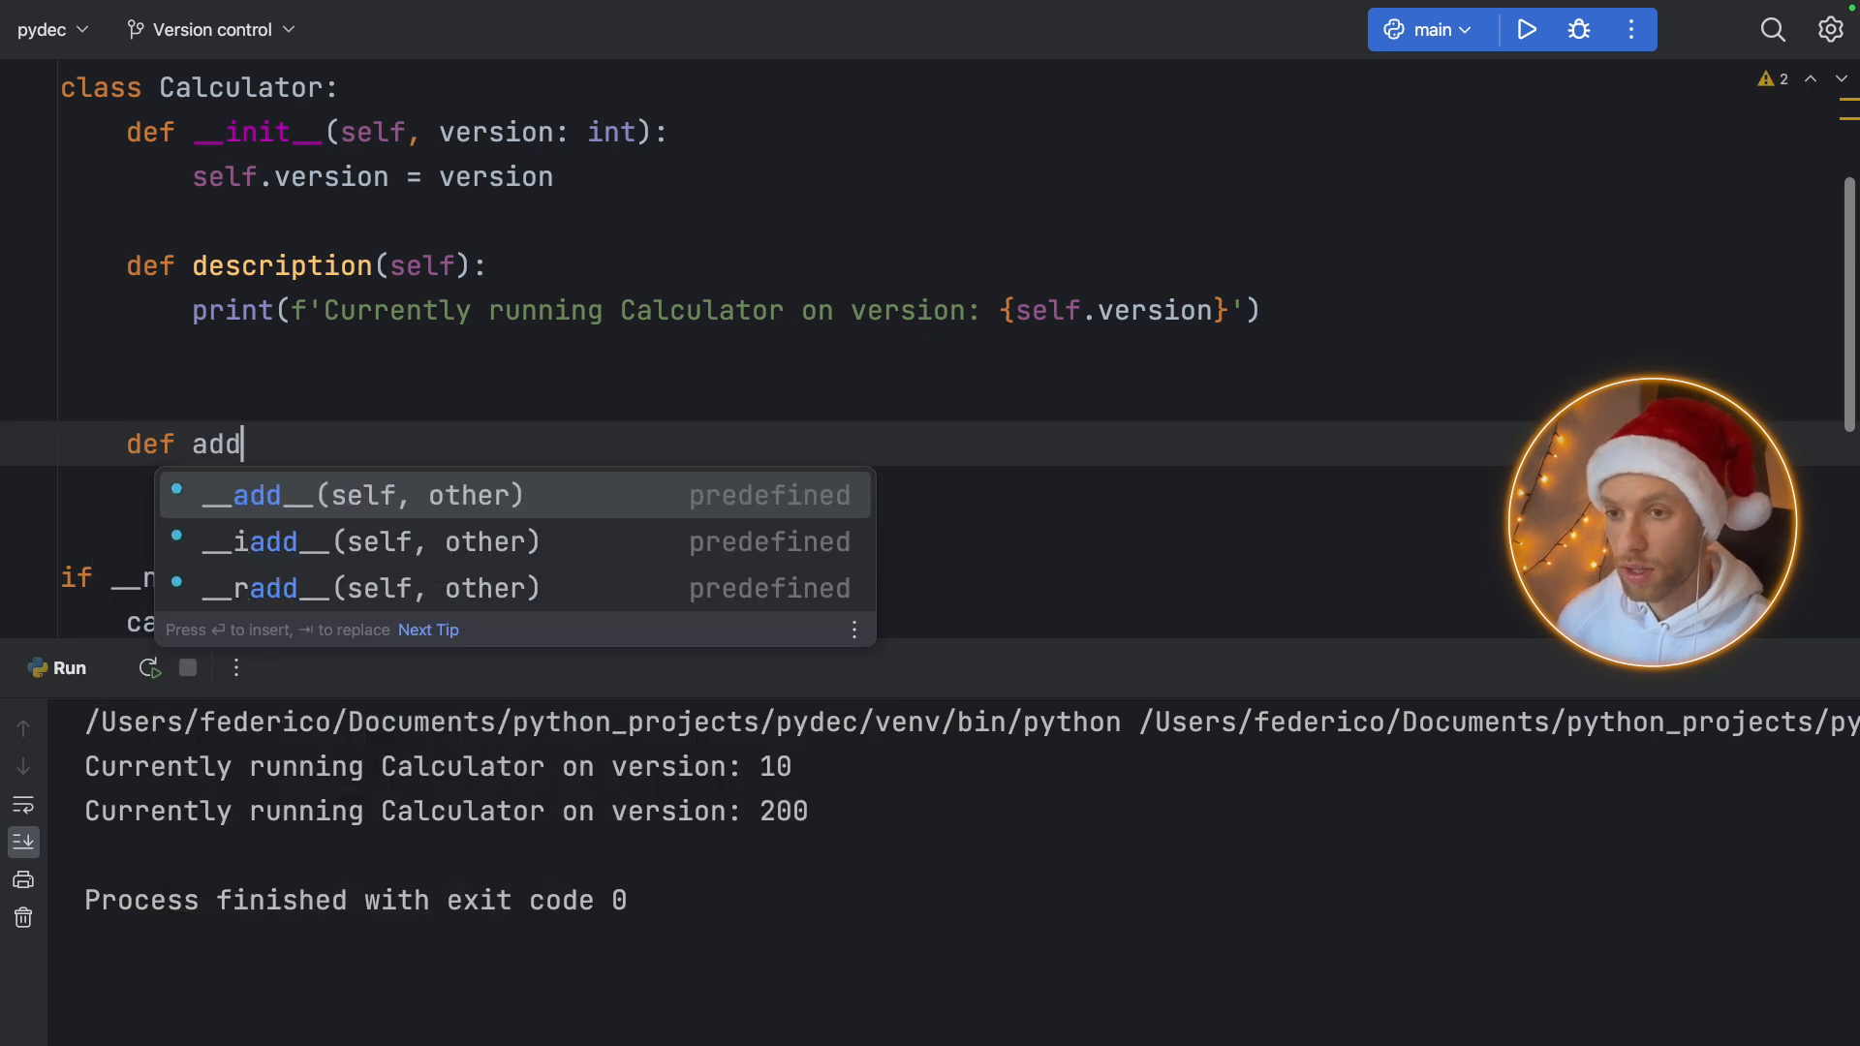
{"action": "type", "text": "_numbers"}
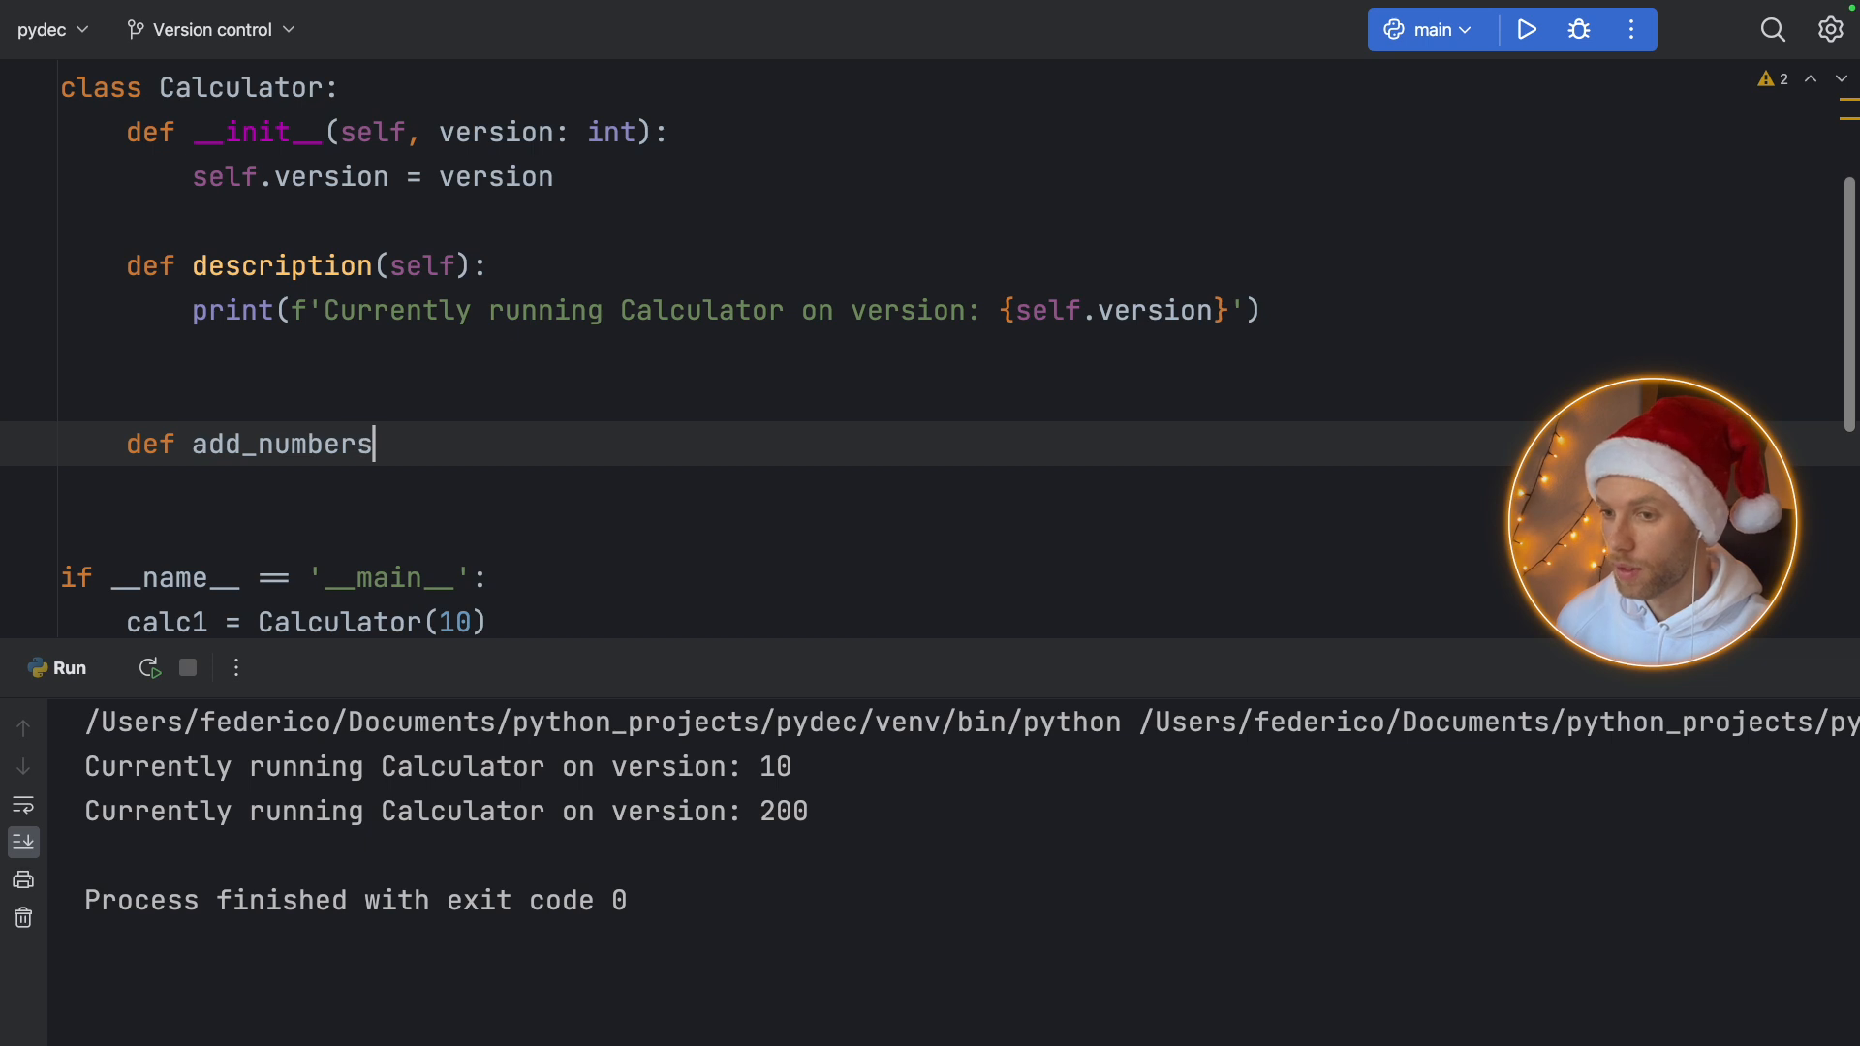
{"action": "type", "text": "(self, *):"}
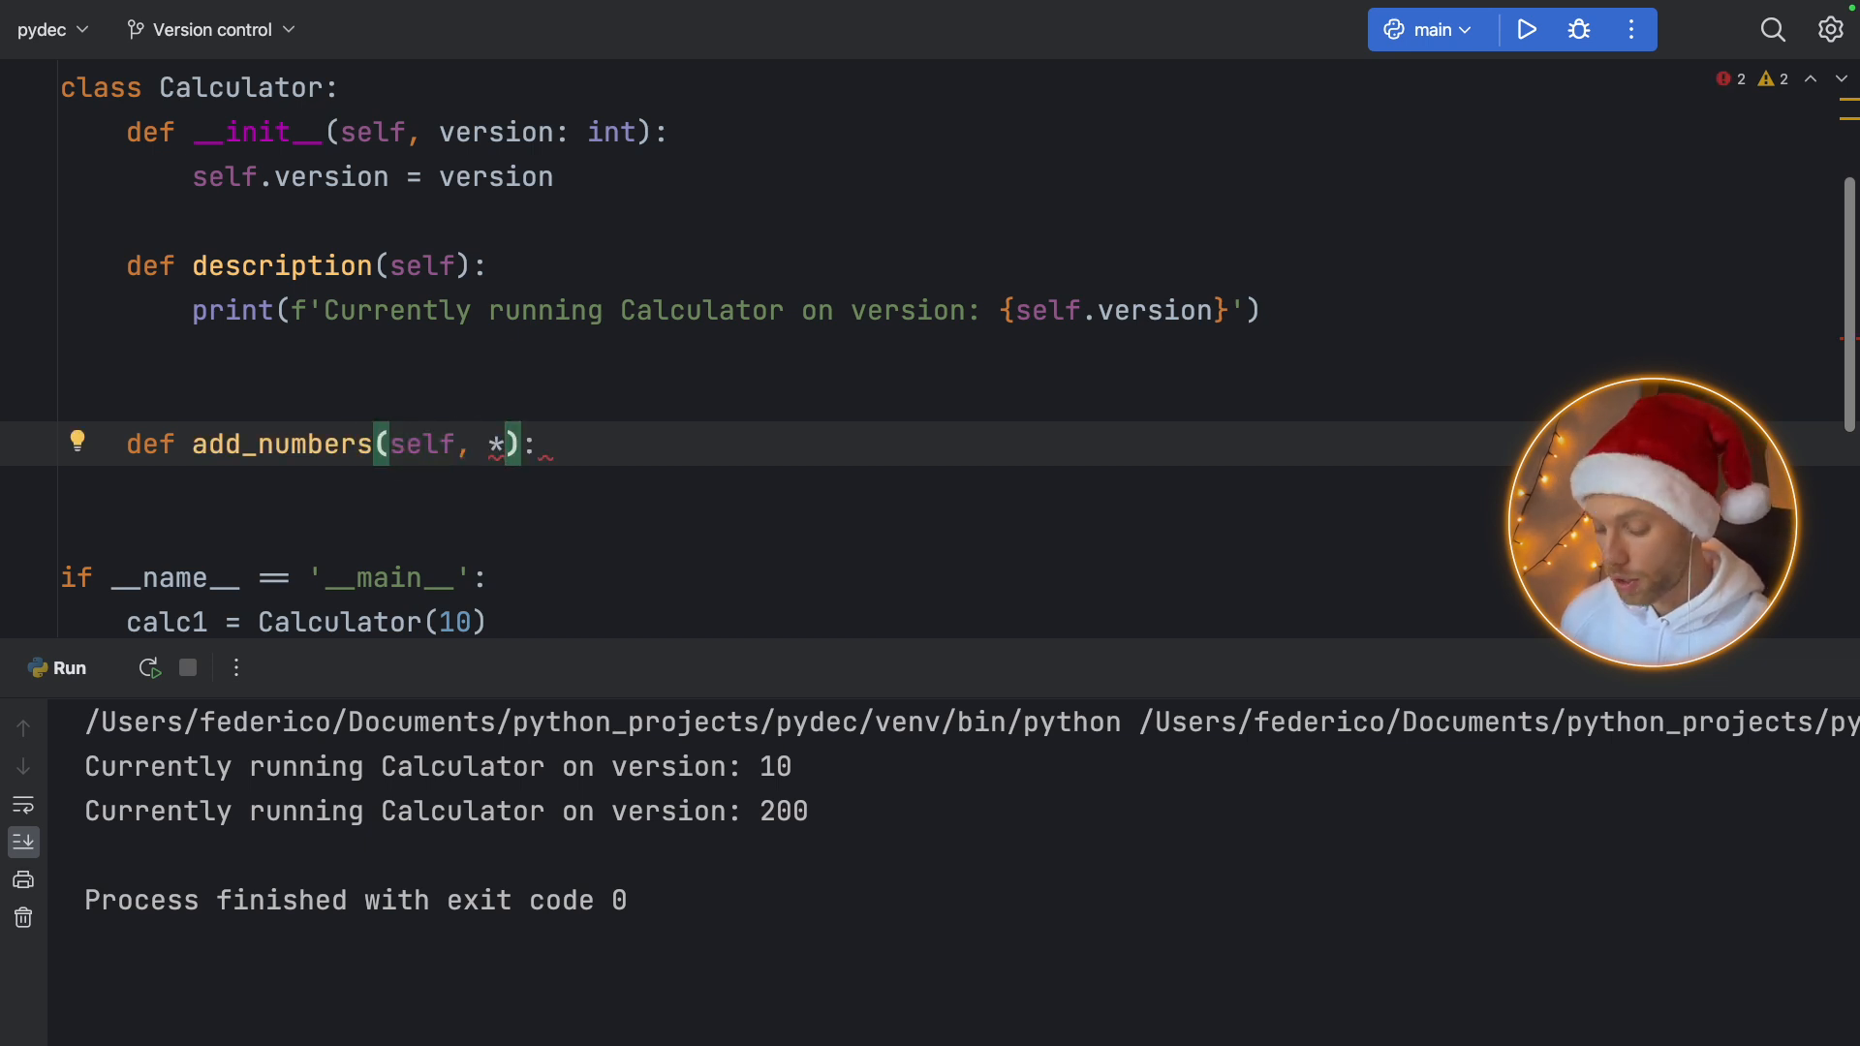
{"action": "type", "text": "numbers"}
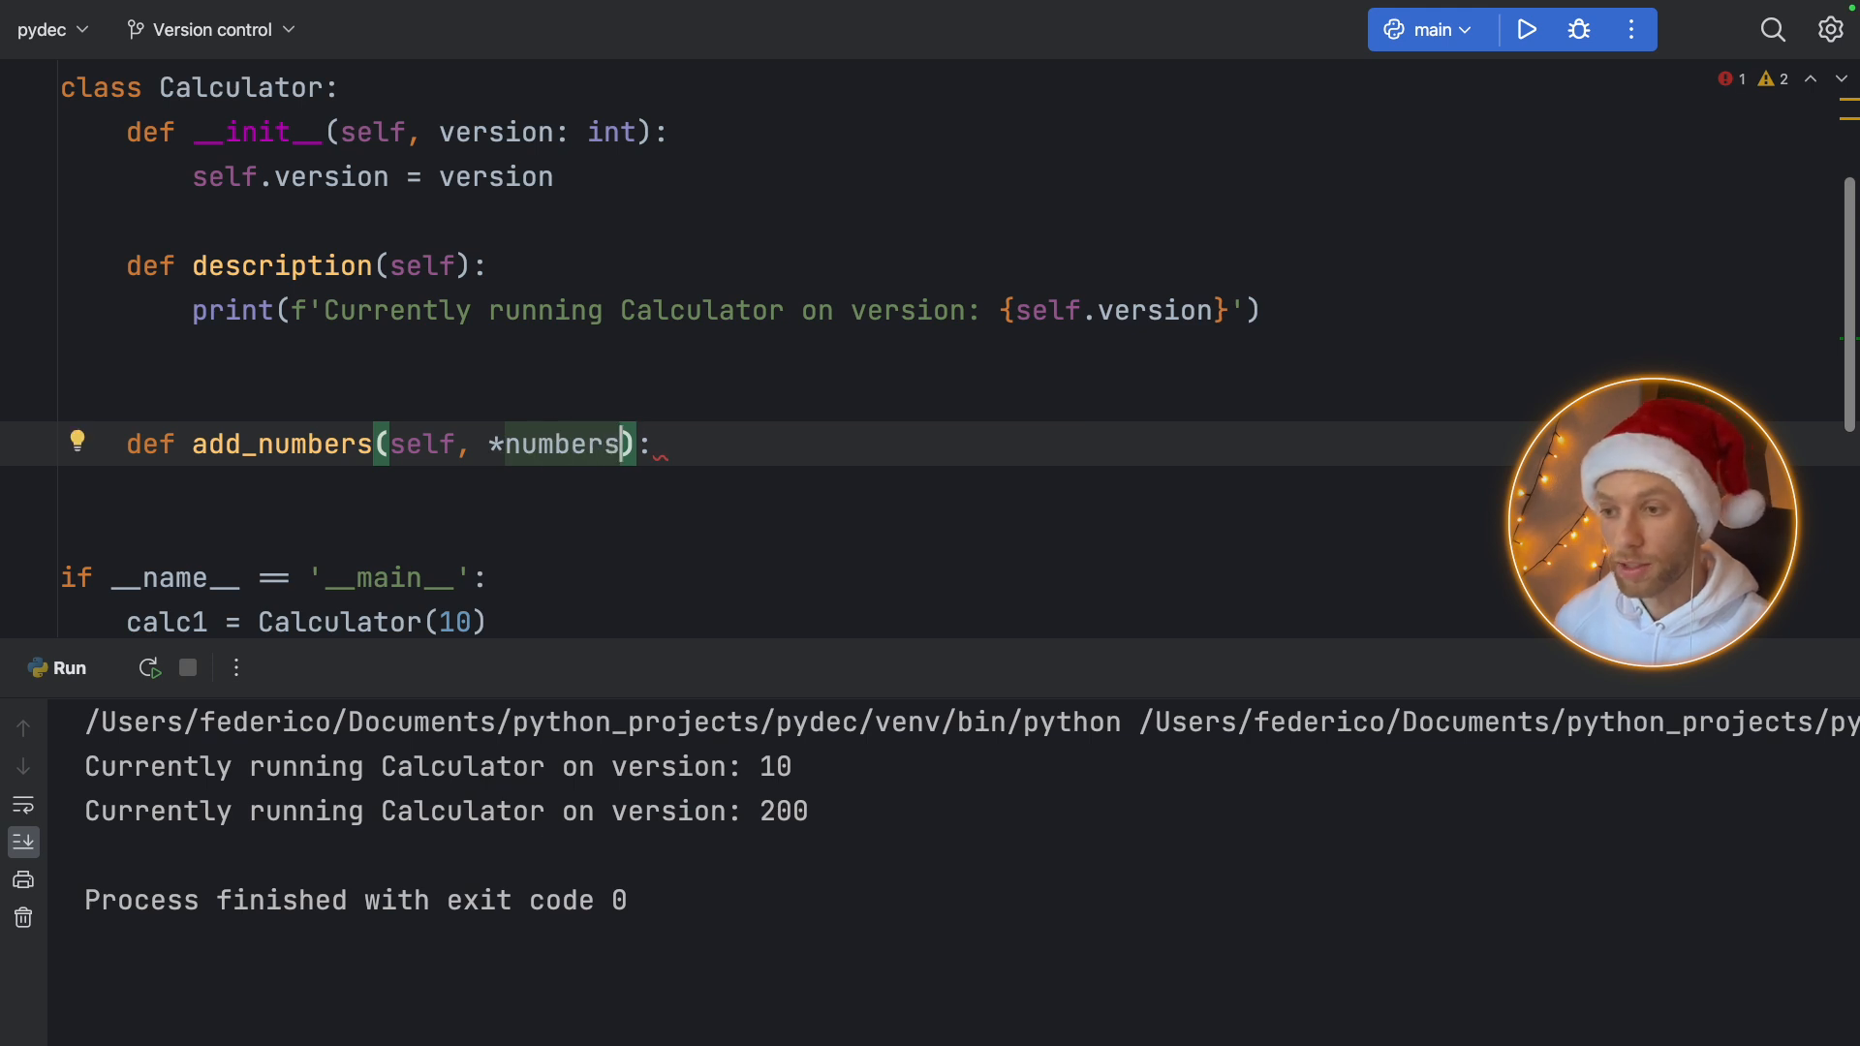
{"action": "type", "text": ": float"}
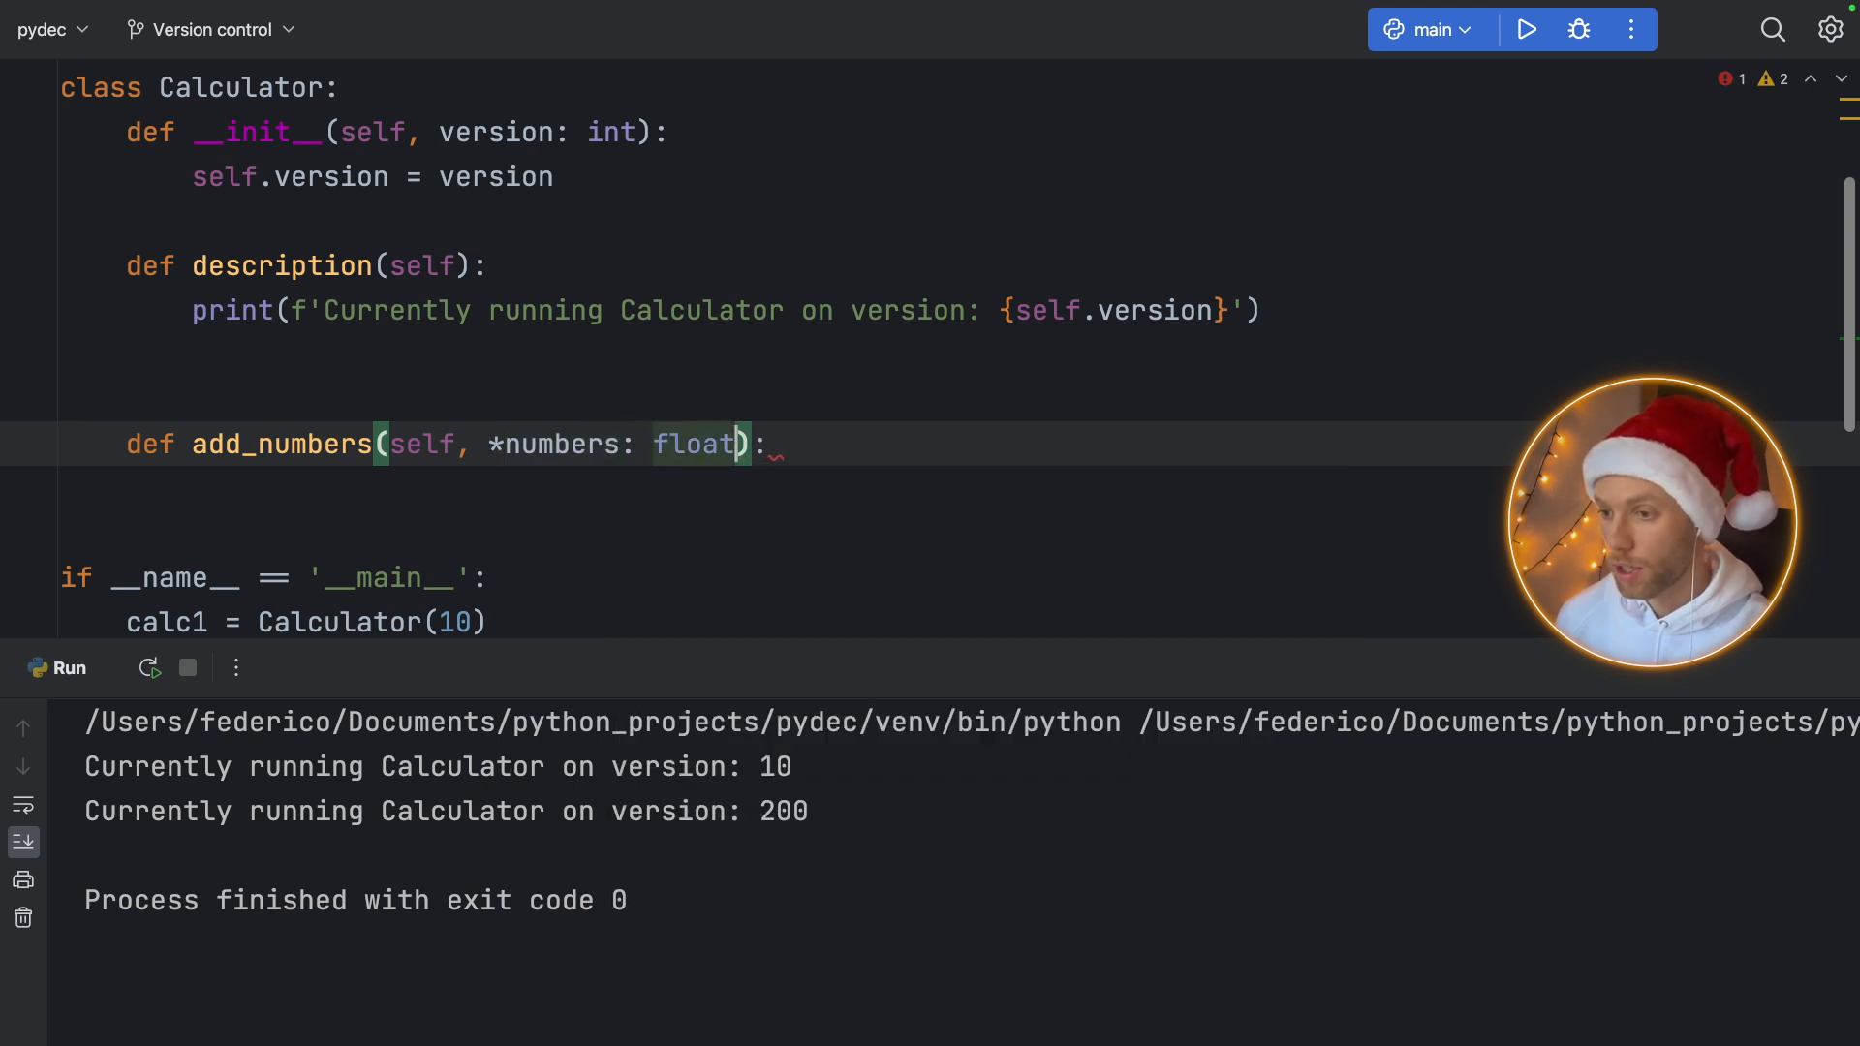
{"action": "type", "text": "-> float"}
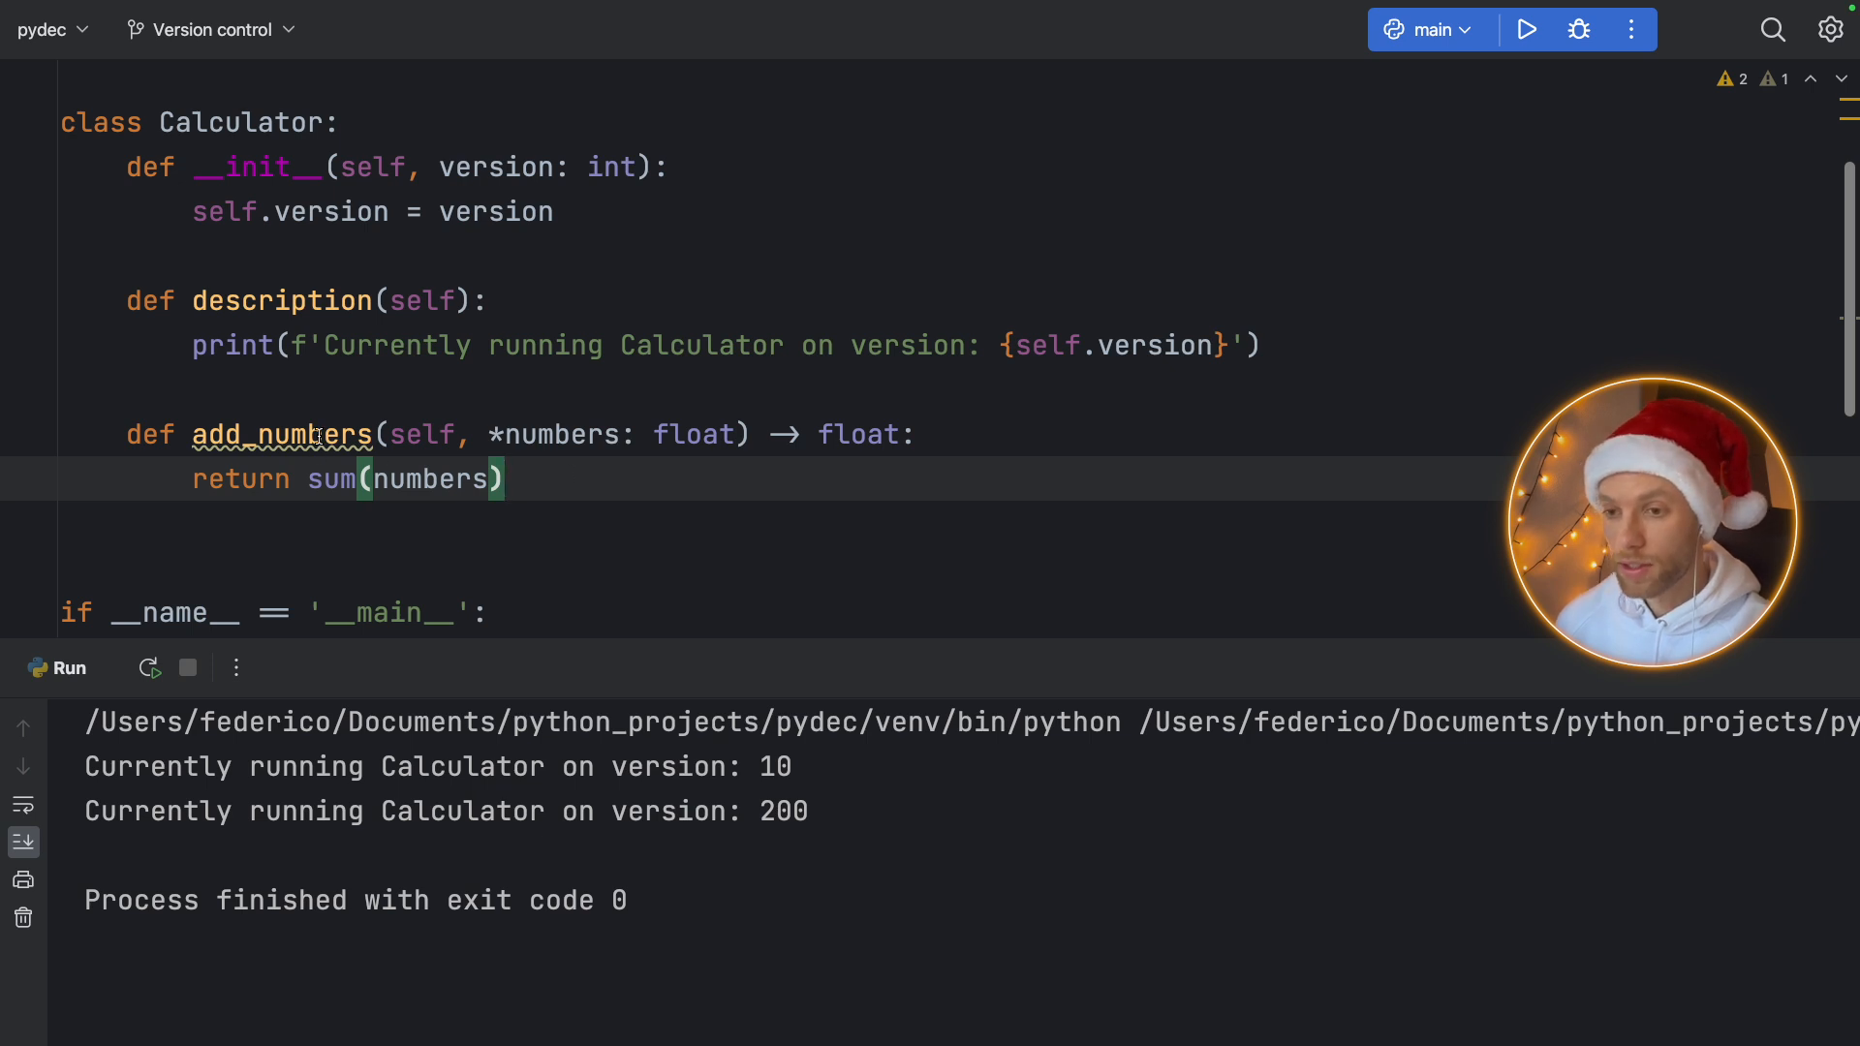
{"action": "mouse_move", "coordinate": [281, 434]}
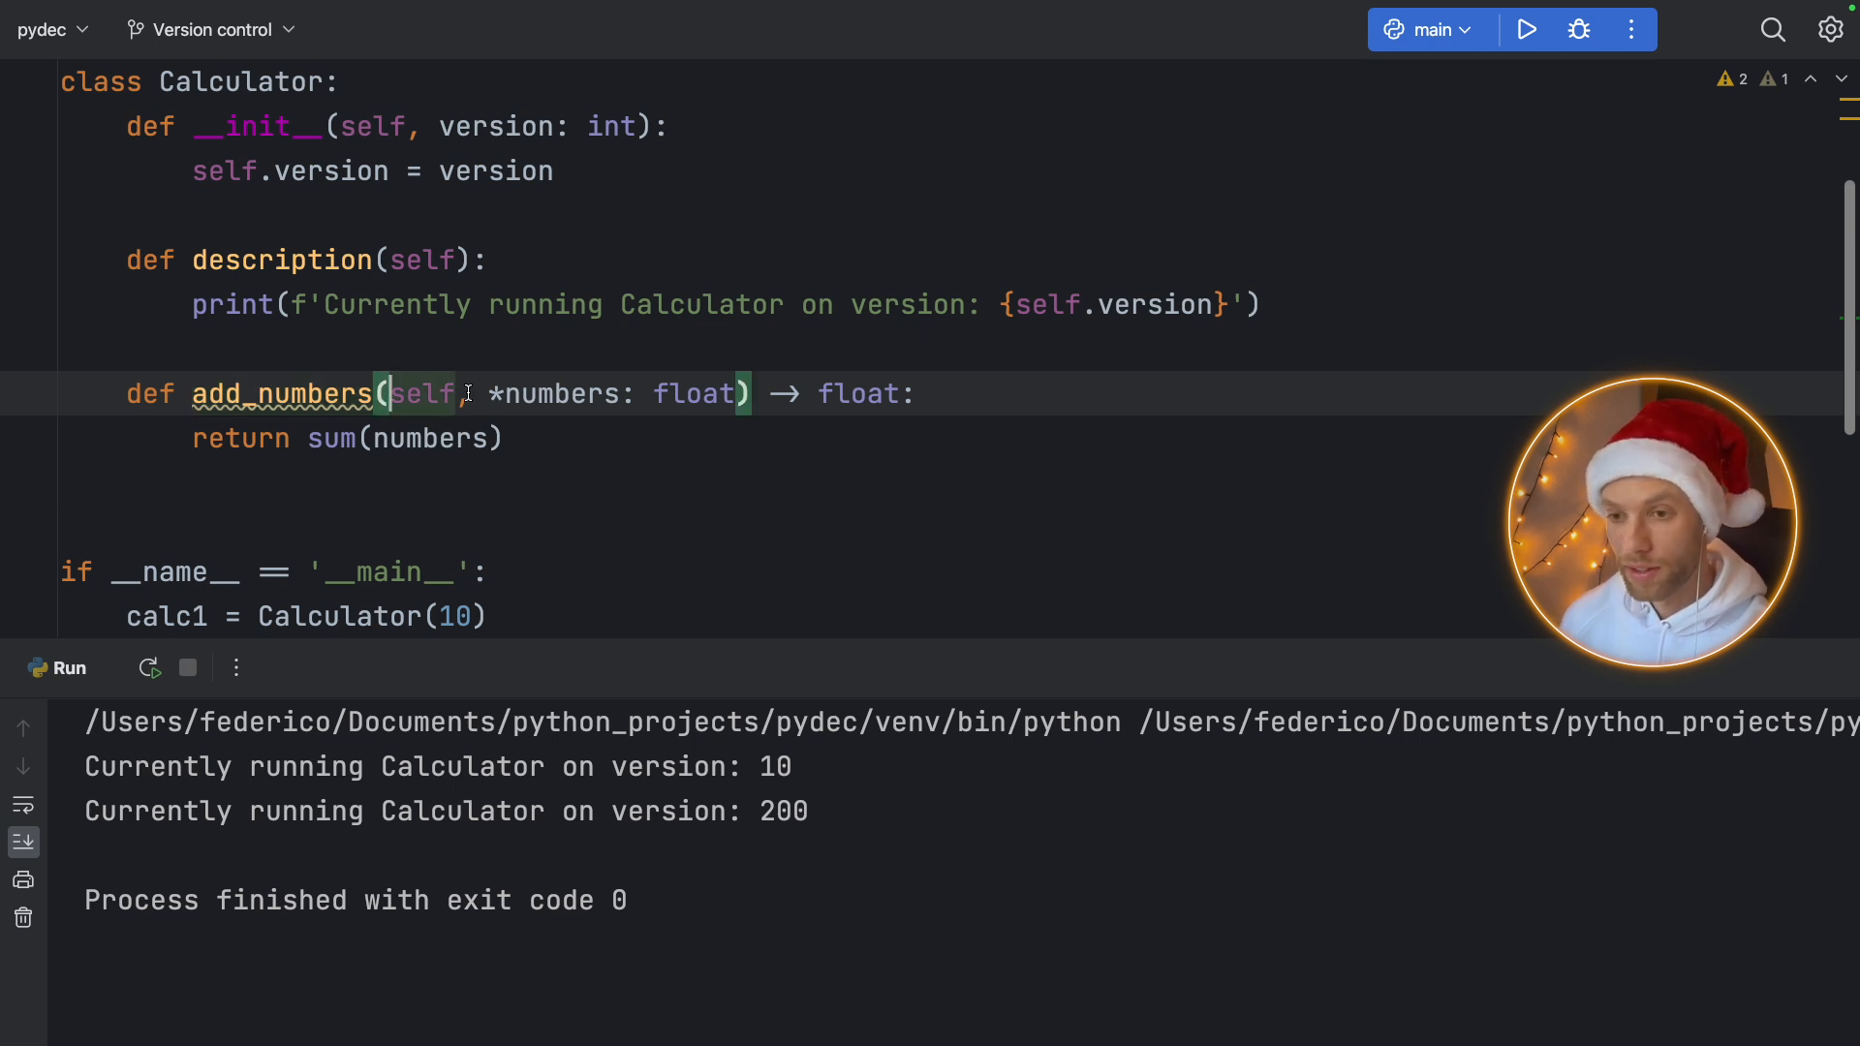
{"action": "double_click", "coordinate": [420, 394]}
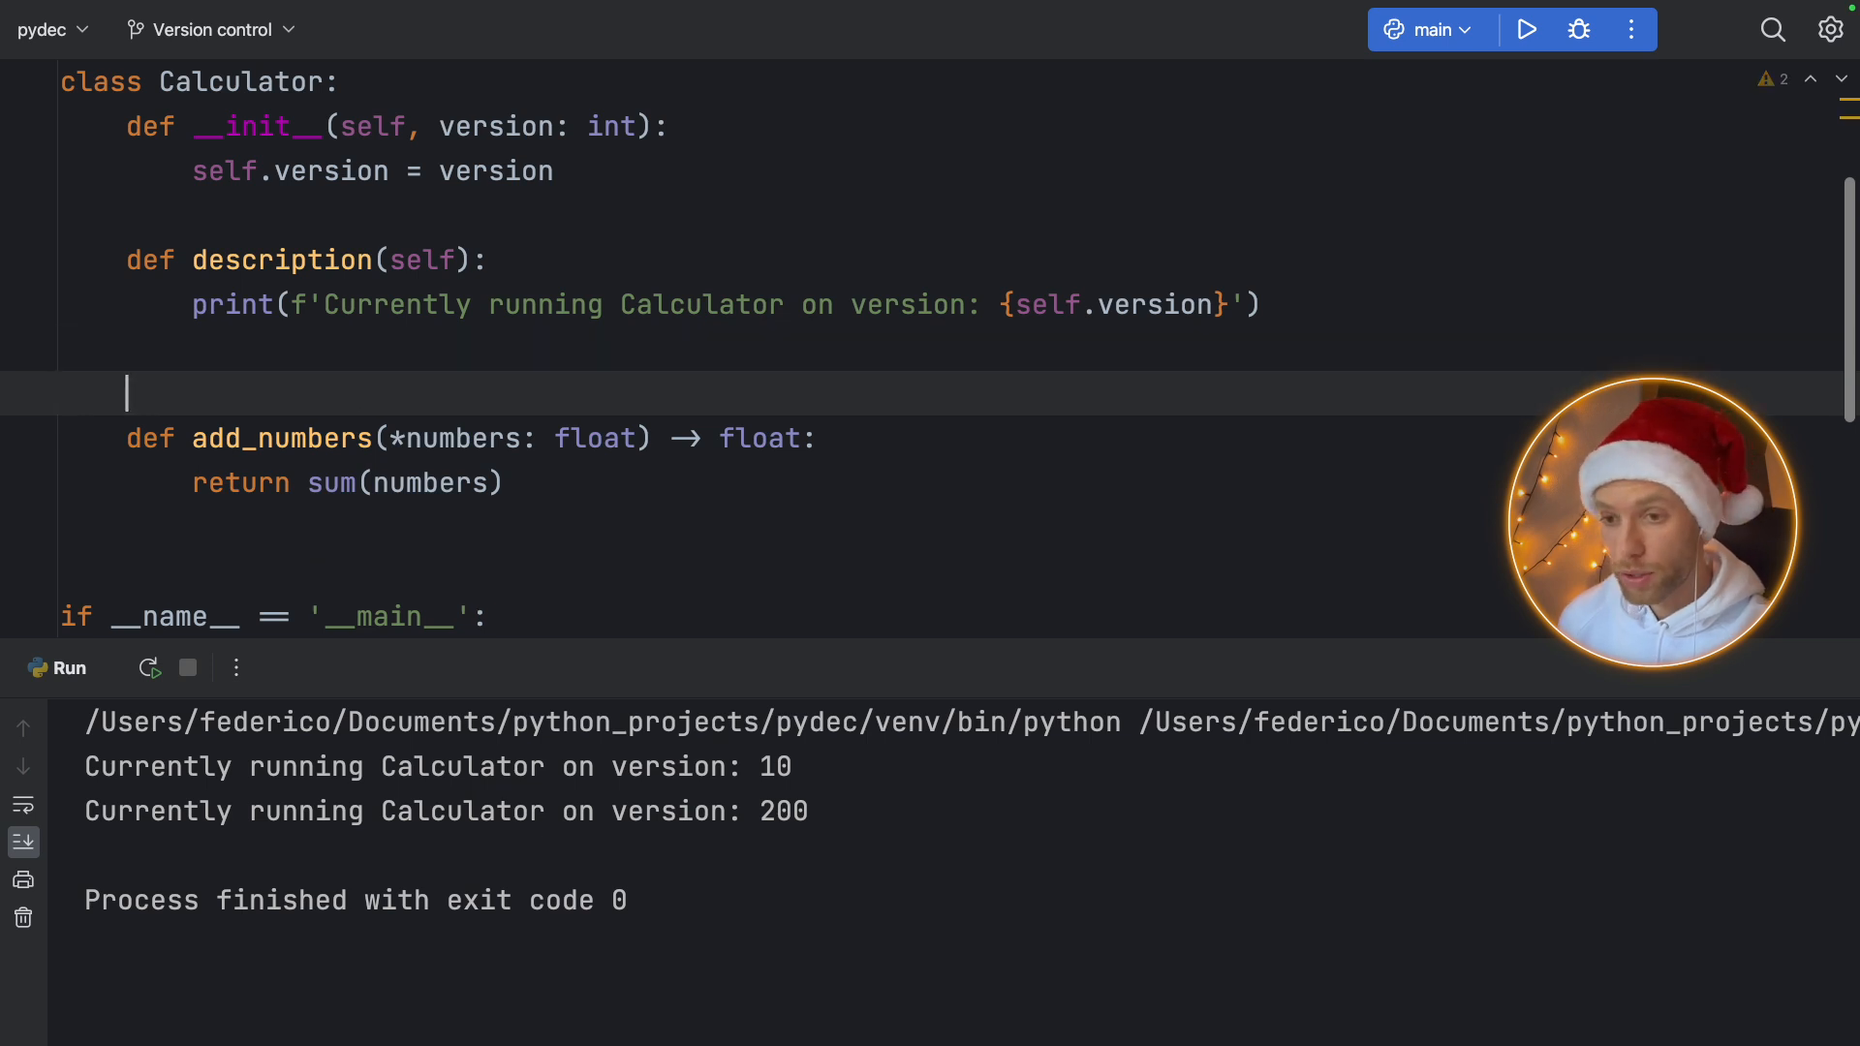
{"action": "type", "text": "@staticmethod"}
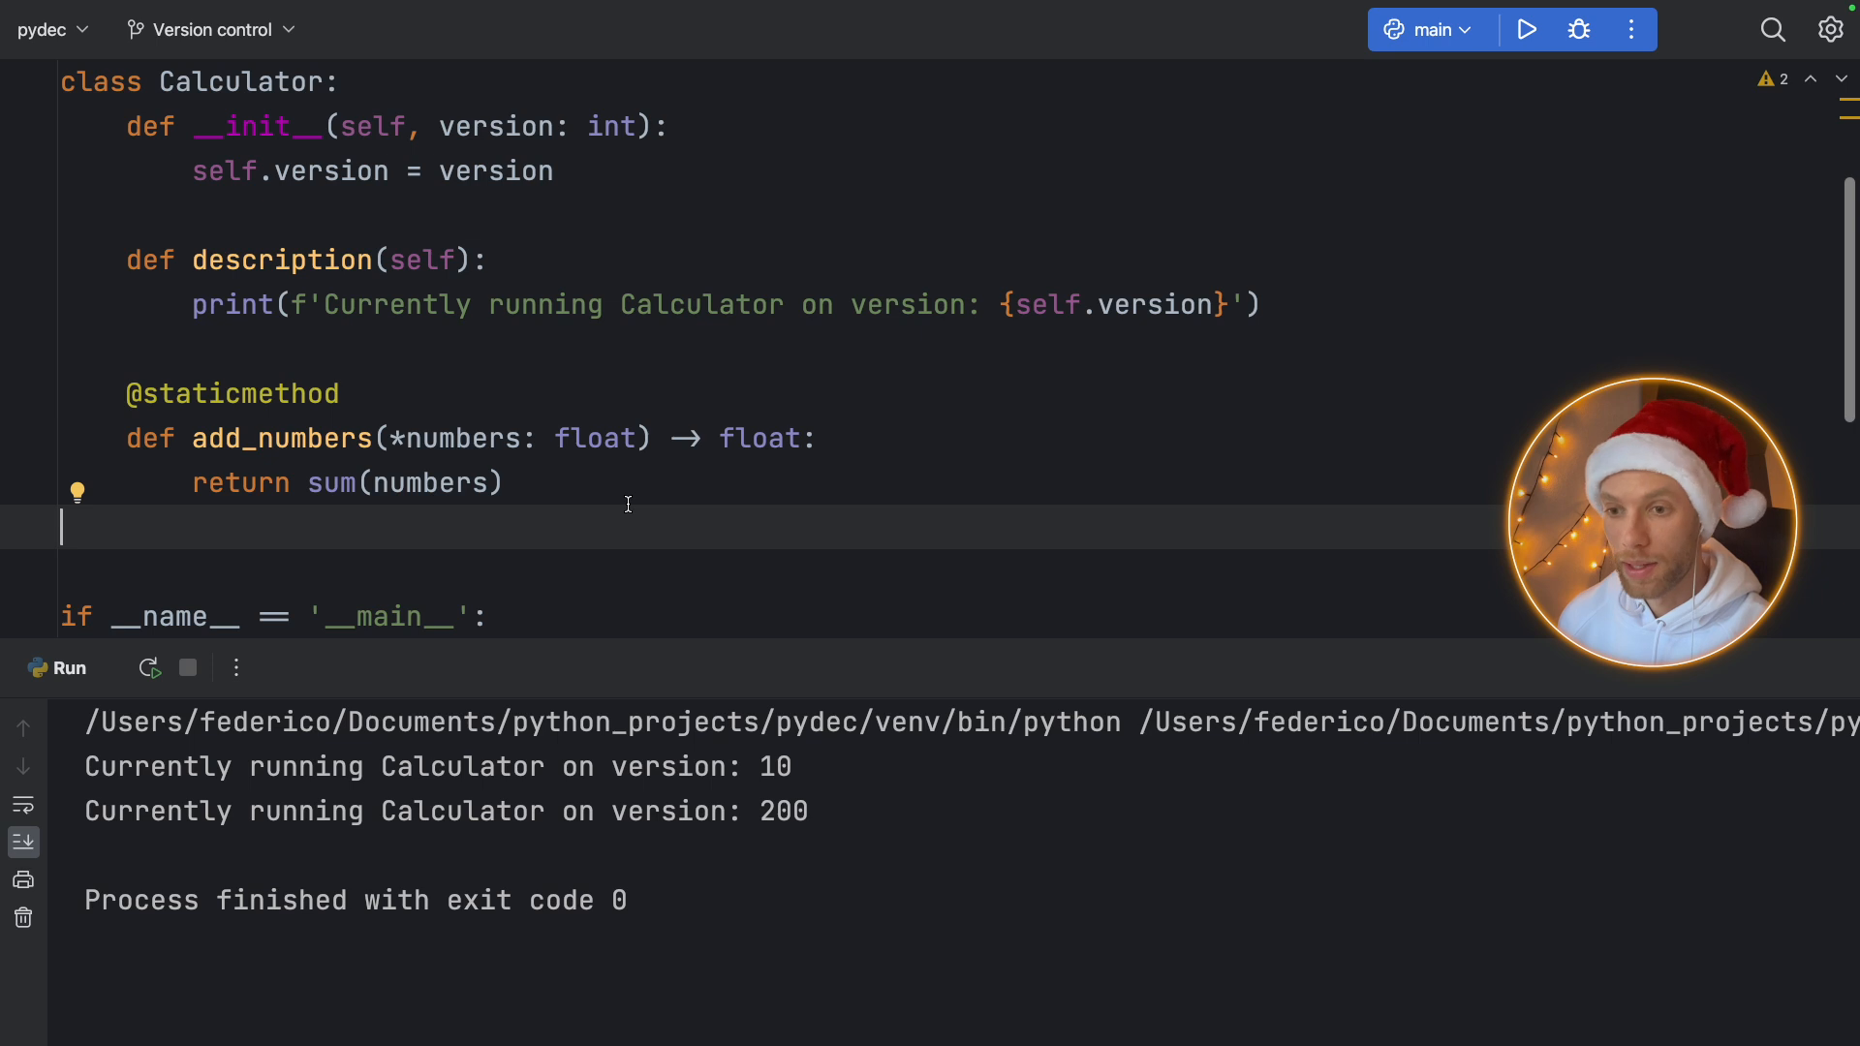
{"action": "left_click_drag", "start_coordinate": [60, 81], "coordinate": [503, 482]}
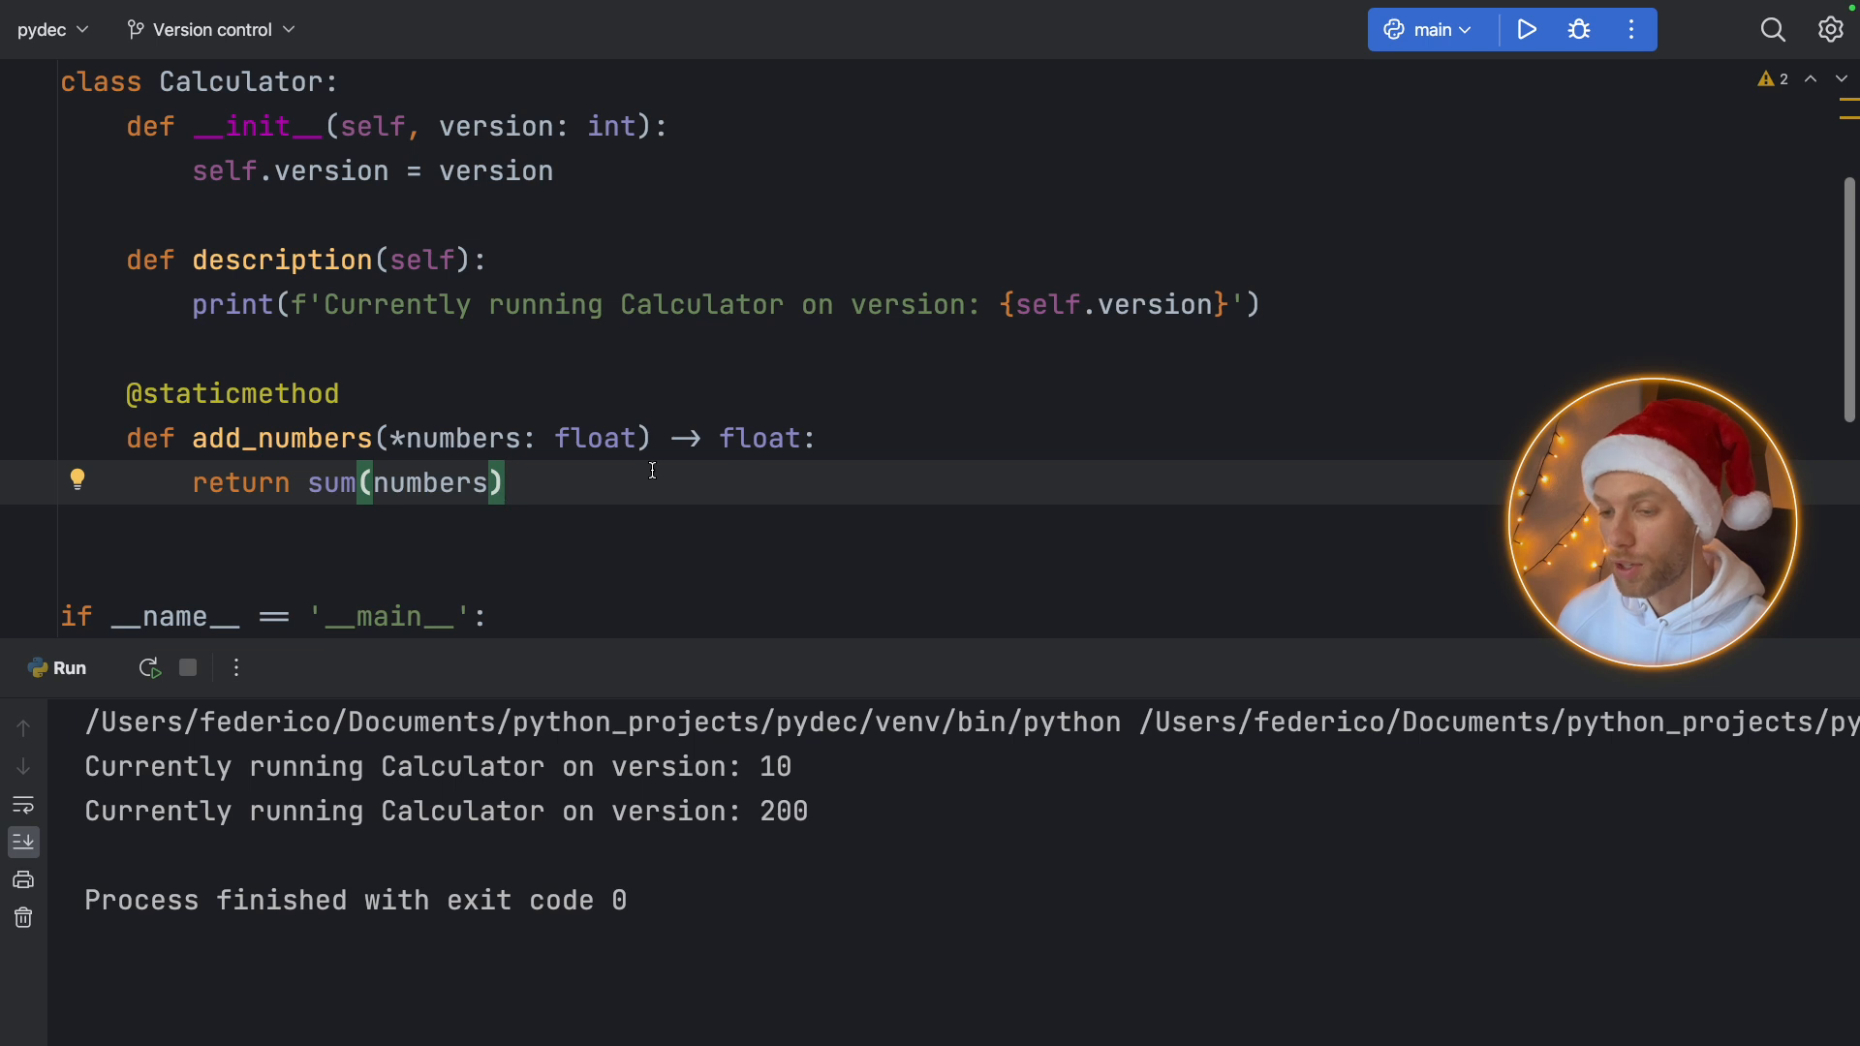
{"action": "double_click", "coordinate": [281, 438]}
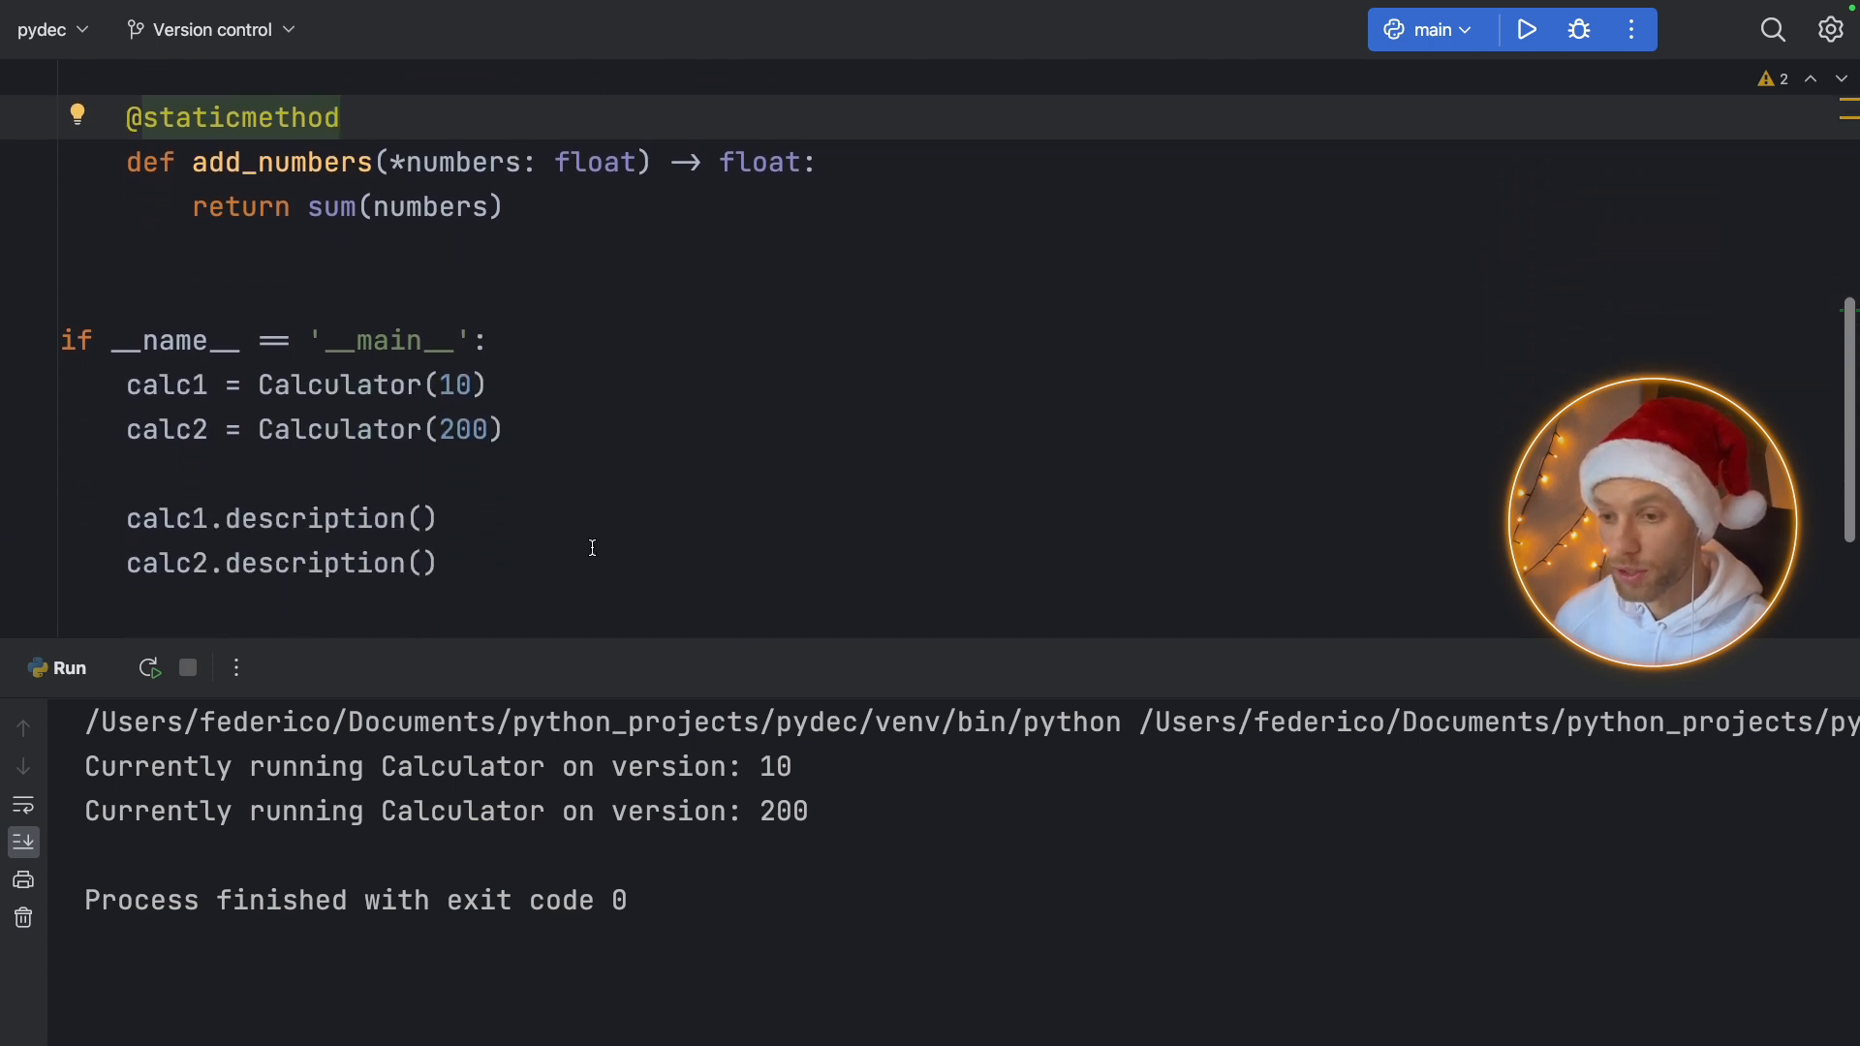
Step: Print Calculator.add_numbers(10, 20, 30) in the main block and run it, showing 60
{"action": "type", "text": "Cac"}
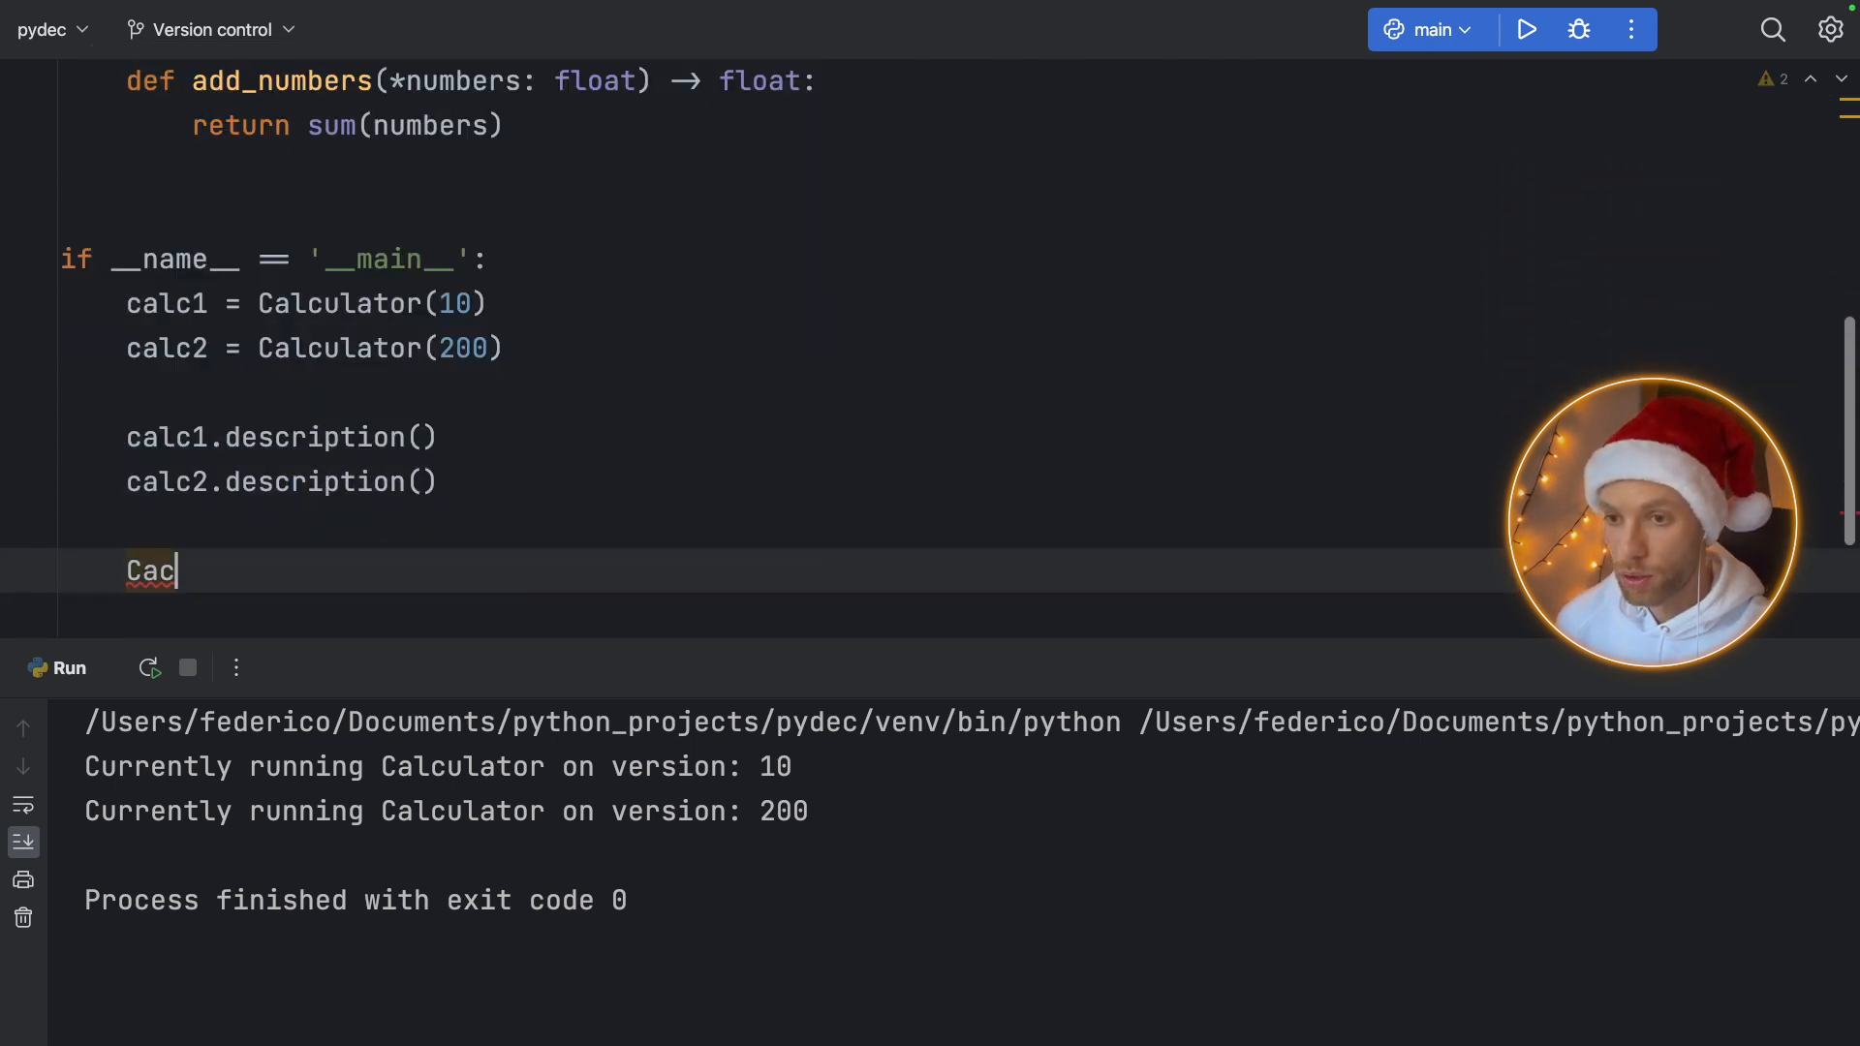
{"action": "type", "text": "alculator.add_numbers(10"}
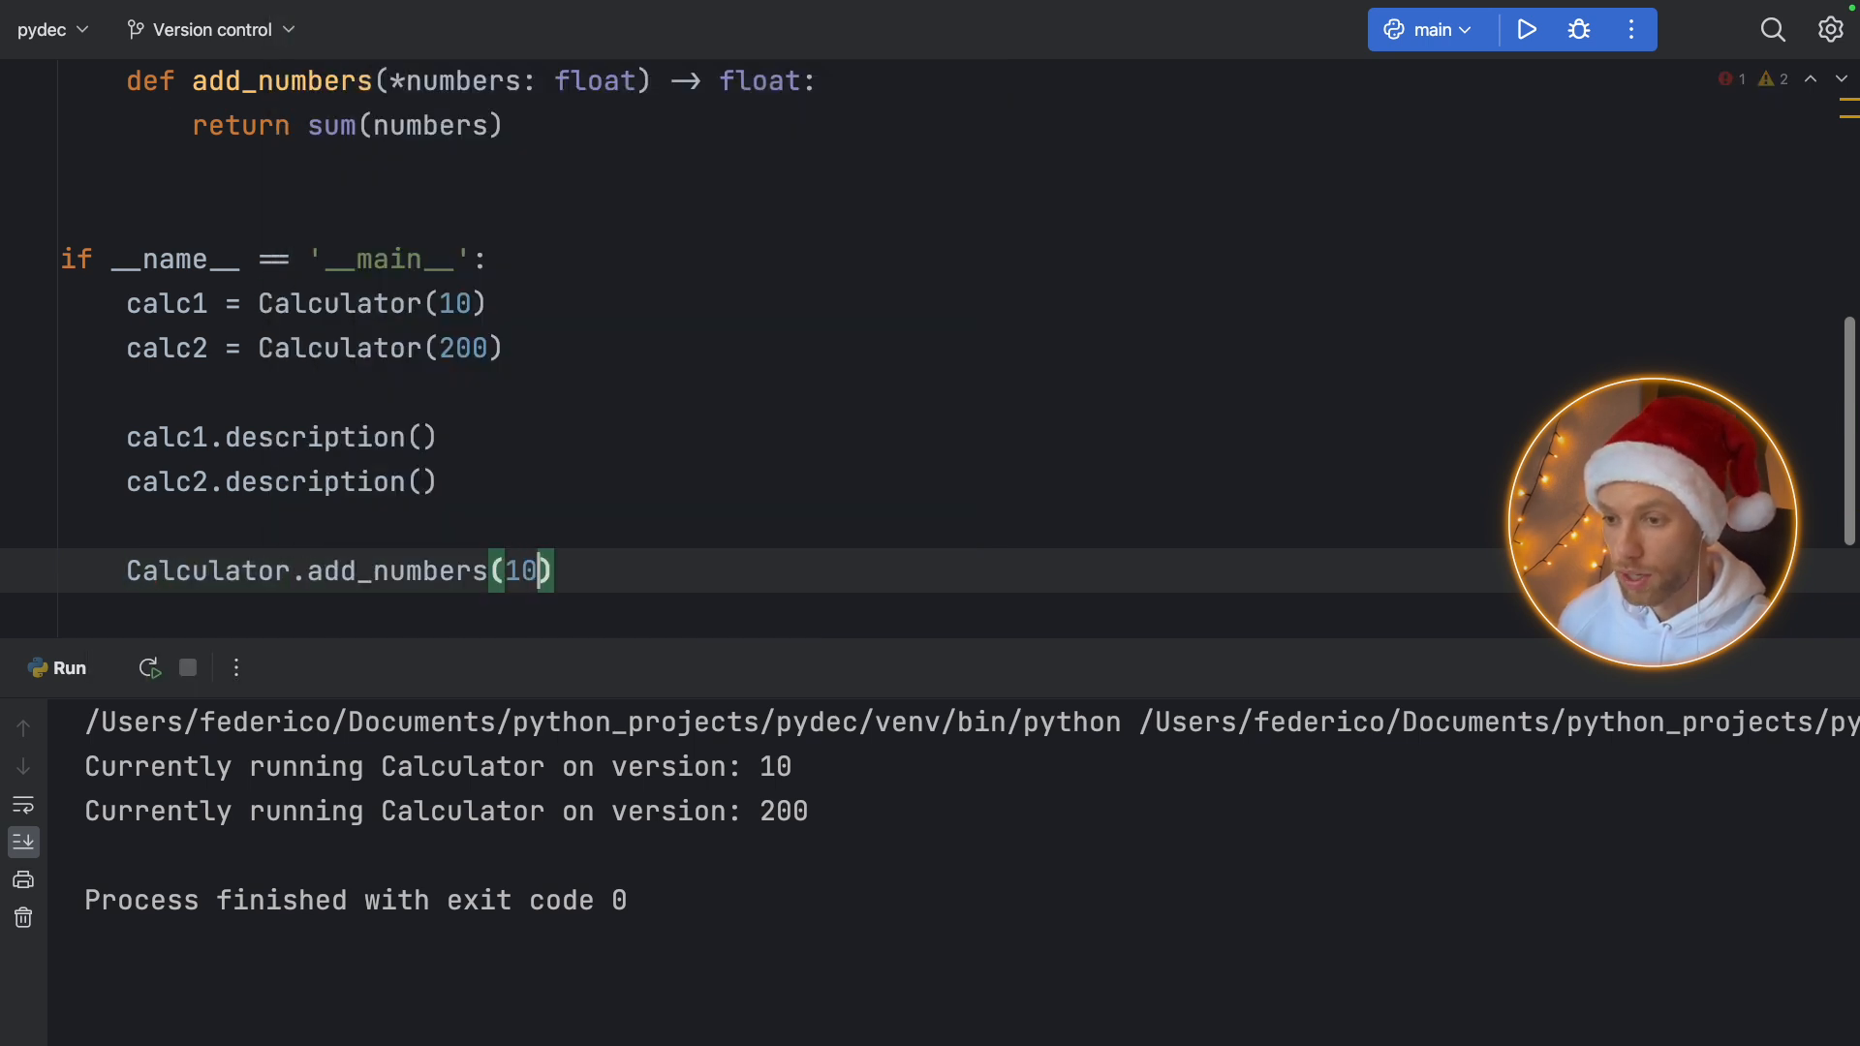
{"action": "type", "text": ", 20"}
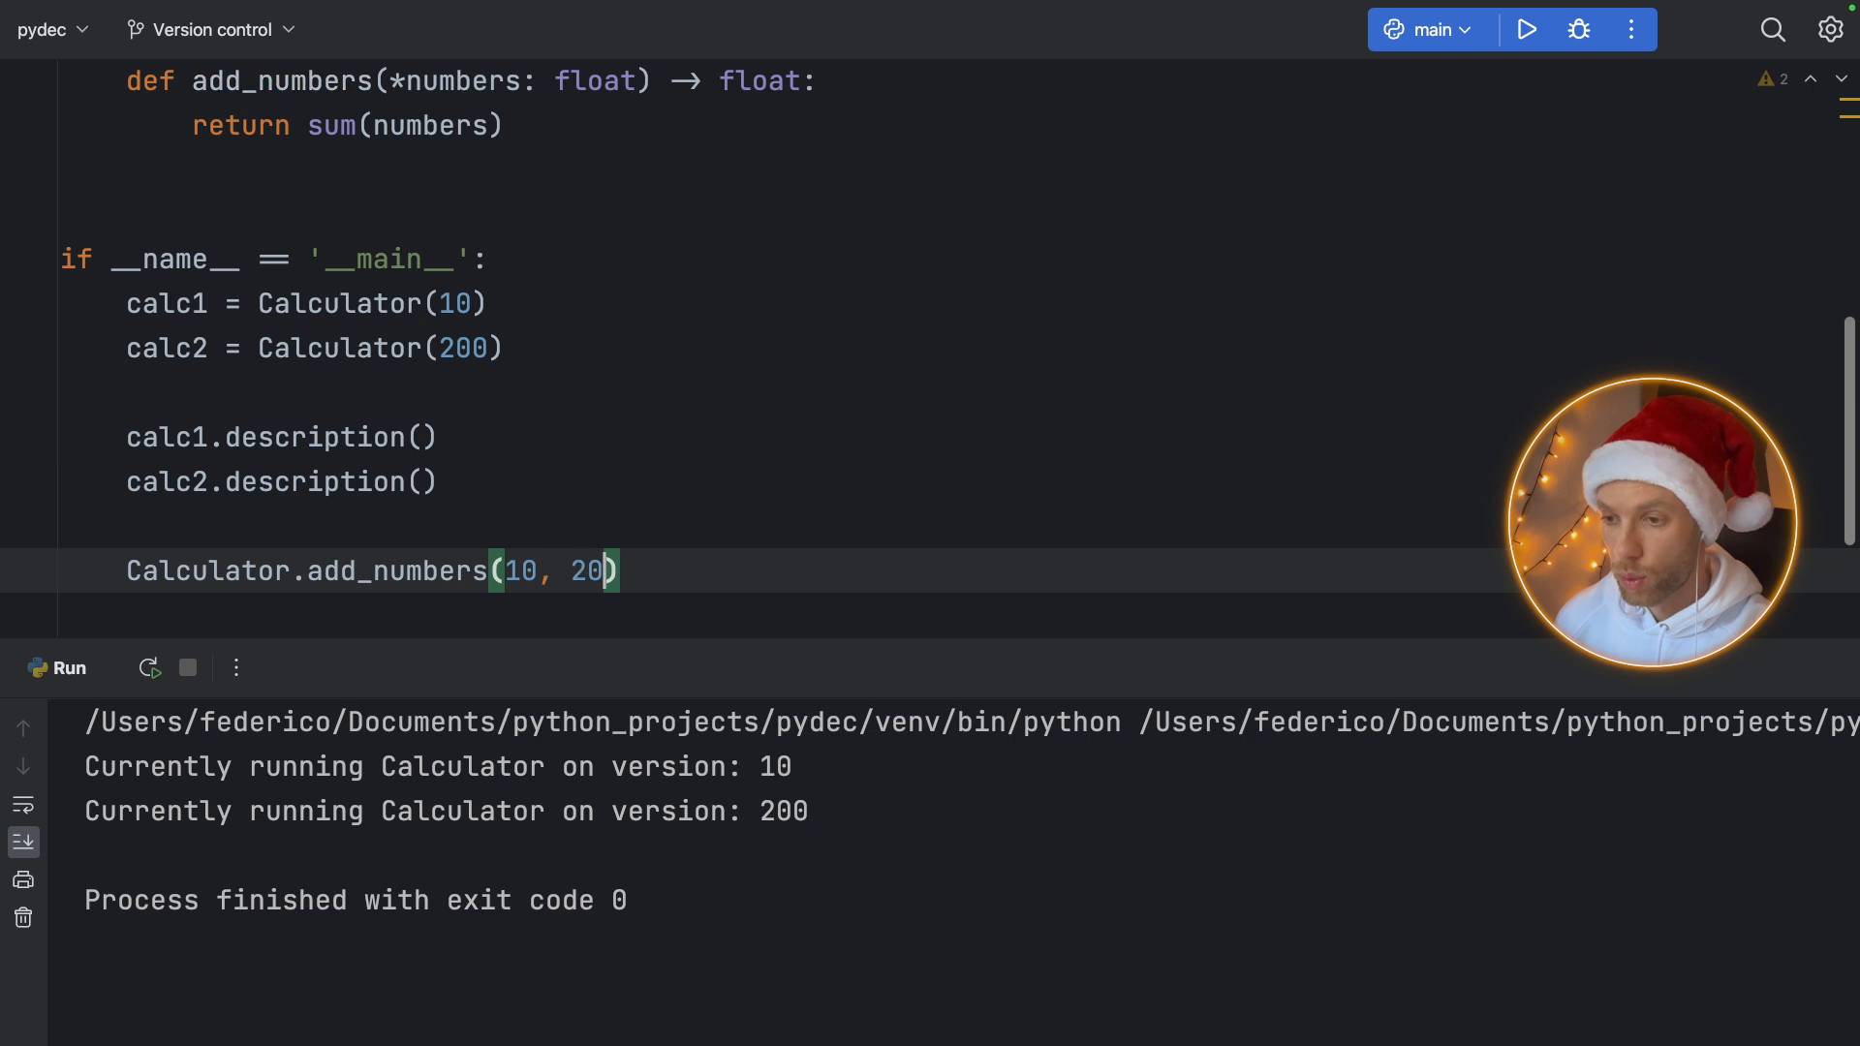
{"action": "type", "text": ", 30"}
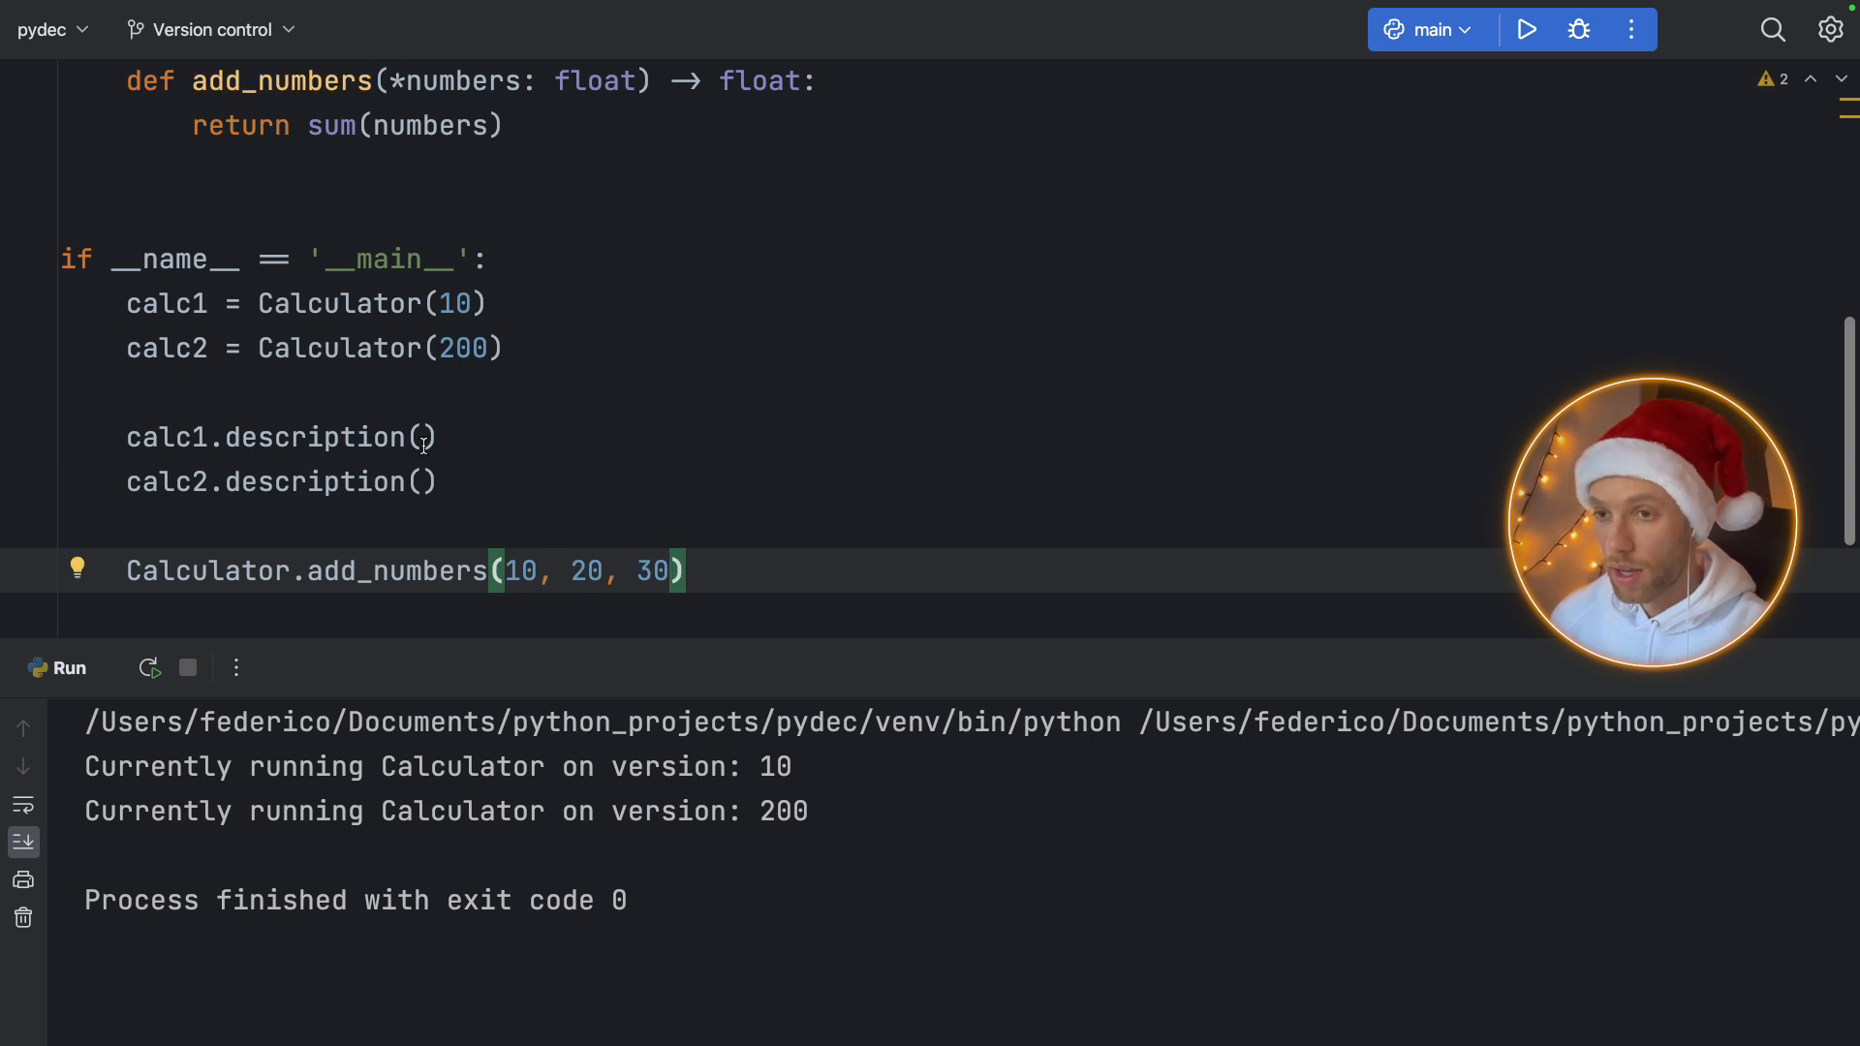
{"action": "triple_click", "coordinate": [403, 569]}
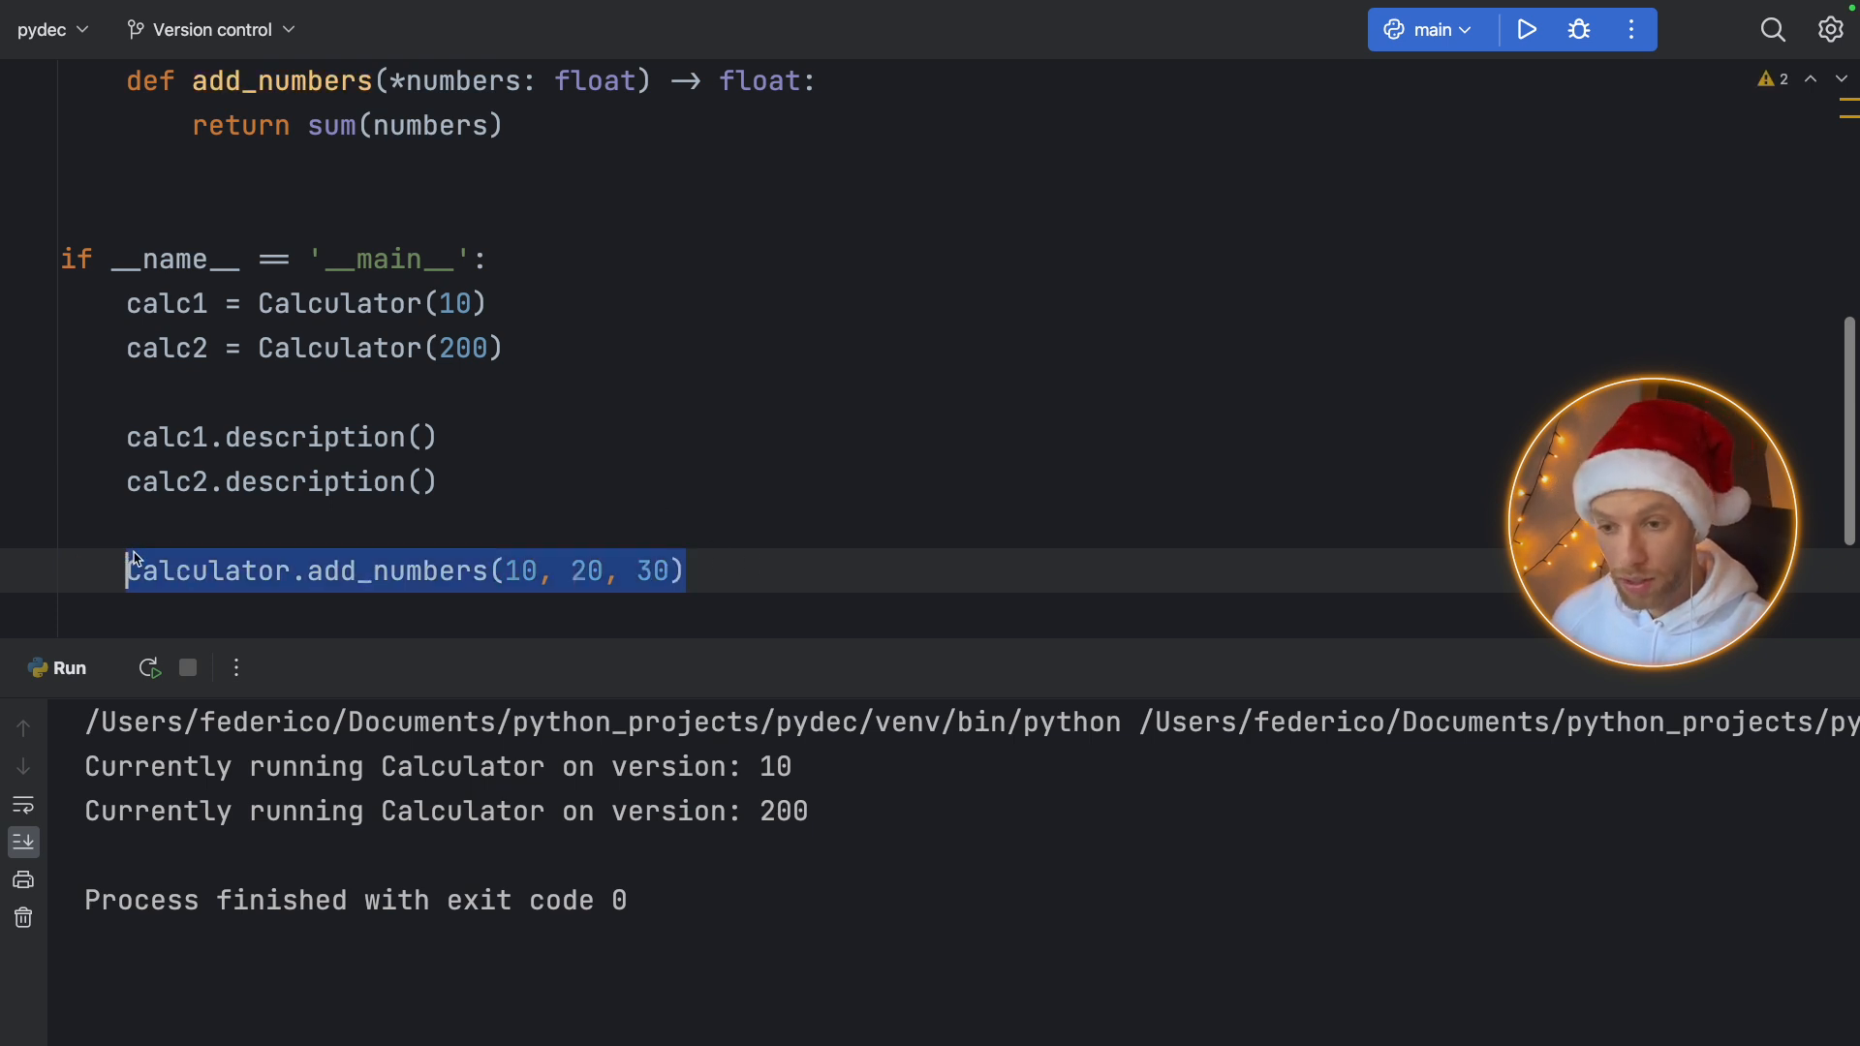
{"action": "type", "text": "print("}
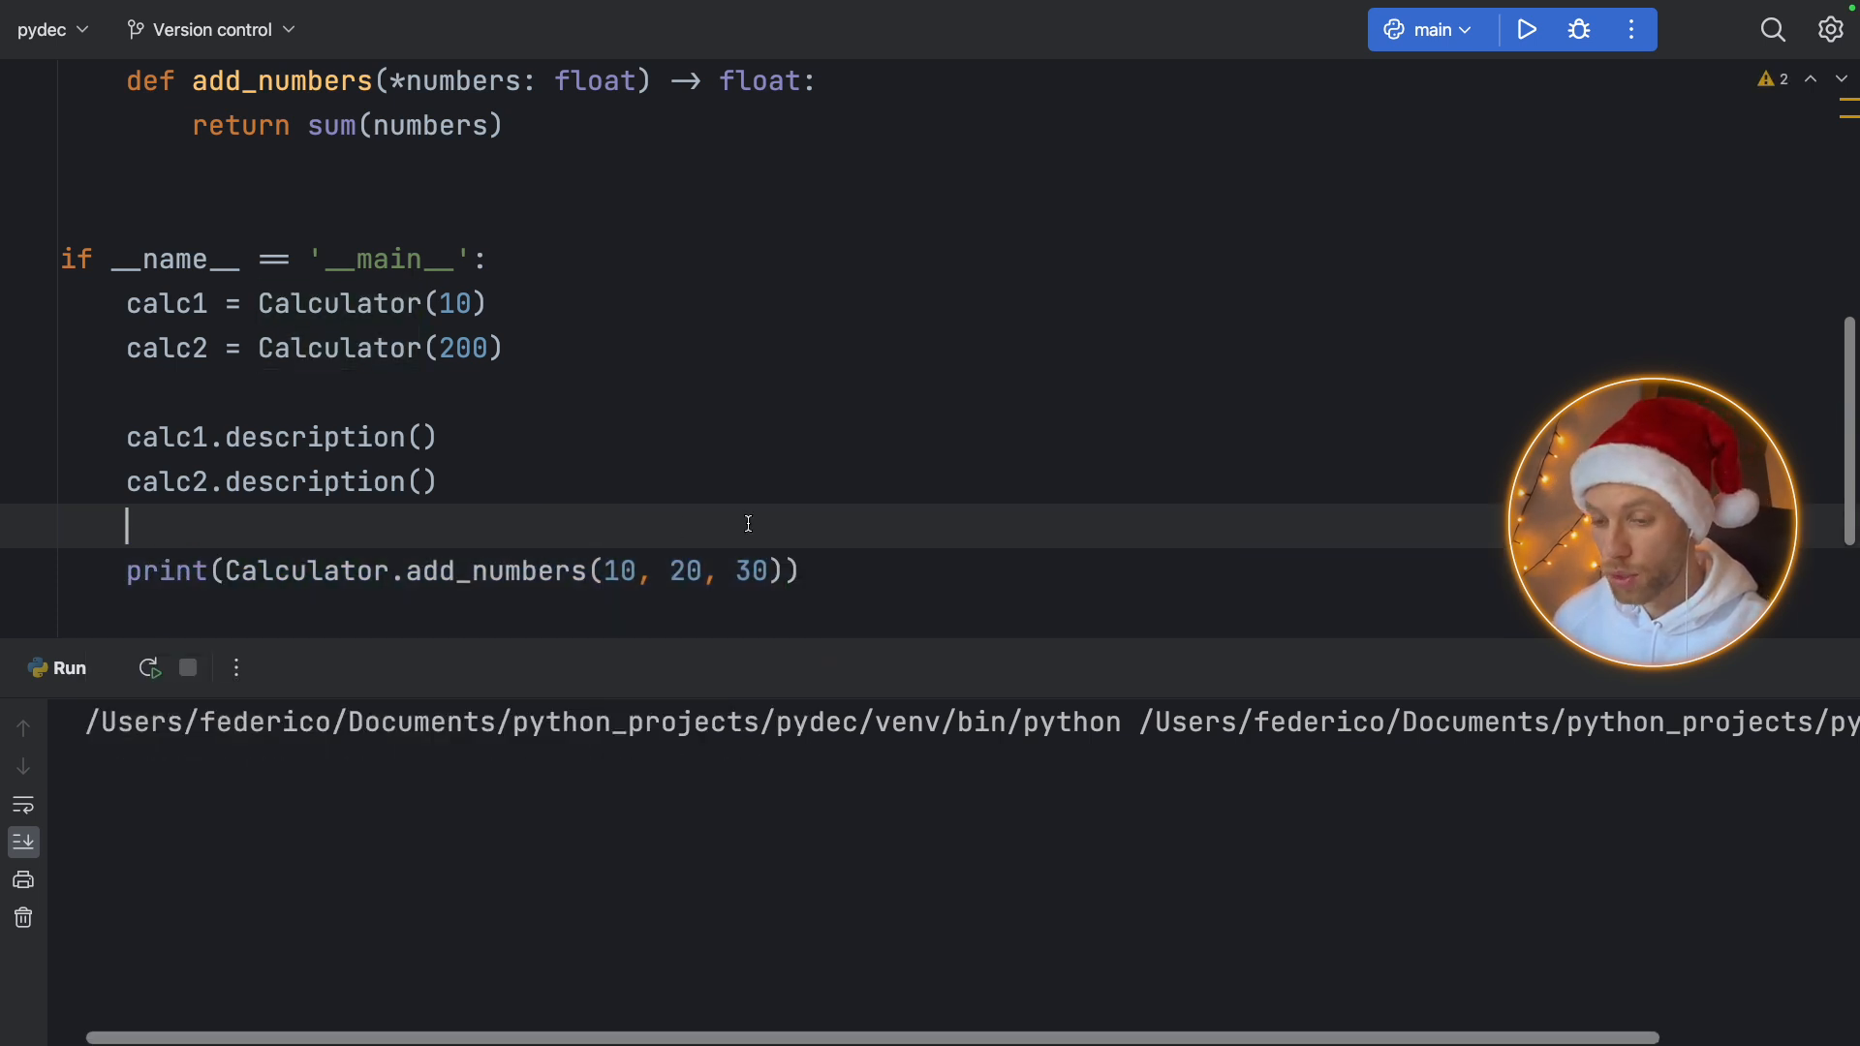
{"action": "left_click", "coordinate": [1527, 29]}
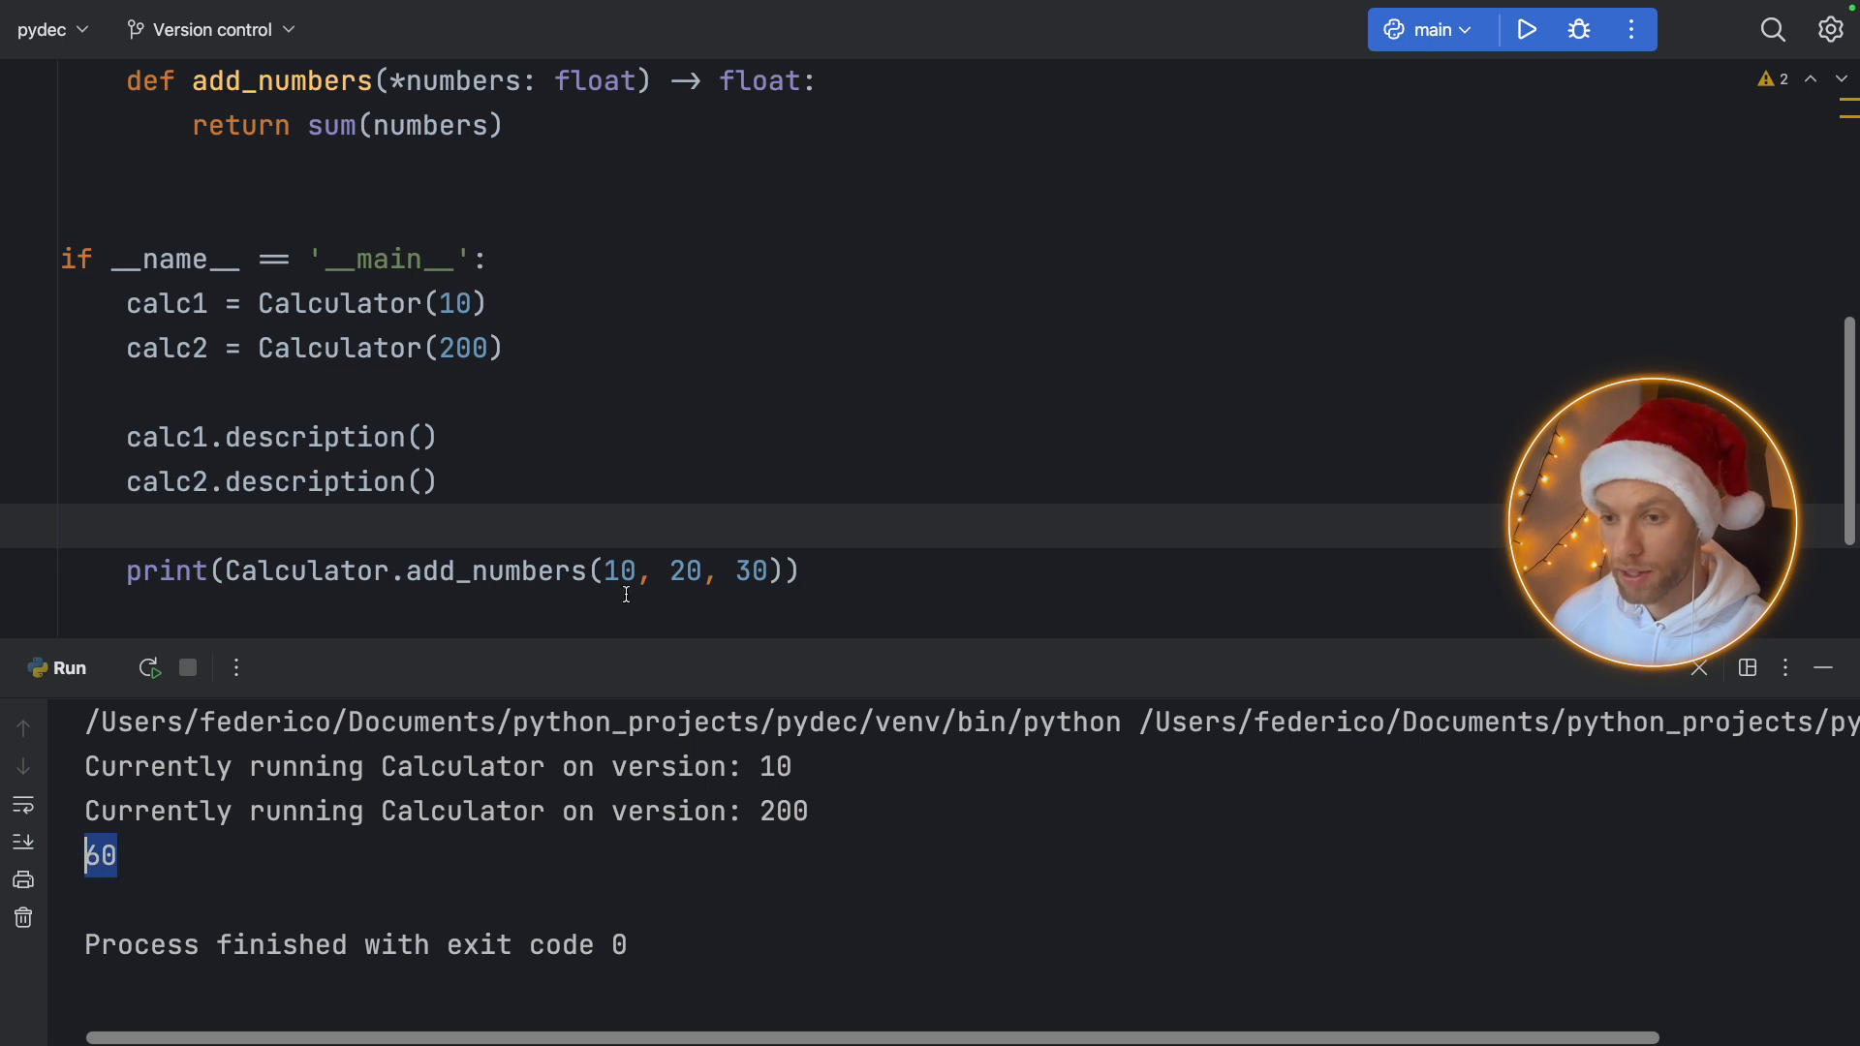
{"action": "left_click_drag", "start_coordinate": [225, 569], "coordinate": [782, 570]}
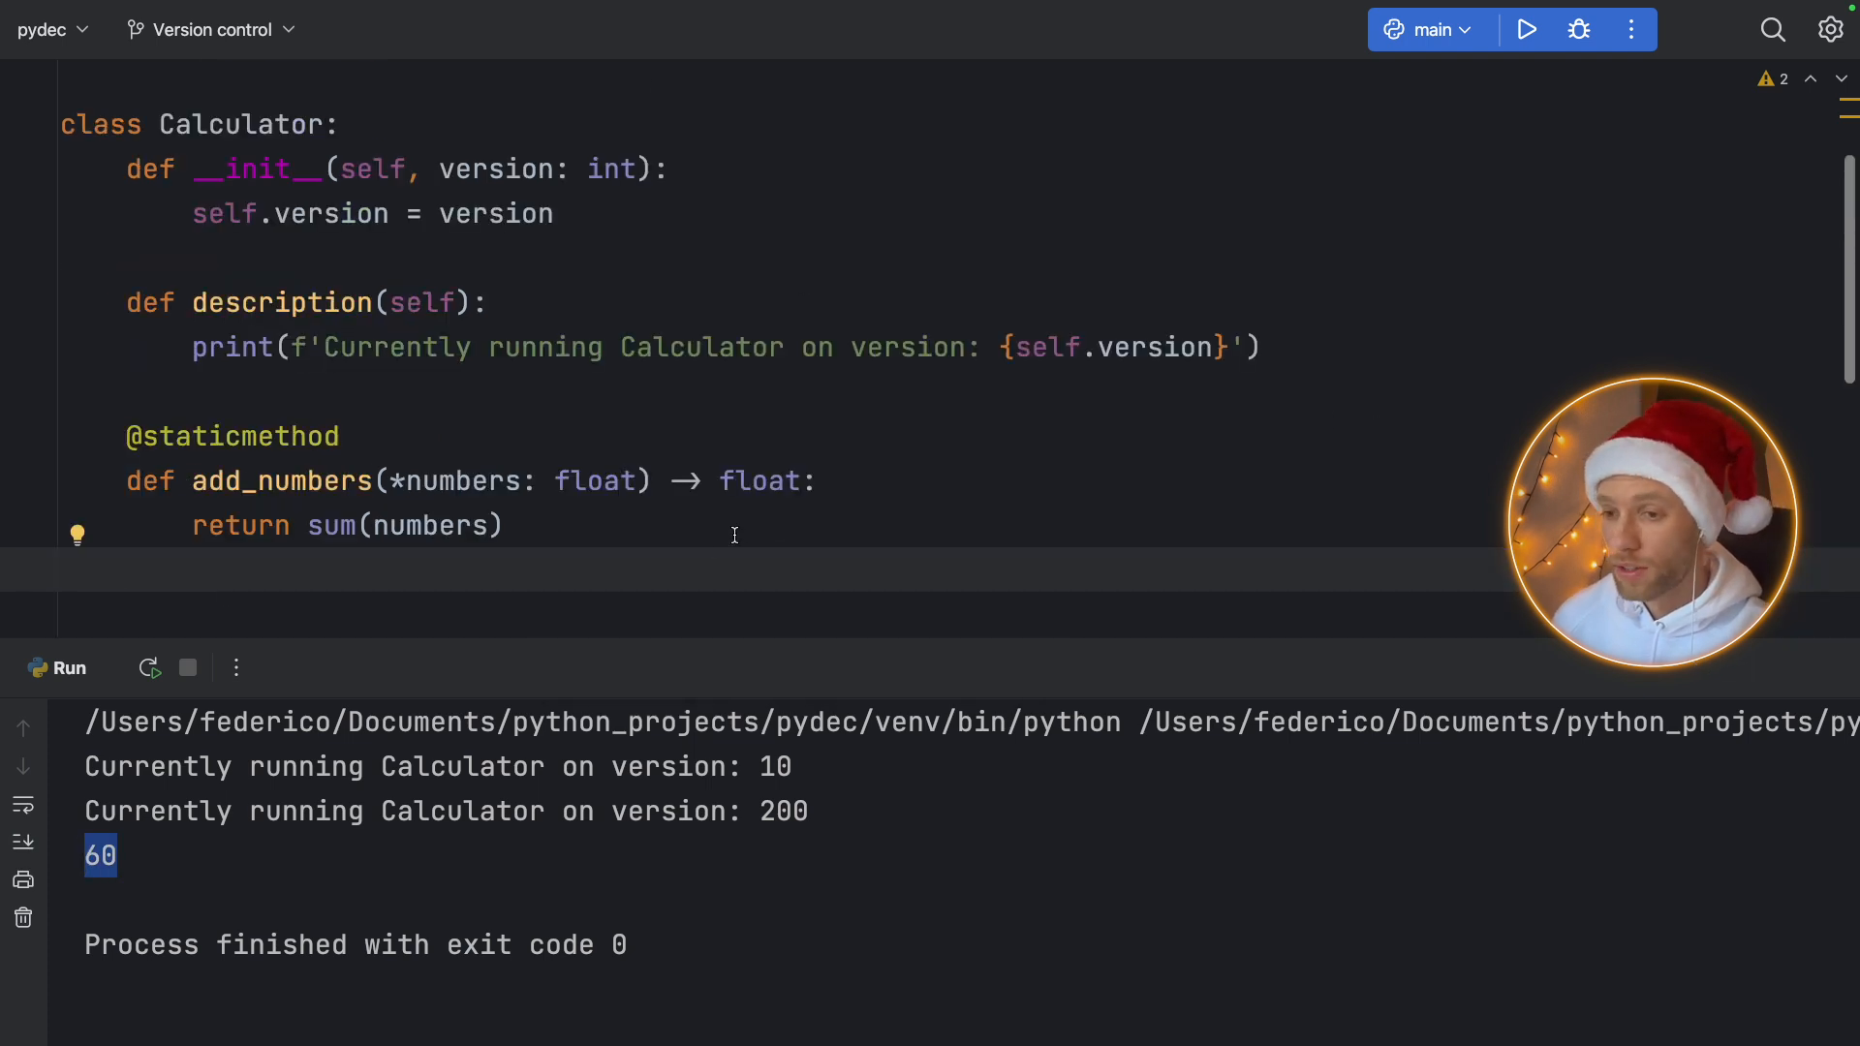
{"action": "mouse_move", "coordinate": [756, 525]}
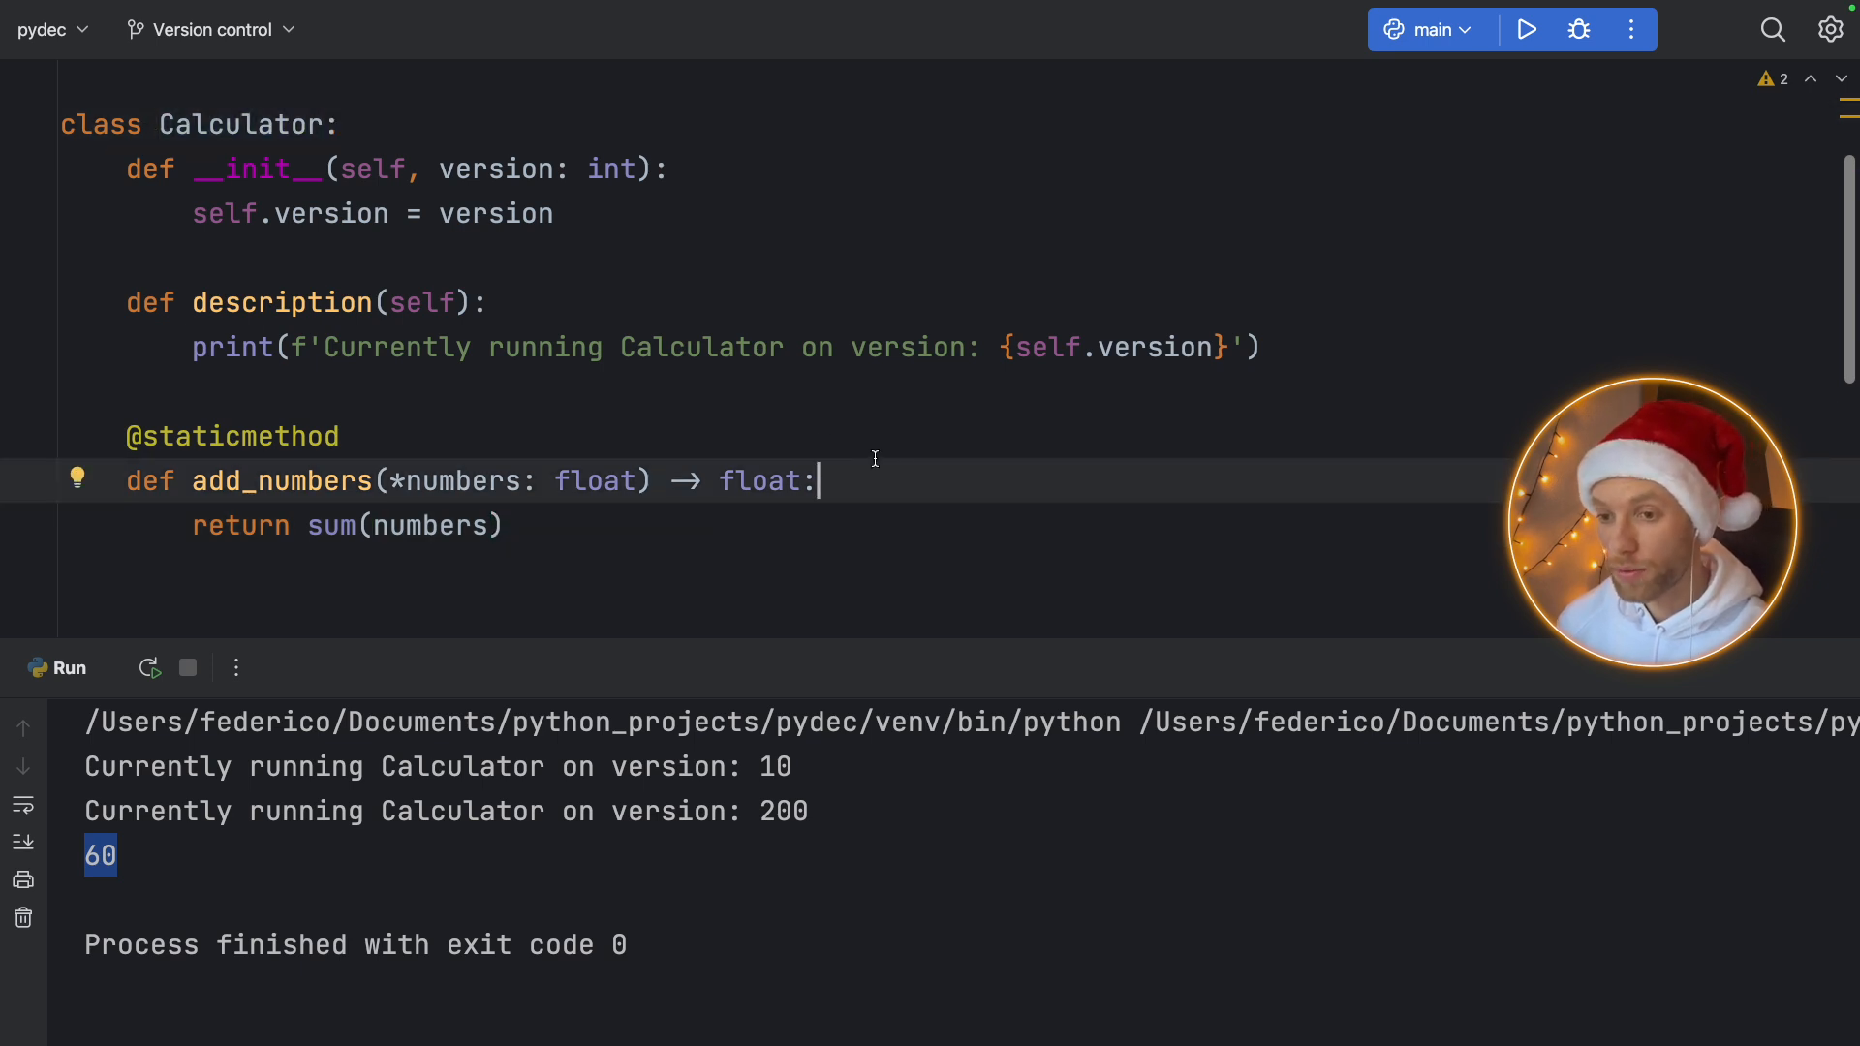
{"action": "mouse_move", "coordinate": [635, 519]}
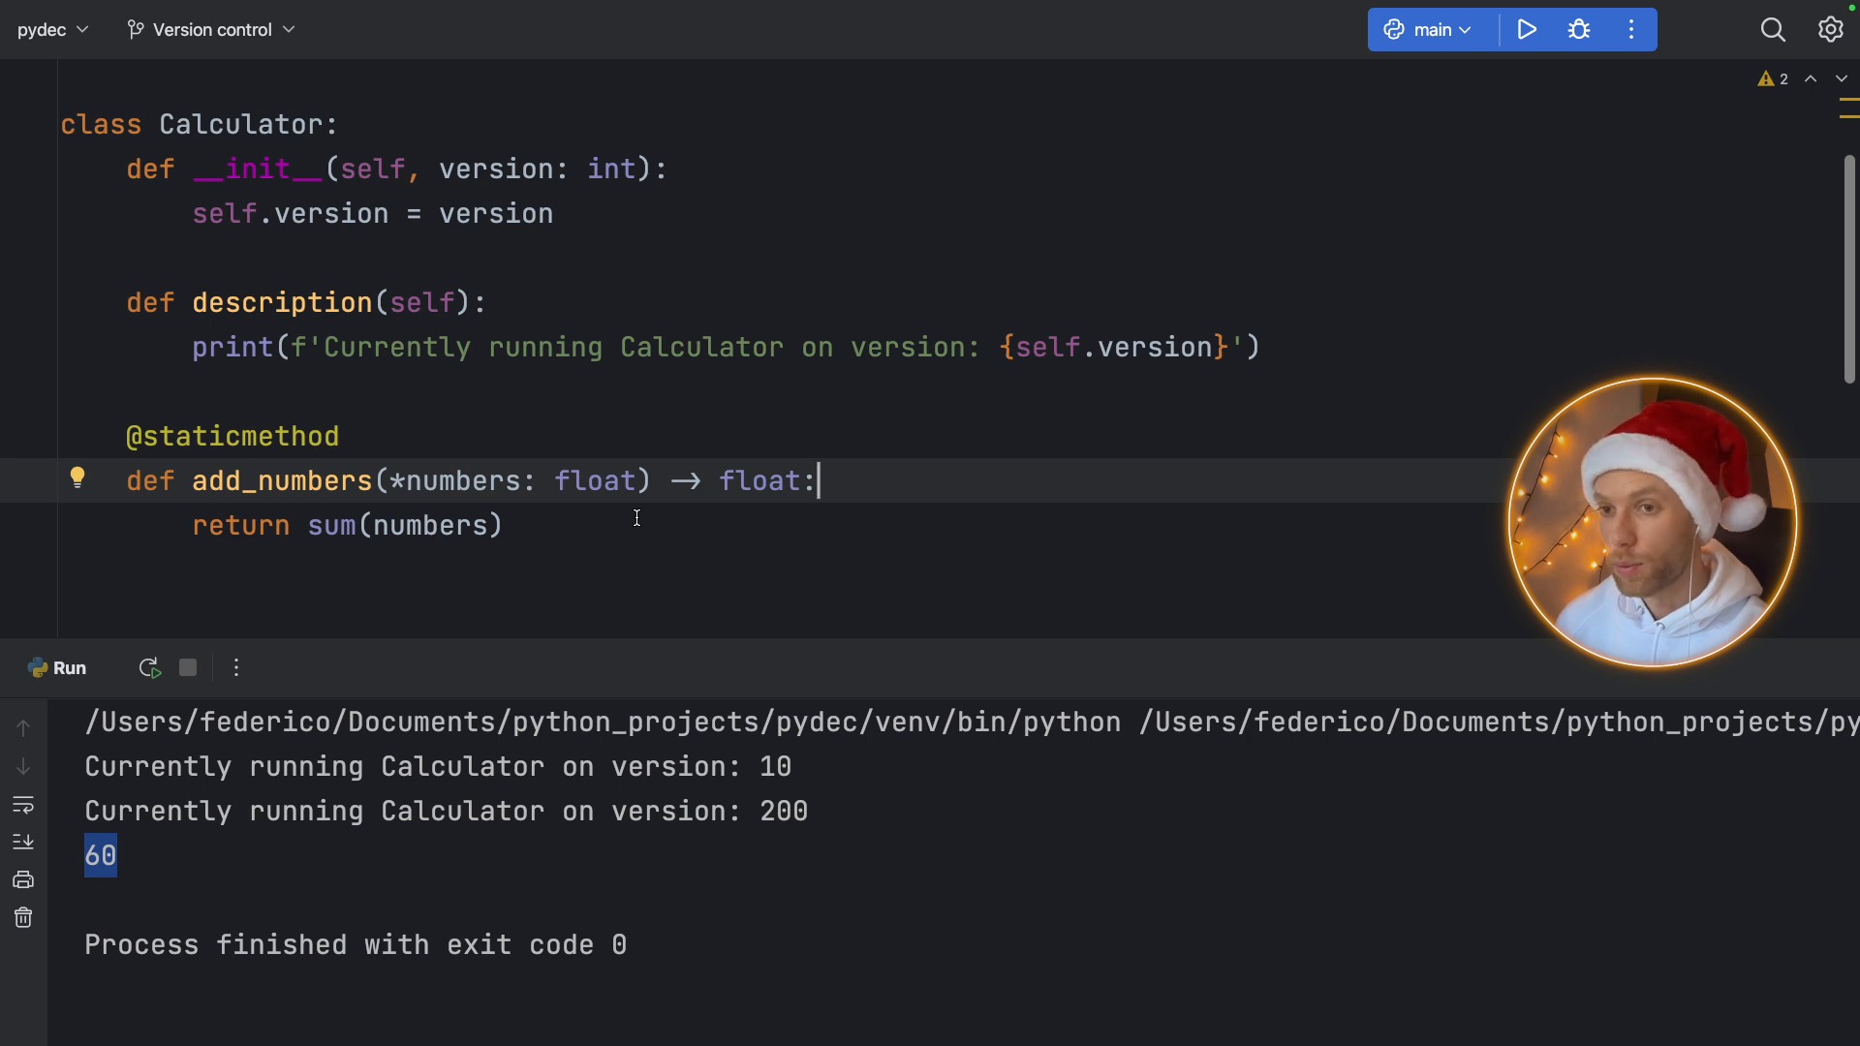
Step: Scroll down through the new Person class code with name, age and description
{"action": "scroll", "scroll_direction": "down", "scroll_amount": 3}
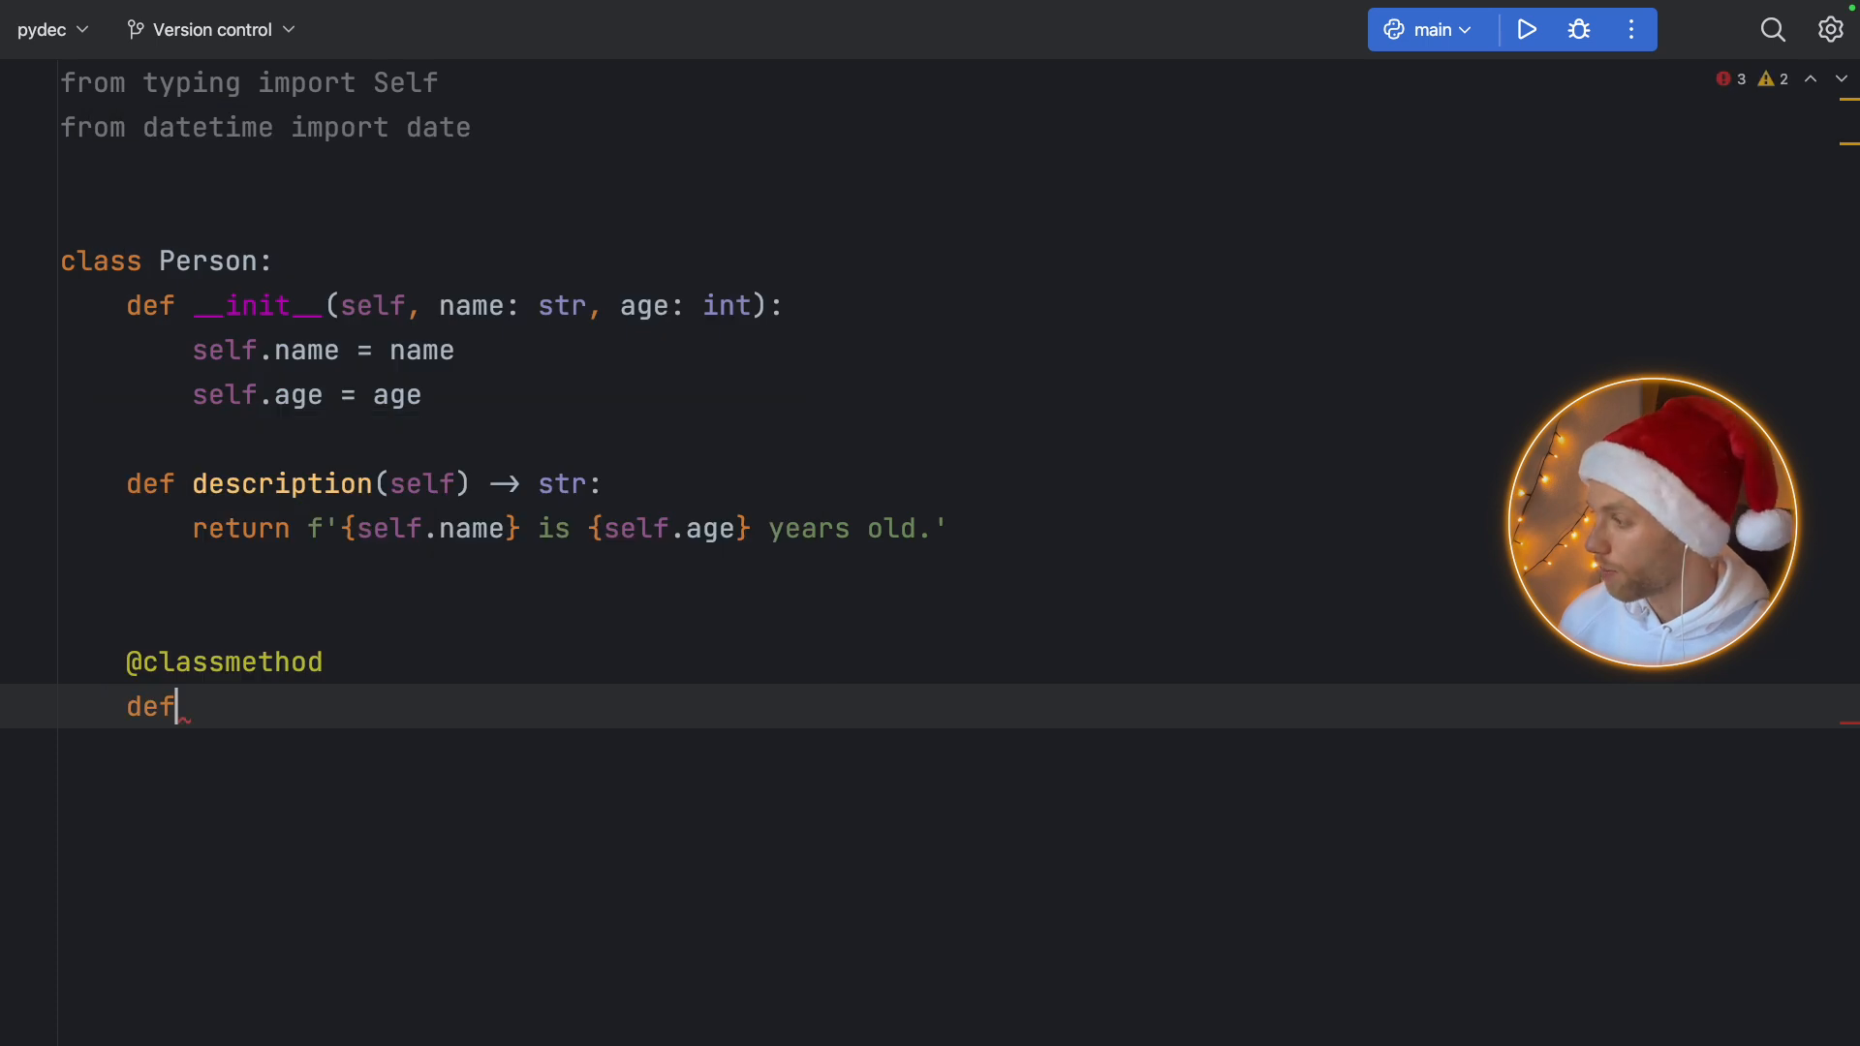
{"action": "type", "text": "_age_from"}
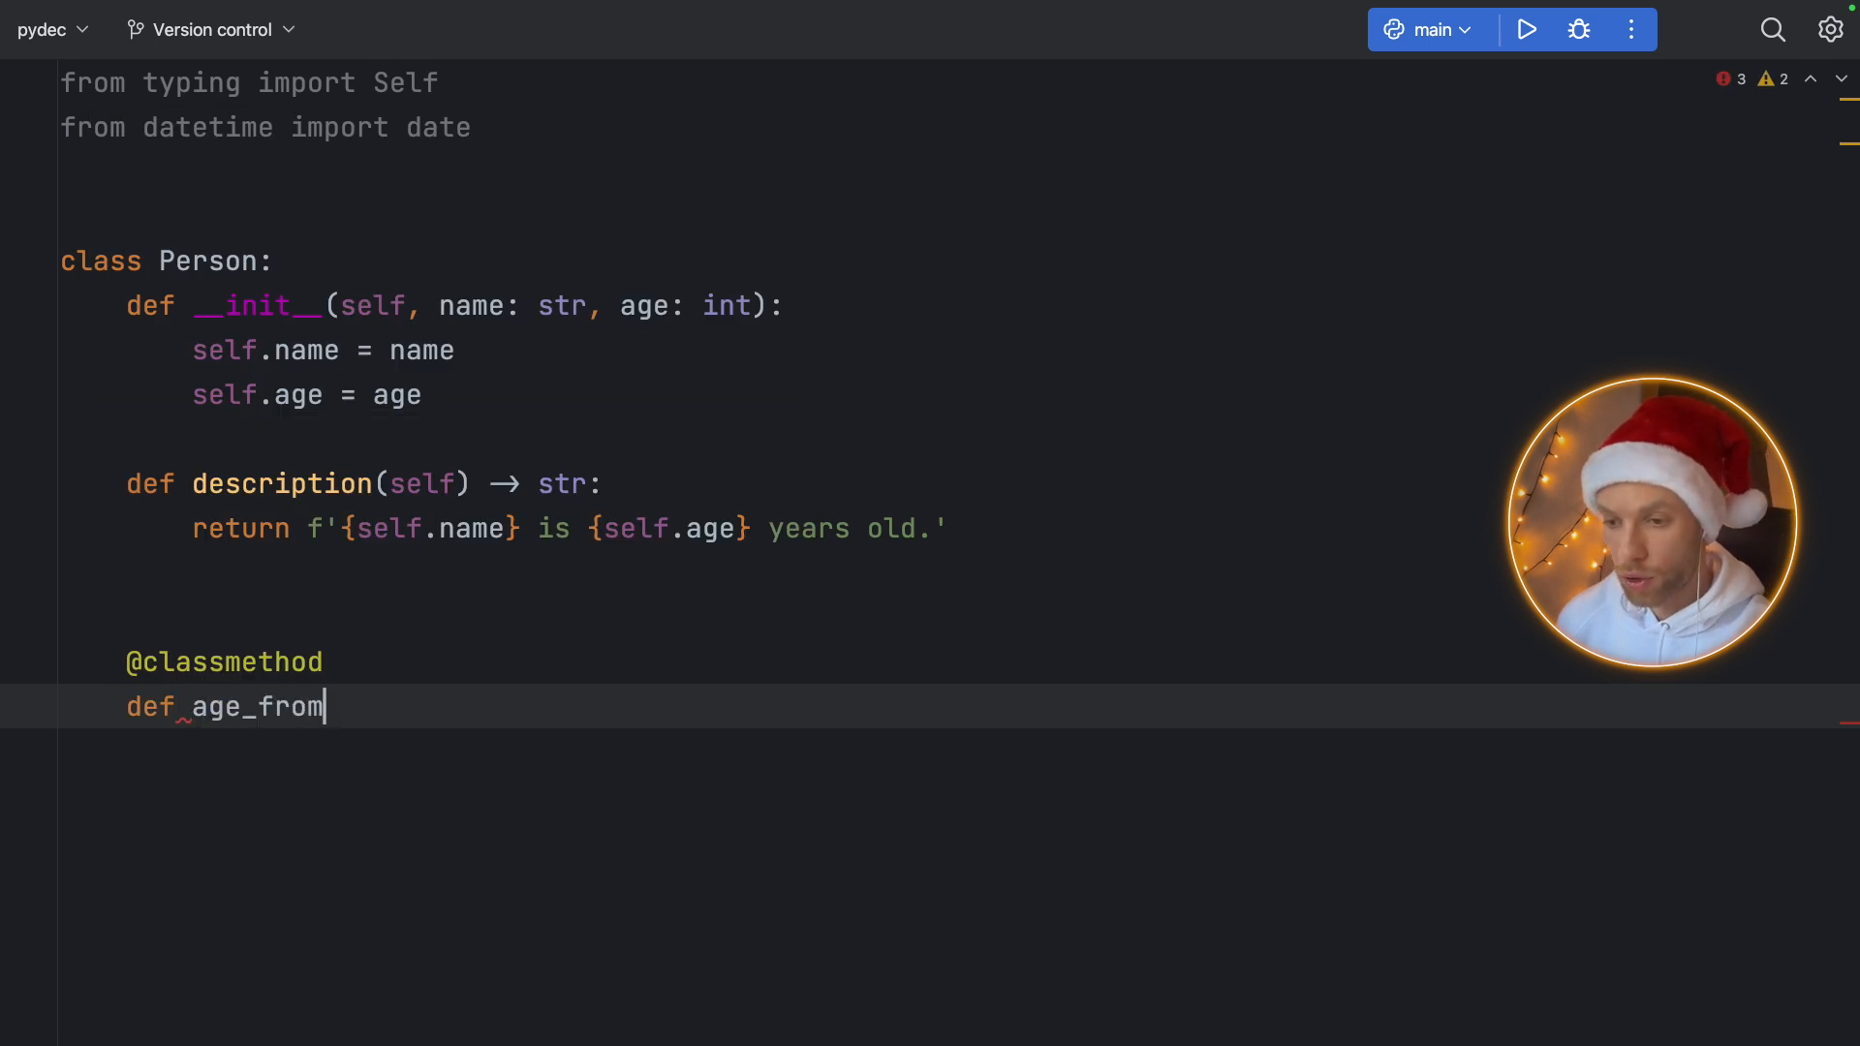
{"action": "type", "text": "_year(cls):"}
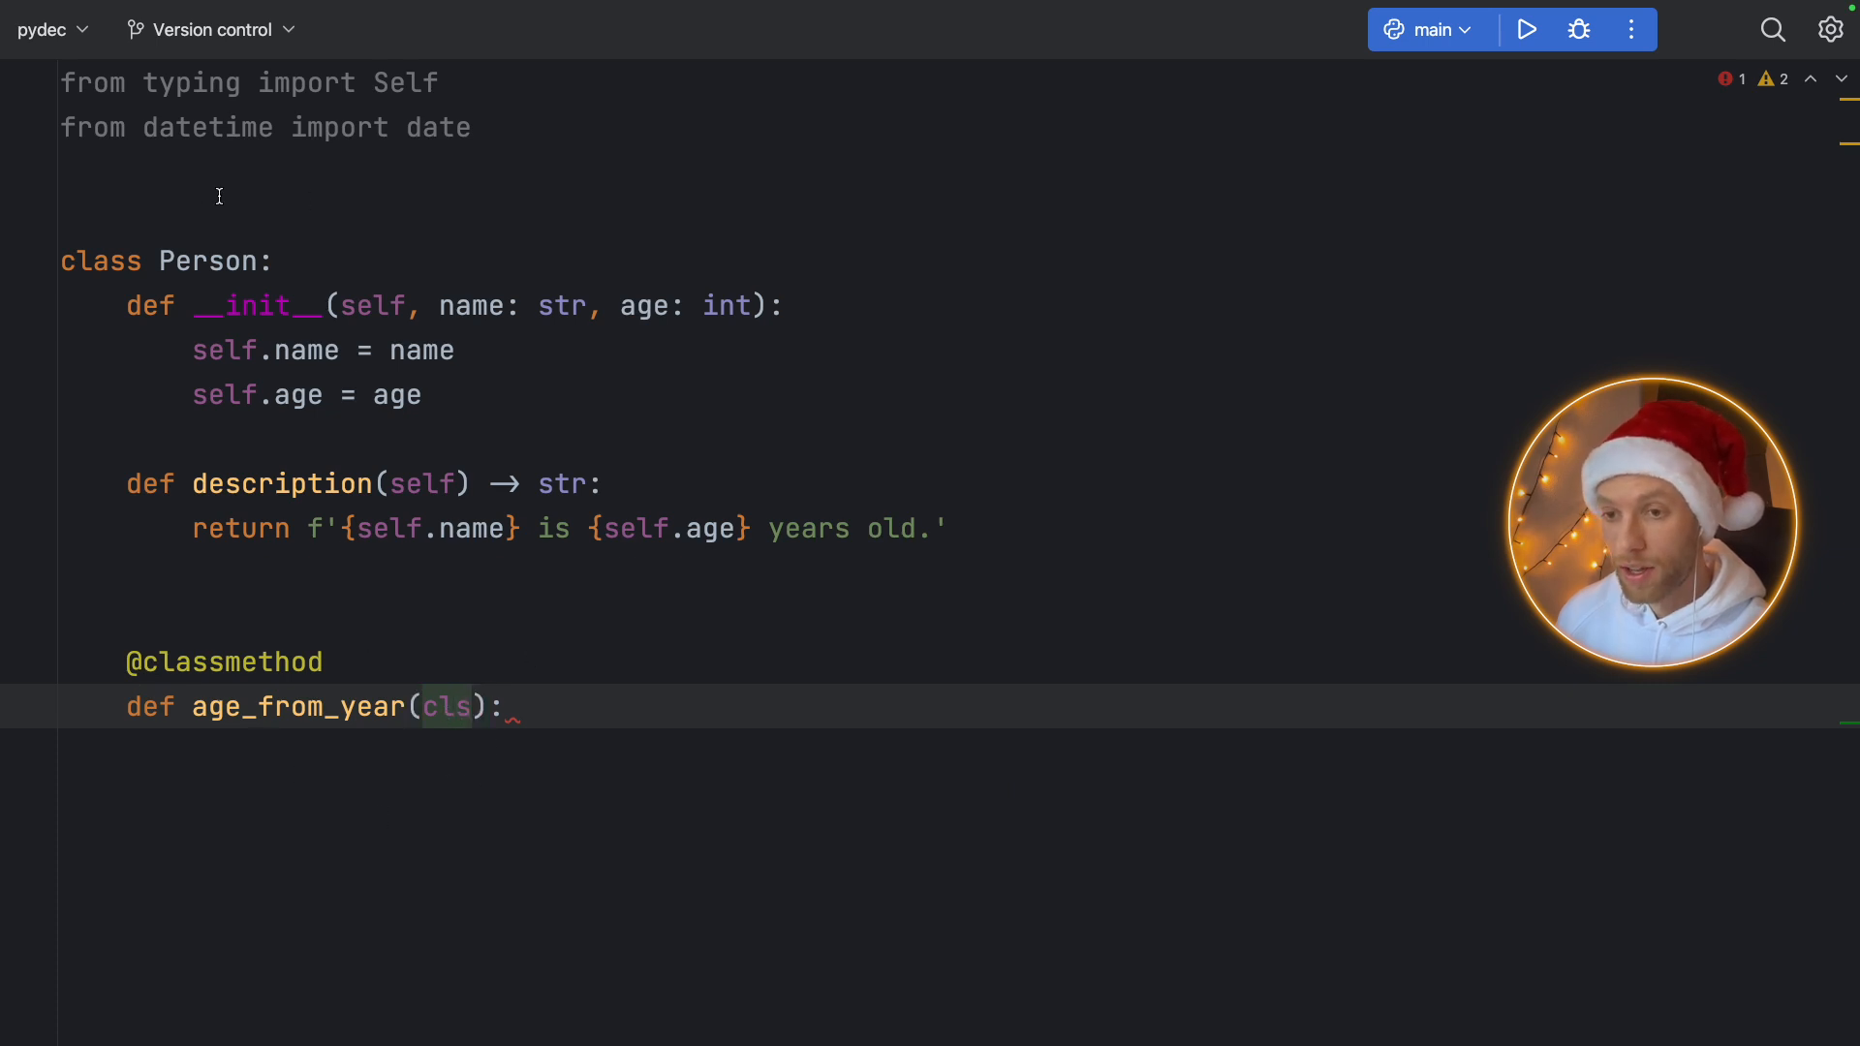
{"action": "double_click", "coordinate": [209, 259]}
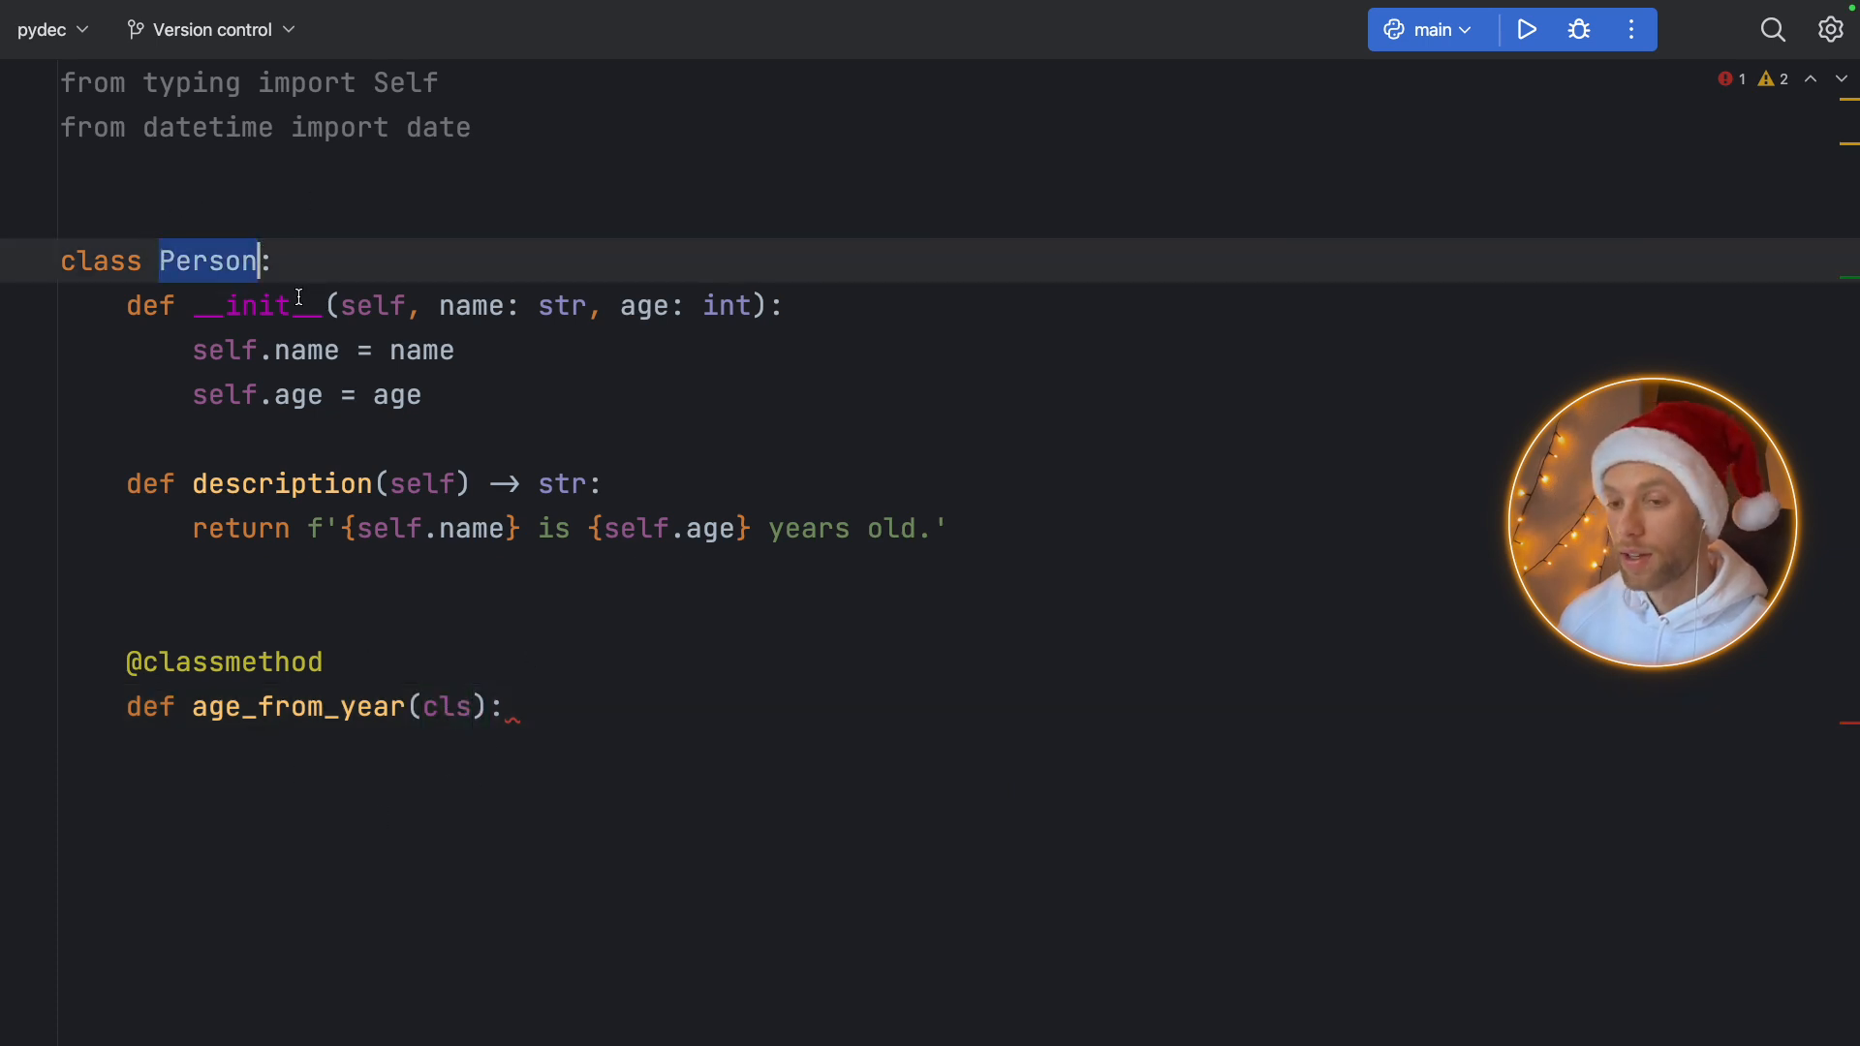
{"action": "left_click", "coordinate": [447, 705]}
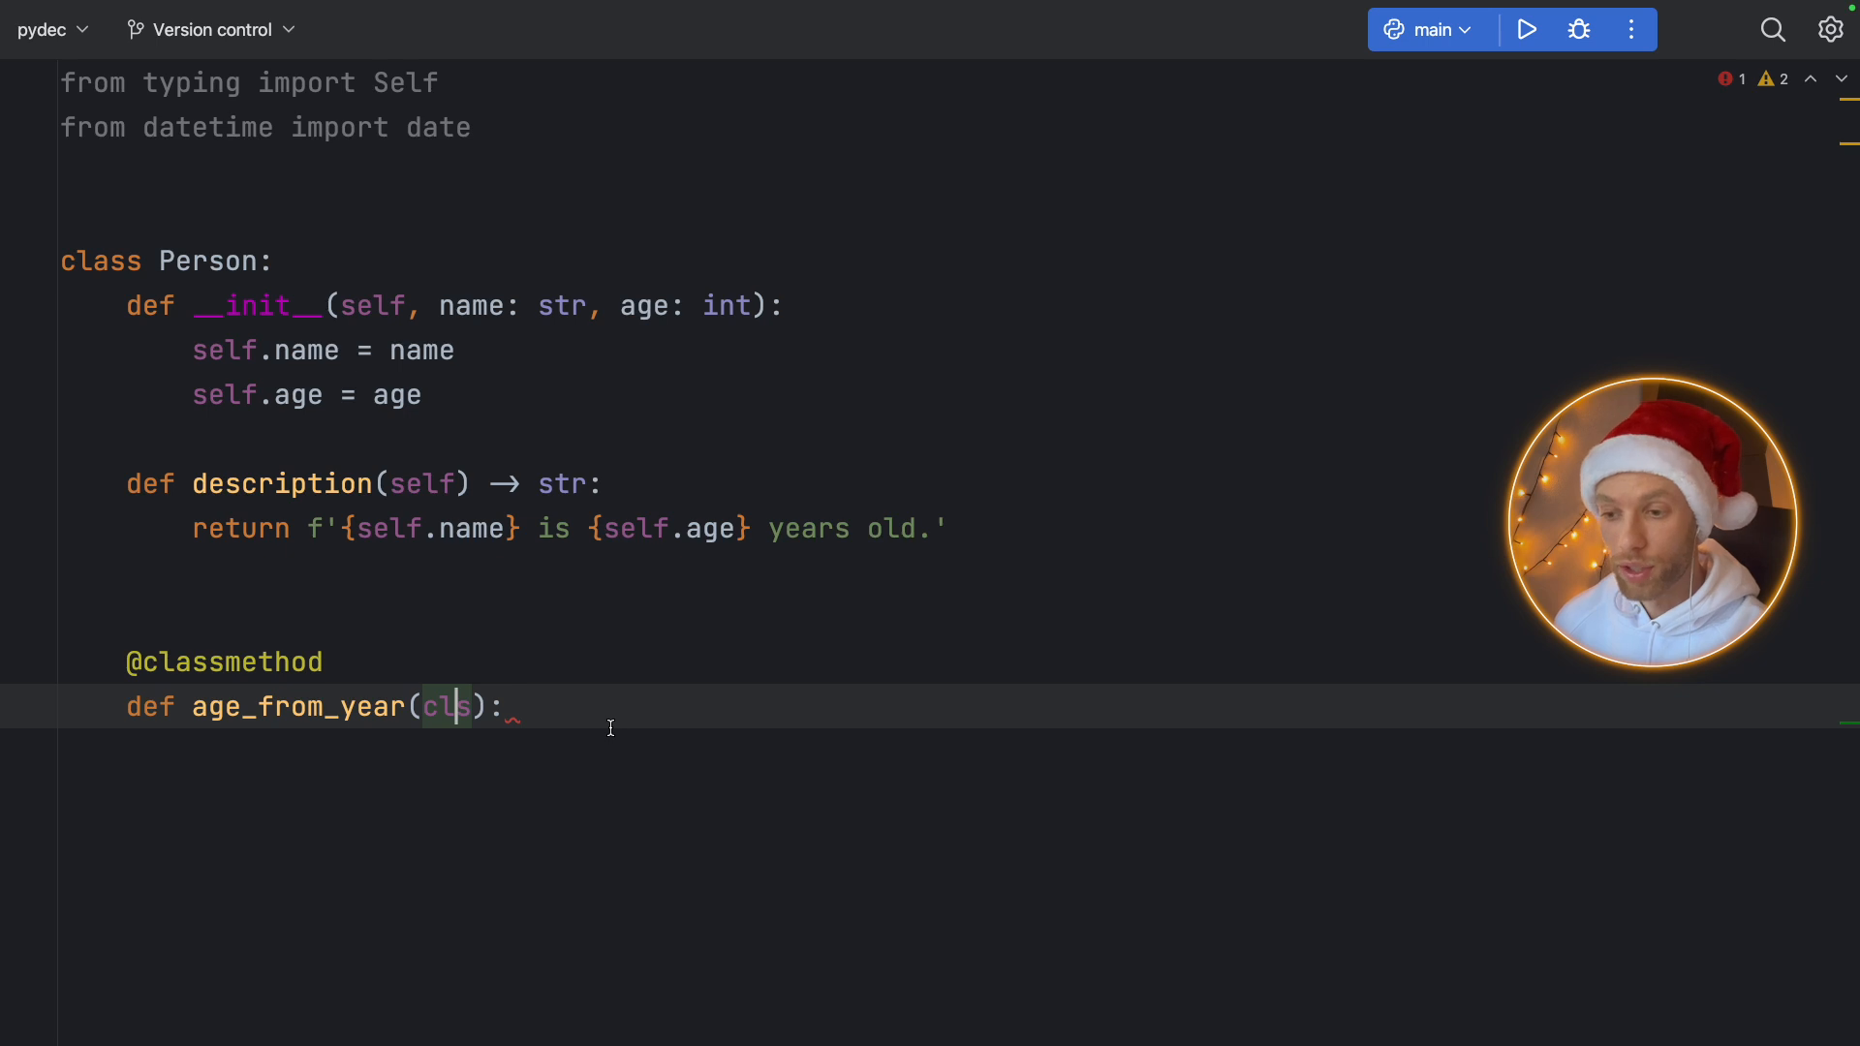
{"action": "double_click", "coordinate": [443, 705]}
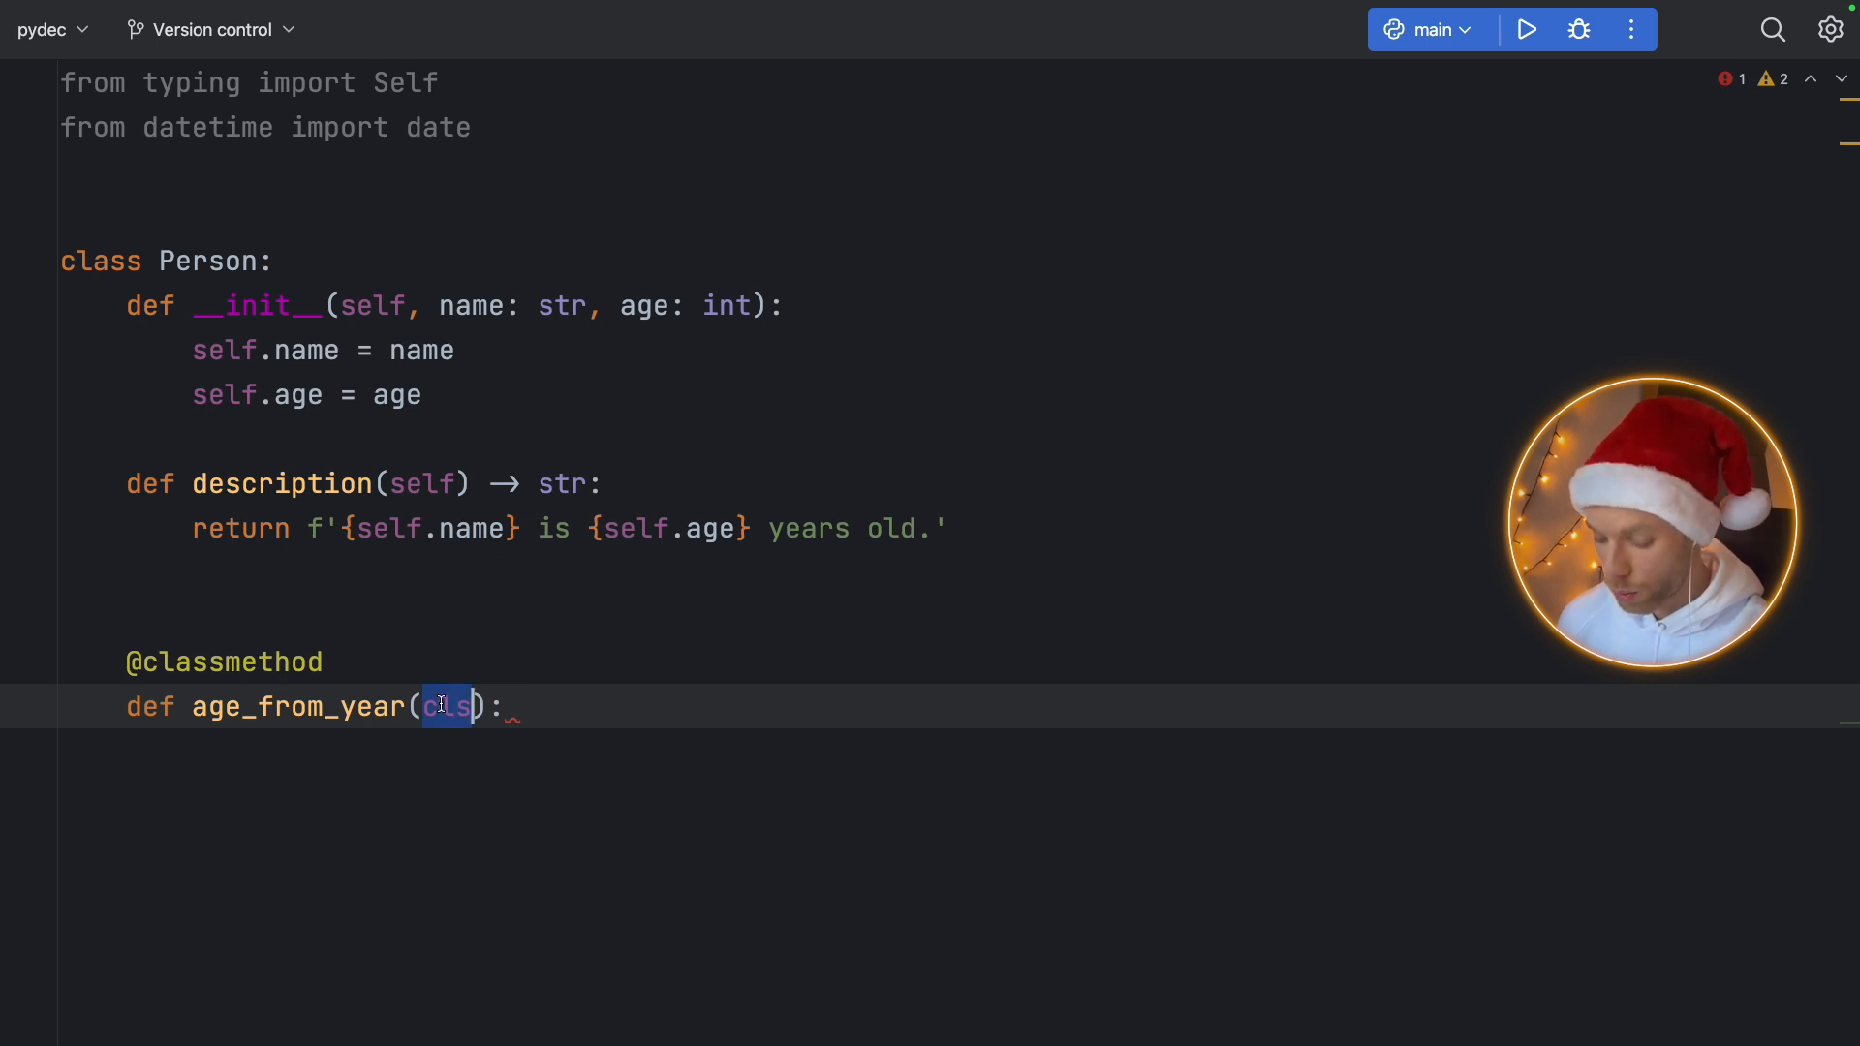
{"action": "type", "text": "hello"}
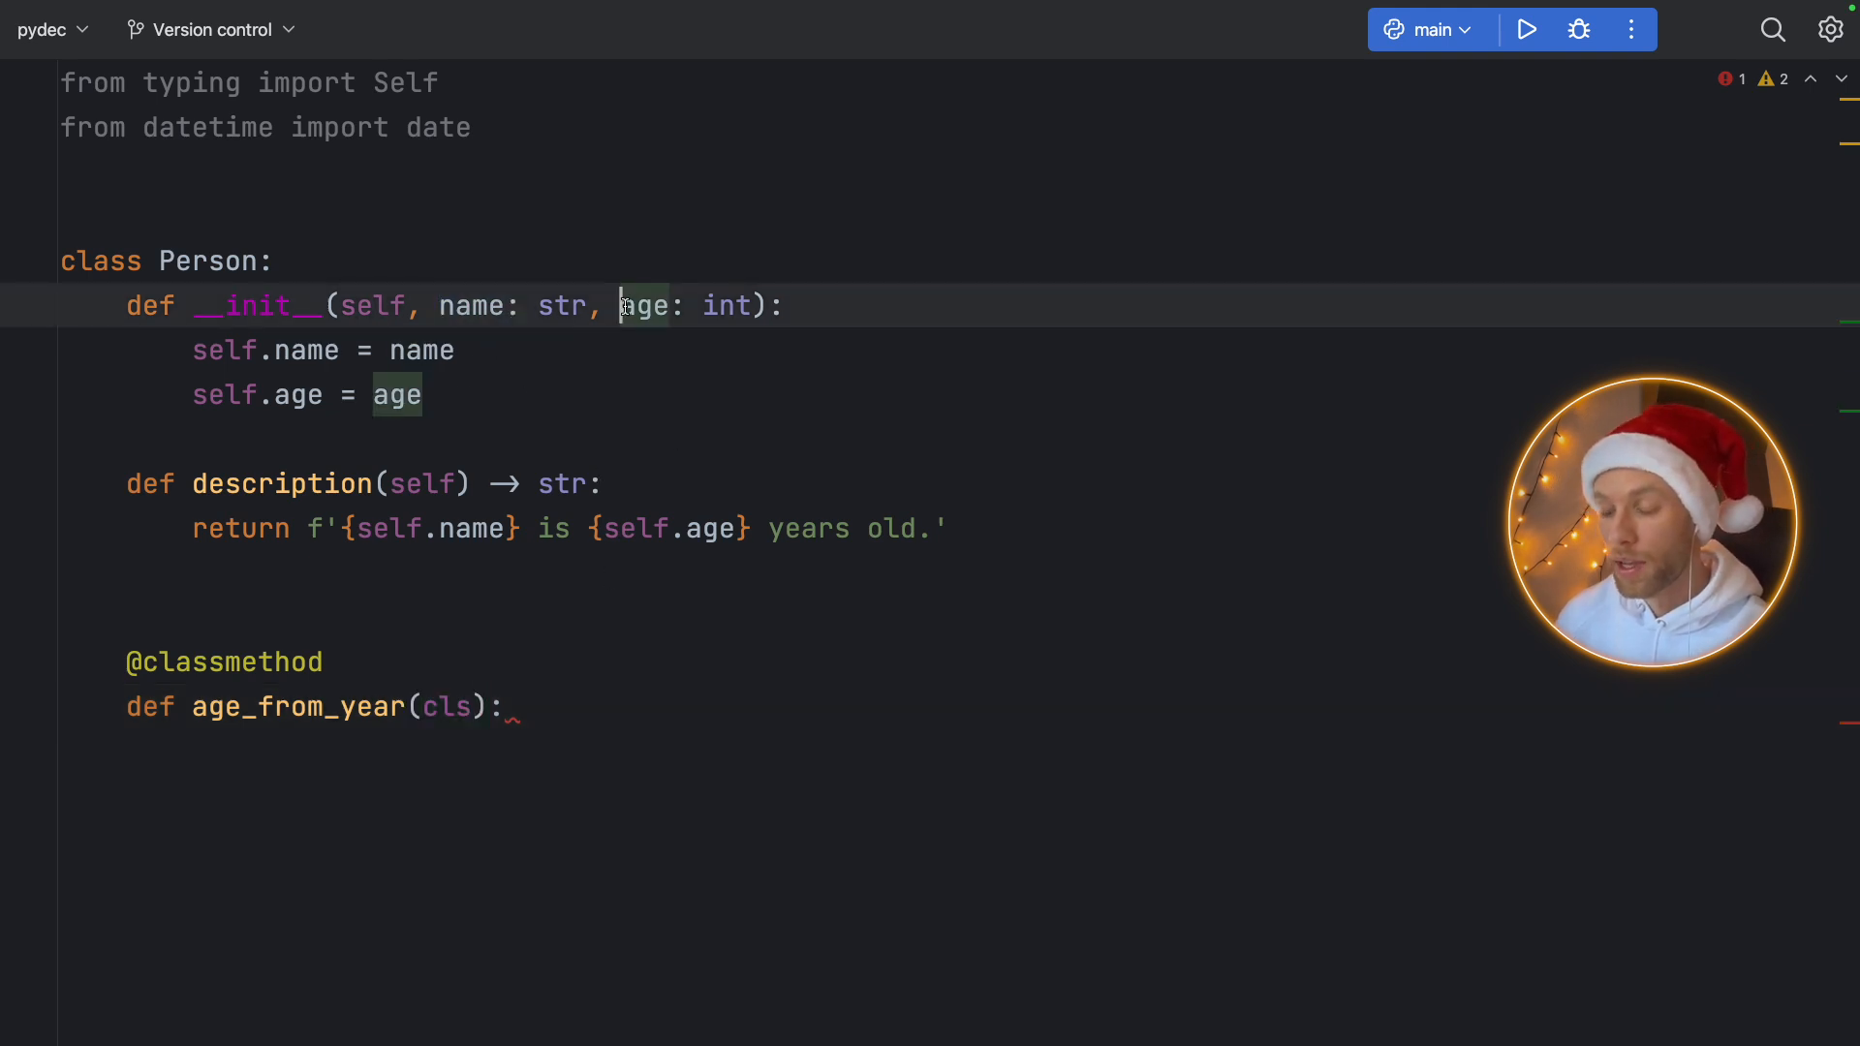
{"action": "left_click", "coordinate": [602, 306]}
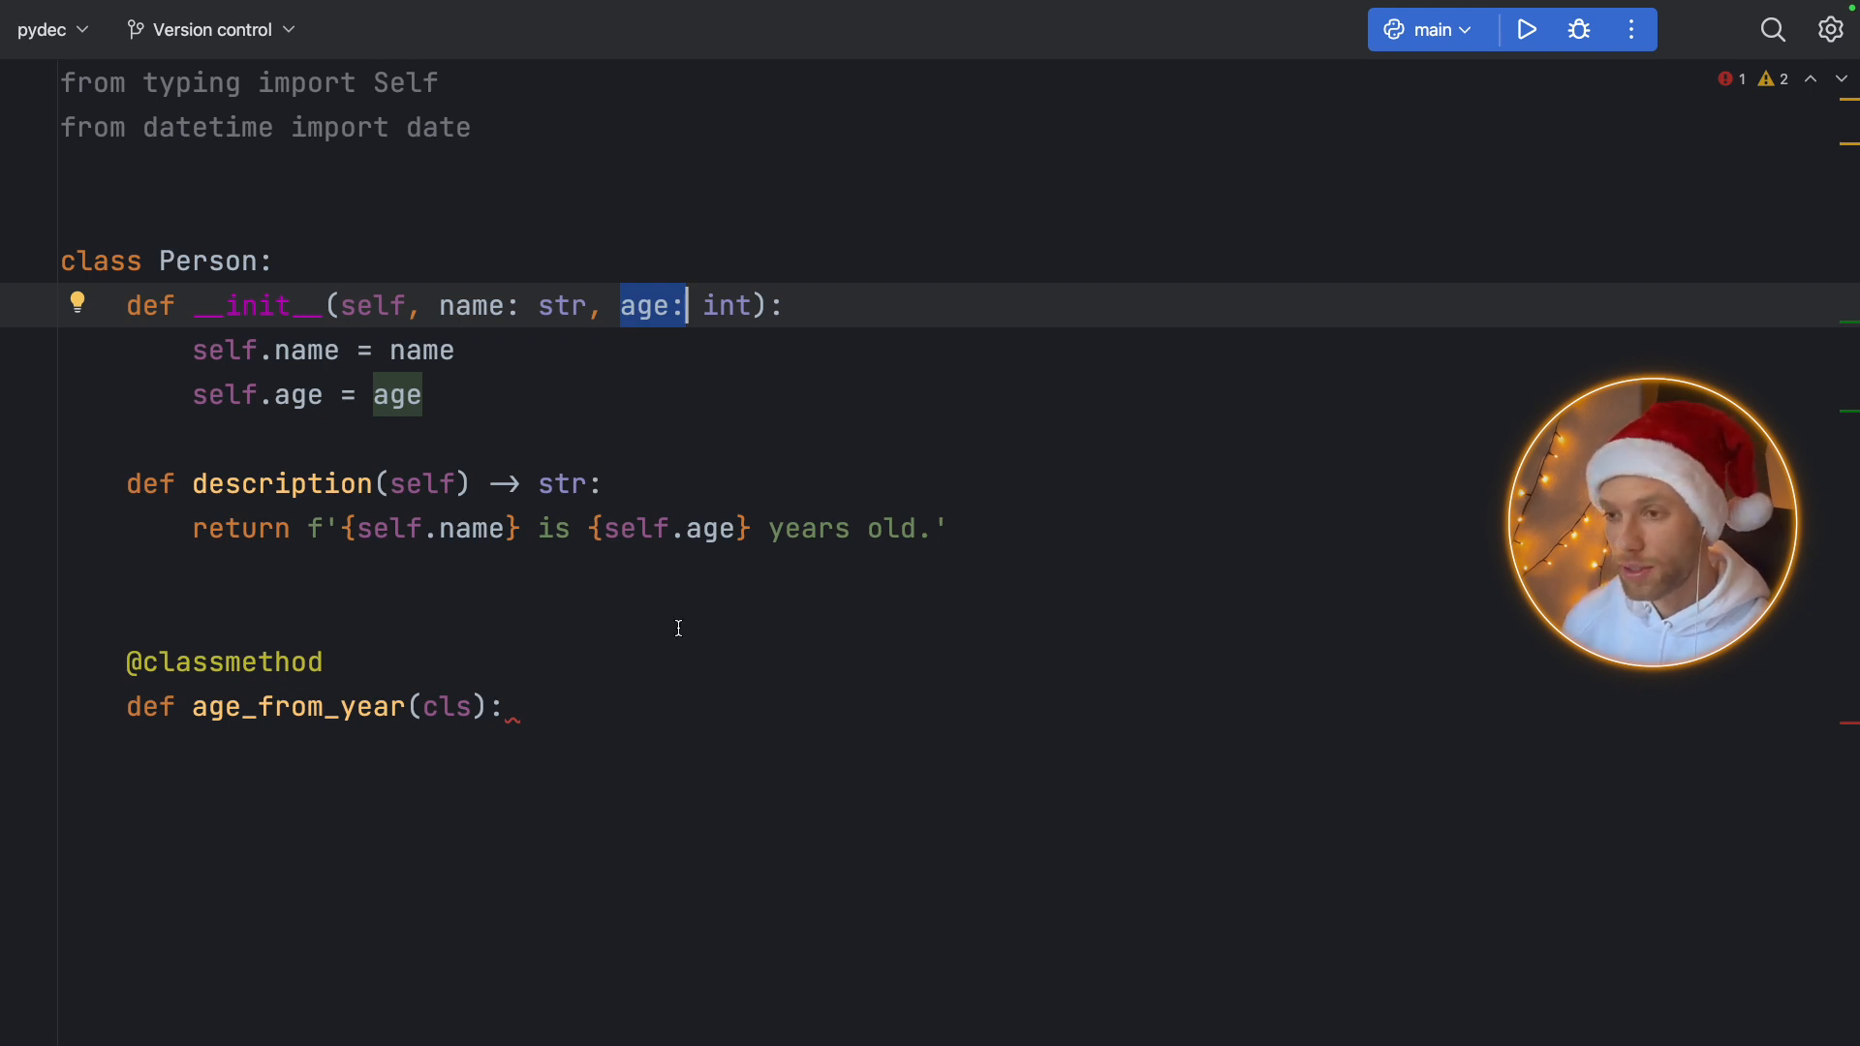
{"action": "mouse_move", "coordinate": [544, 651]}
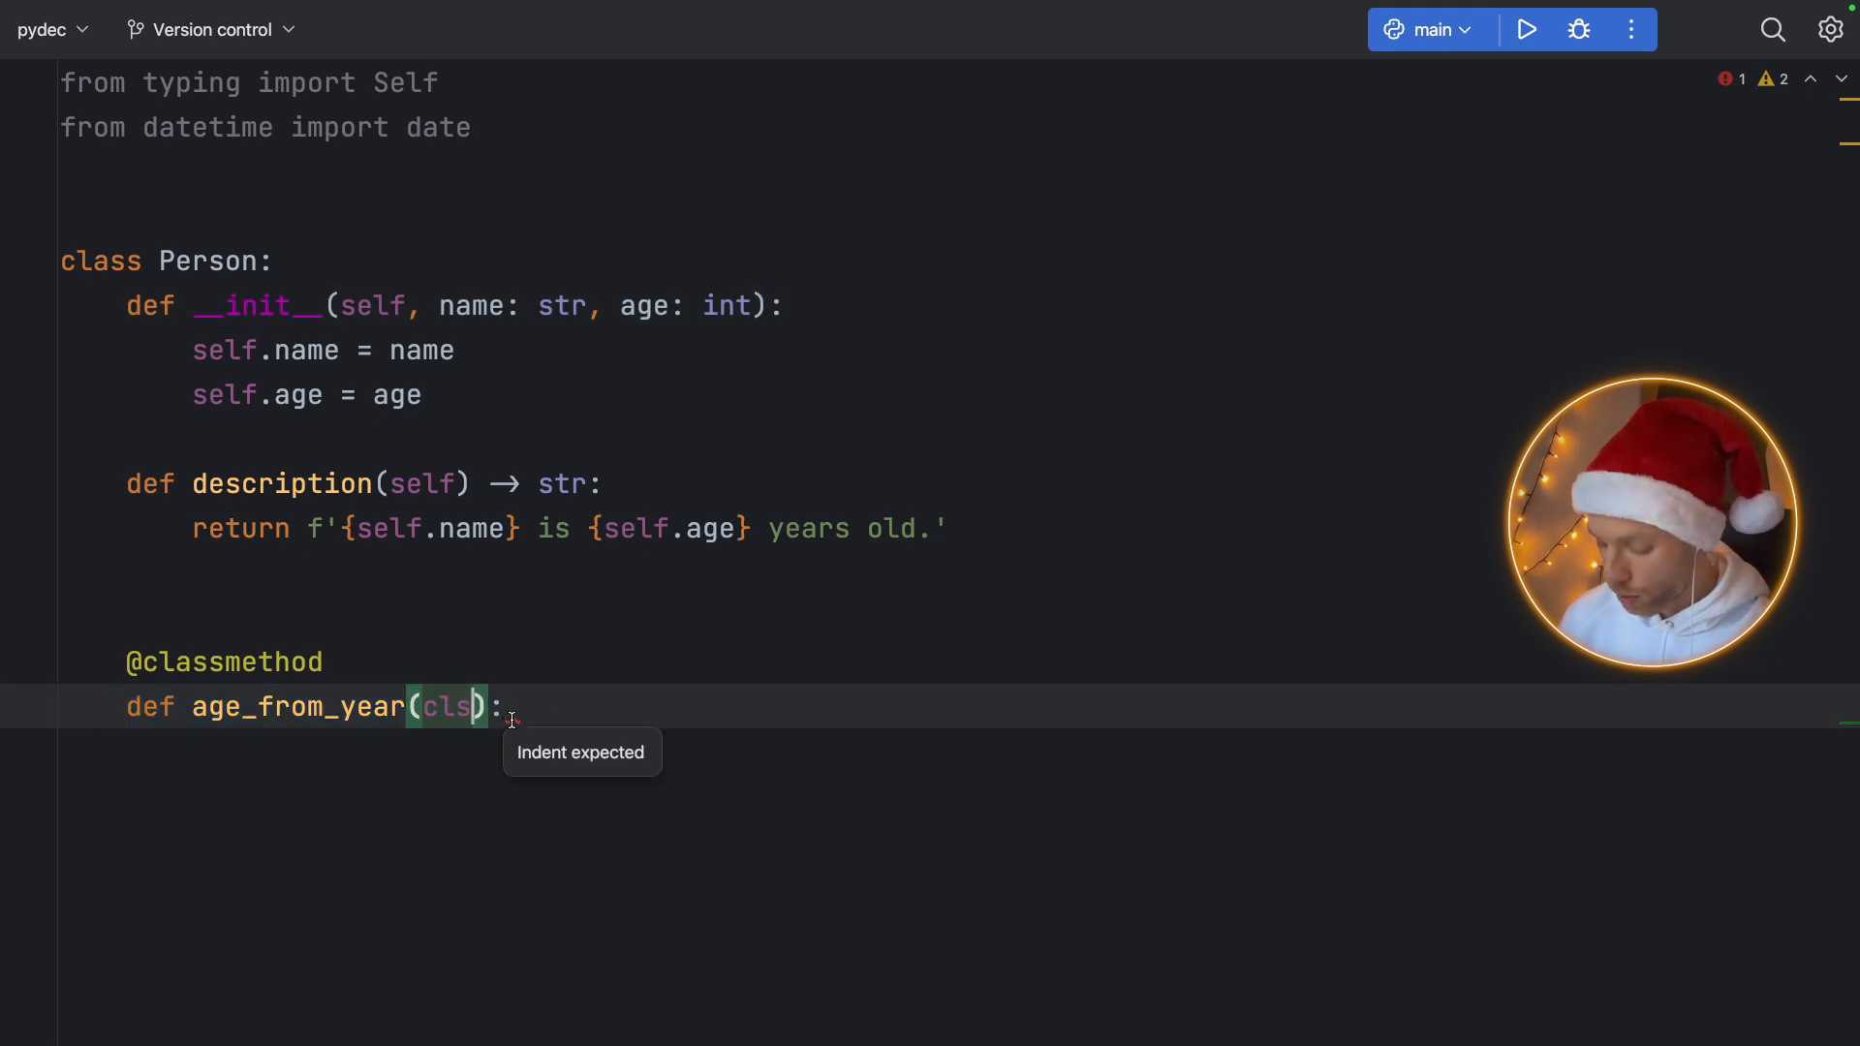
Step: Give age_from_year parameters name: str and birth_year: int with return type Self
{"action": "type", "text": ", name: str, birth"}
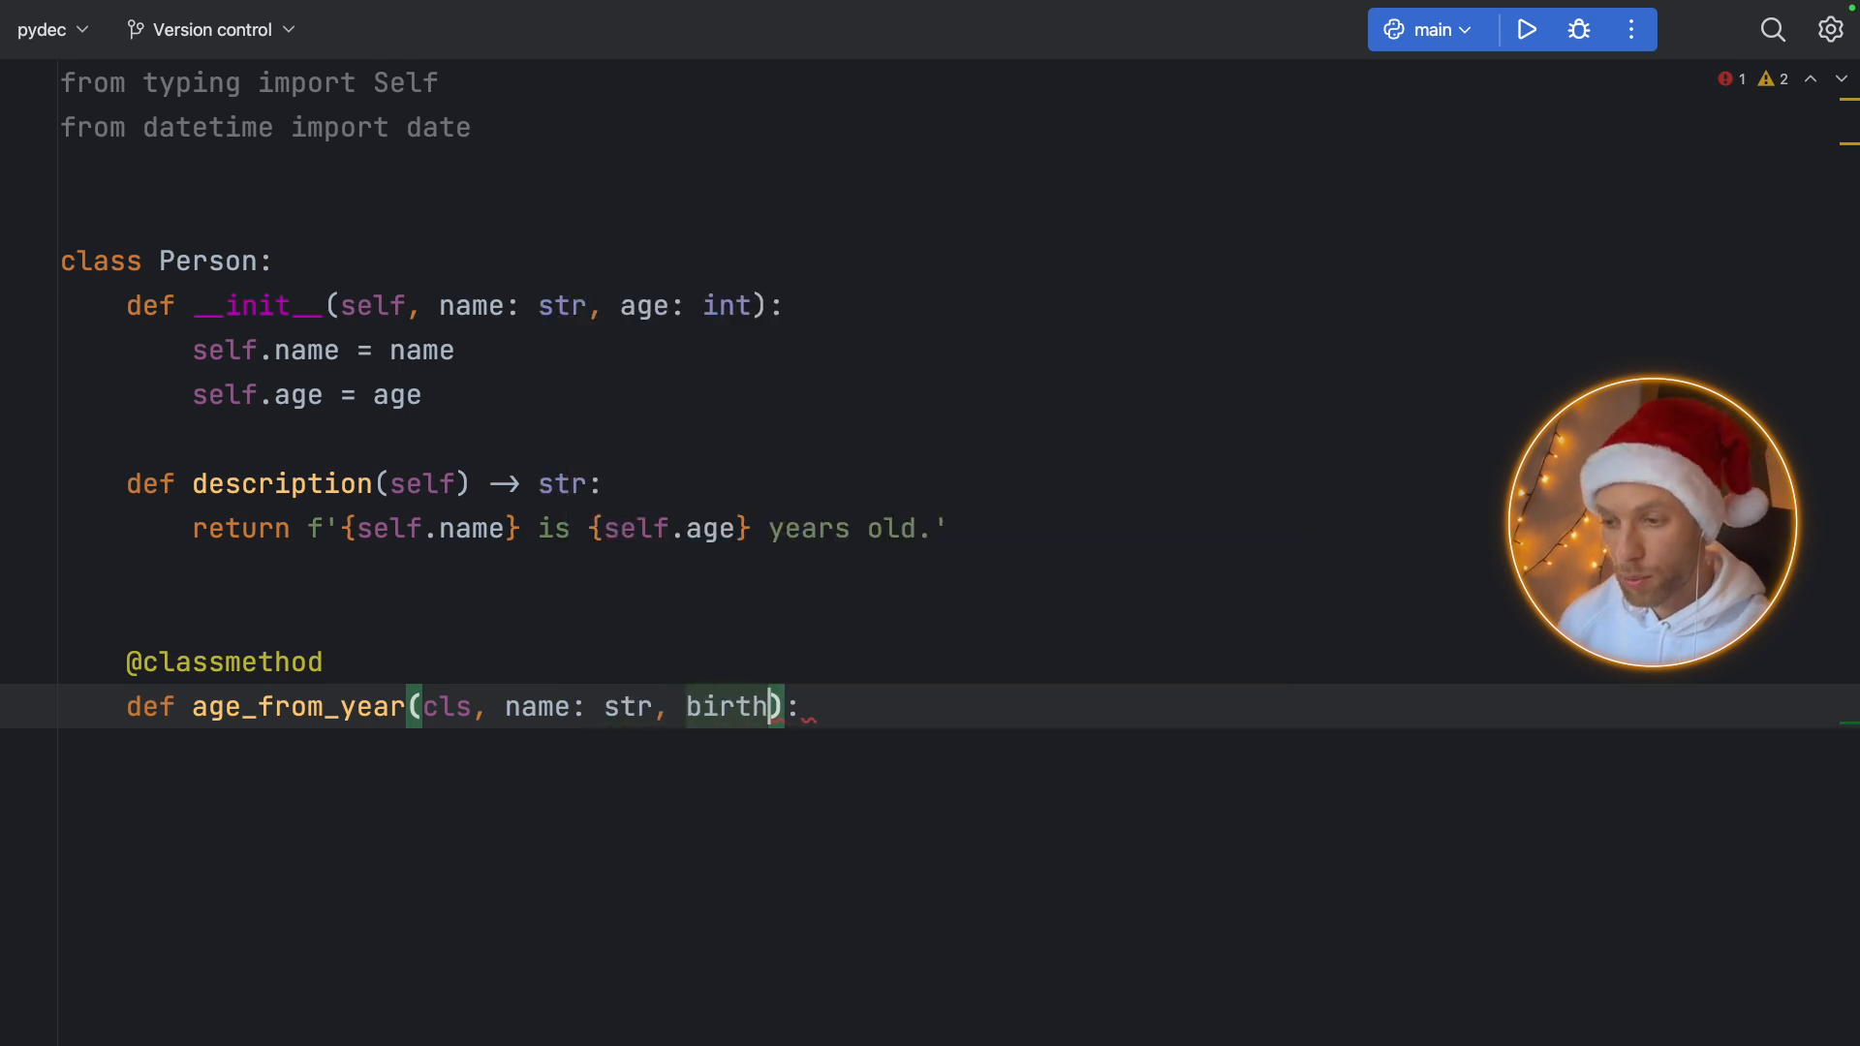
{"action": "type", "text": "_year:"}
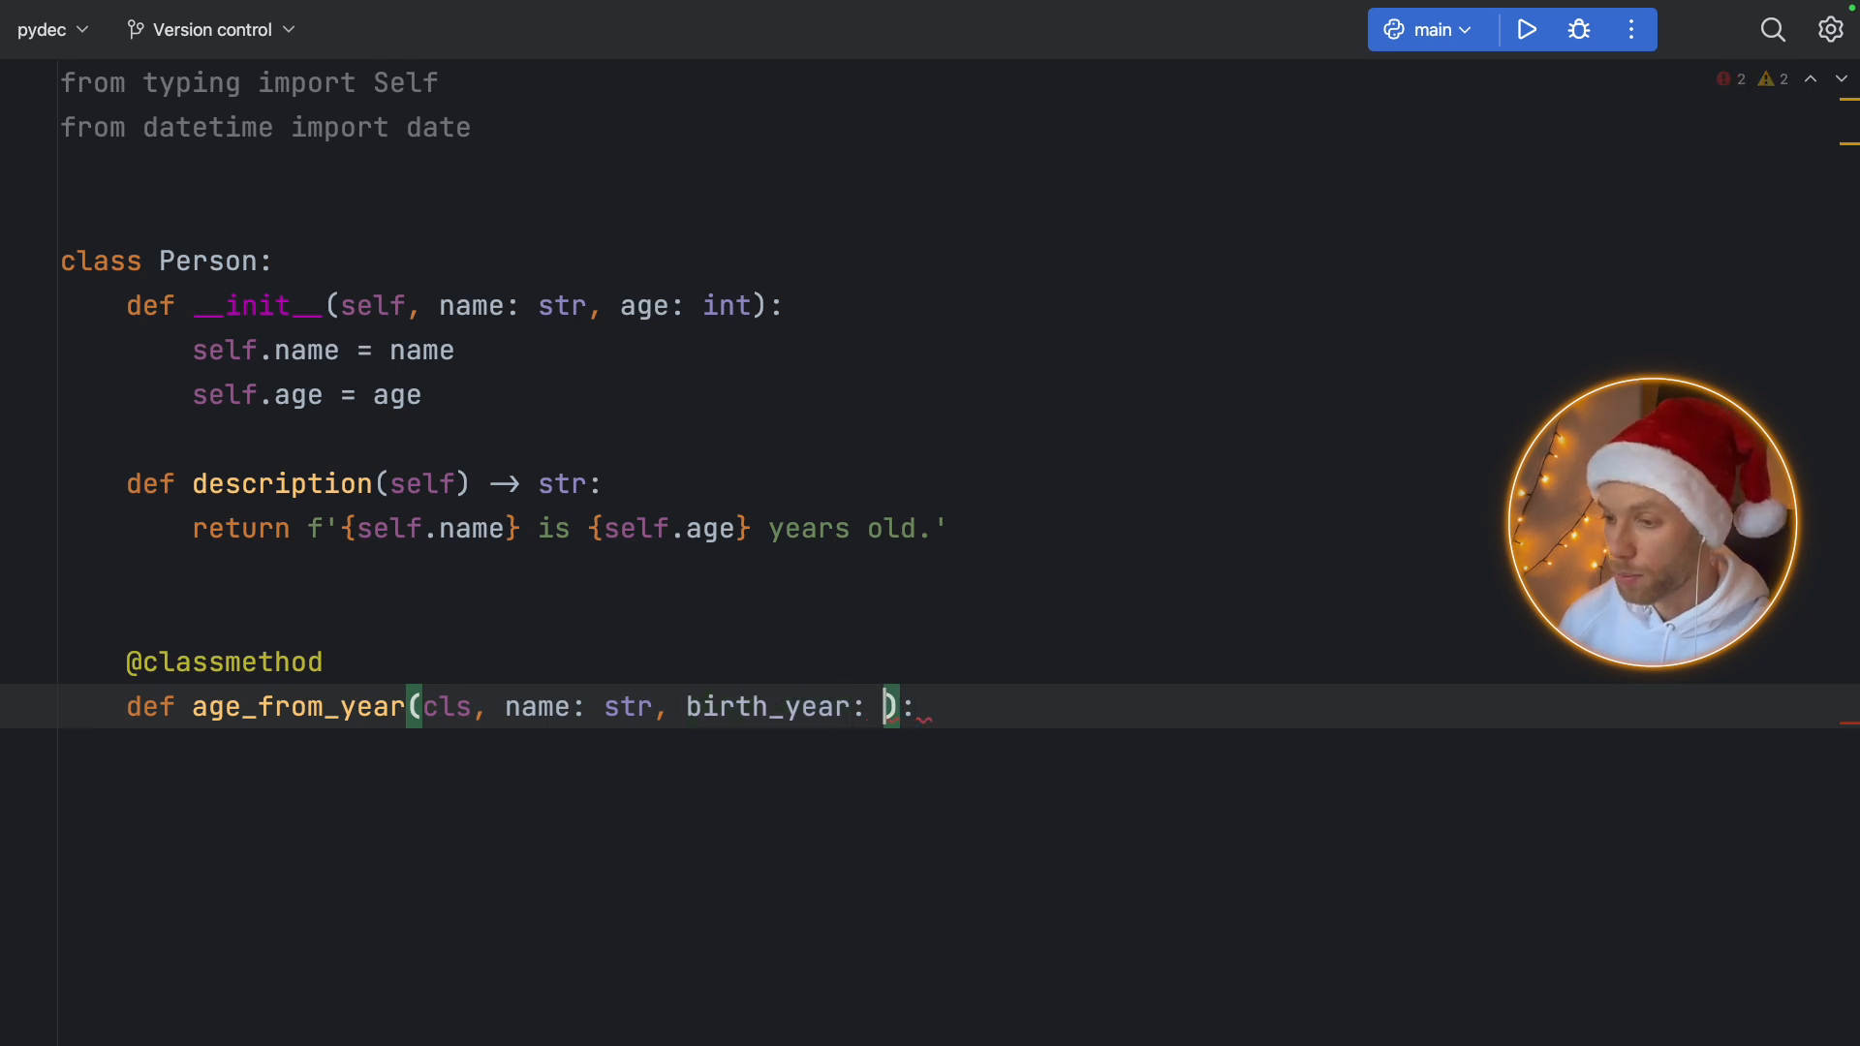
{"action": "type", "text": "year"}
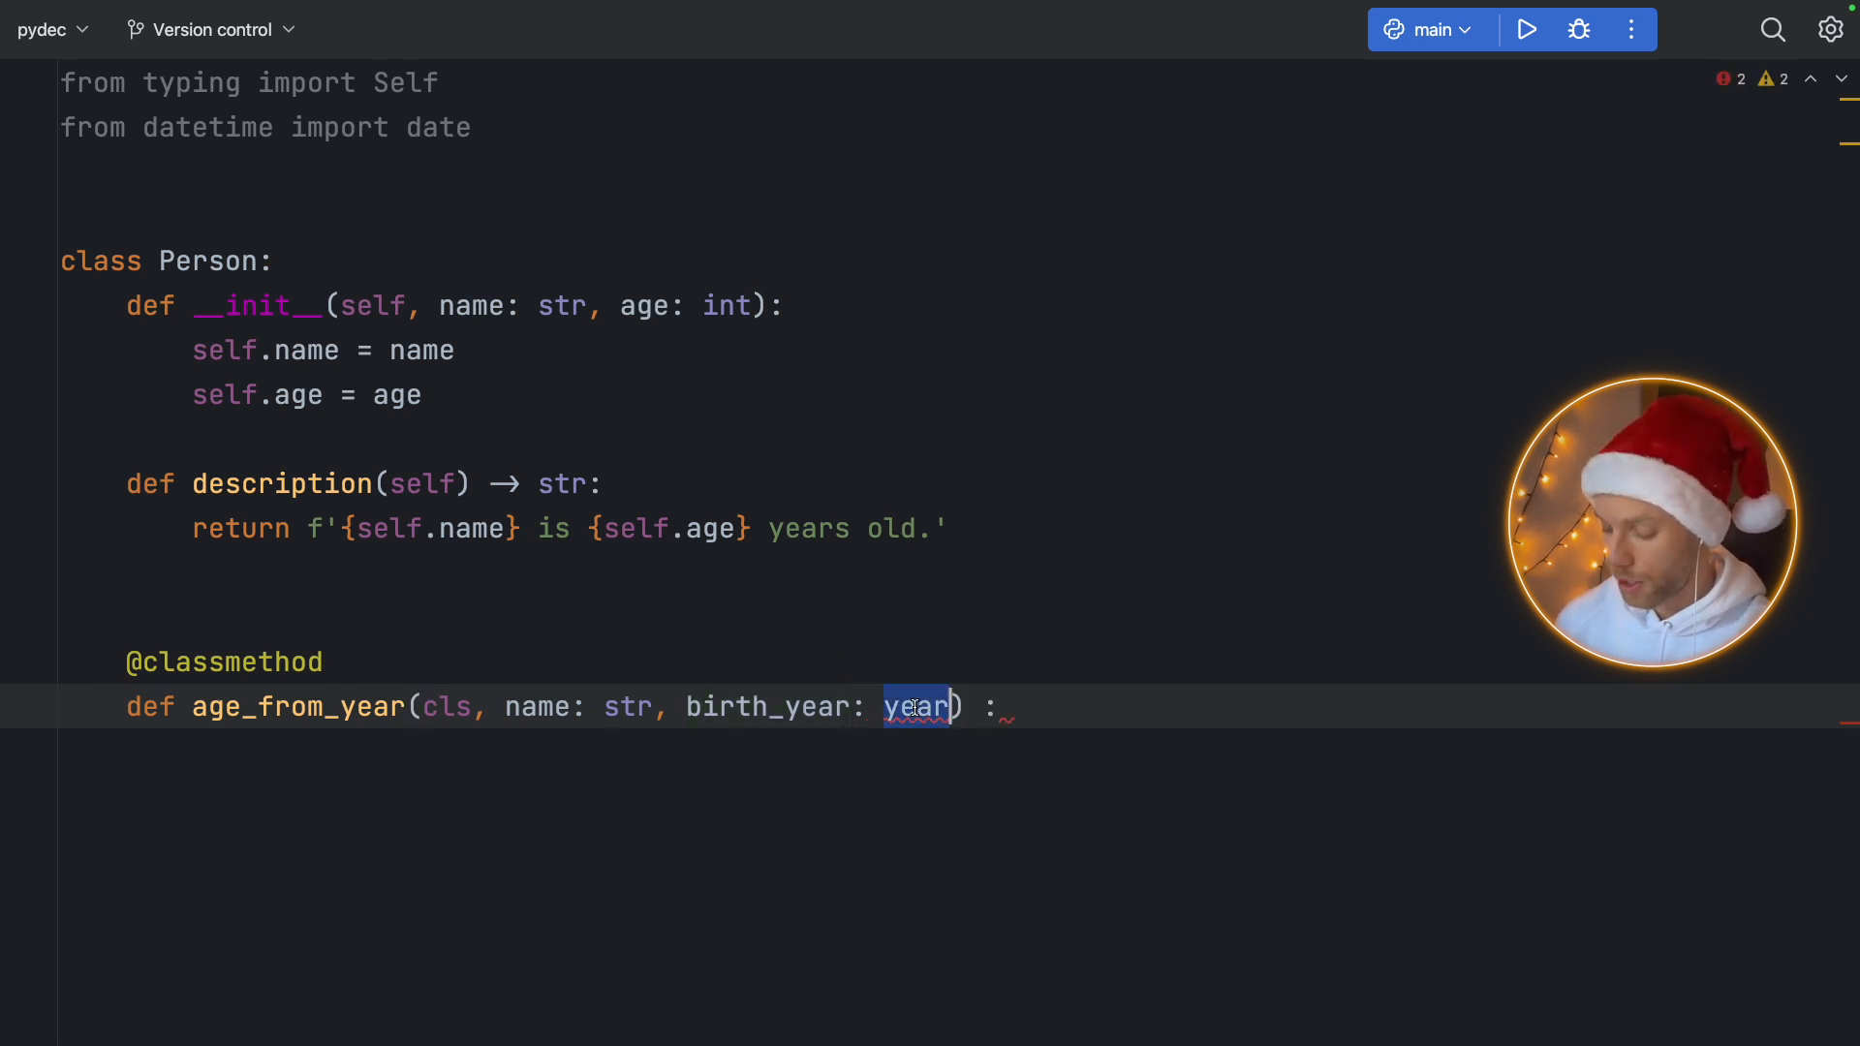
{"action": "type", "text": "int"}
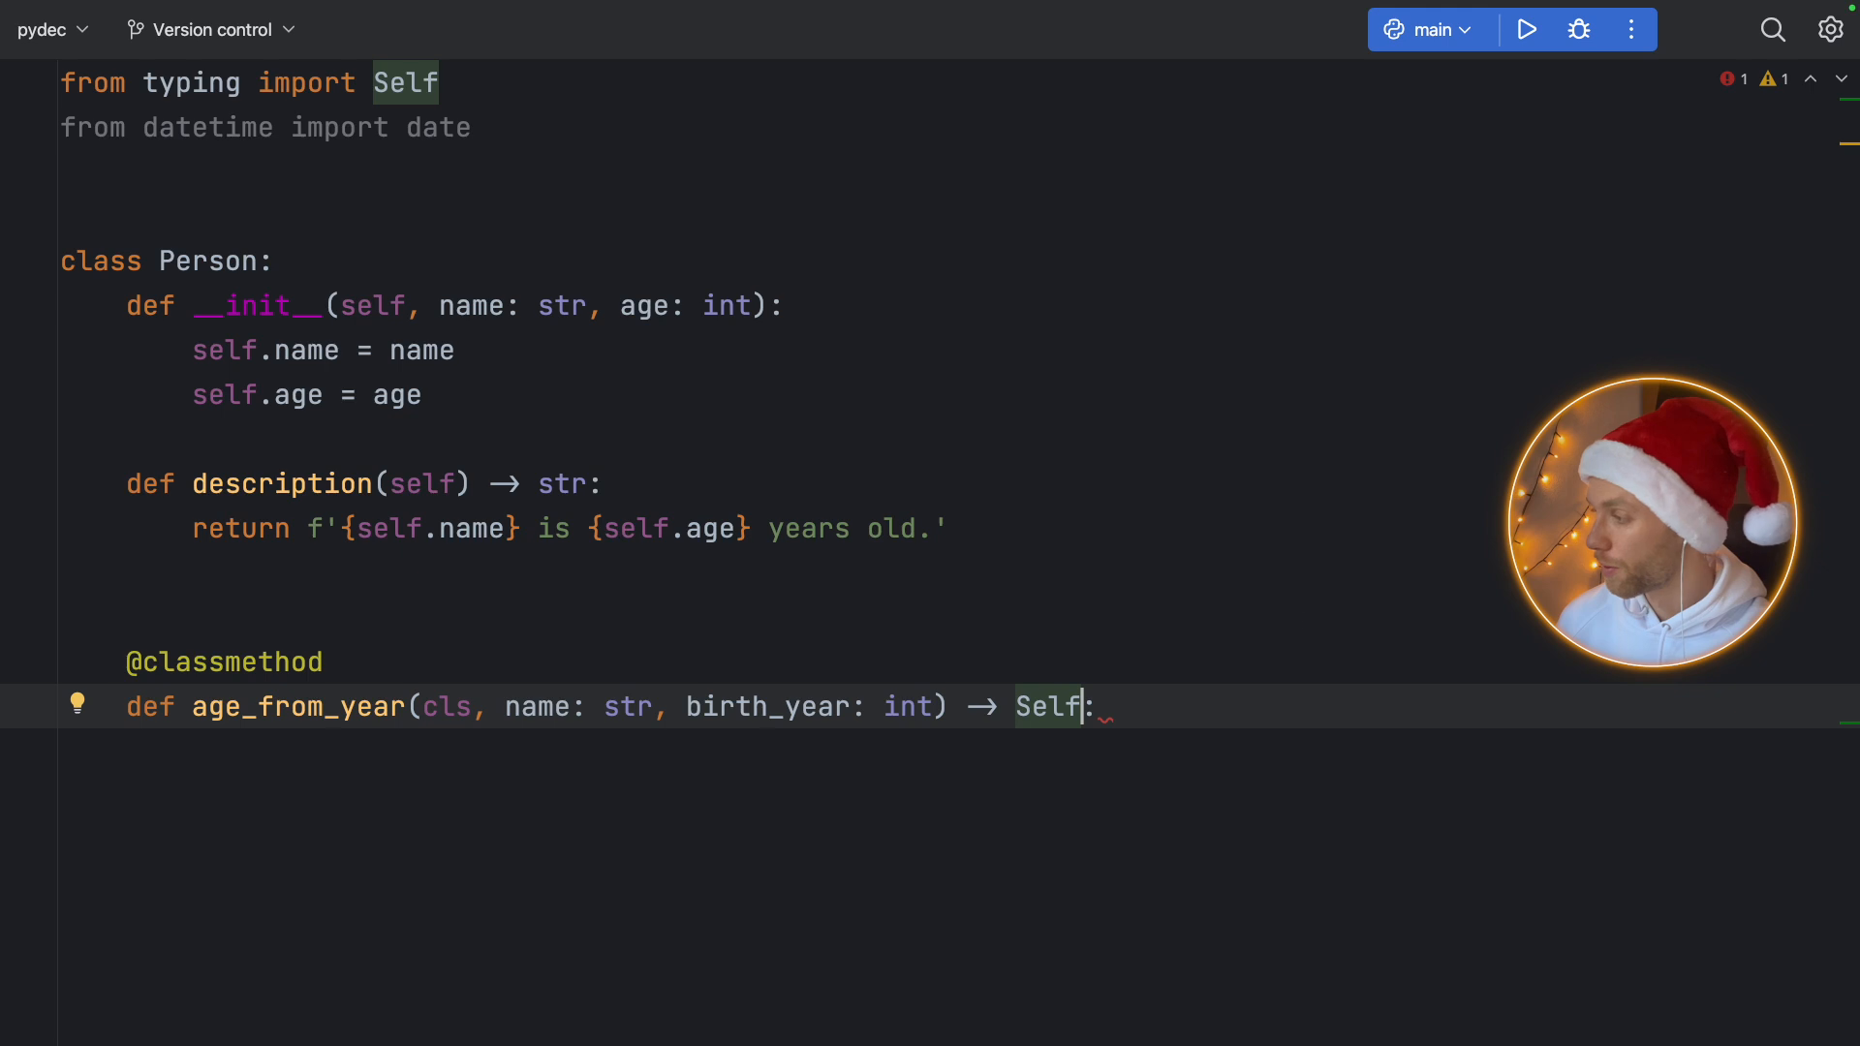
Step: Compute current_year: int = date.today().year and age = current_year - birth_year
{"action": "type", "text": "current_year:"}
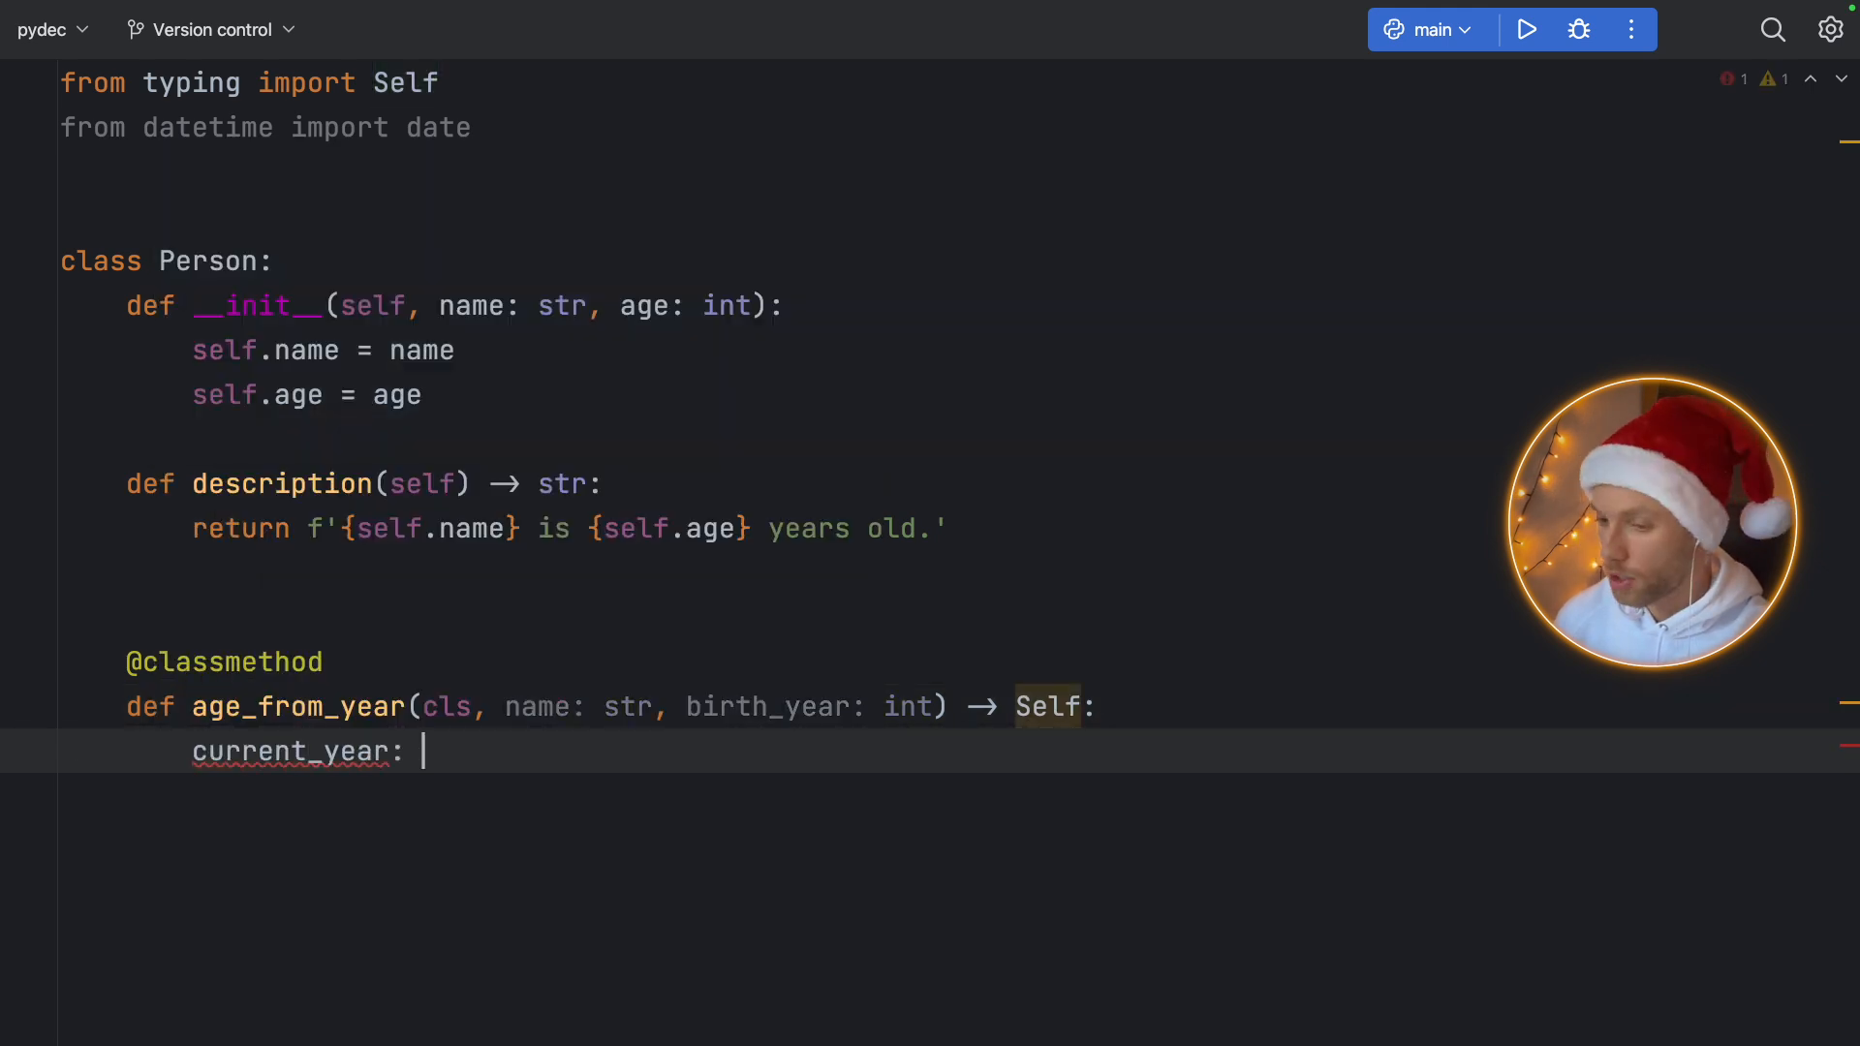
{"action": "type", "text": "int ="}
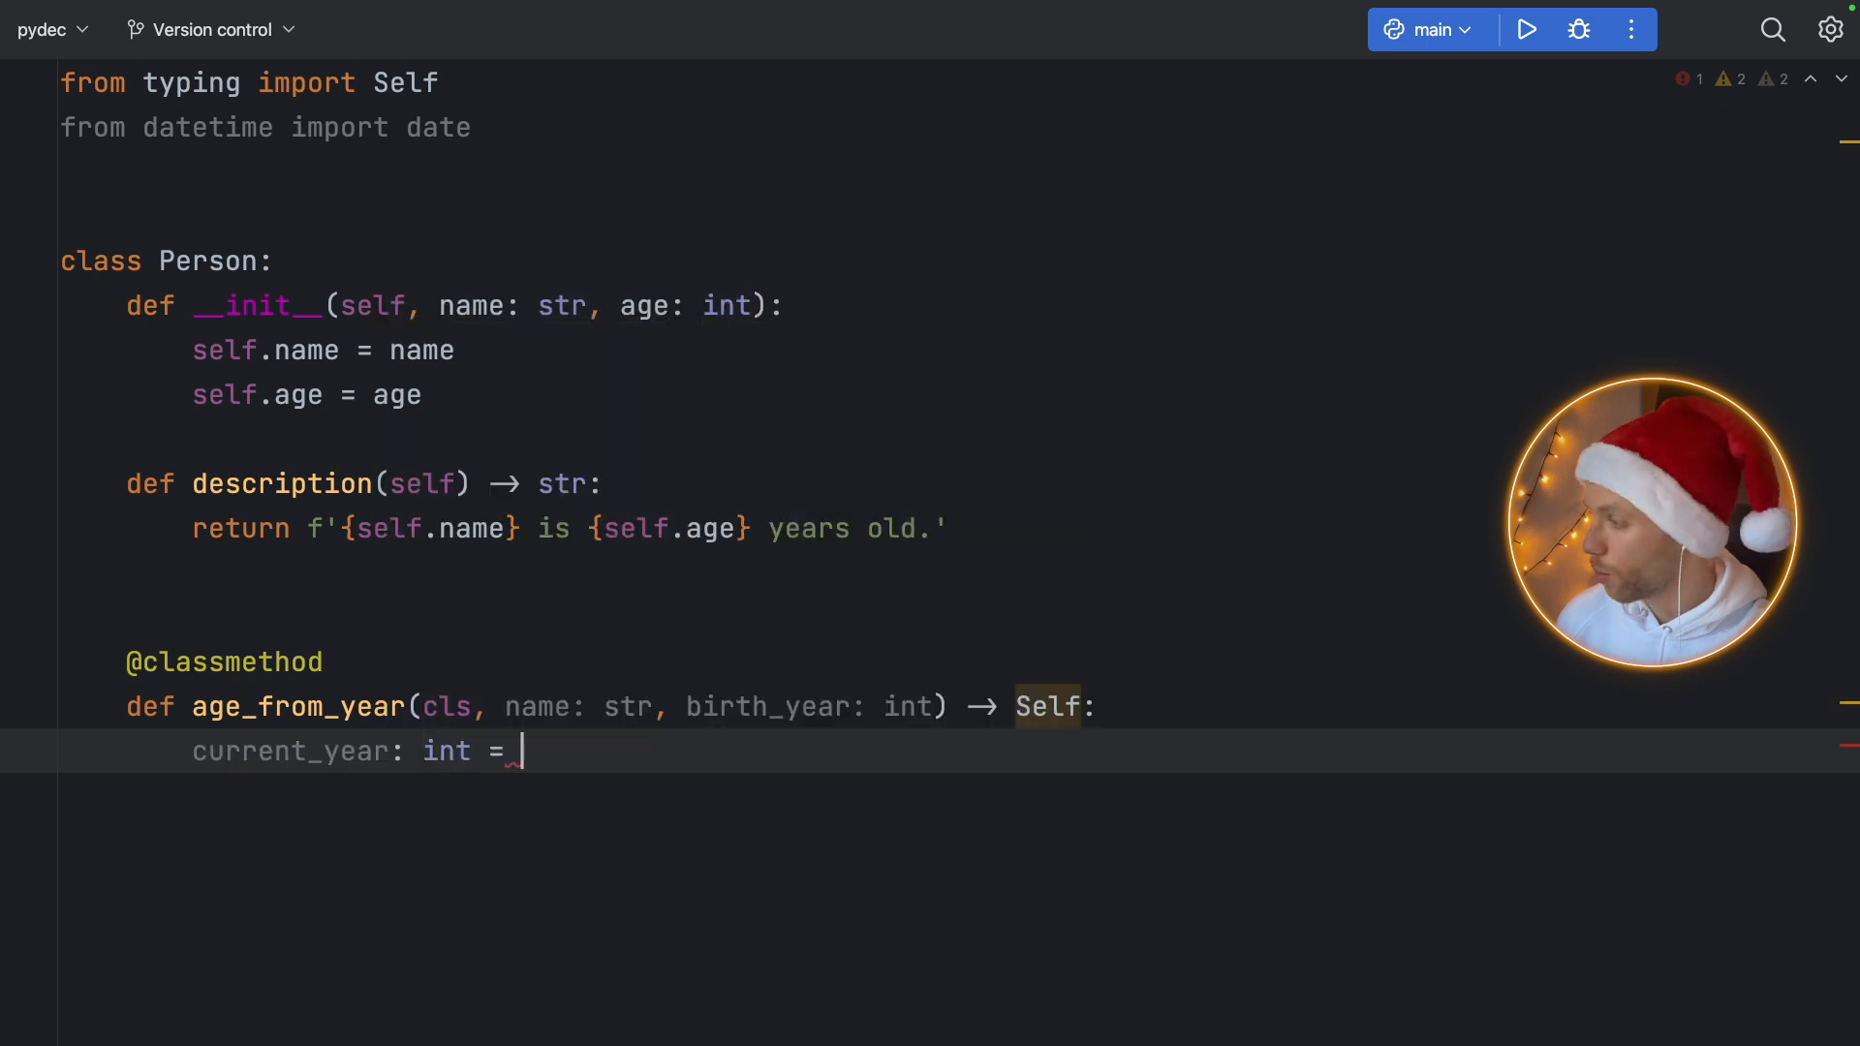
{"action": "type", "text": "date.to"}
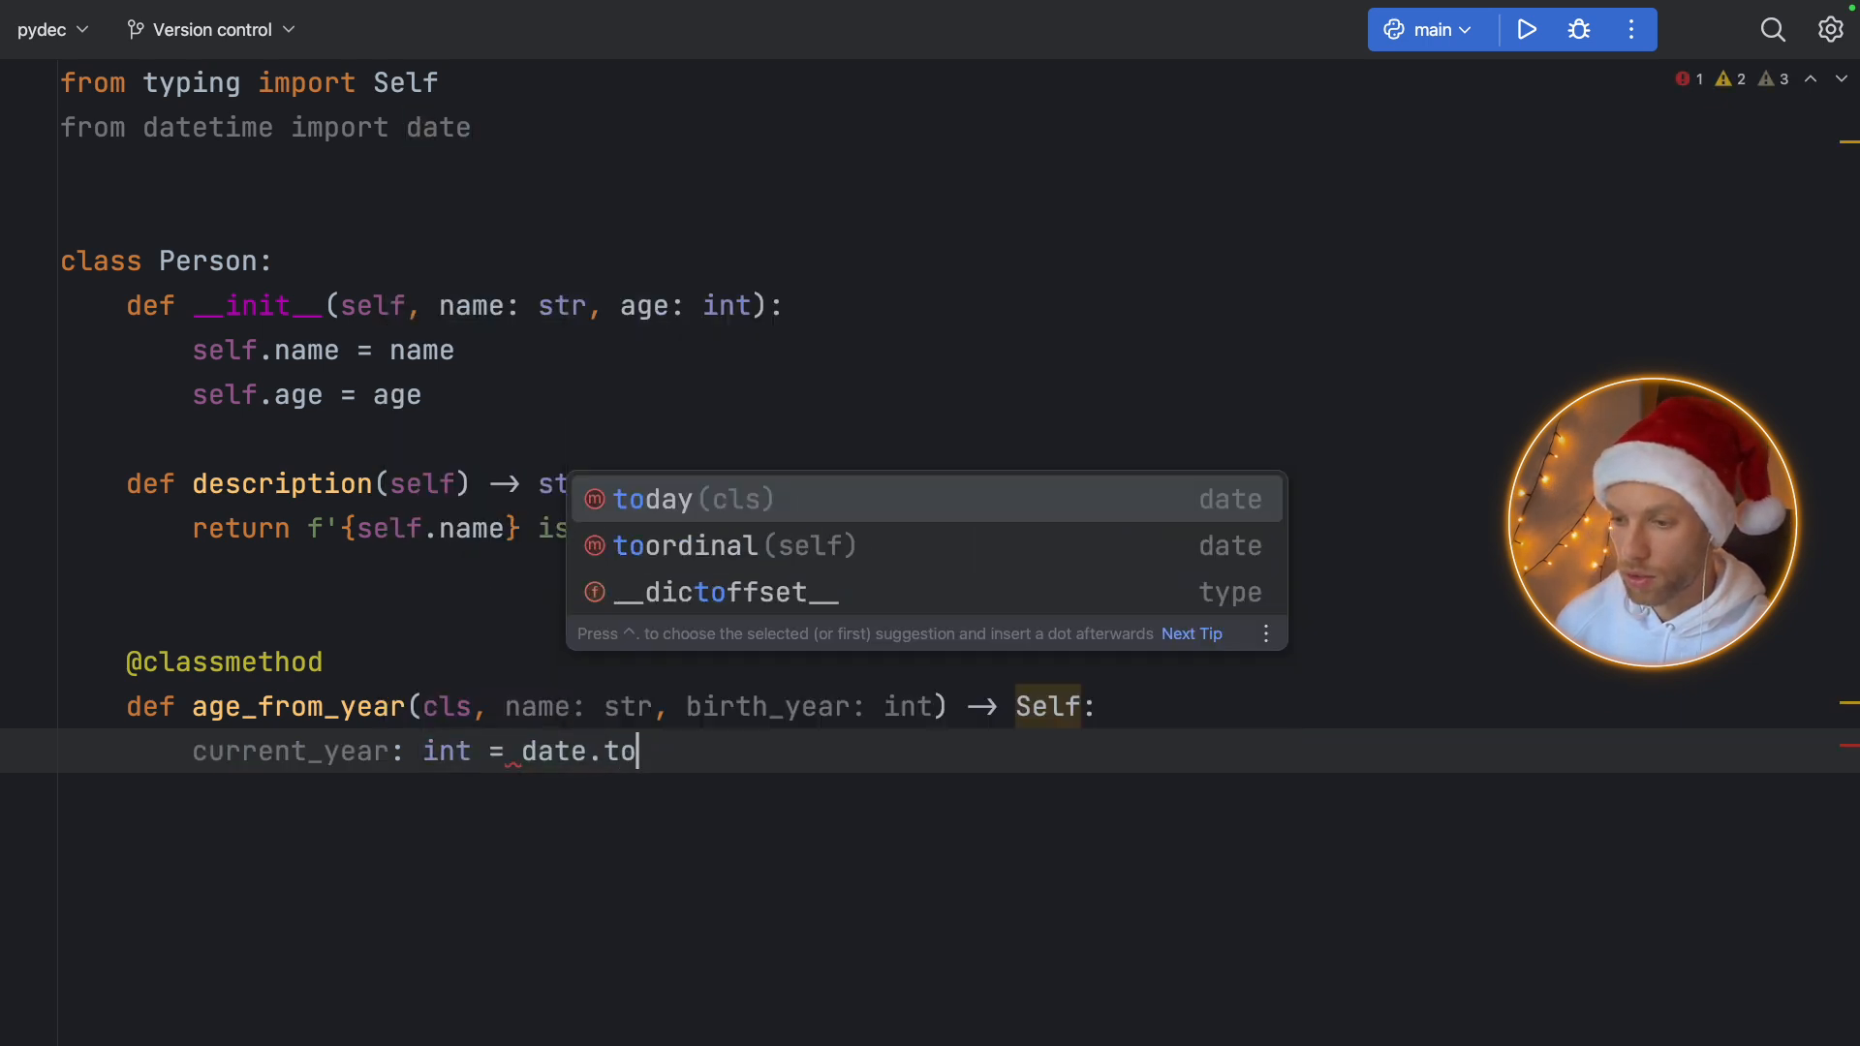
{"action": "type", "text": "day().y"}
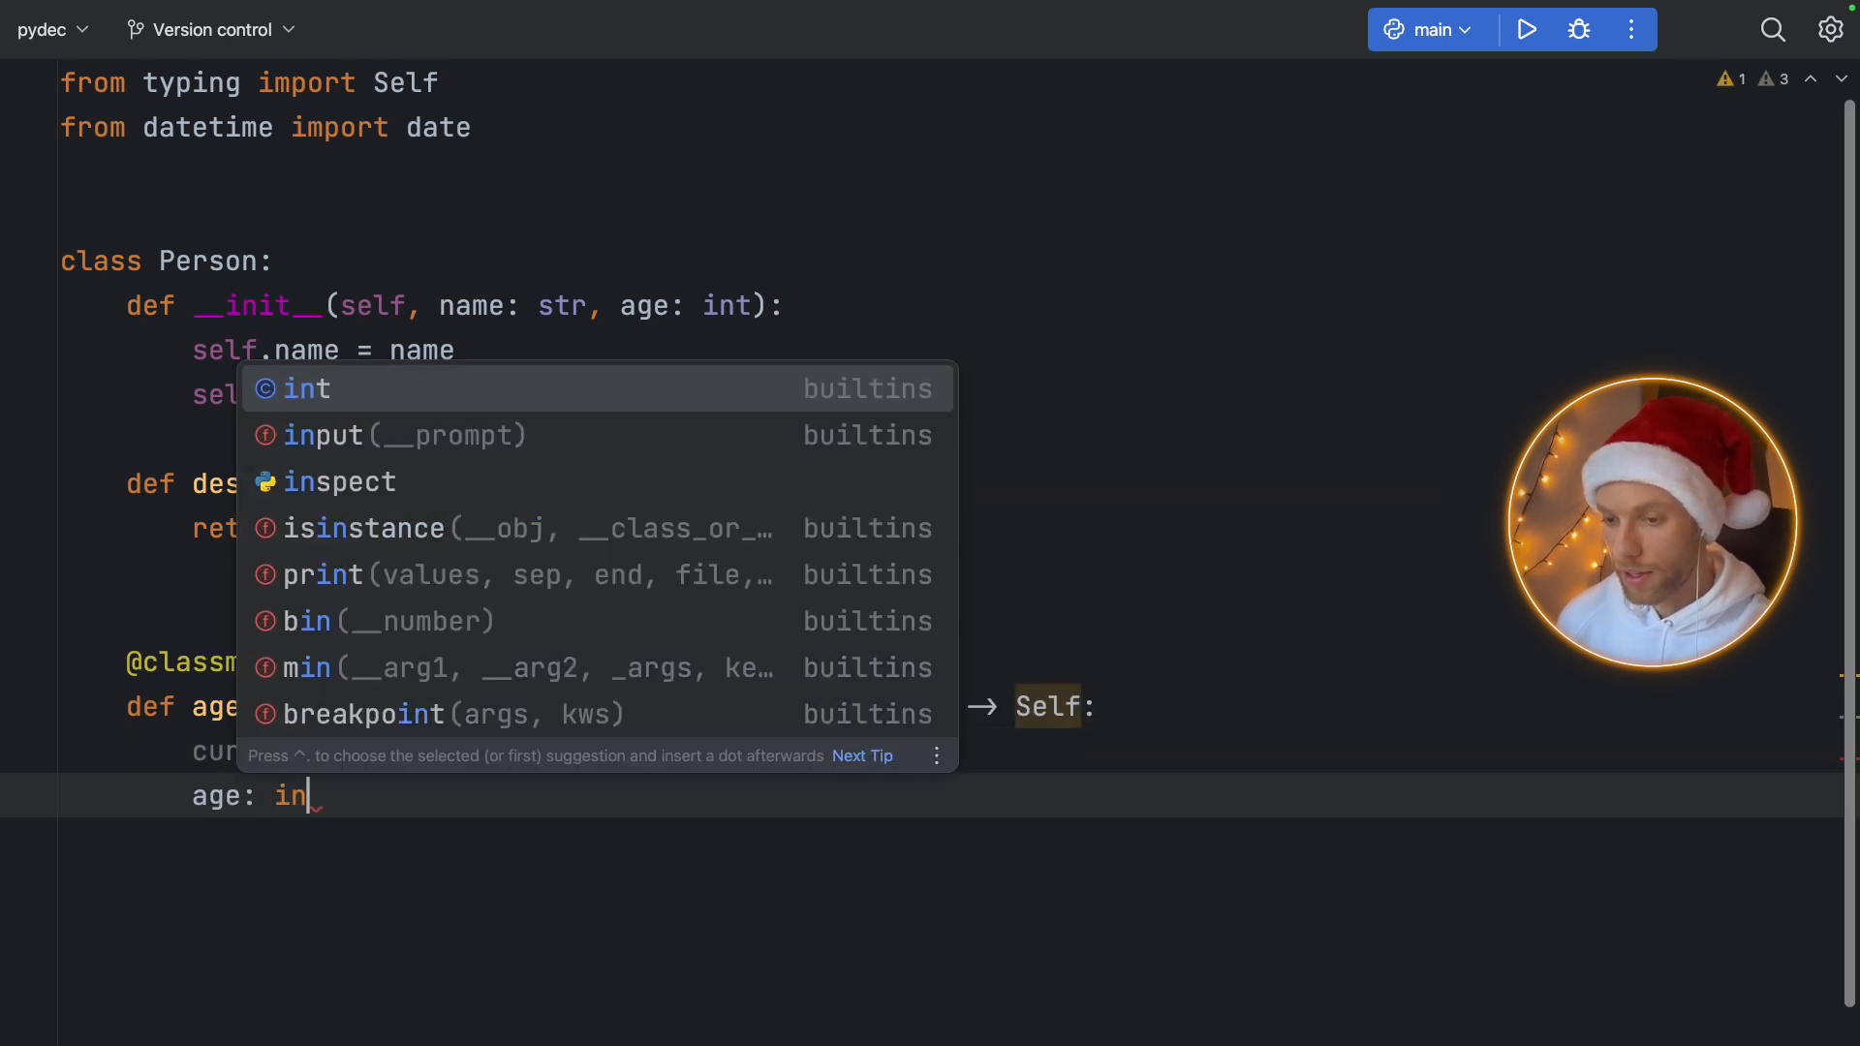
{"action": "type", "text": "t ="}
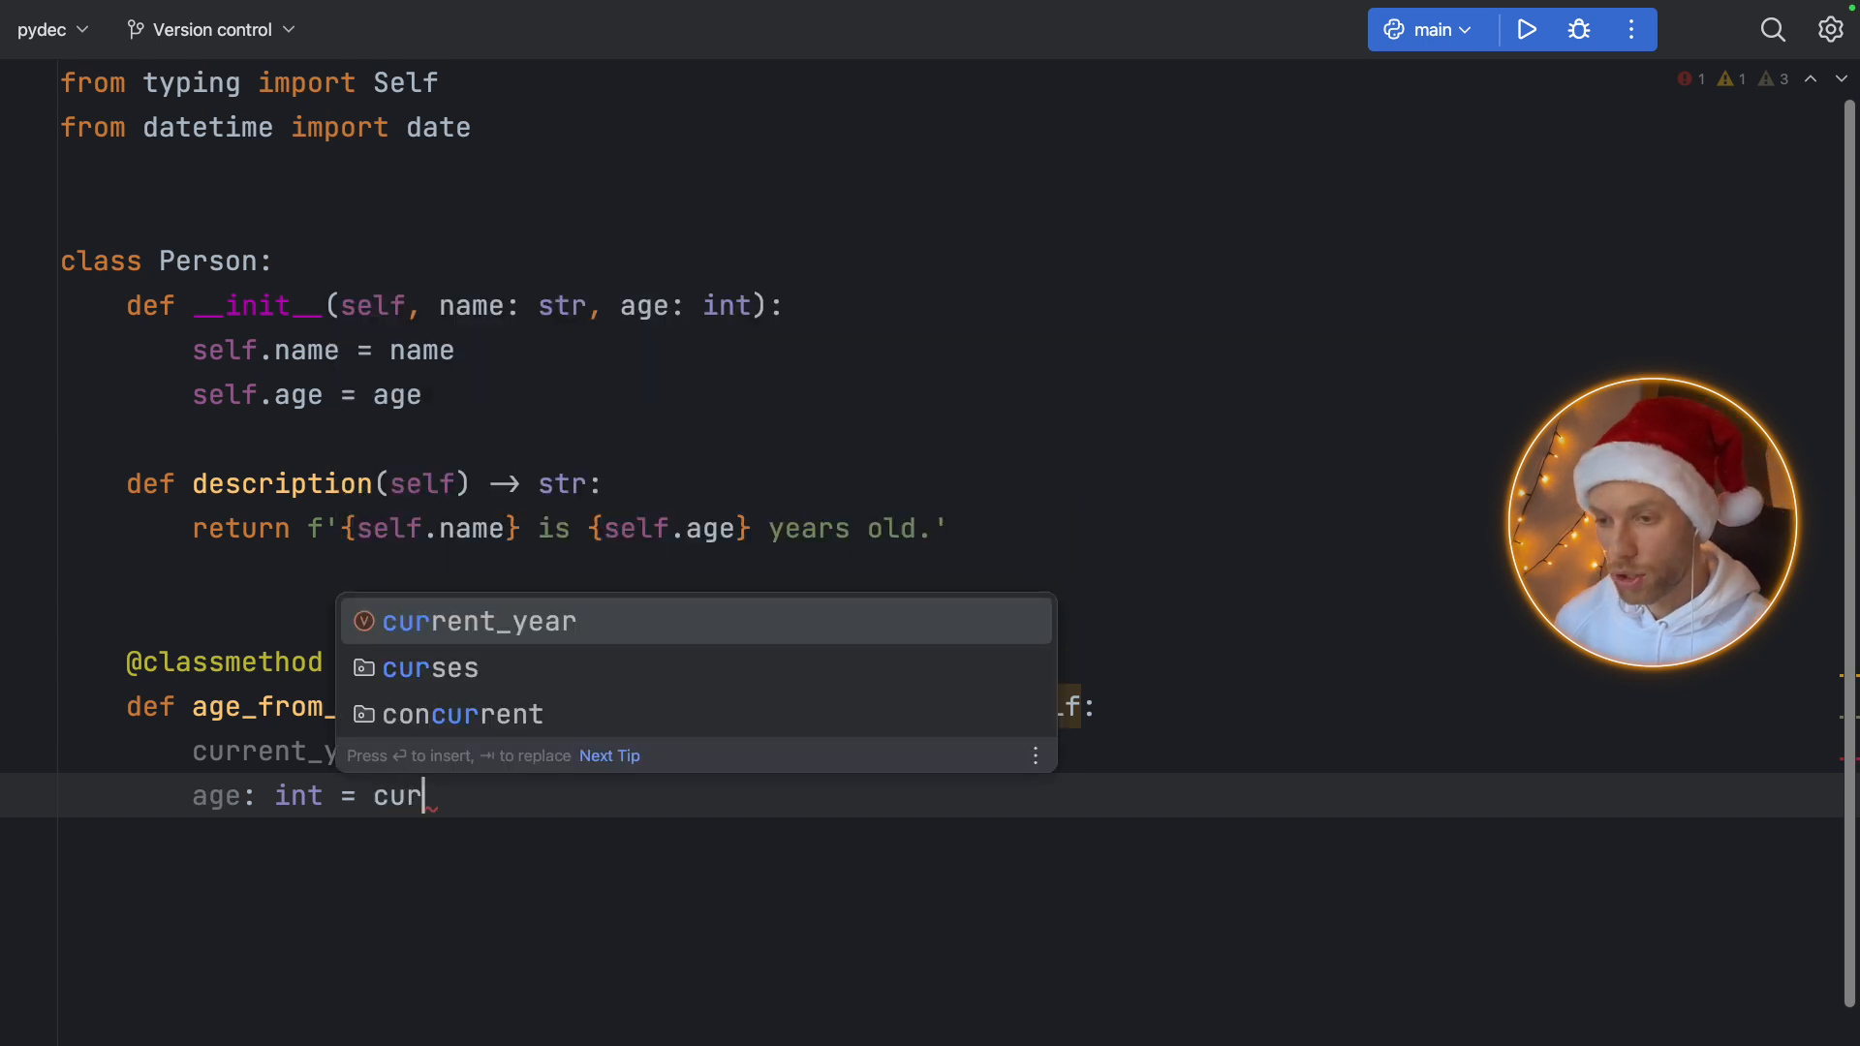
{"action": "type", "text": "current_year - birth_yea"}
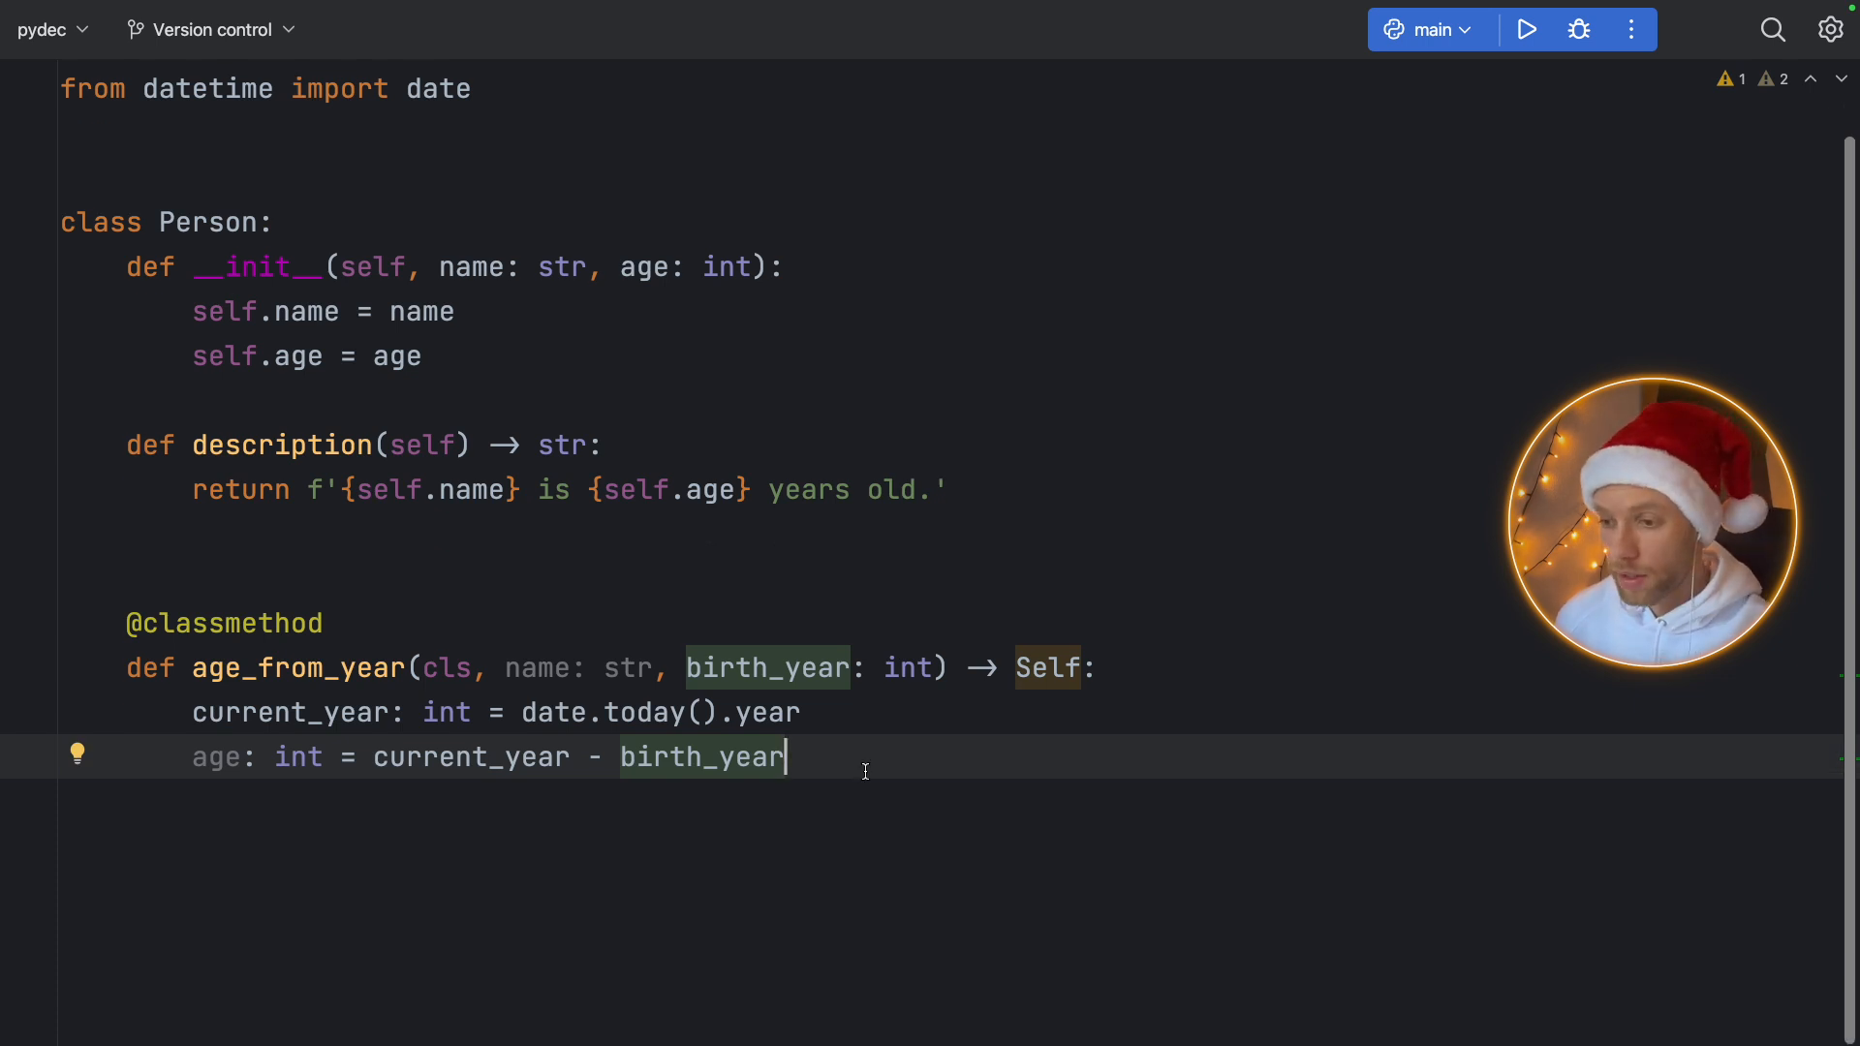
Step: Return cls(name, age) and begin the if __name__ == '__main__' guard
{"action": "type", "text": "return cls"}
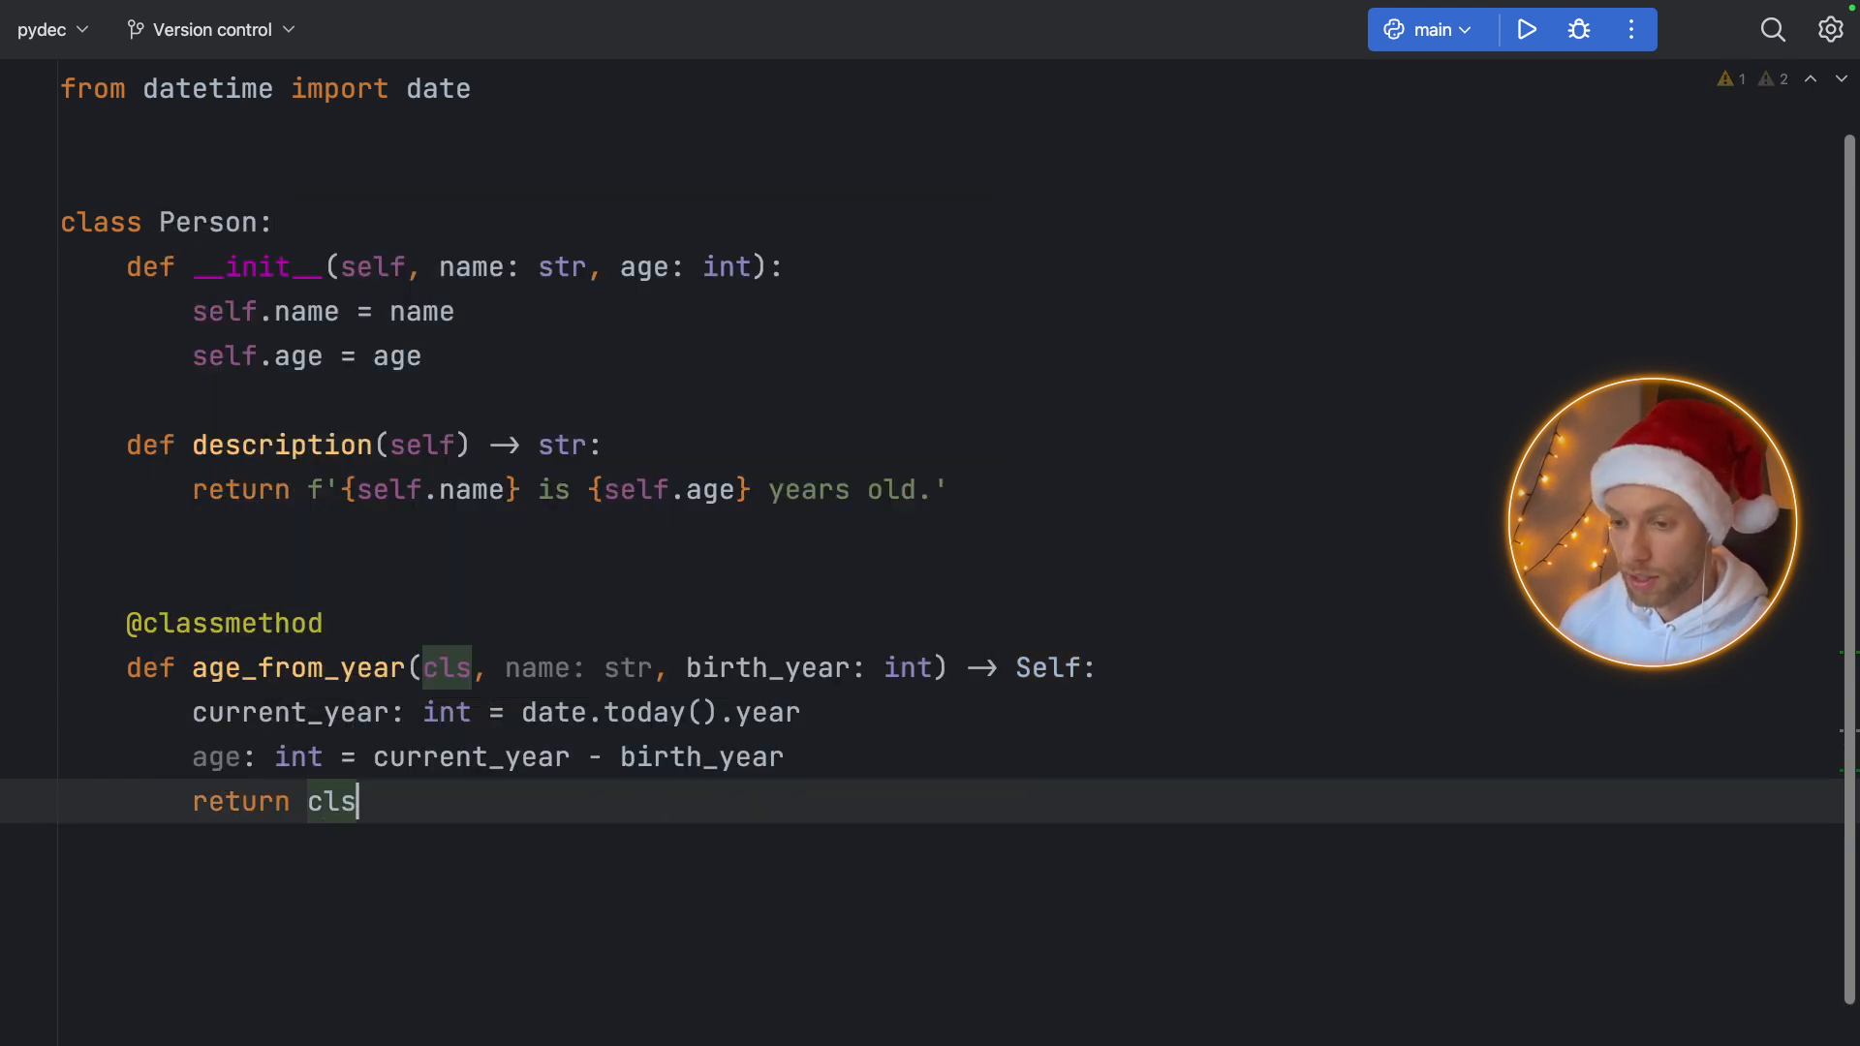
{"action": "type", "text": "()"}
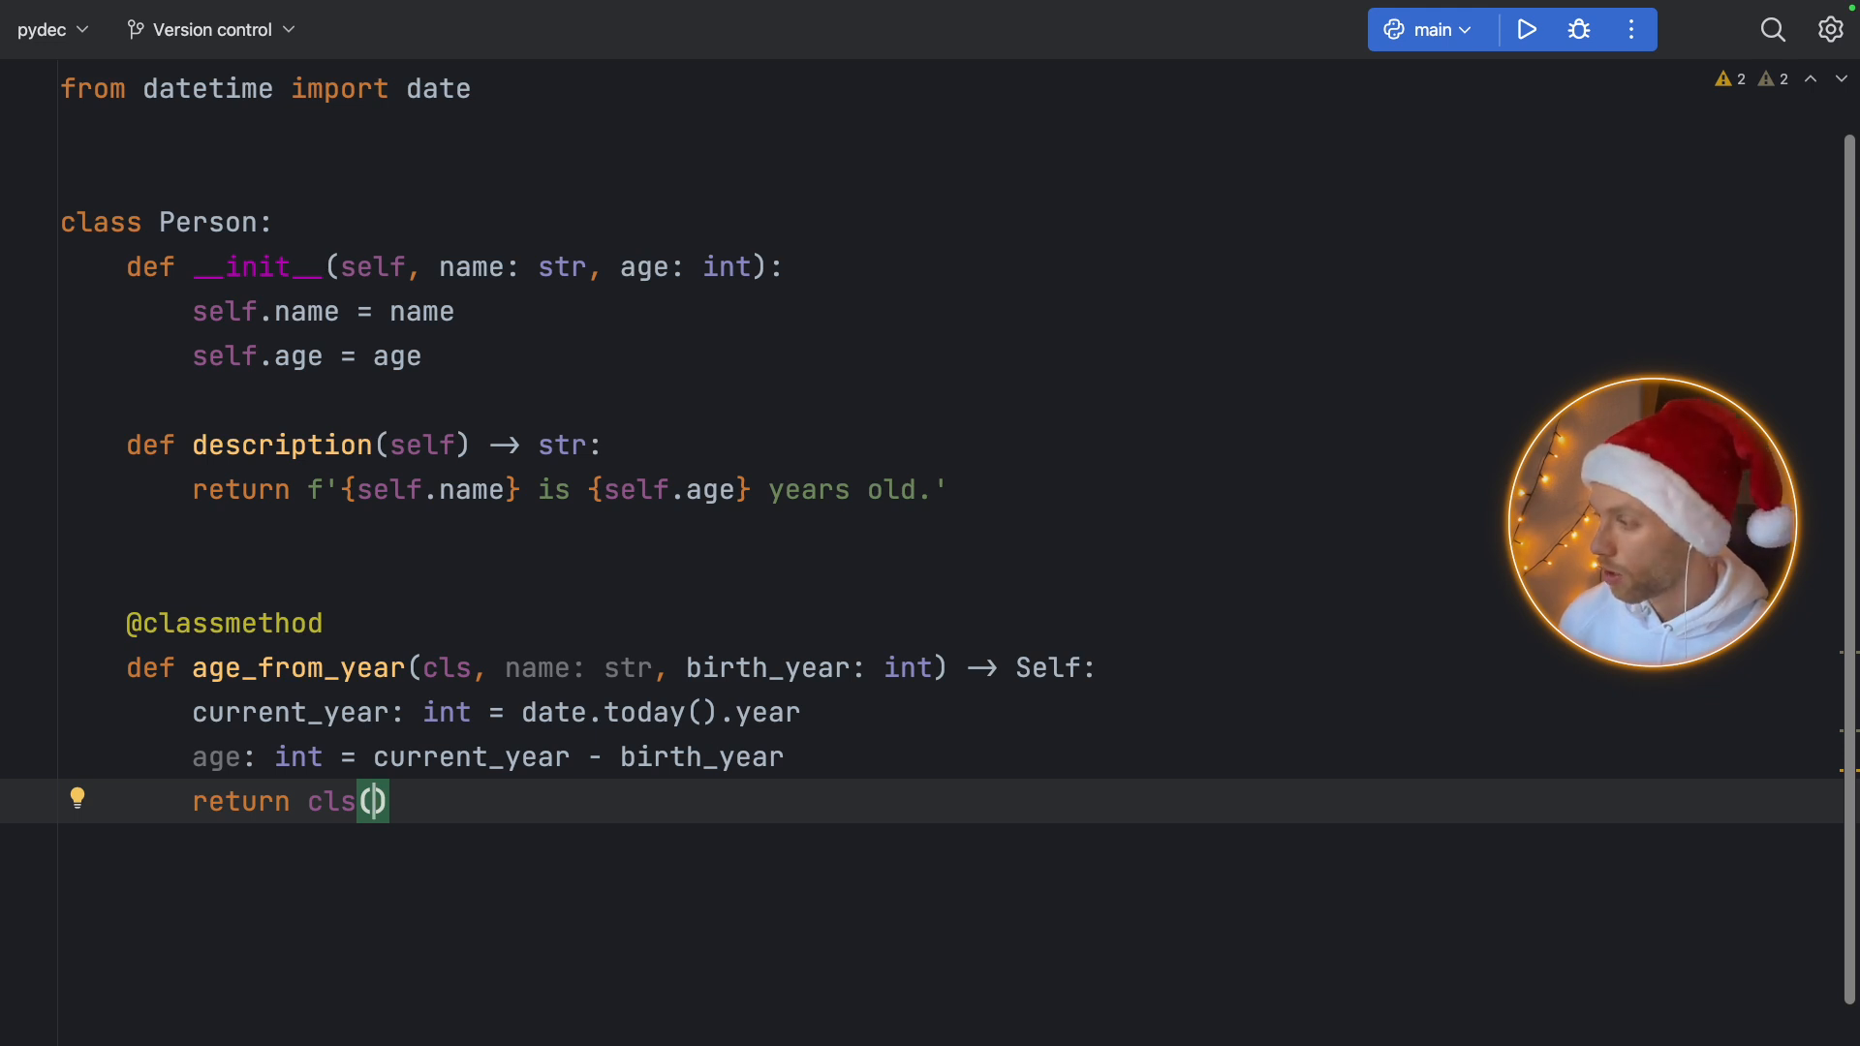
{"action": "type", "text": "name, age"}
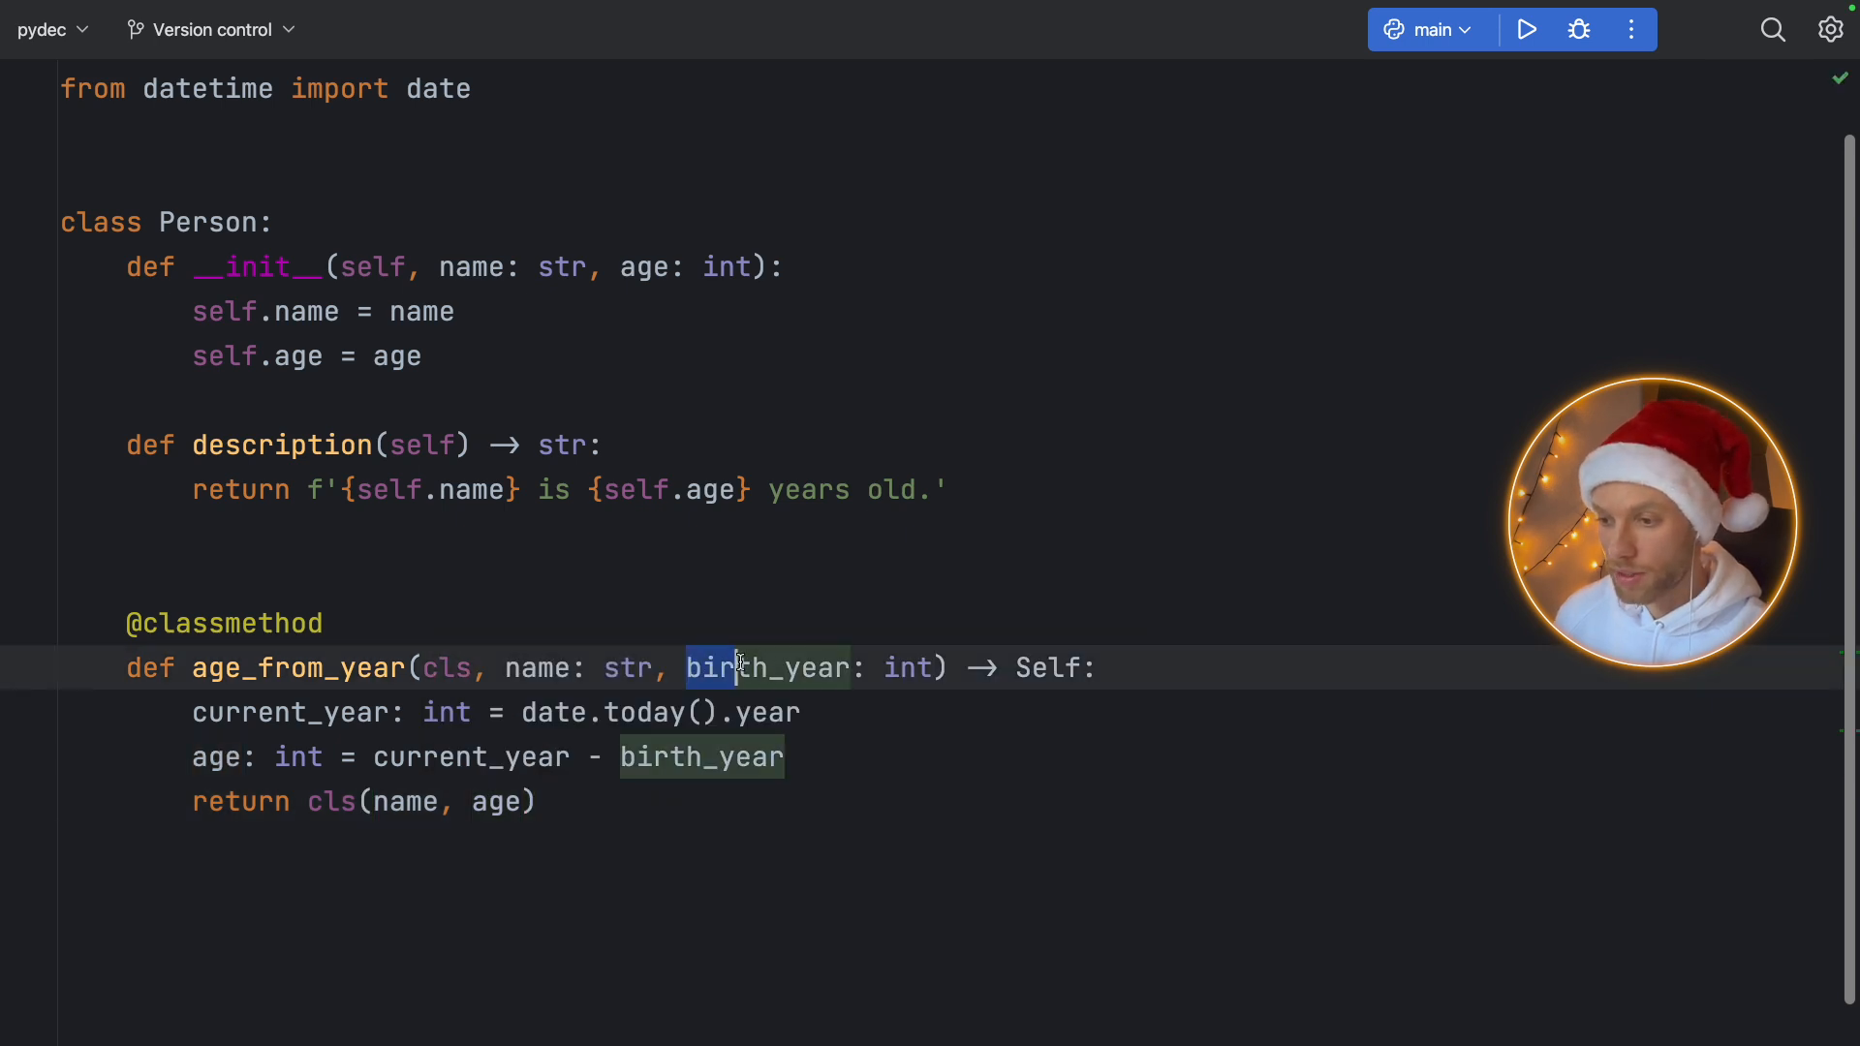
{"action": "type", "text": "main__':"}
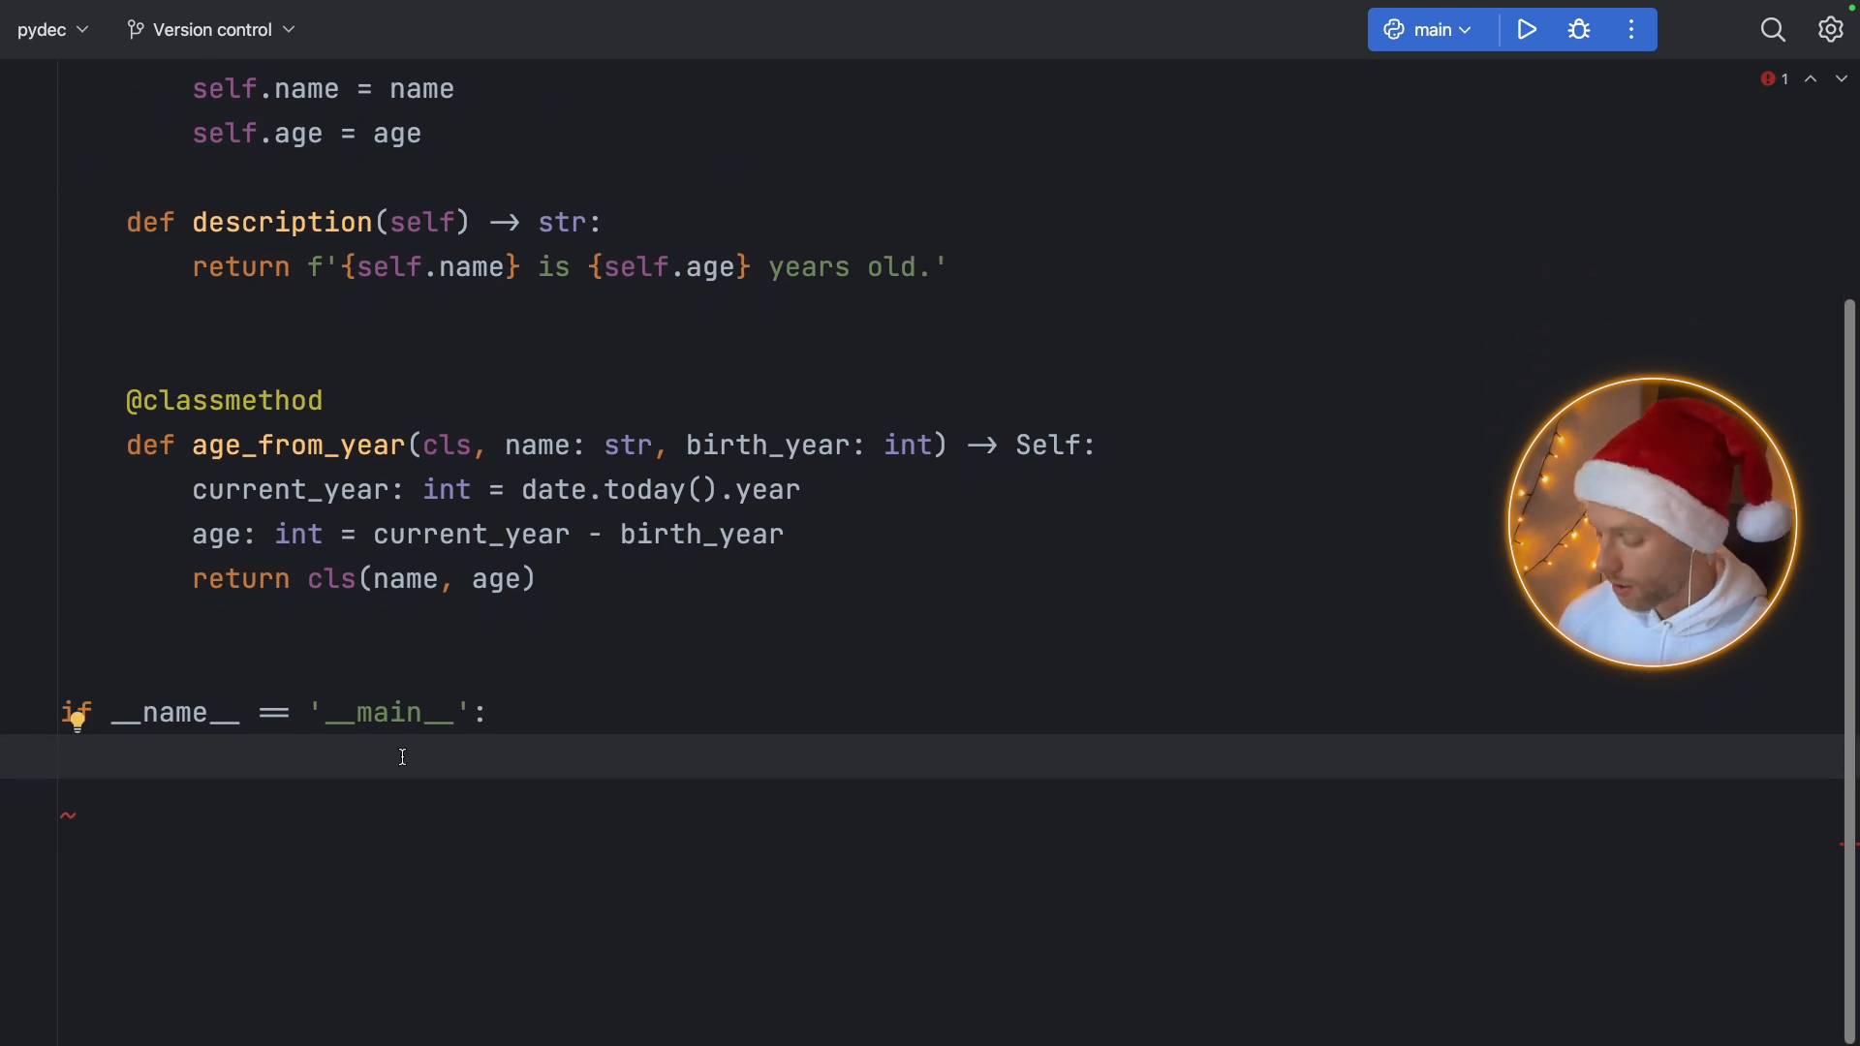
Step: Create federico via Person.age_from_year('Federico', 1997) in the main block
{"action": "type", "text": "federico"}
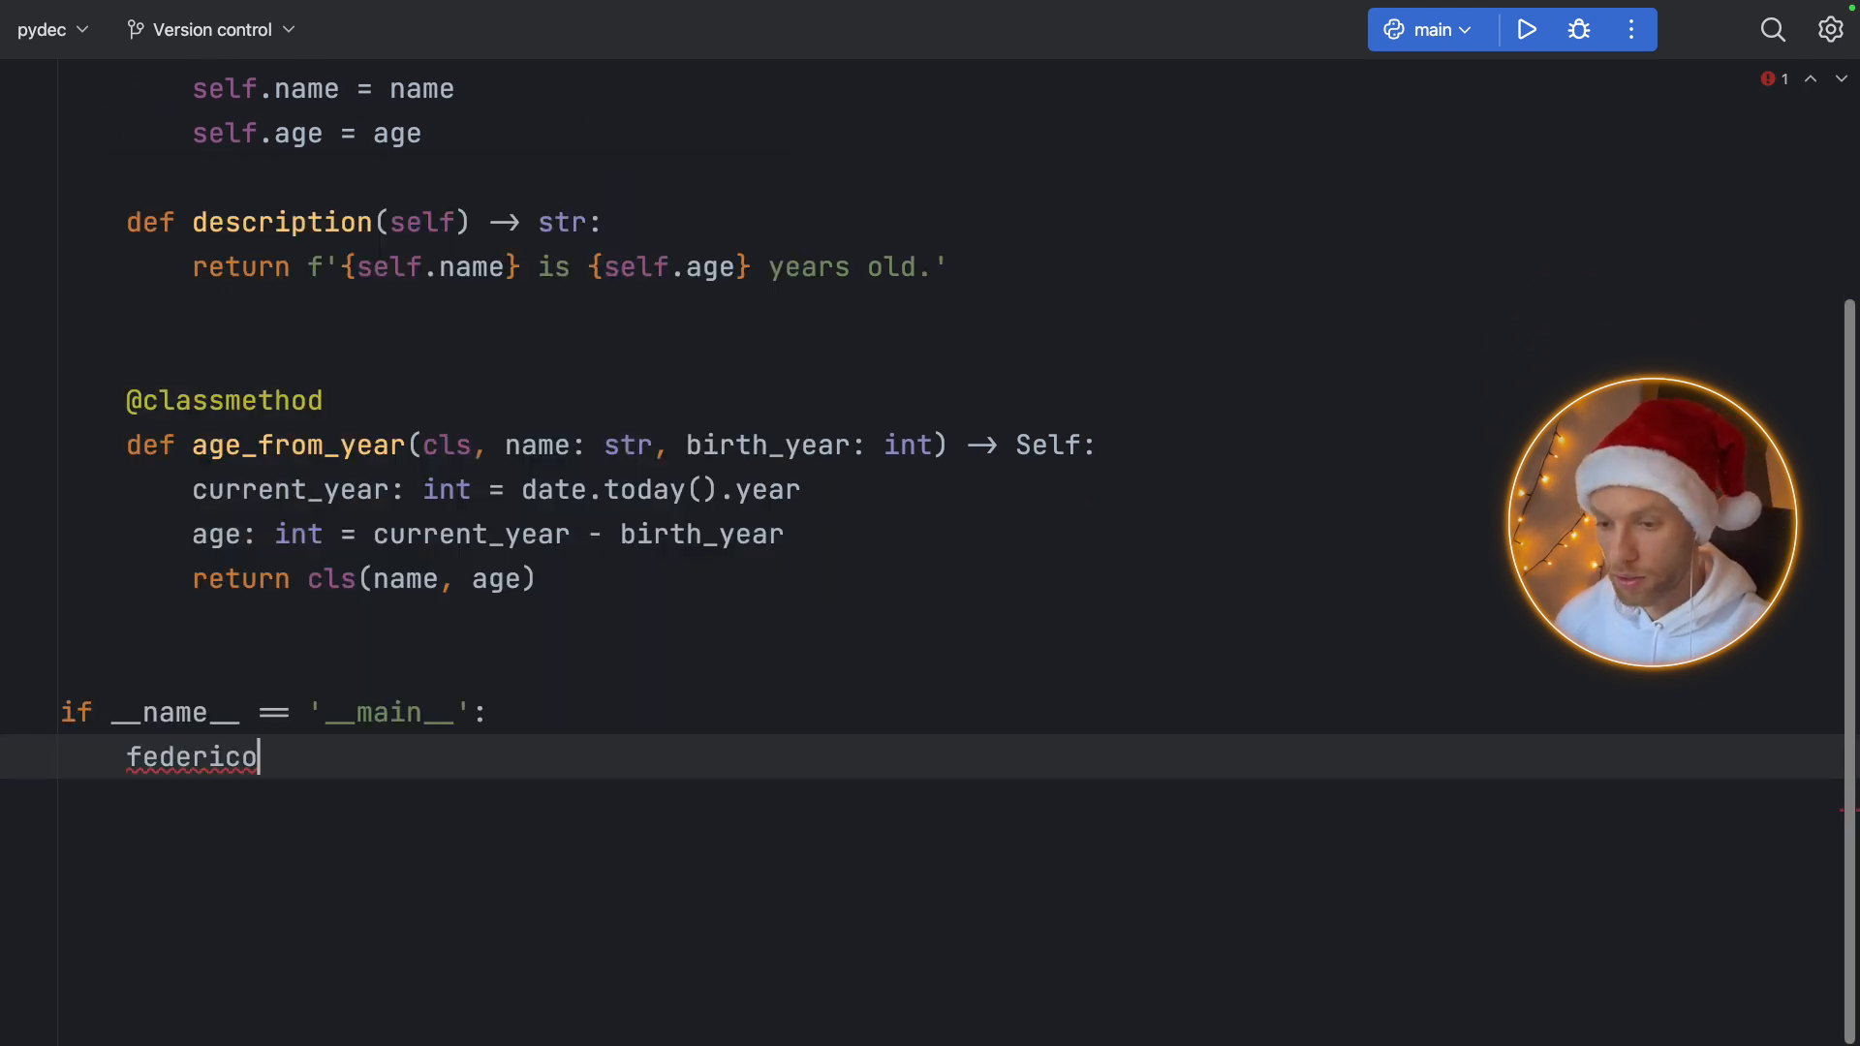
{"action": "type", "text": "="}
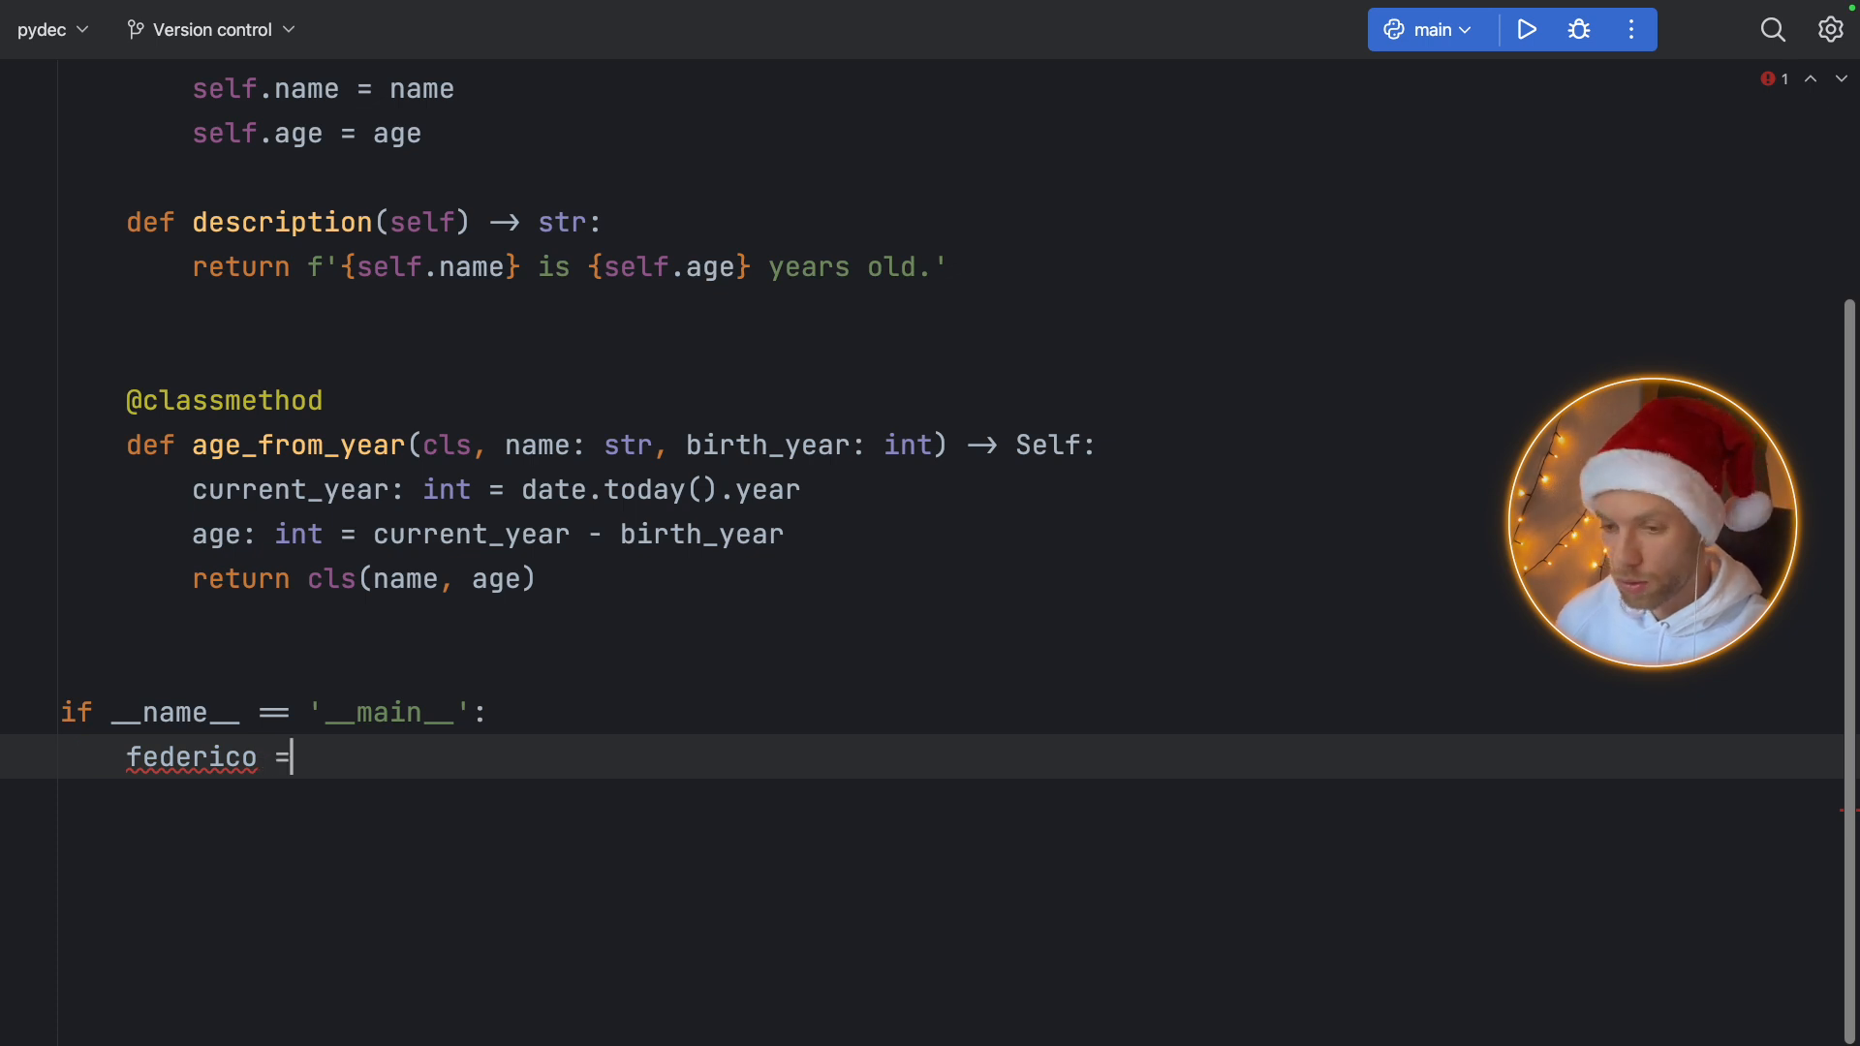
{"action": "type", "text": "Person"}
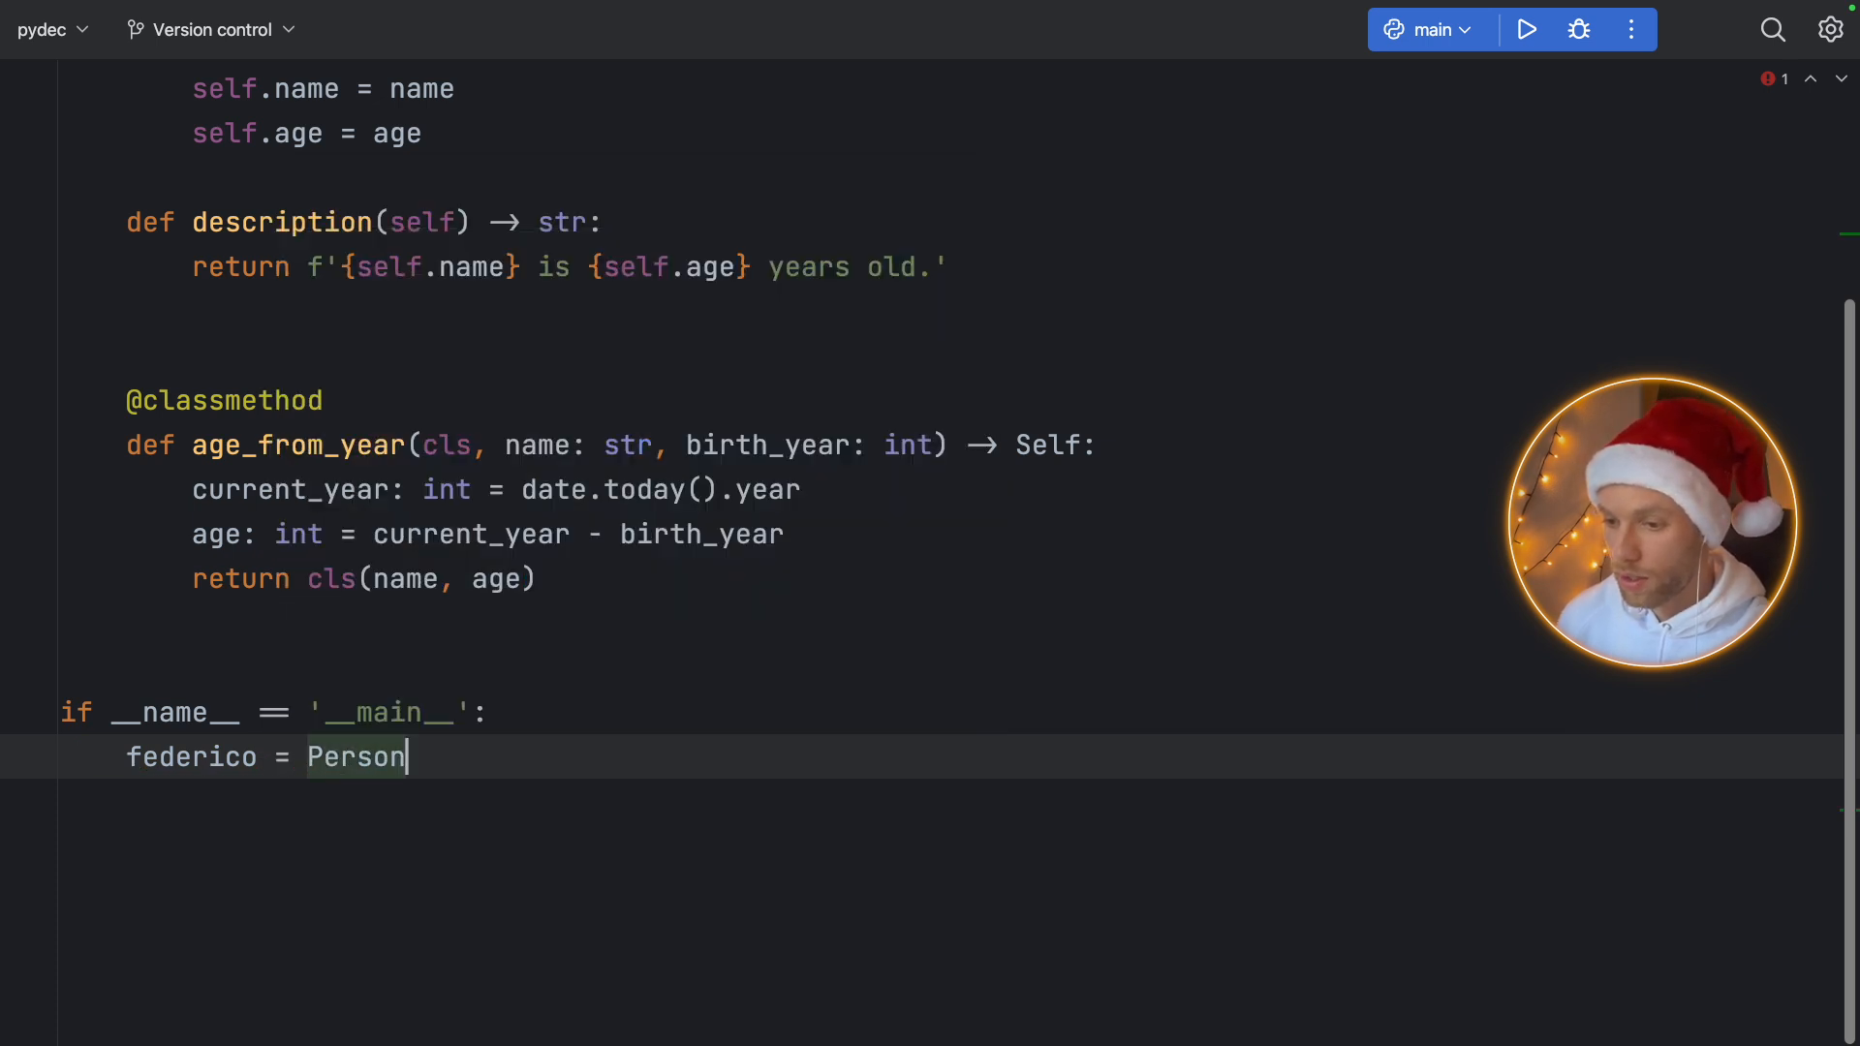
{"action": "type", "text": ".age_from_year("}
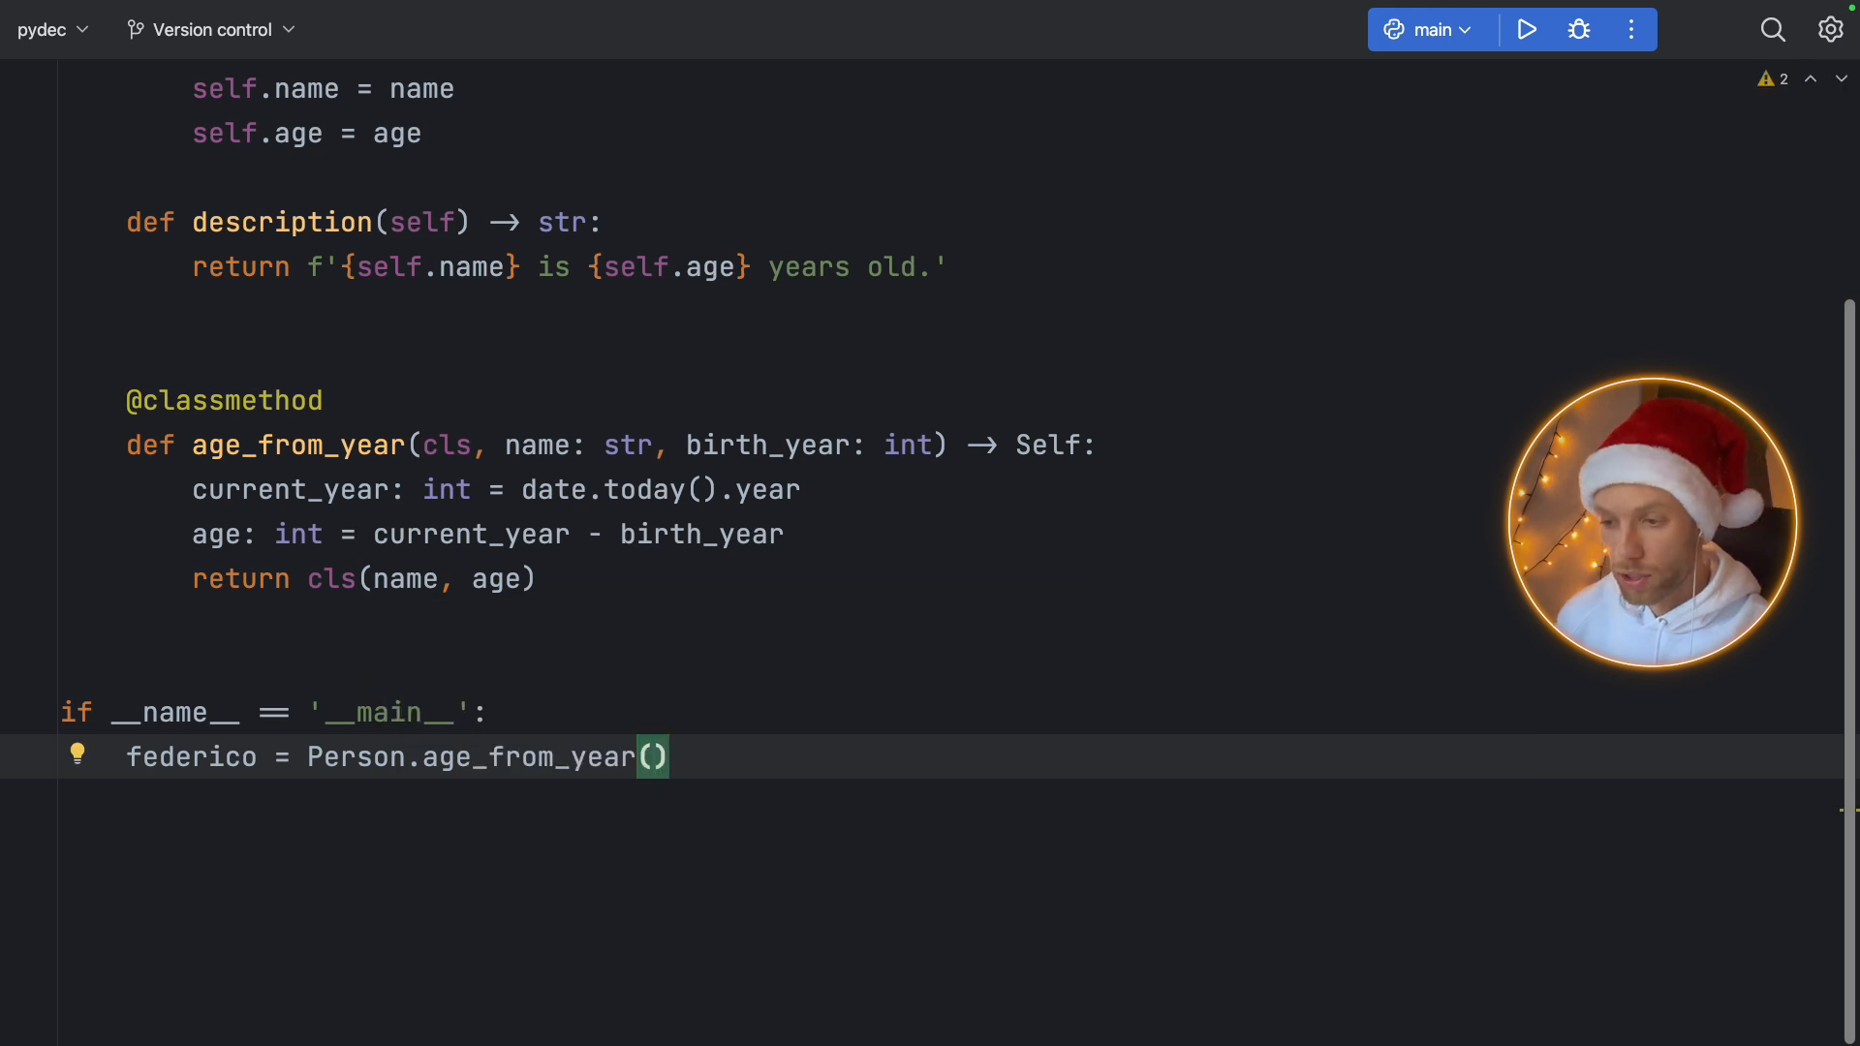
{"action": "type", "text": "'Federico'"}
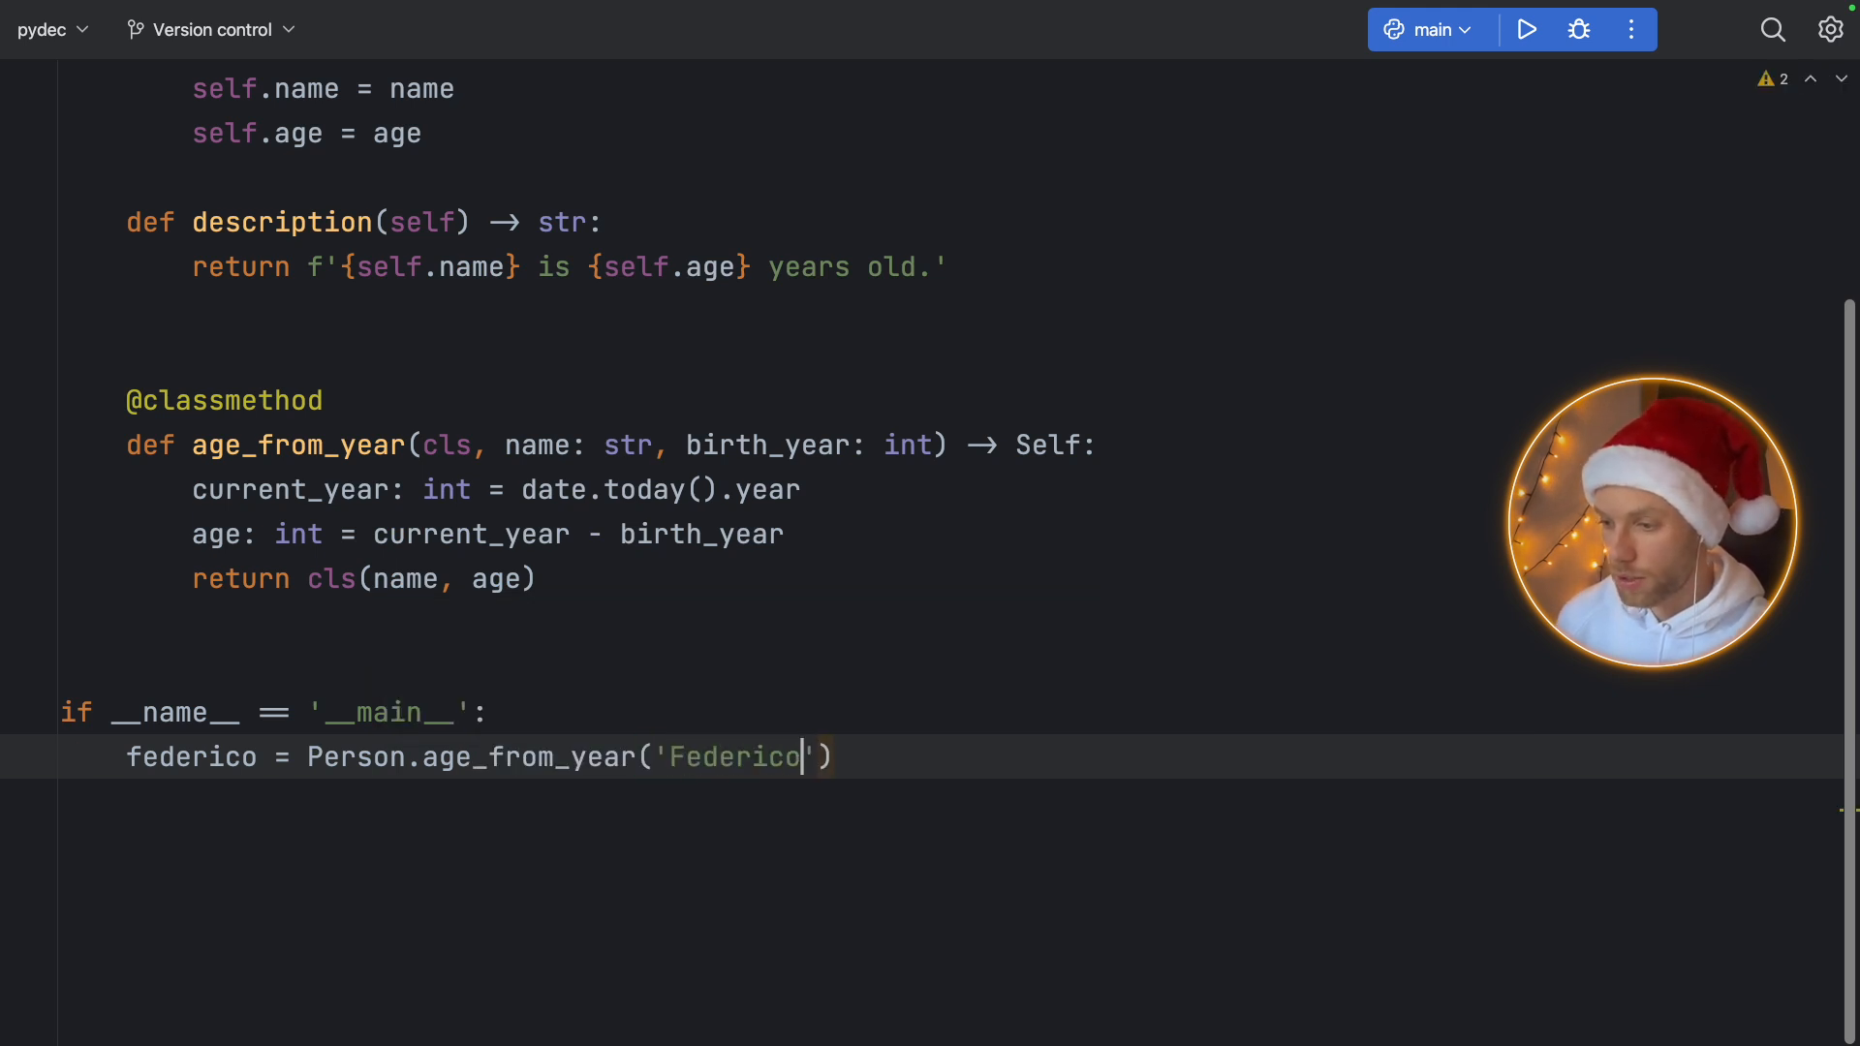
{"action": "type", "text": ", 1"}
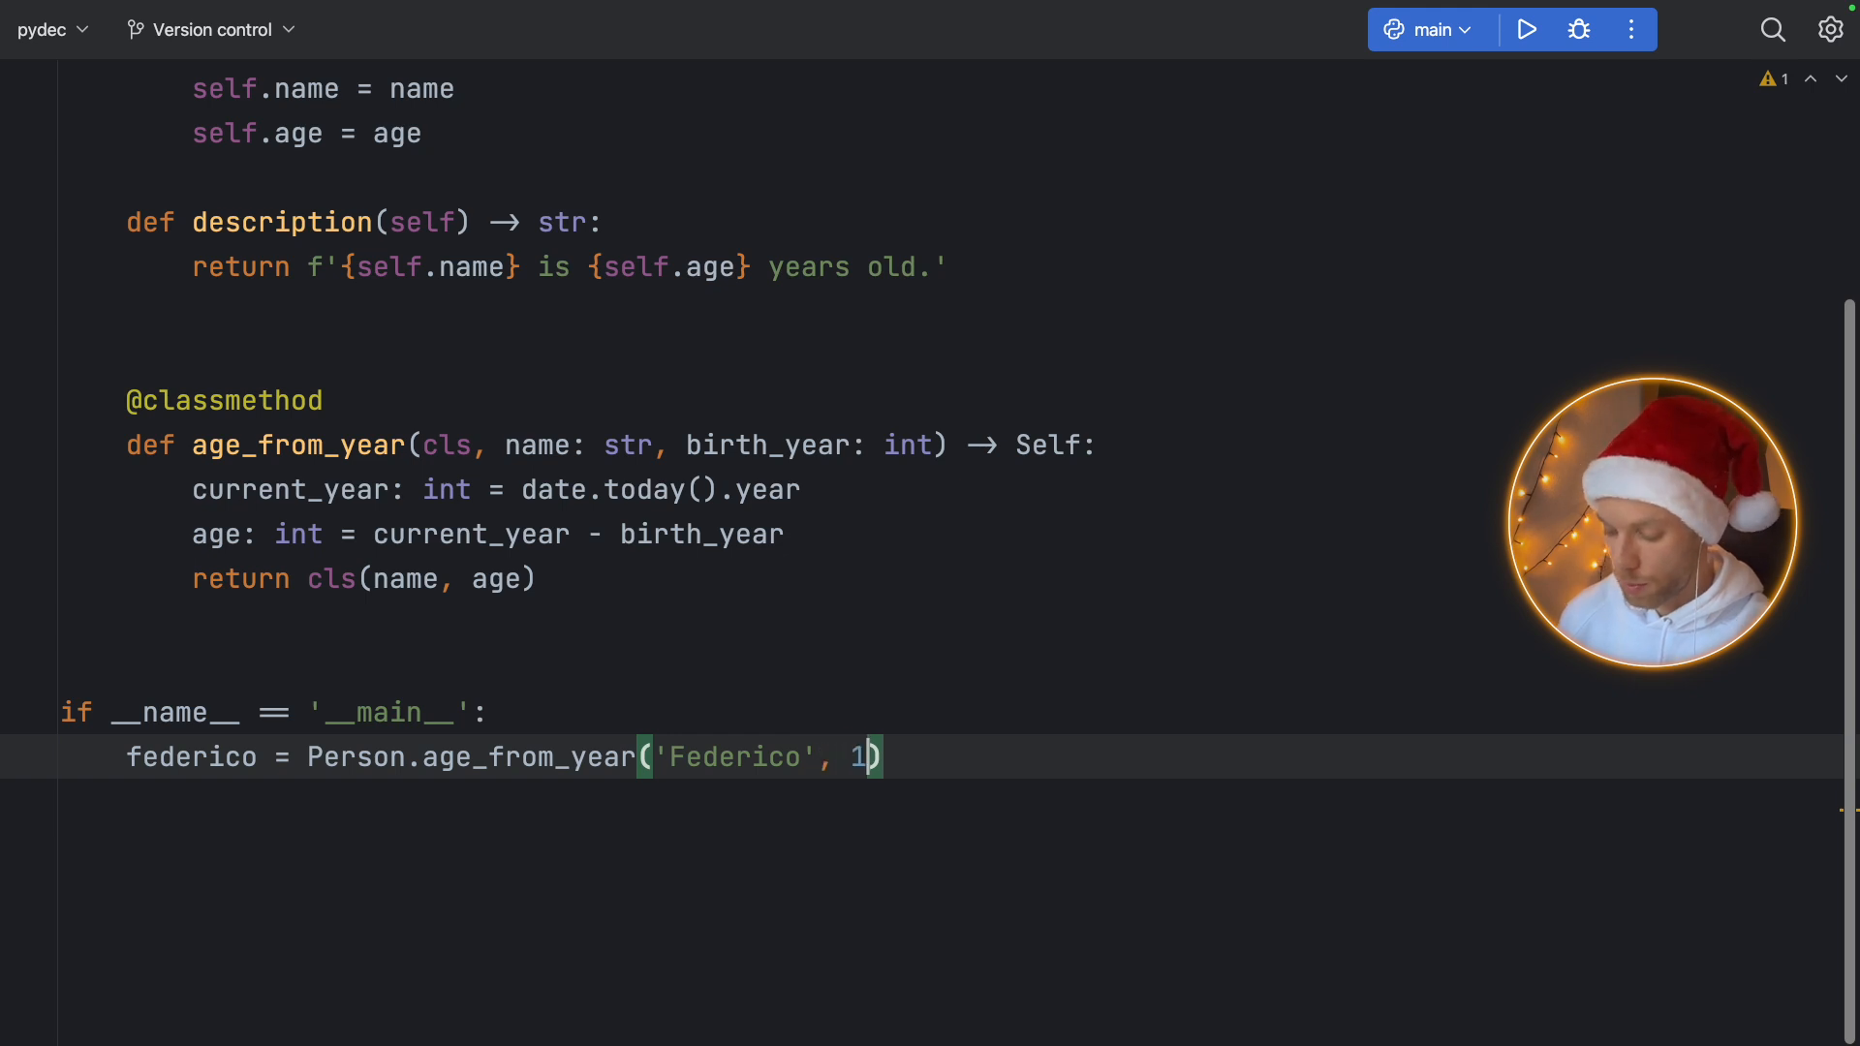
{"action": "type", "text": "997"}
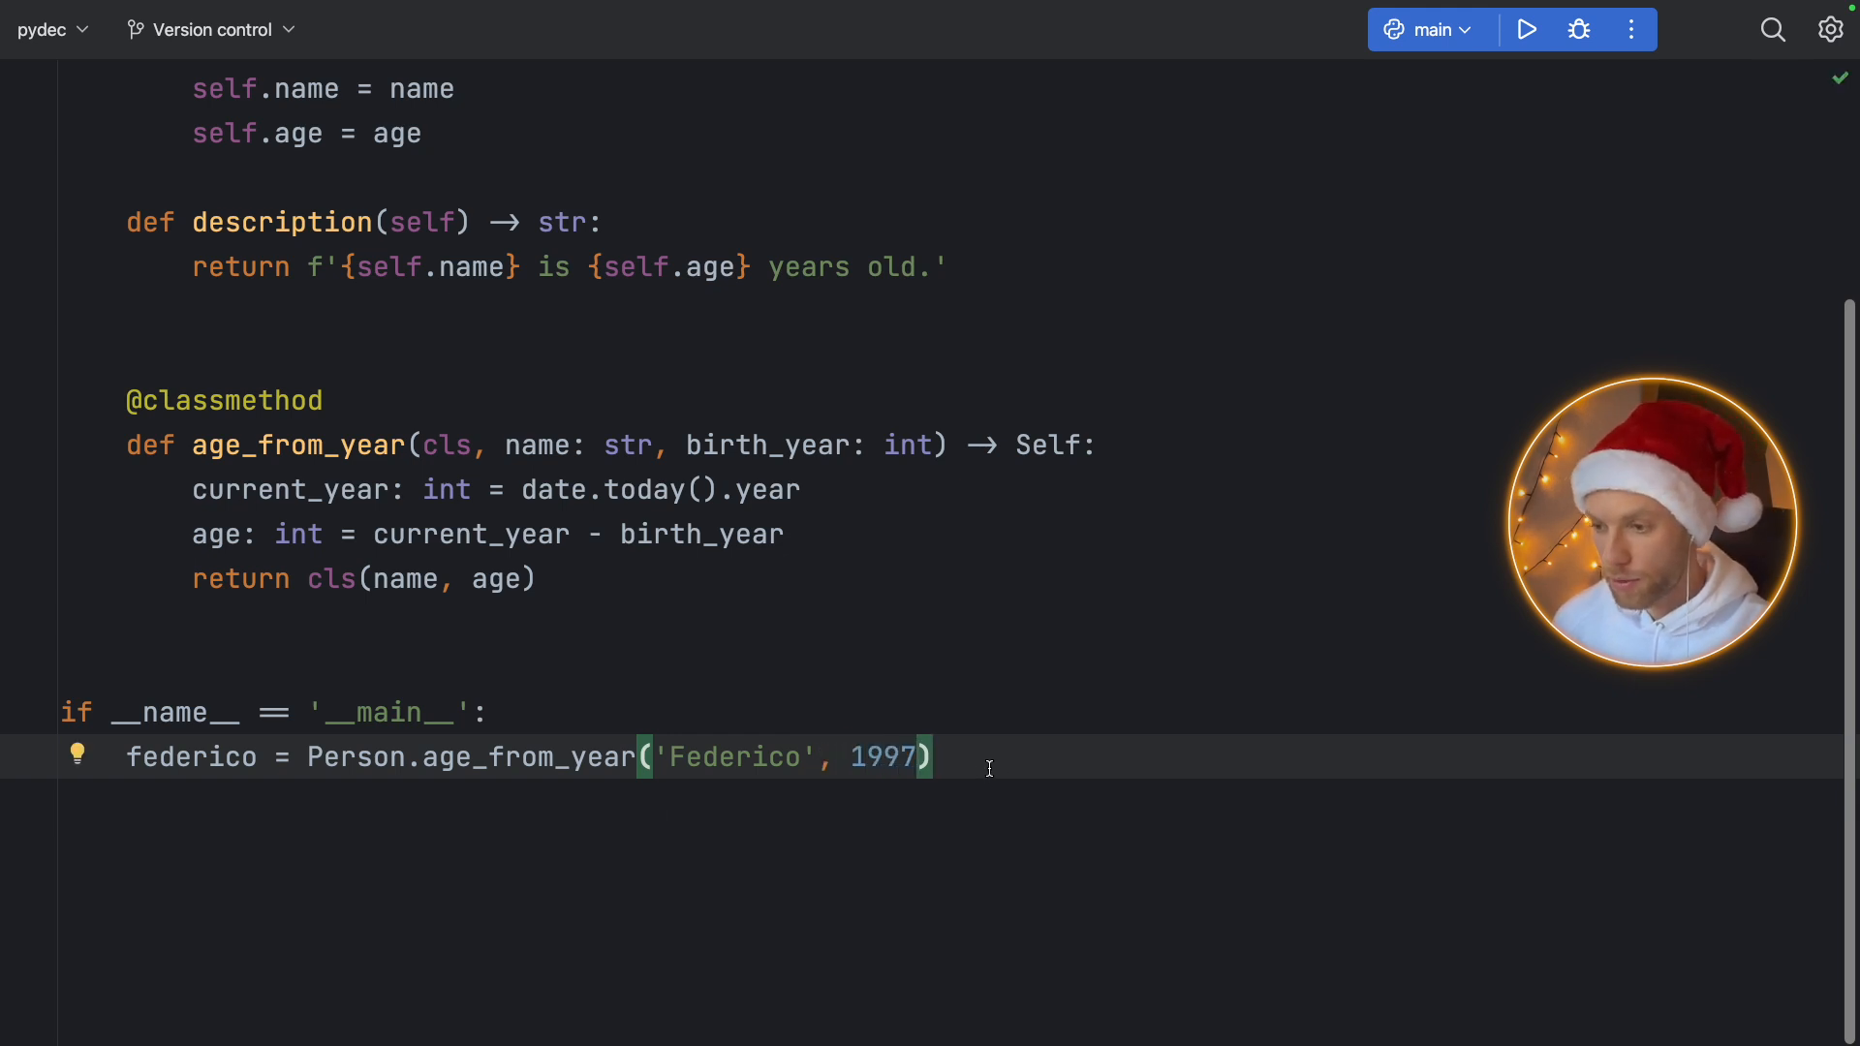
Step: Print federico.description() and run the script, outputting 'Federico is 25 years old.'
{"action": "type", "text": "o"}
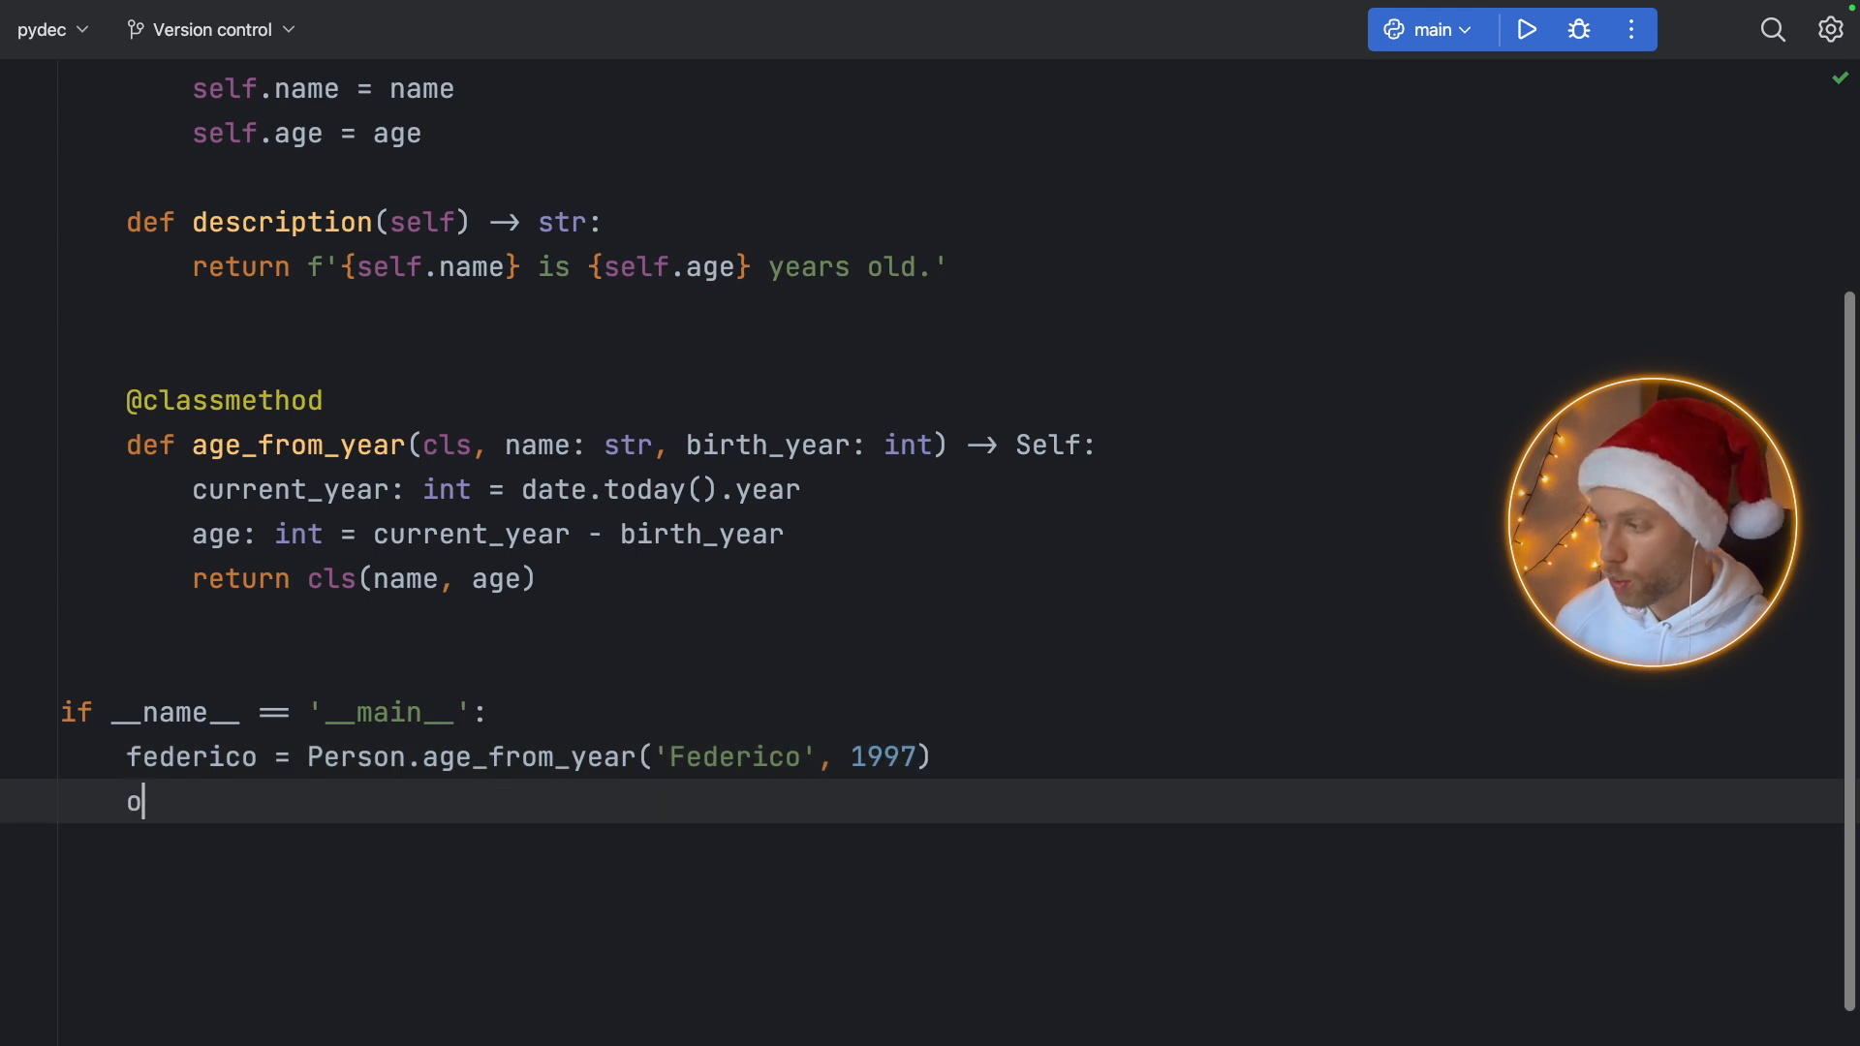
{"action": "type", "text": "print(federico.description("}
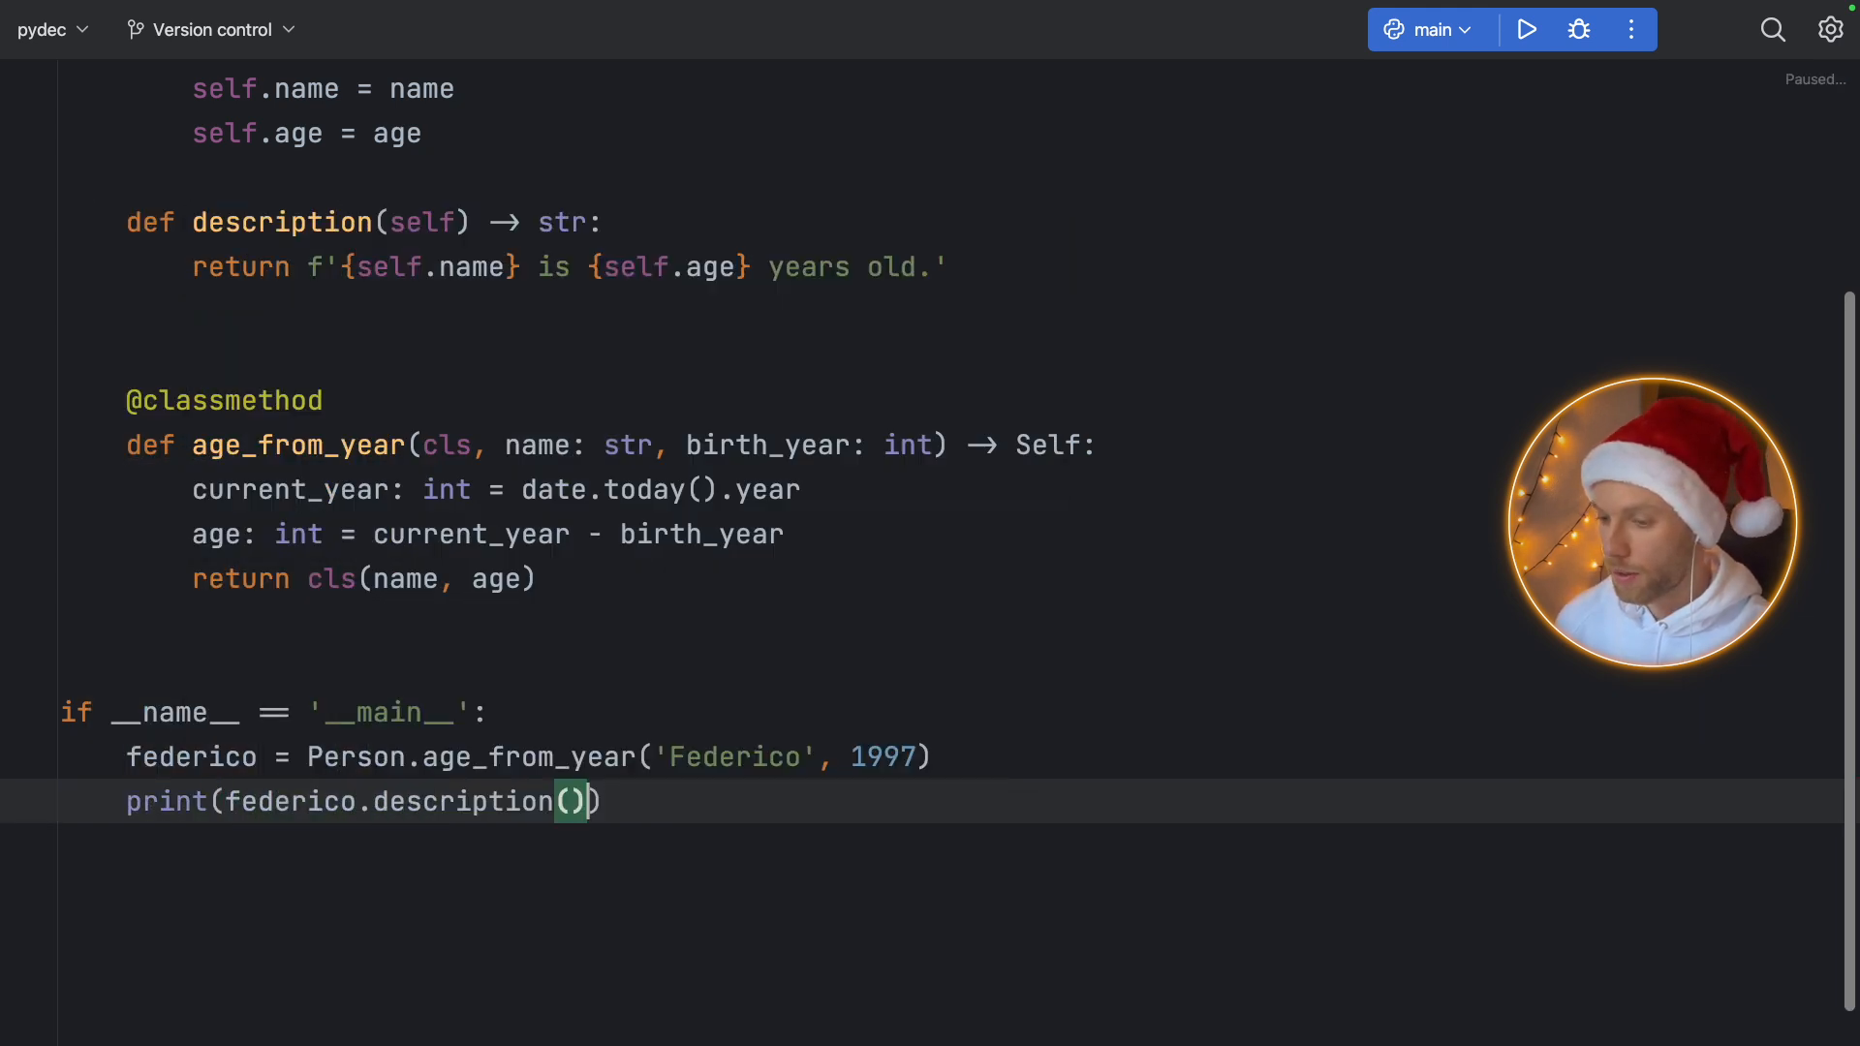
{"action": "left_click", "coordinate": [1526, 29]}
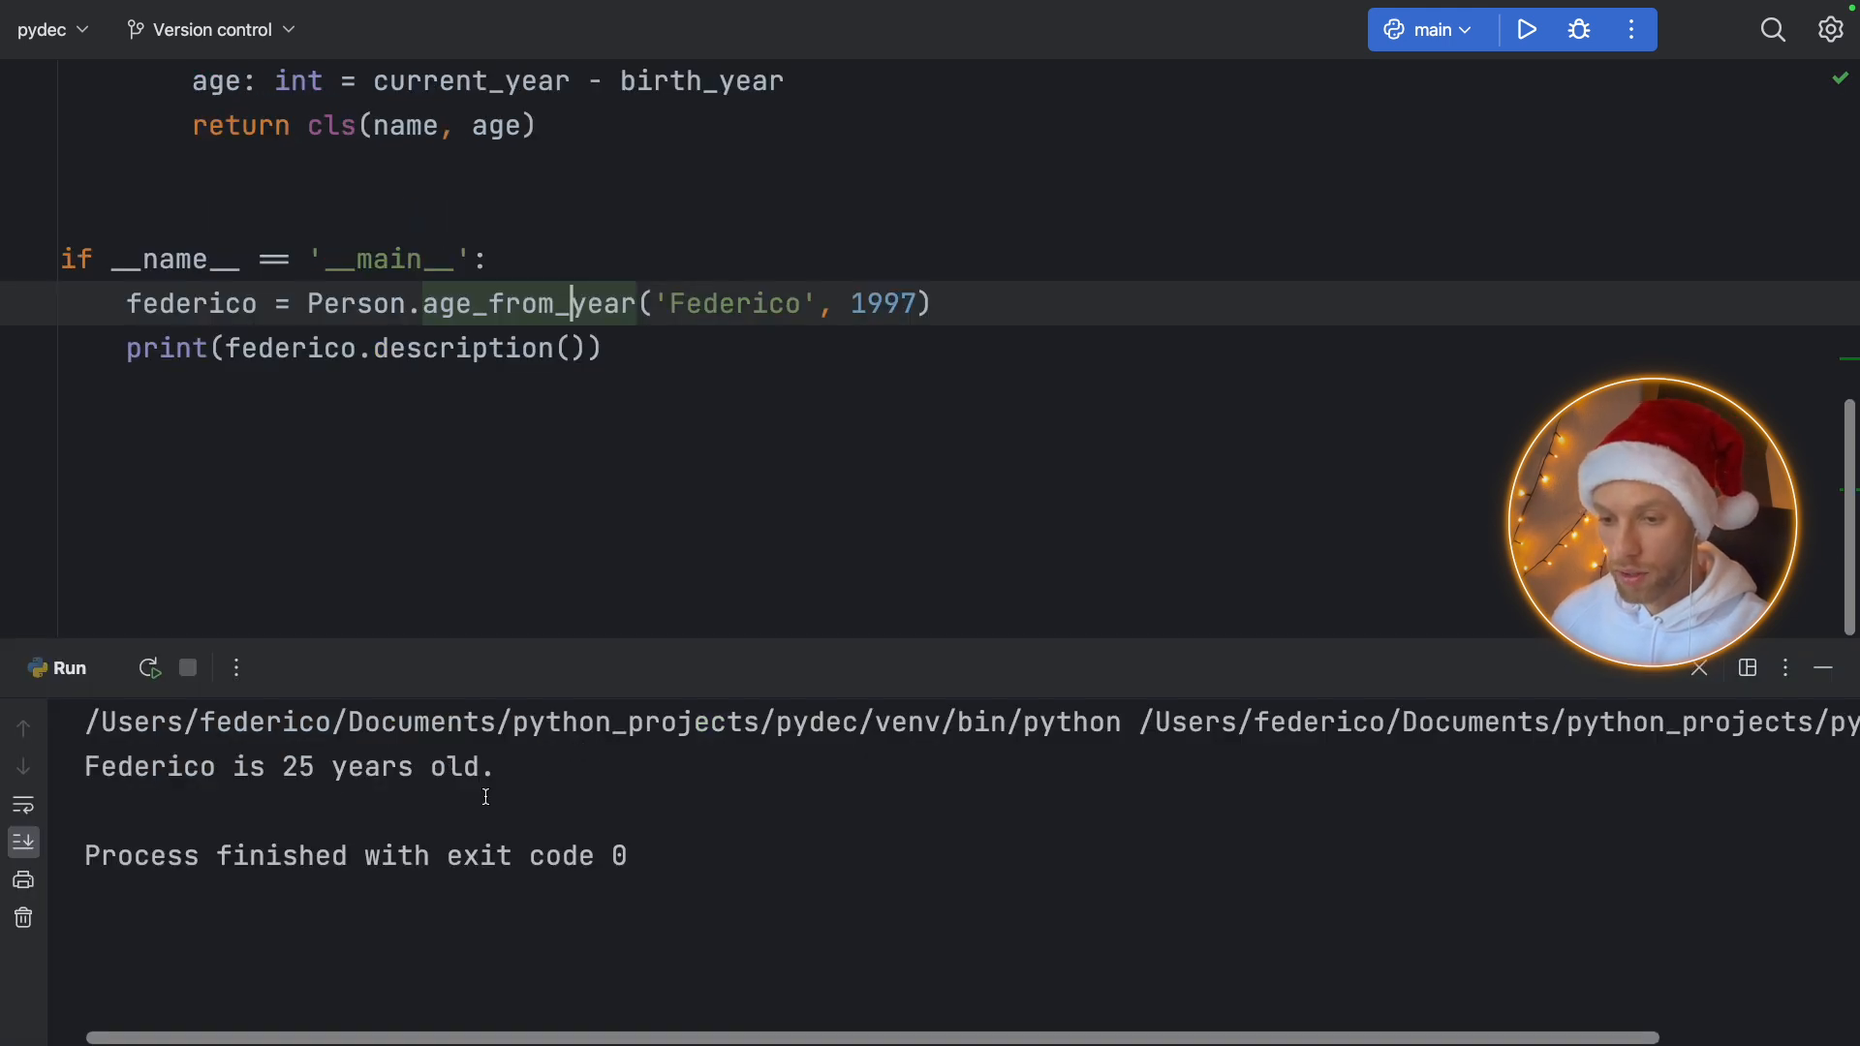